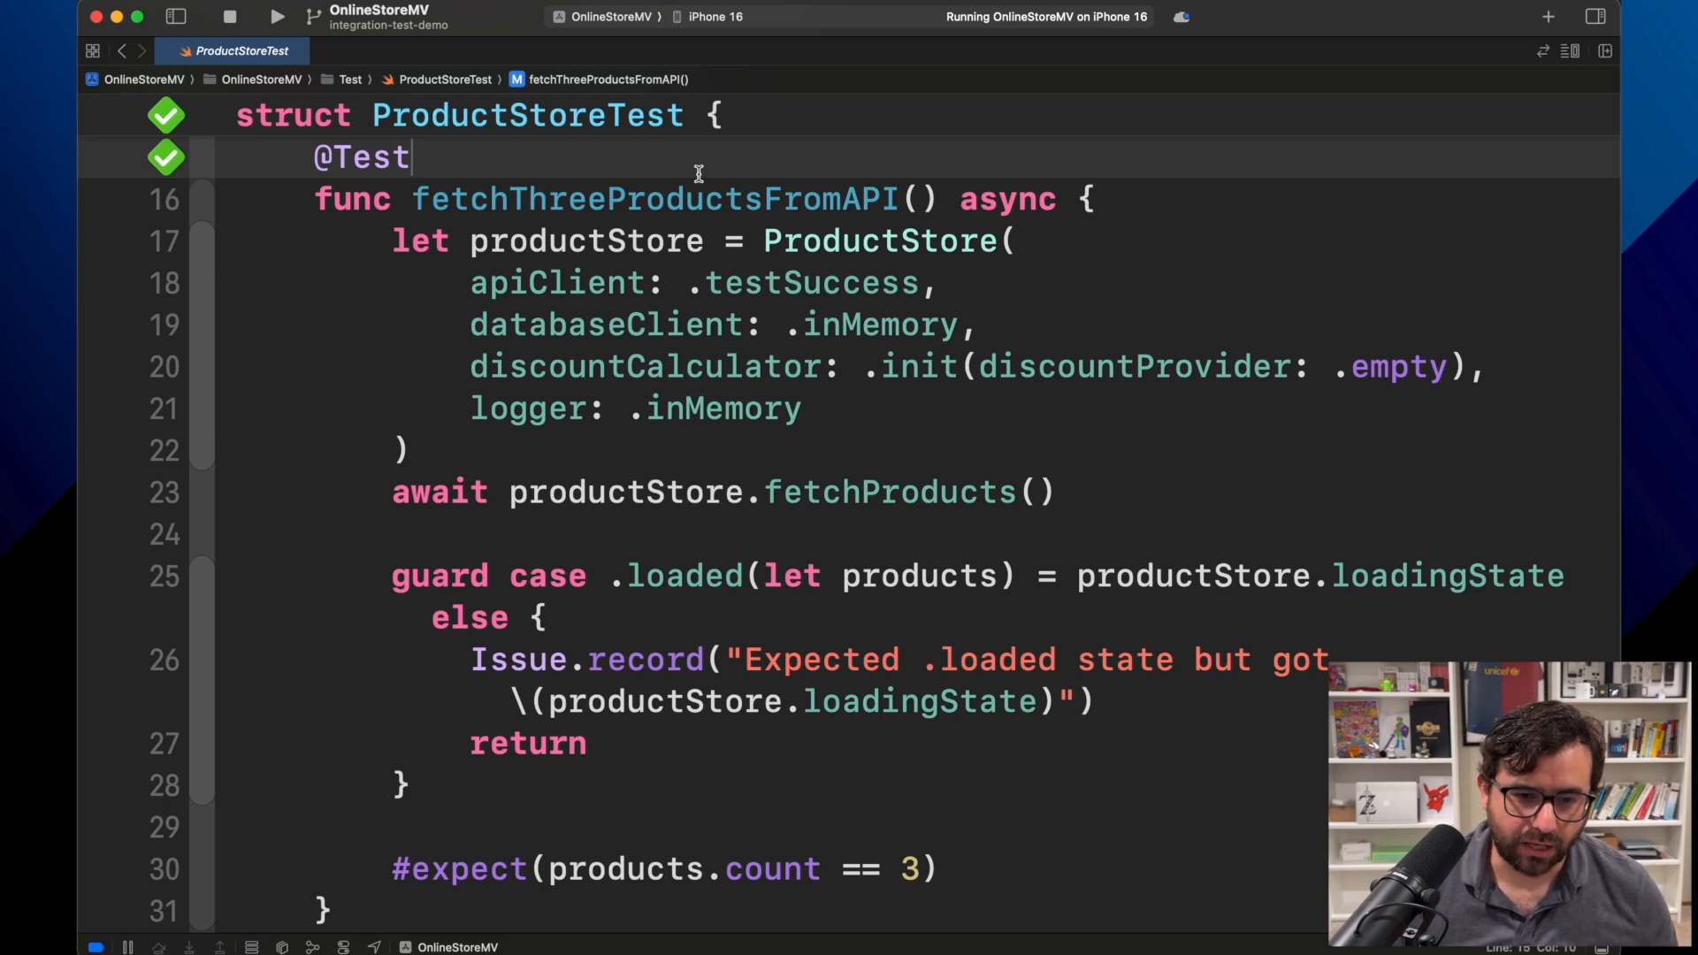
double_click(454, 199)
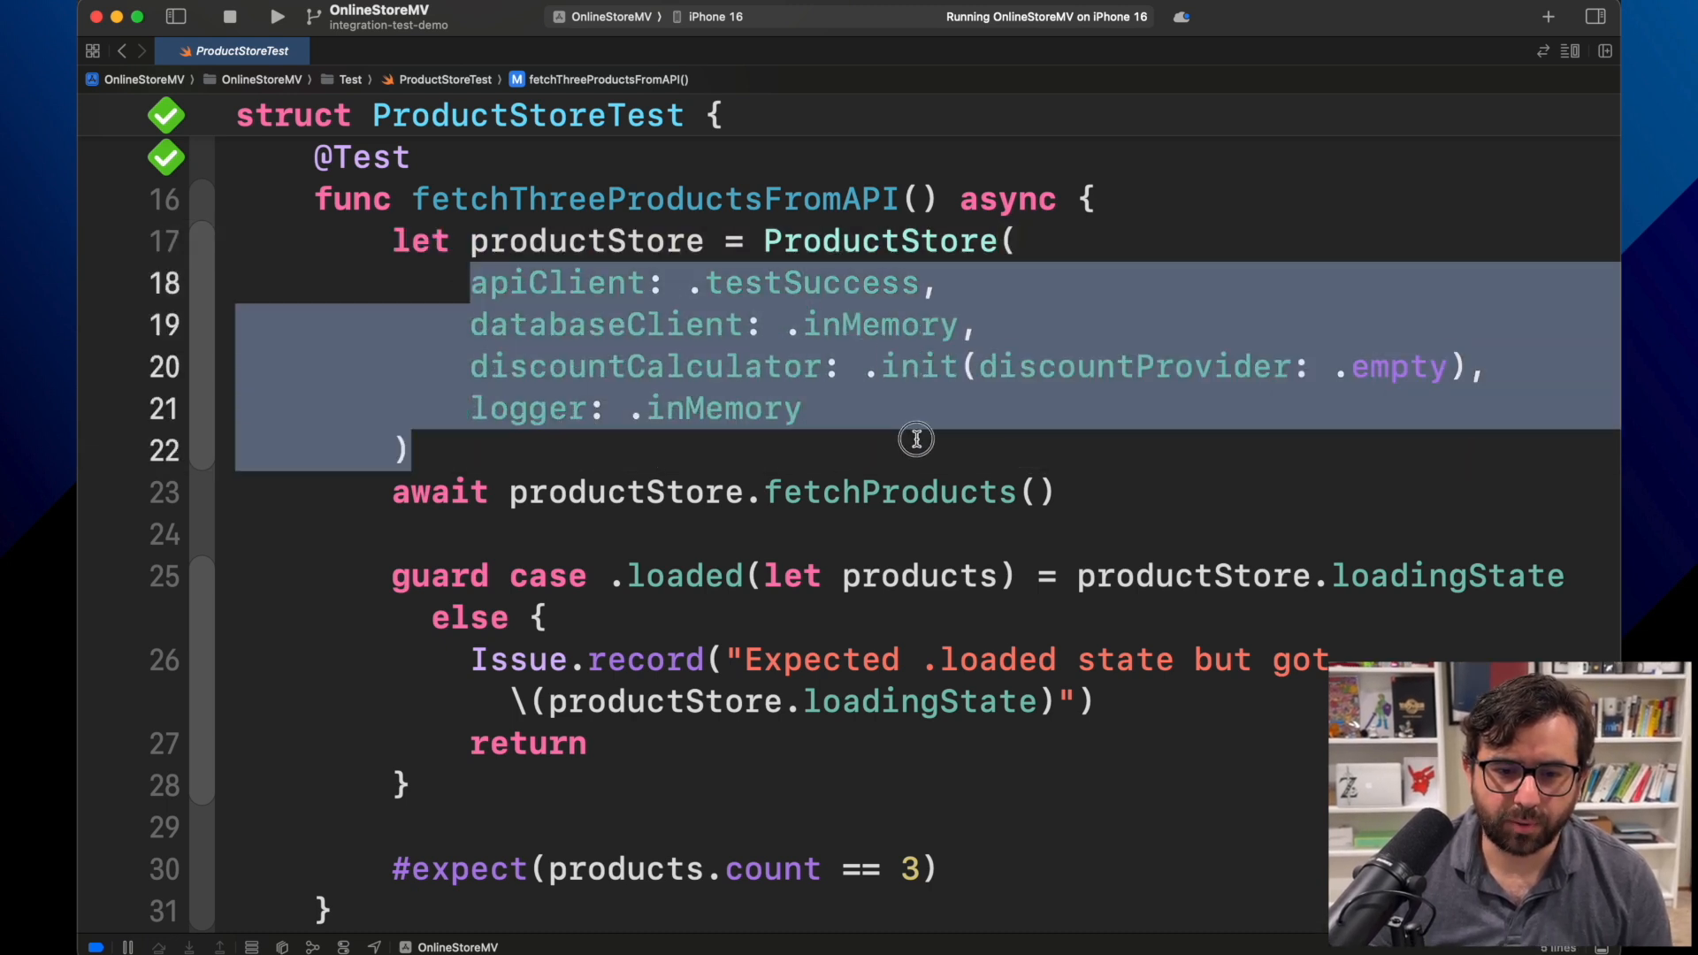
click(932, 493)
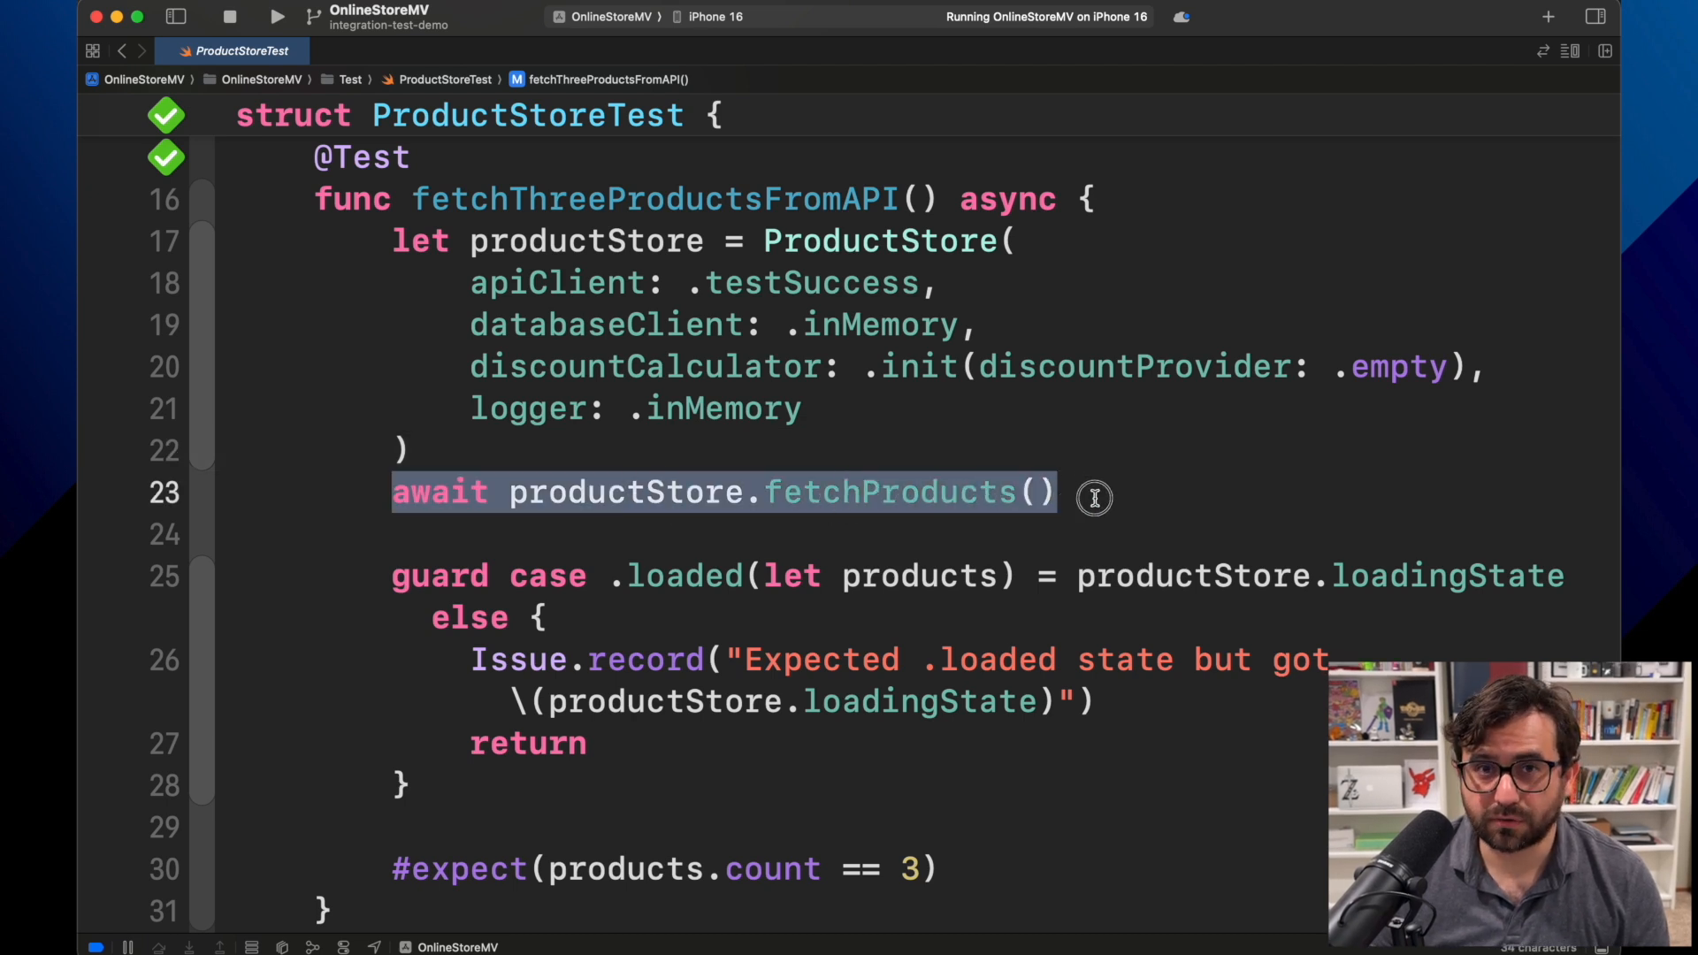
mouse_move(888, 575)
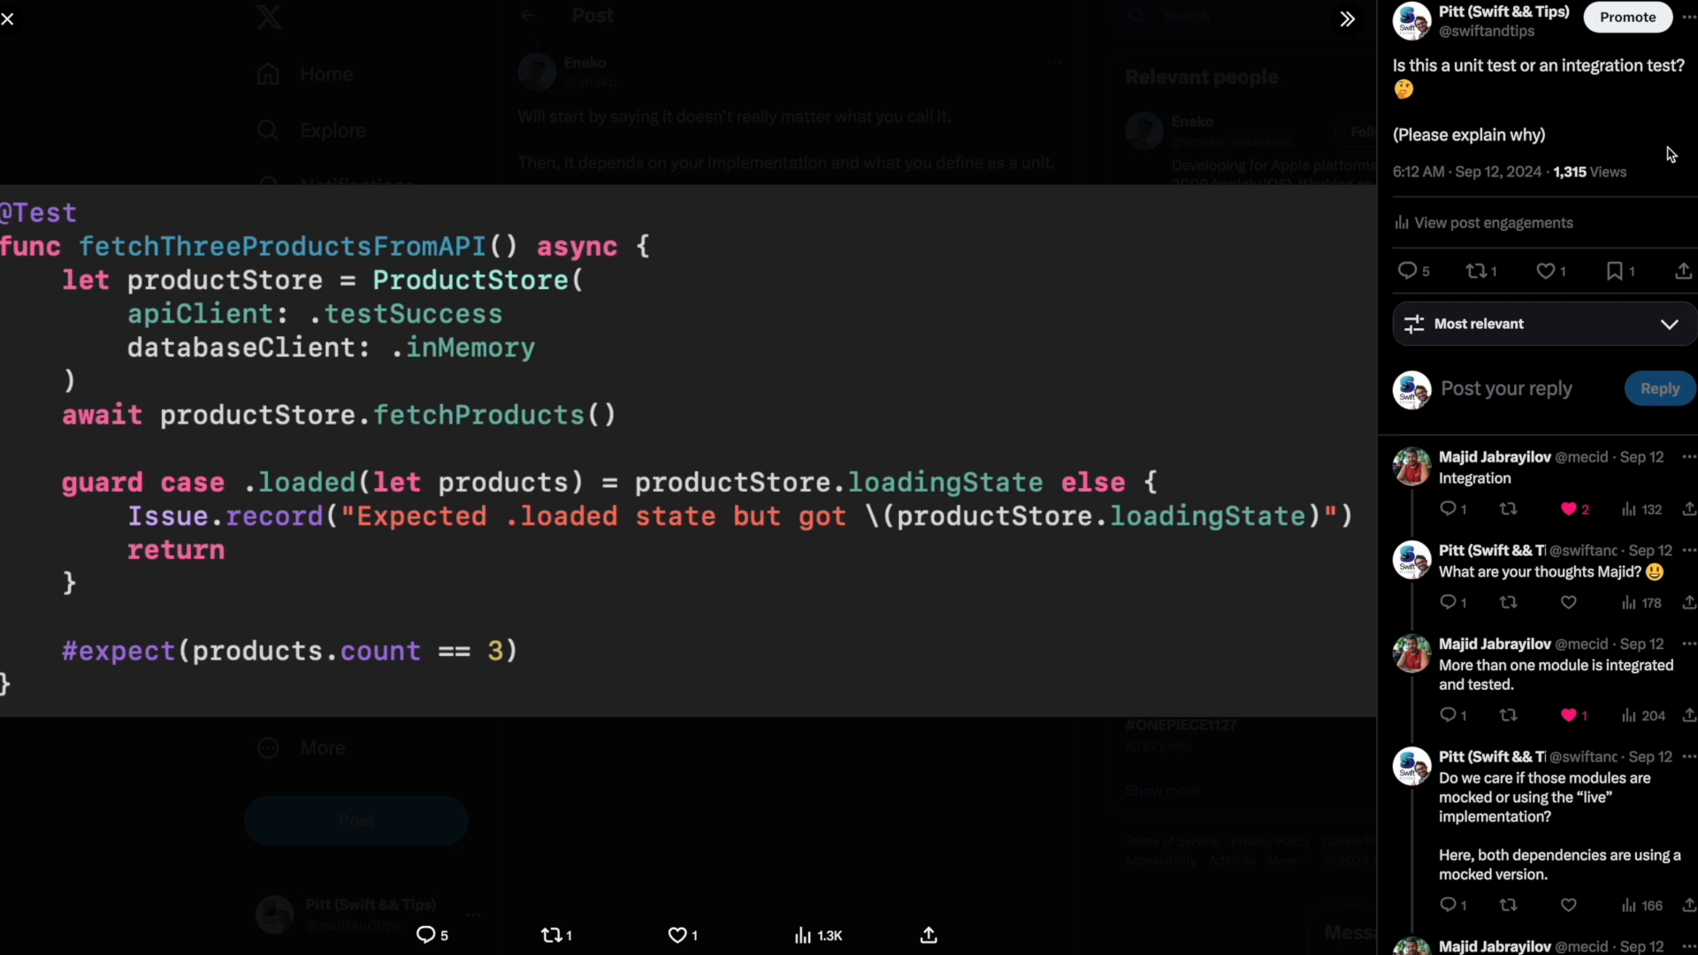
scroll(down, 3)
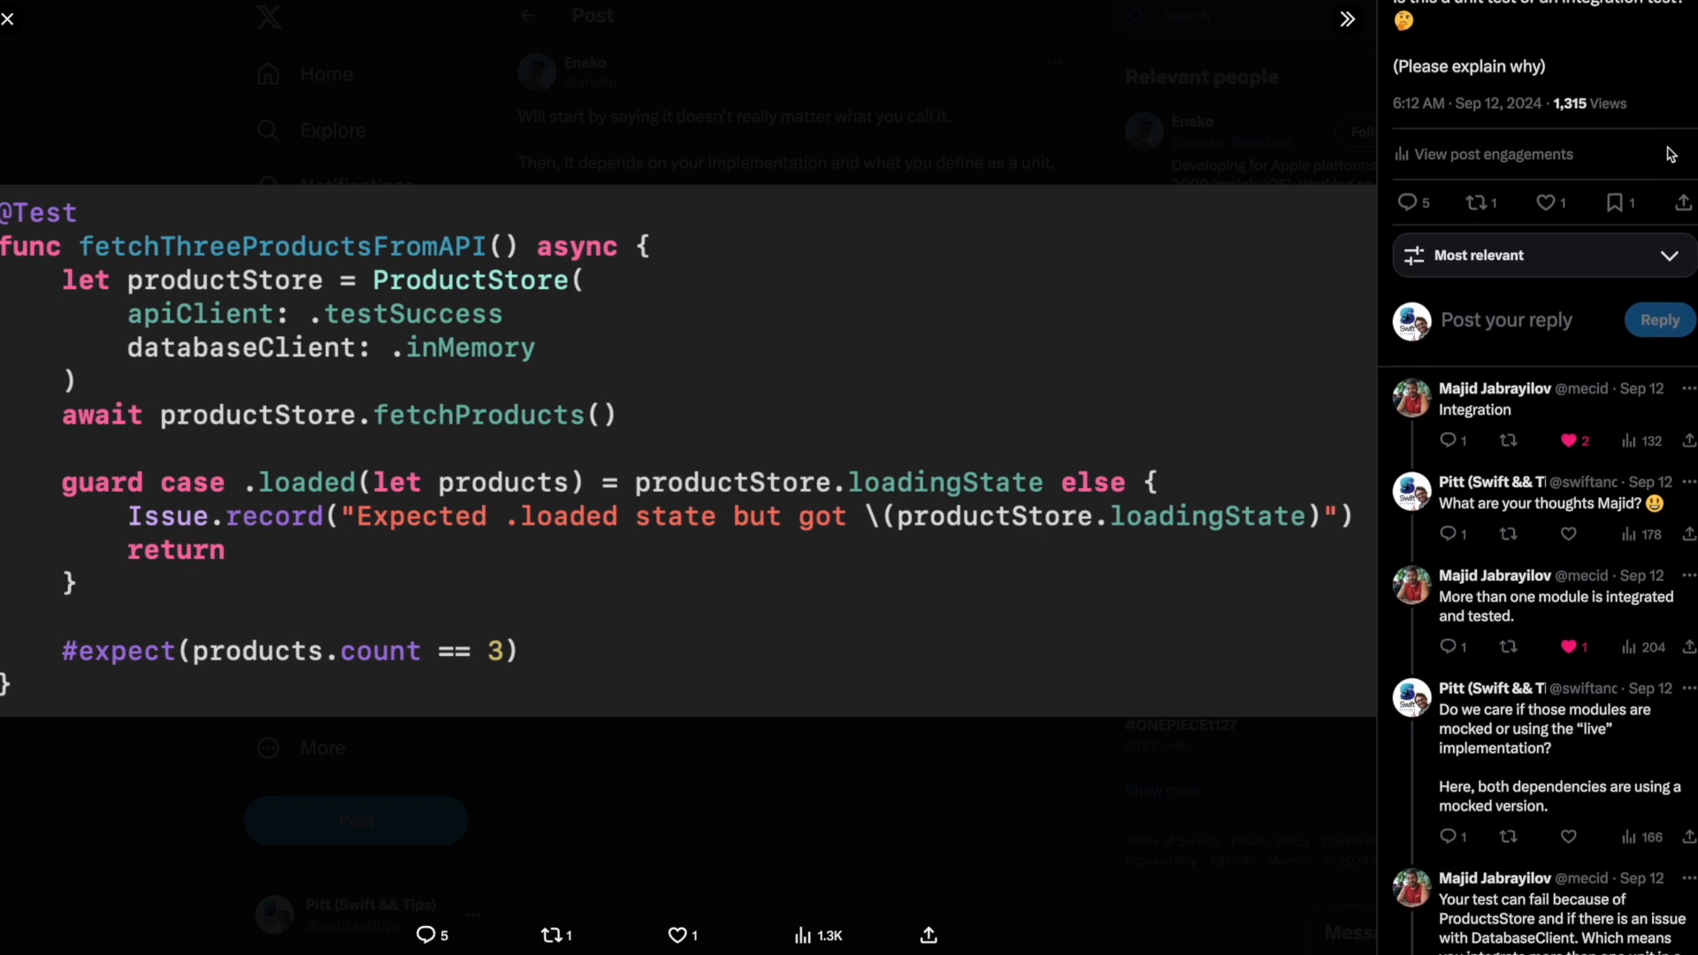
scroll(down, 3)
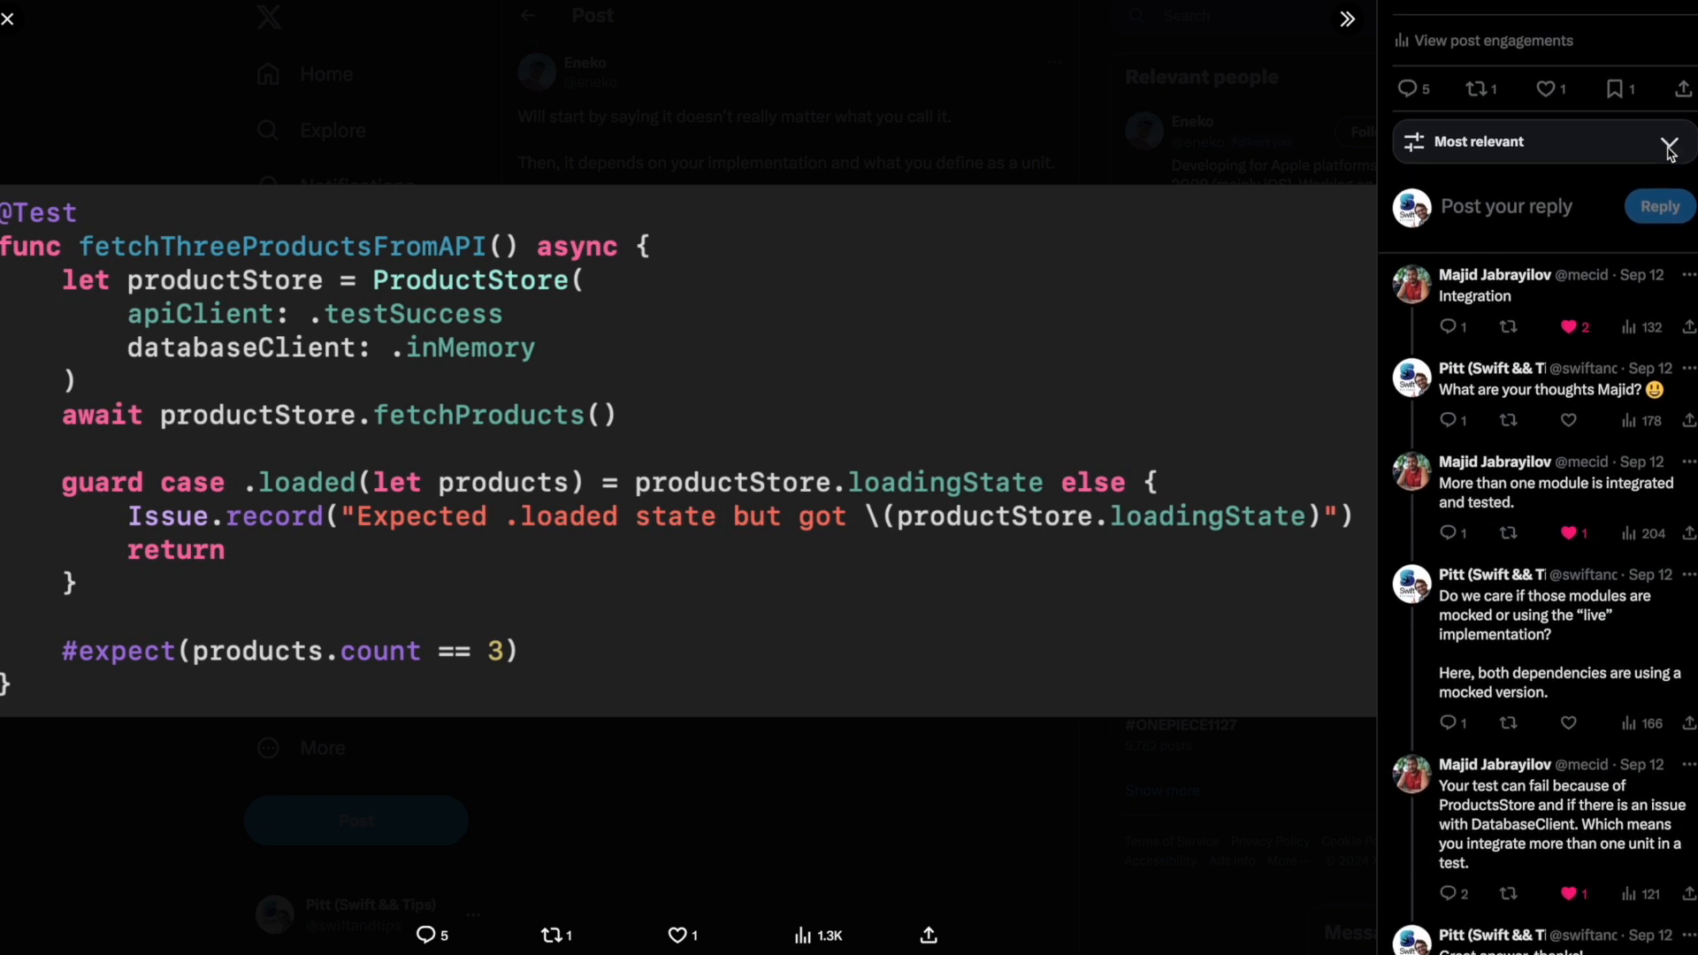
scroll(down, 3)
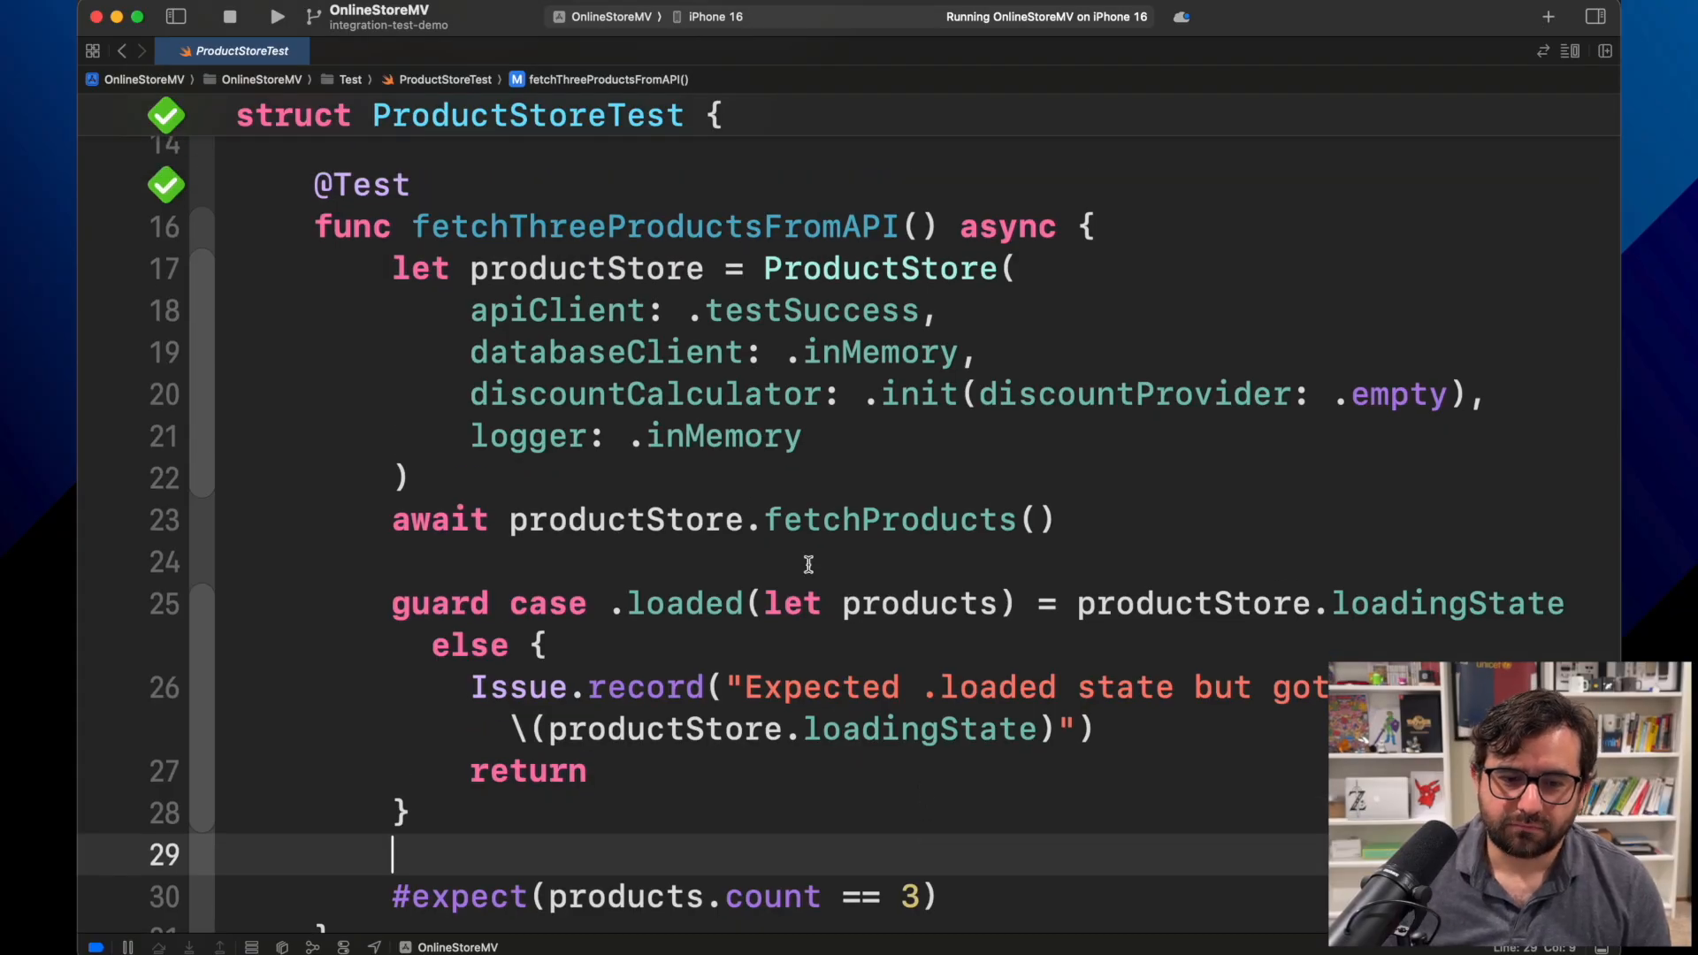
drag(470, 311, 856, 393)
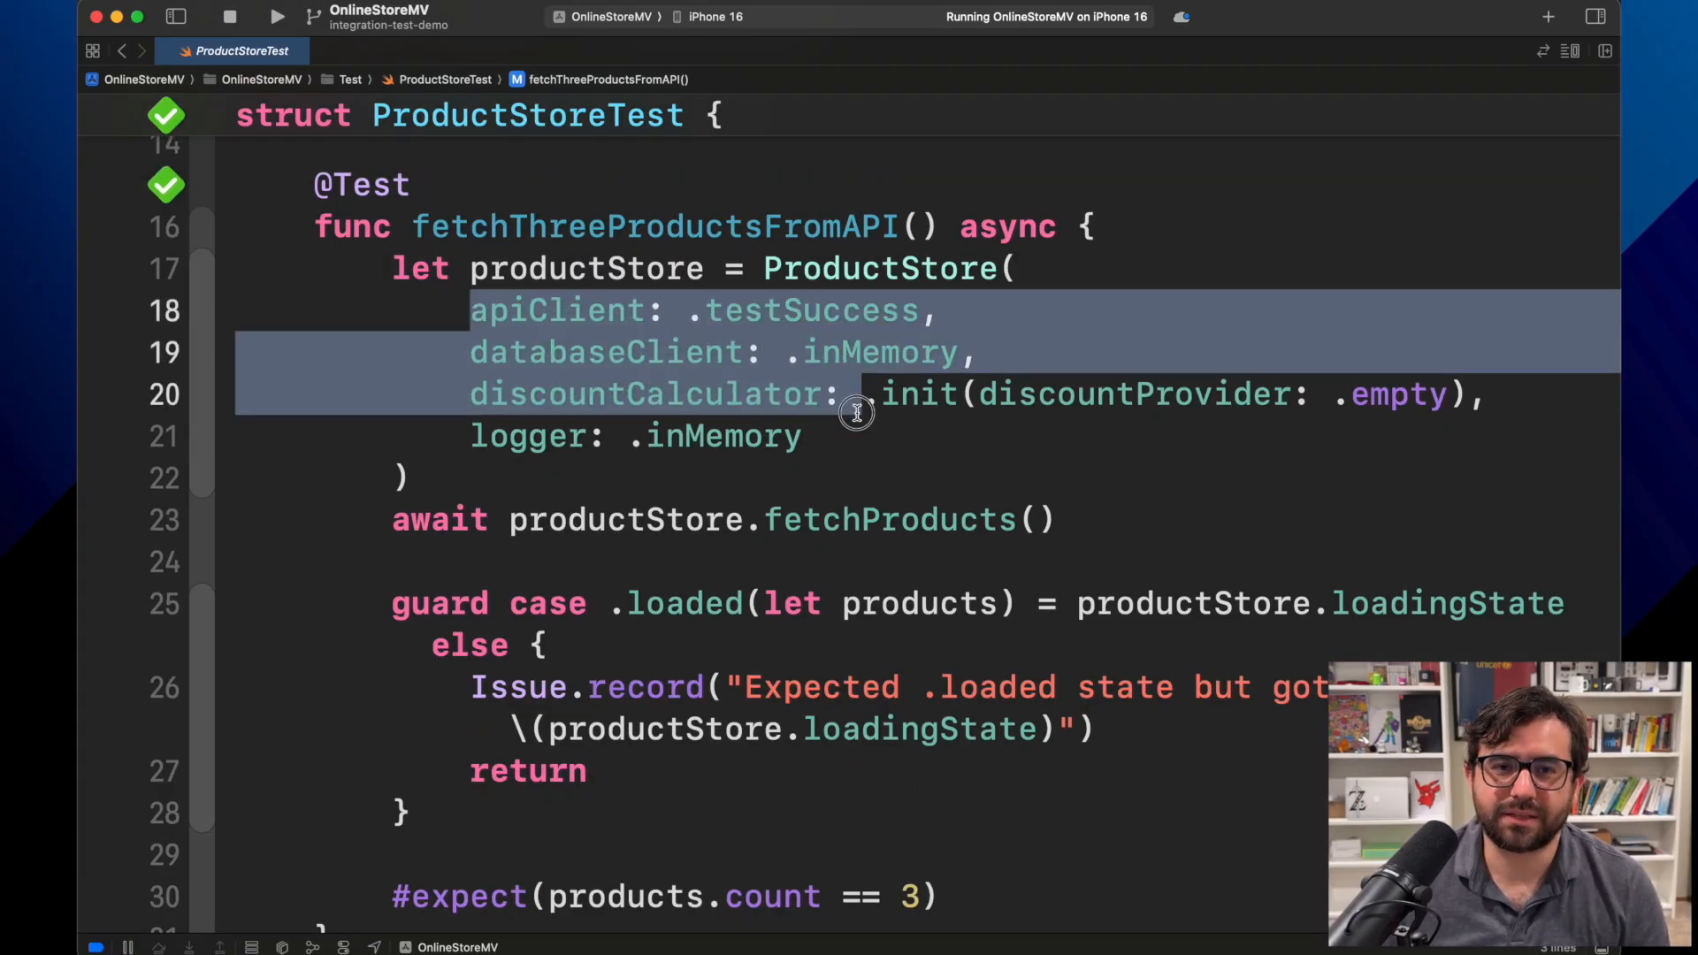
click(804, 435)
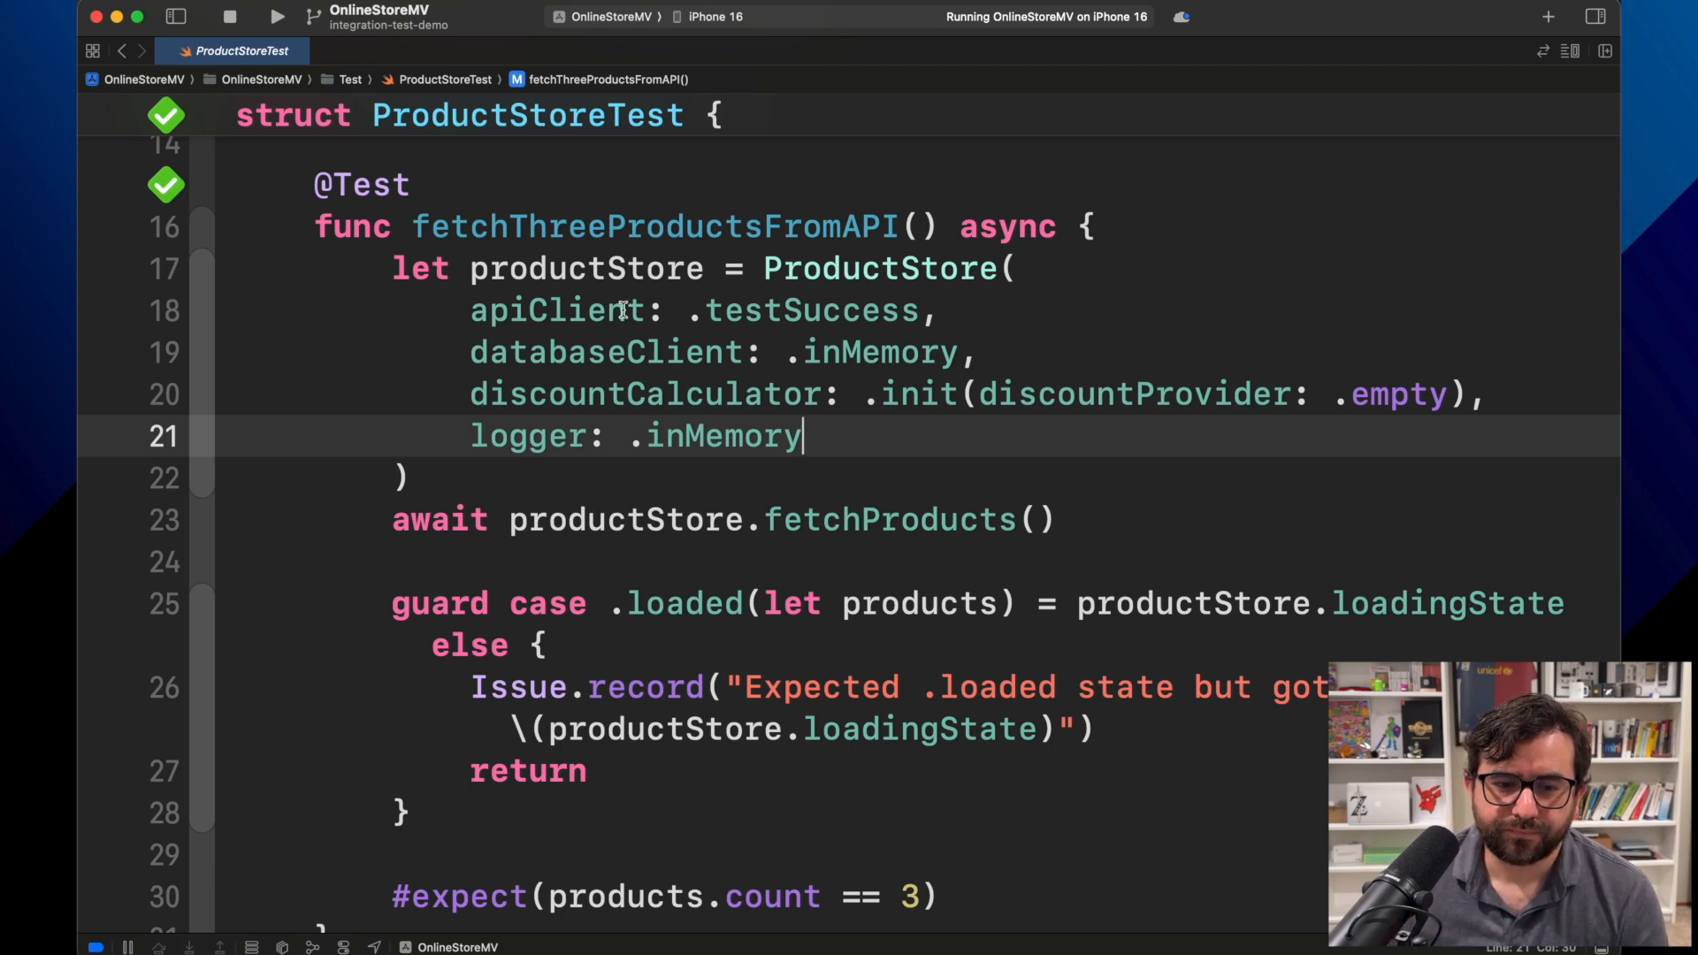
- Inspect the testSuccess mock API client and the inMemory database client definitions
double_click(810, 311)
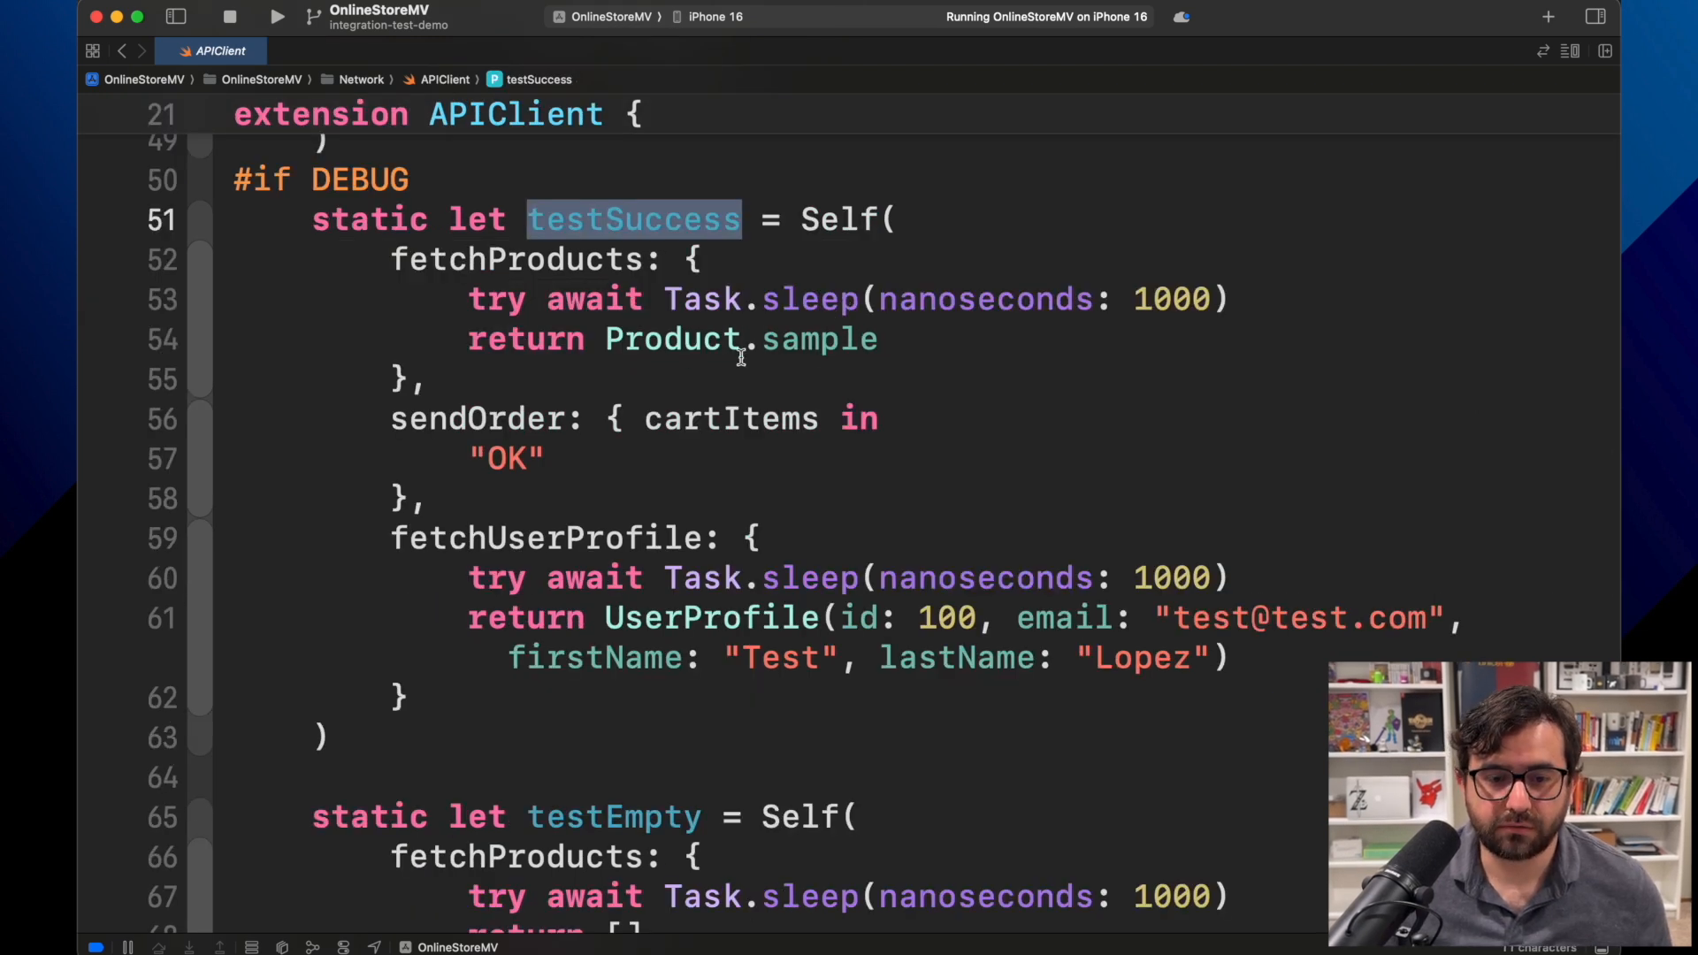
double_click(673, 340)
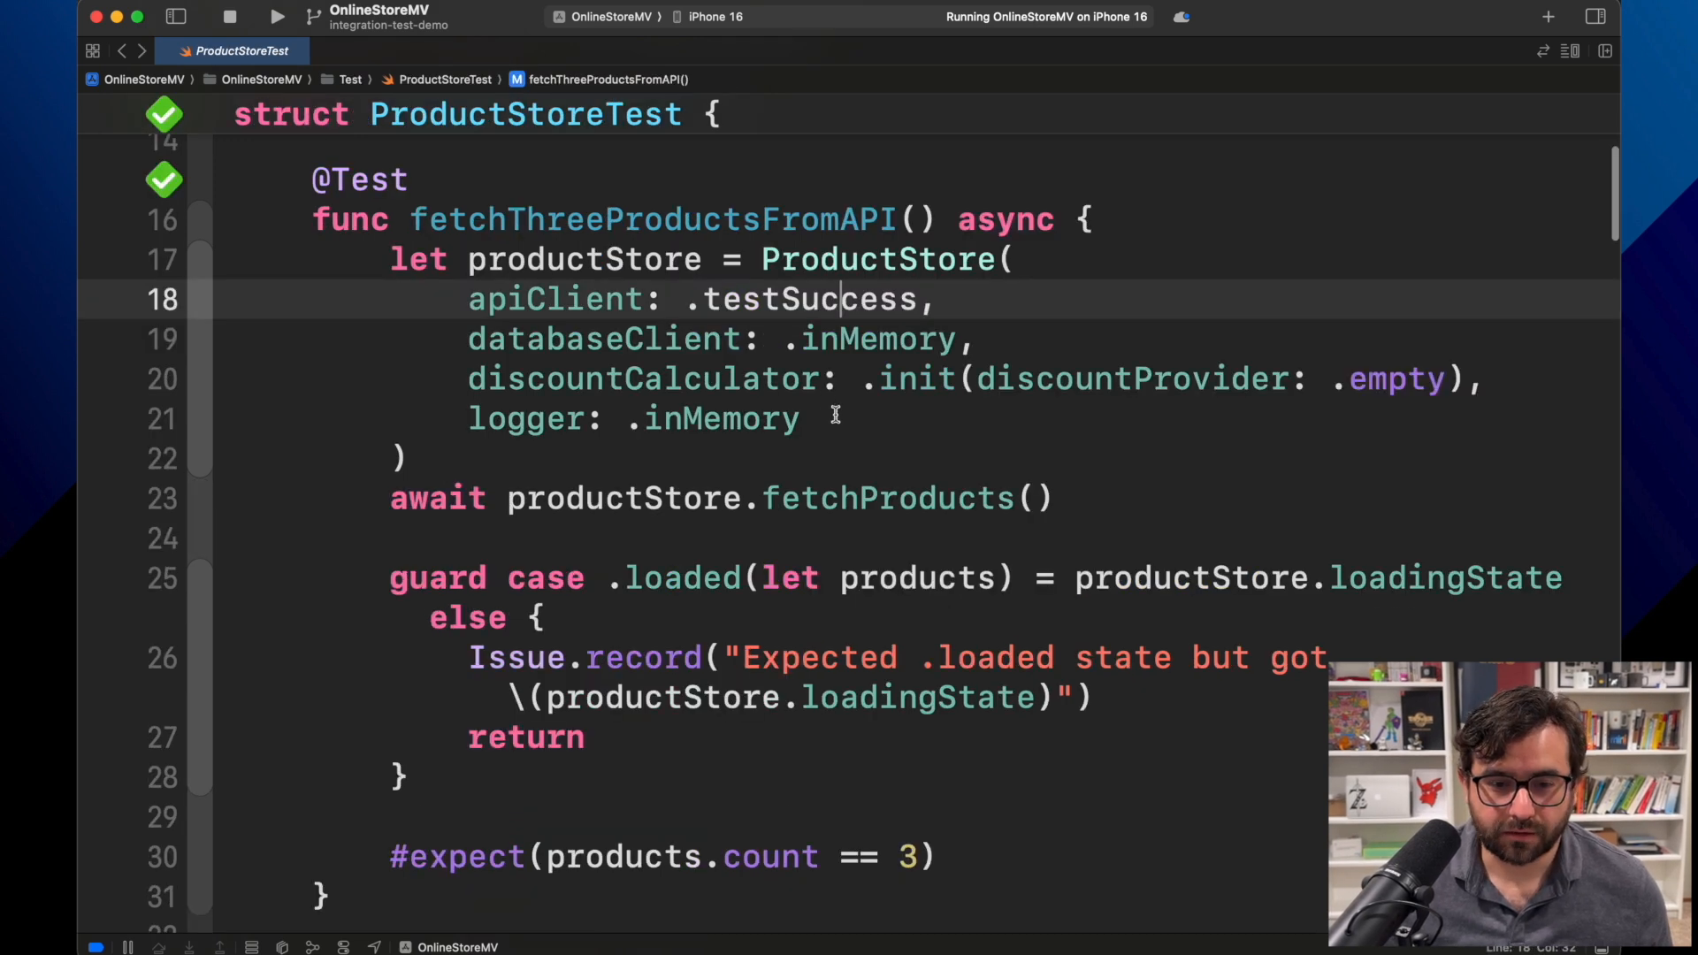
double_click(877, 339)
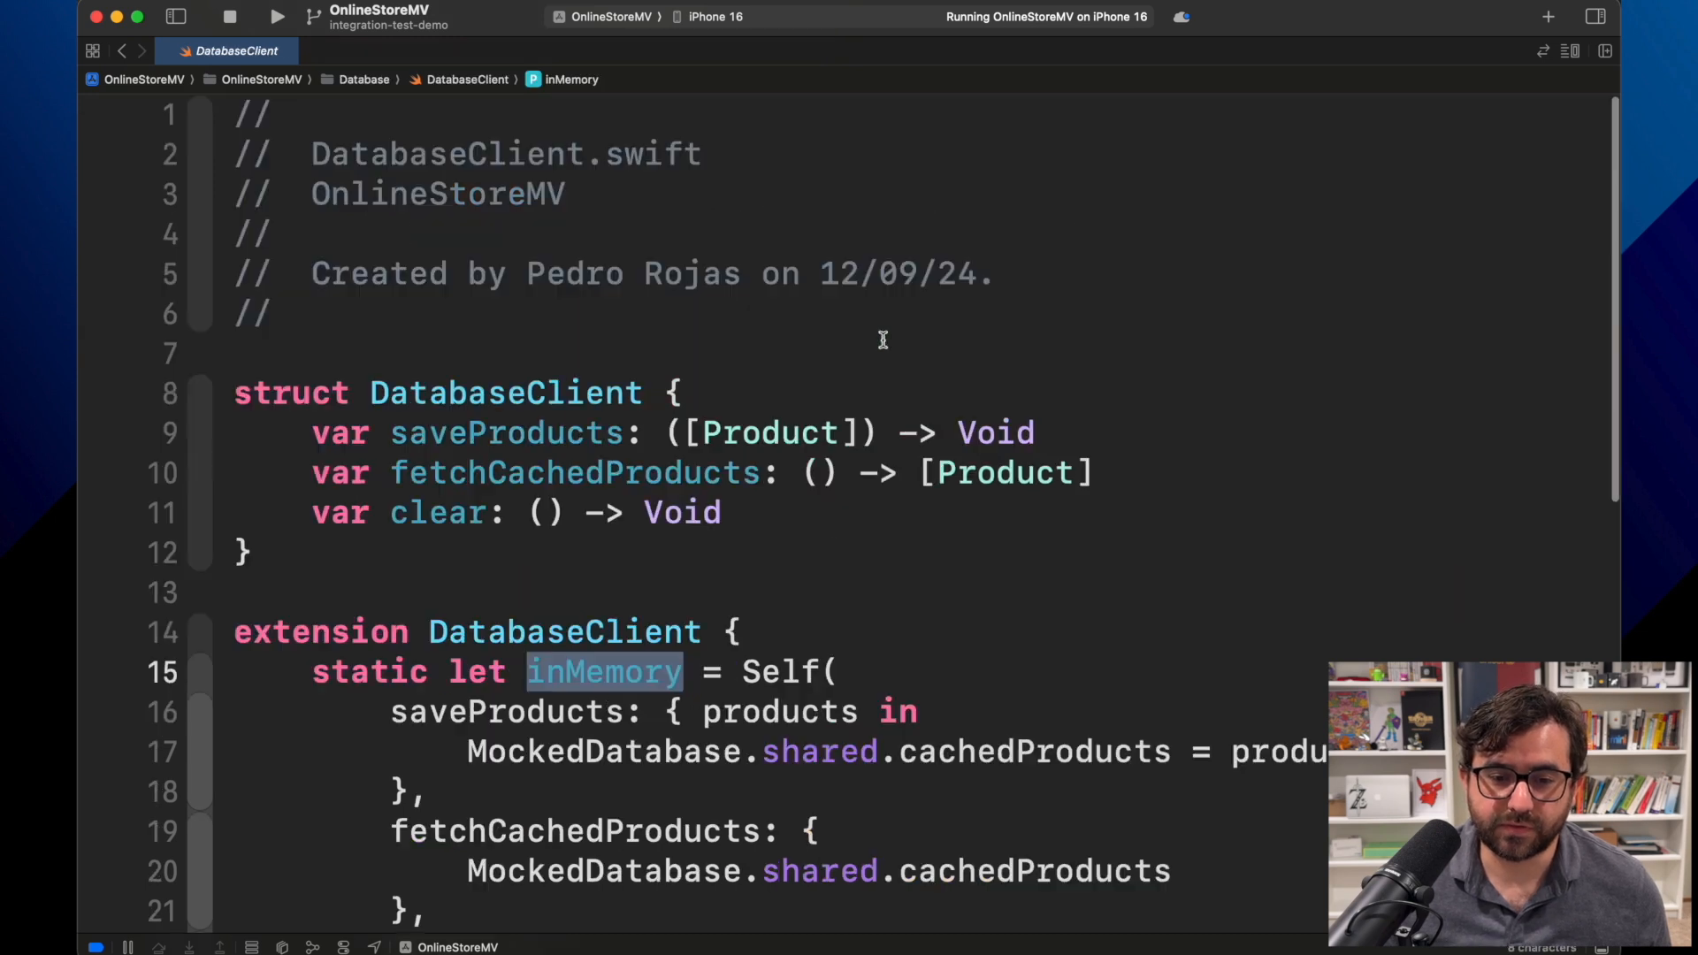
scroll(down, 3)
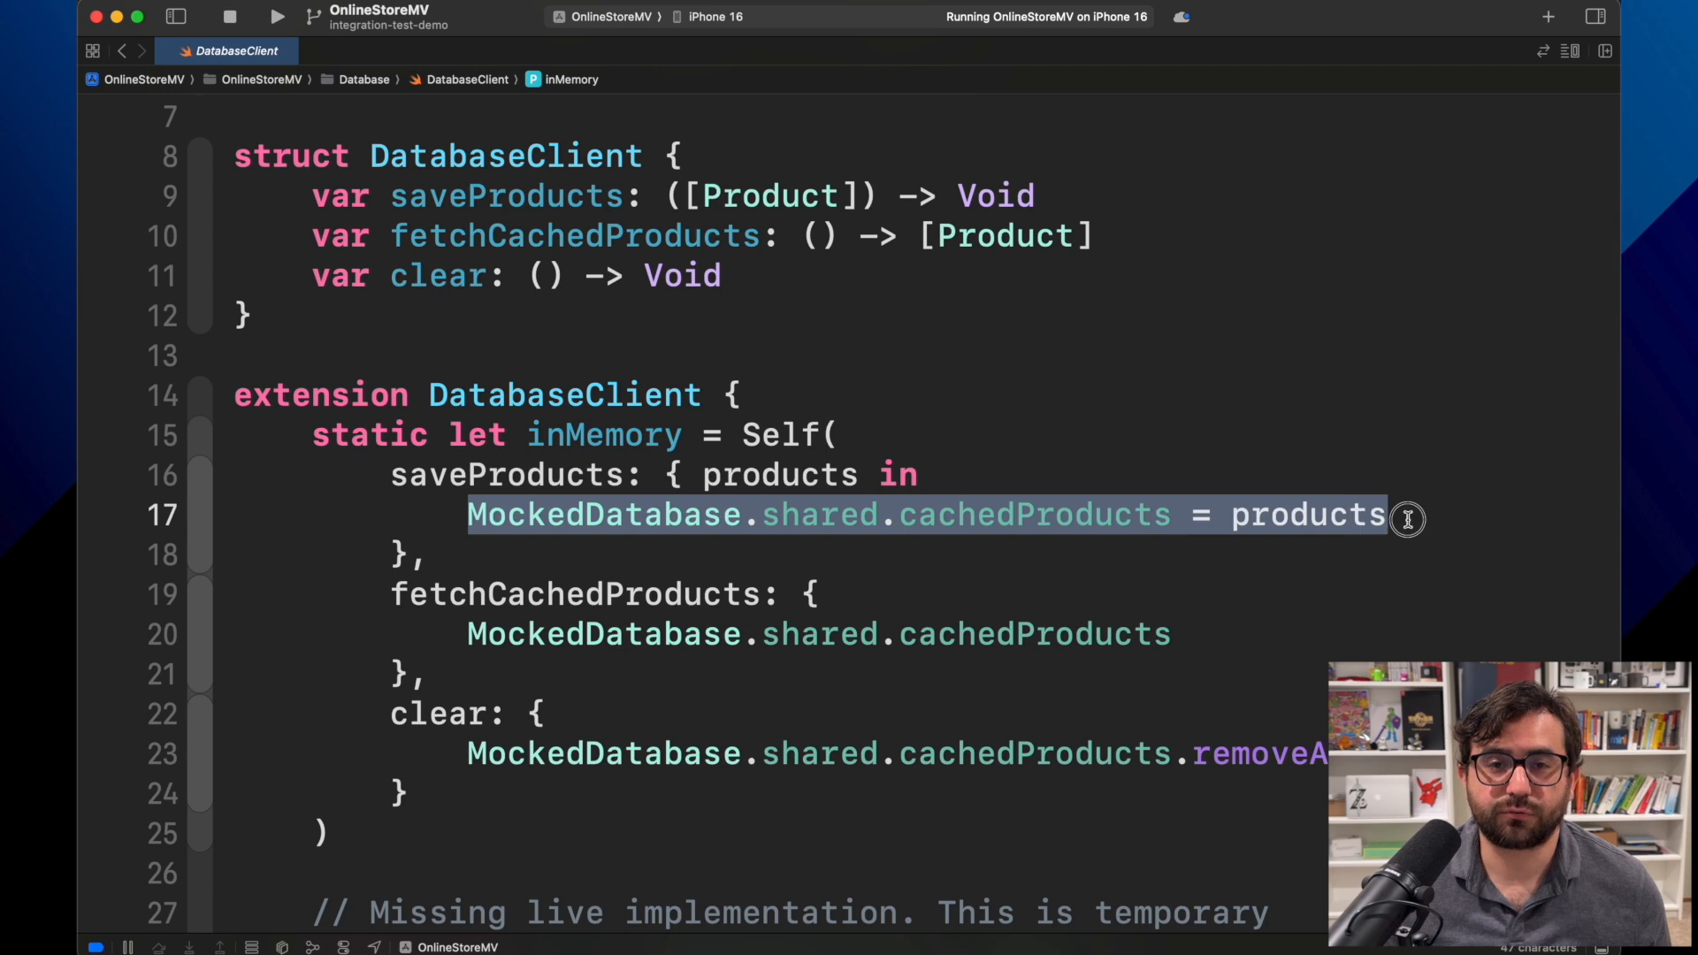
mouse_move(1164, 515)
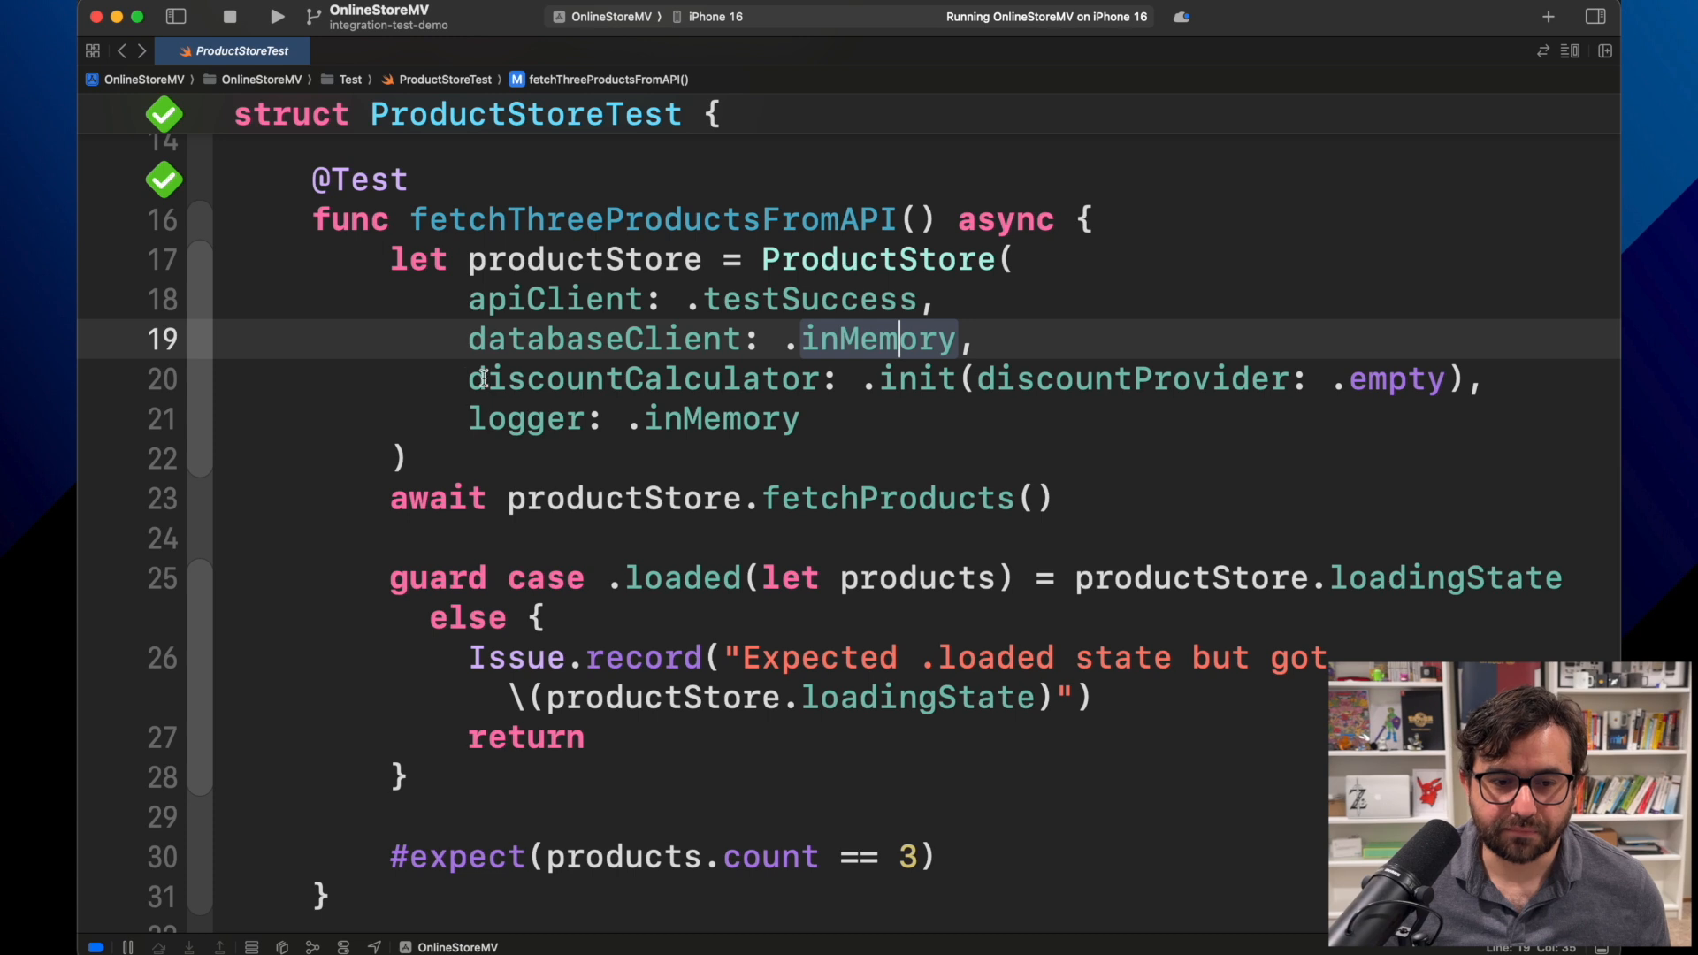
- Examine the discountCalculator and logger arguments via the DiscountProvider and inMemory logger definitions
drag(468, 379, 800, 419)
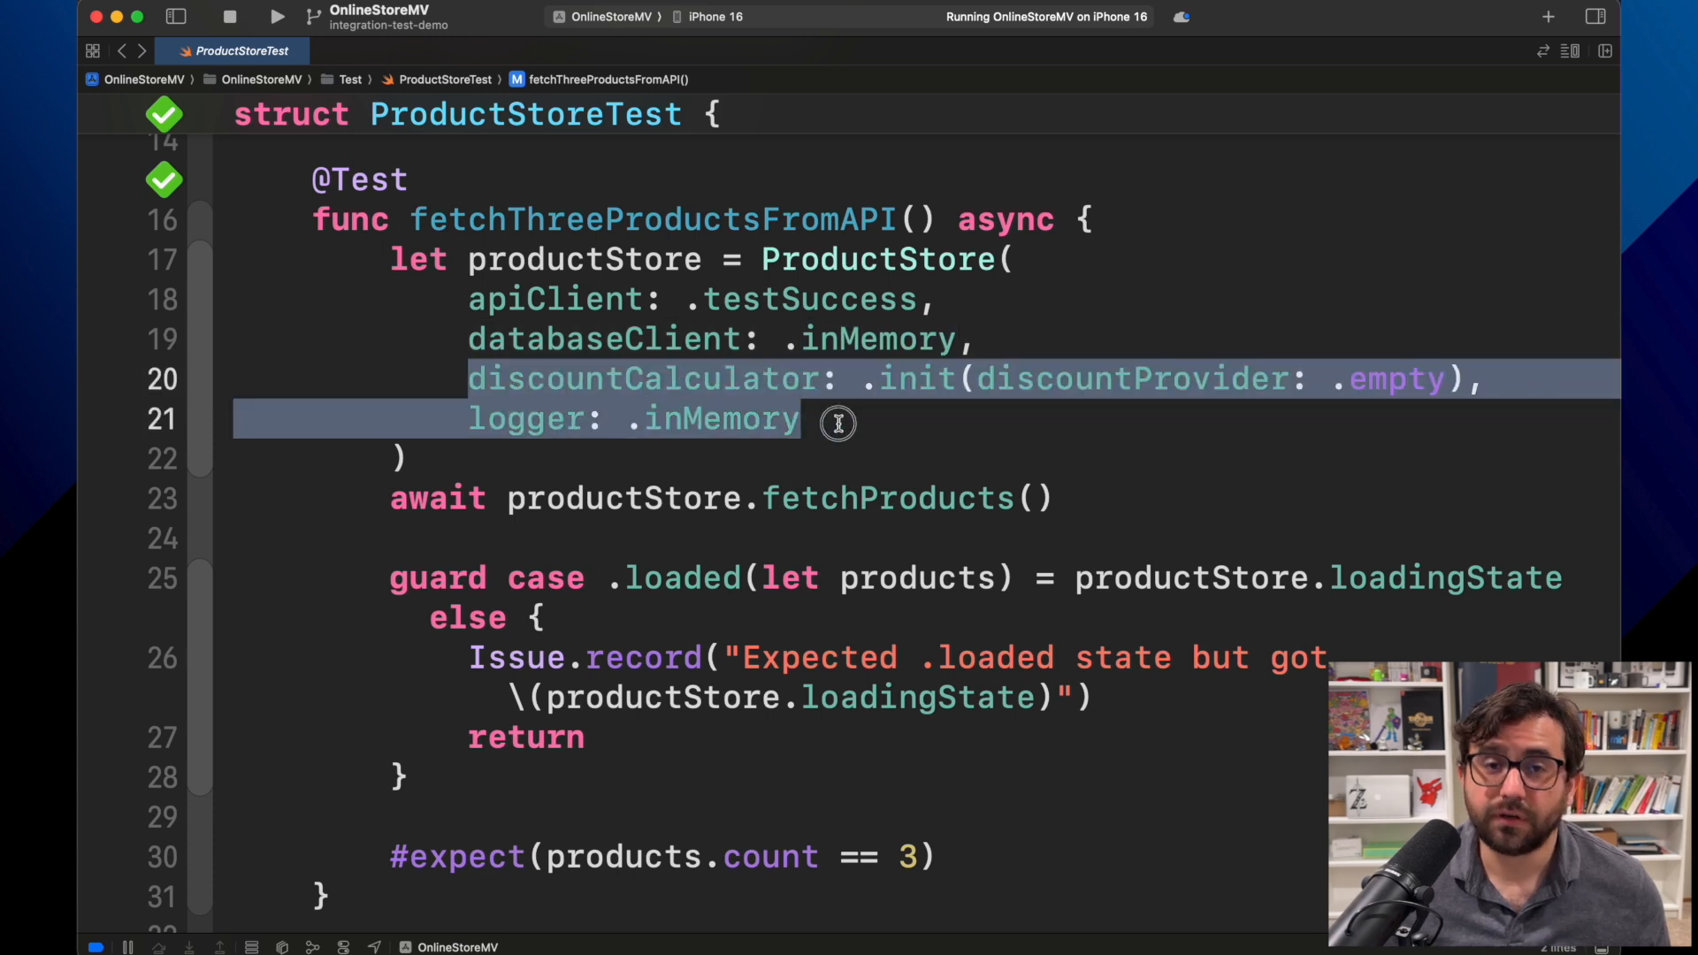
mouse_move(909, 413)
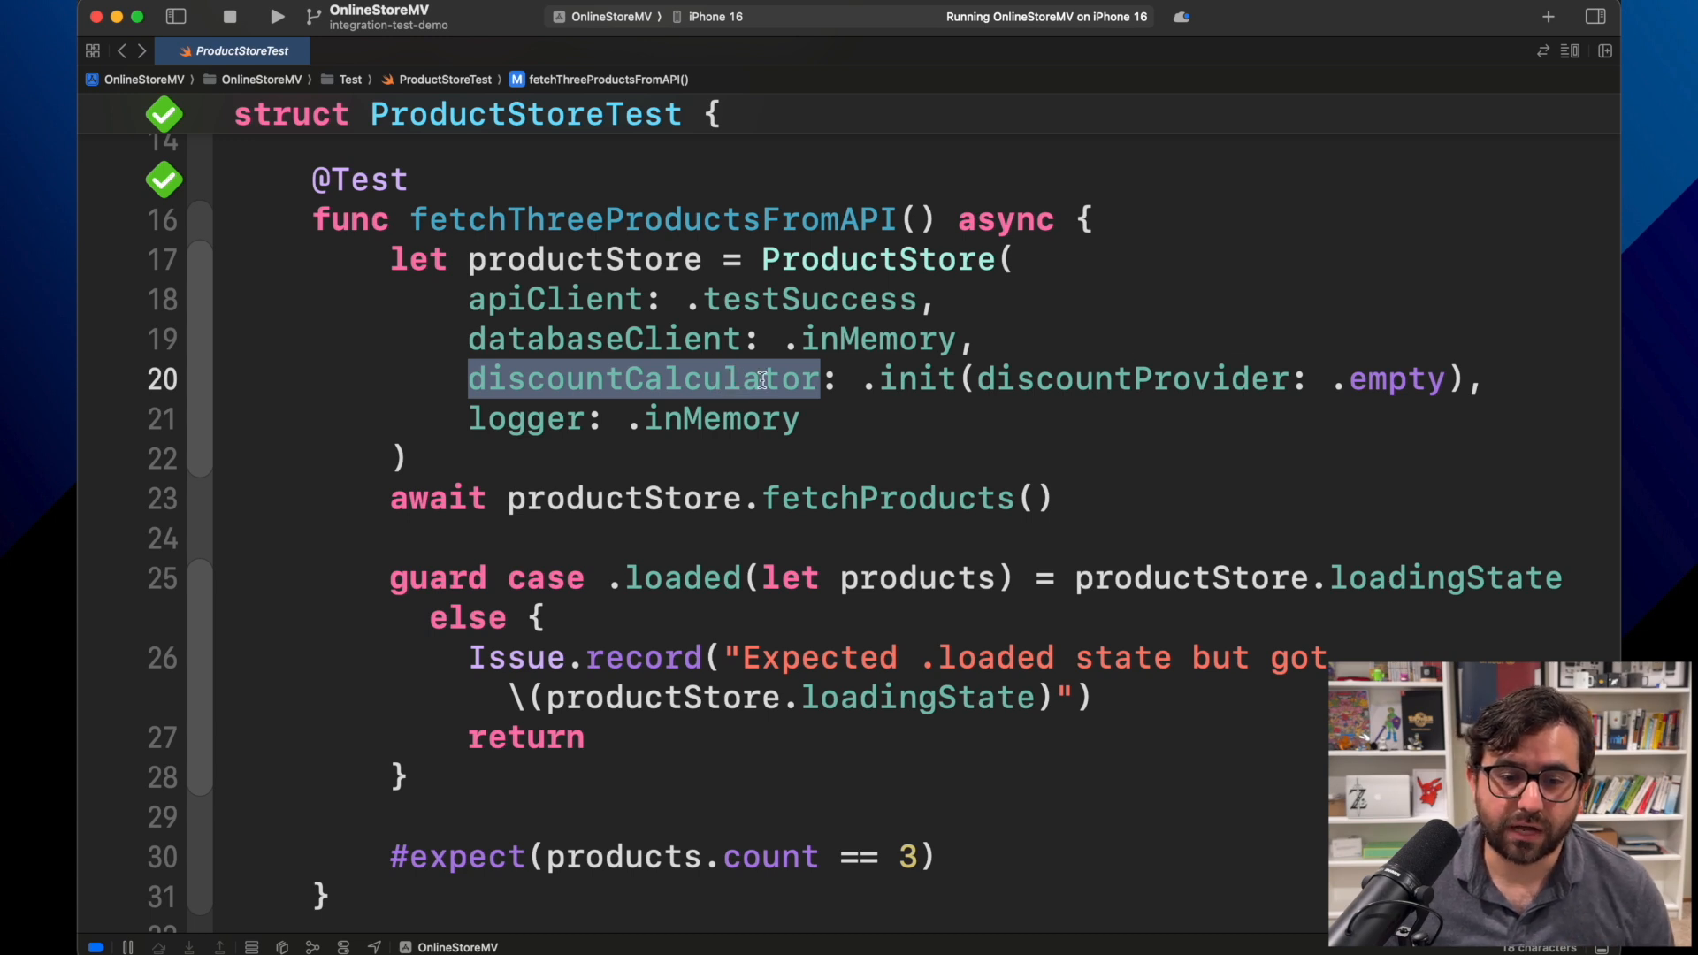
mouse_move(1030, 378)
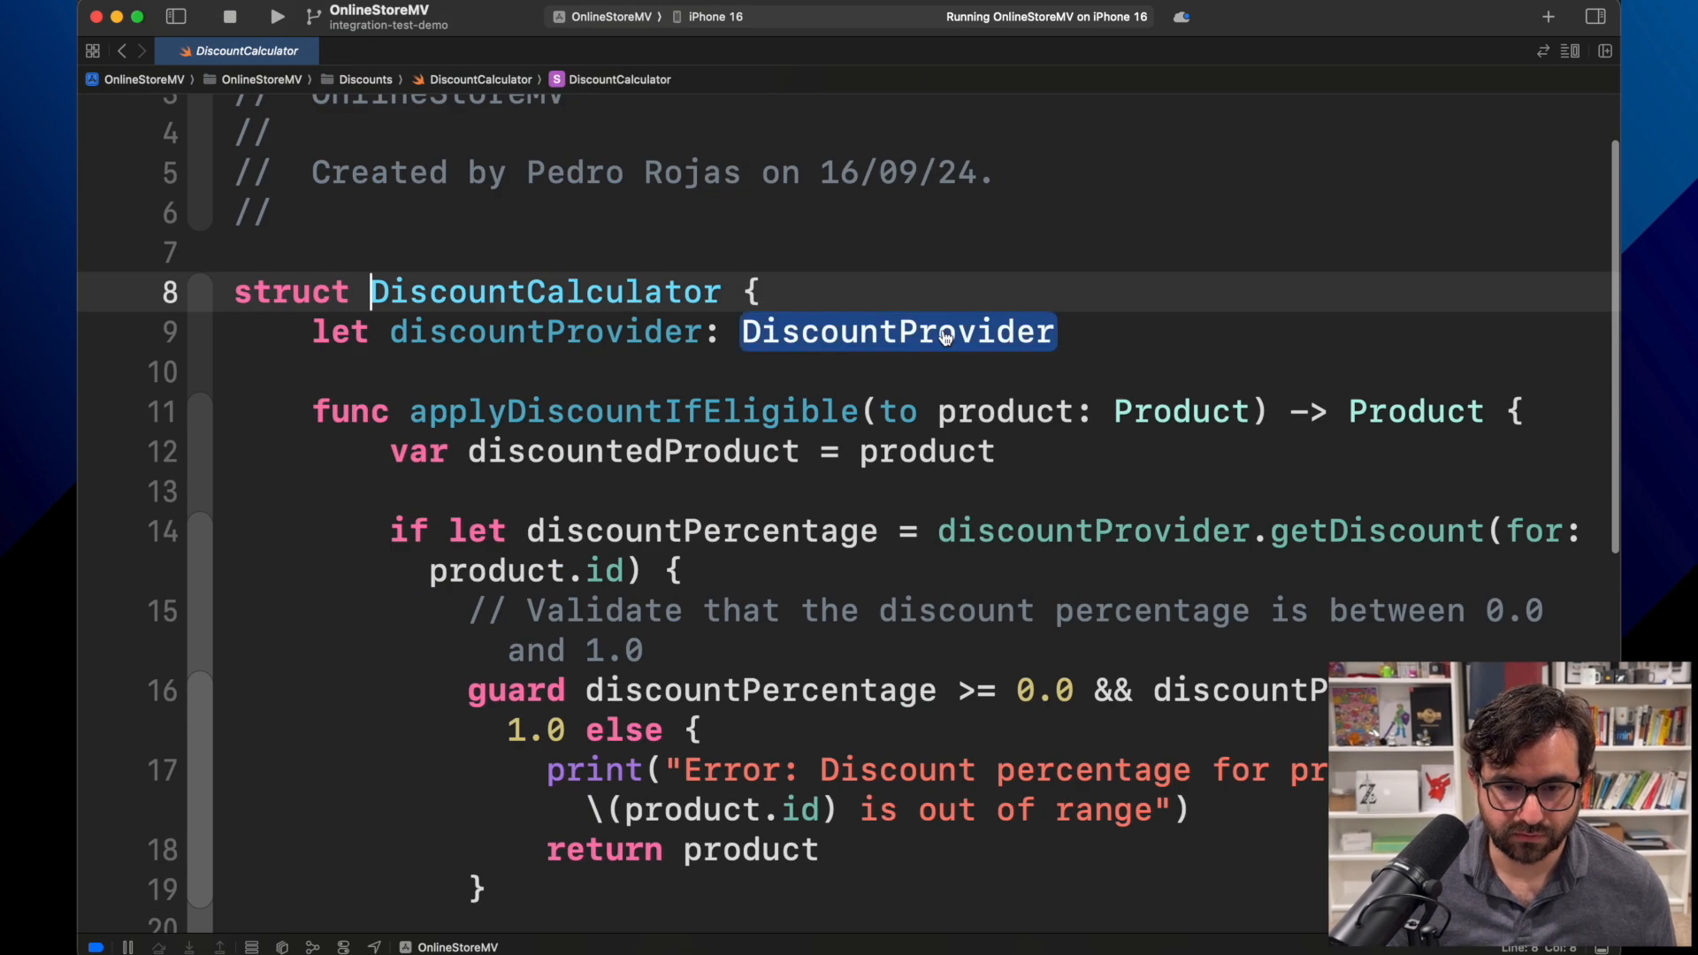
click(897, 331)
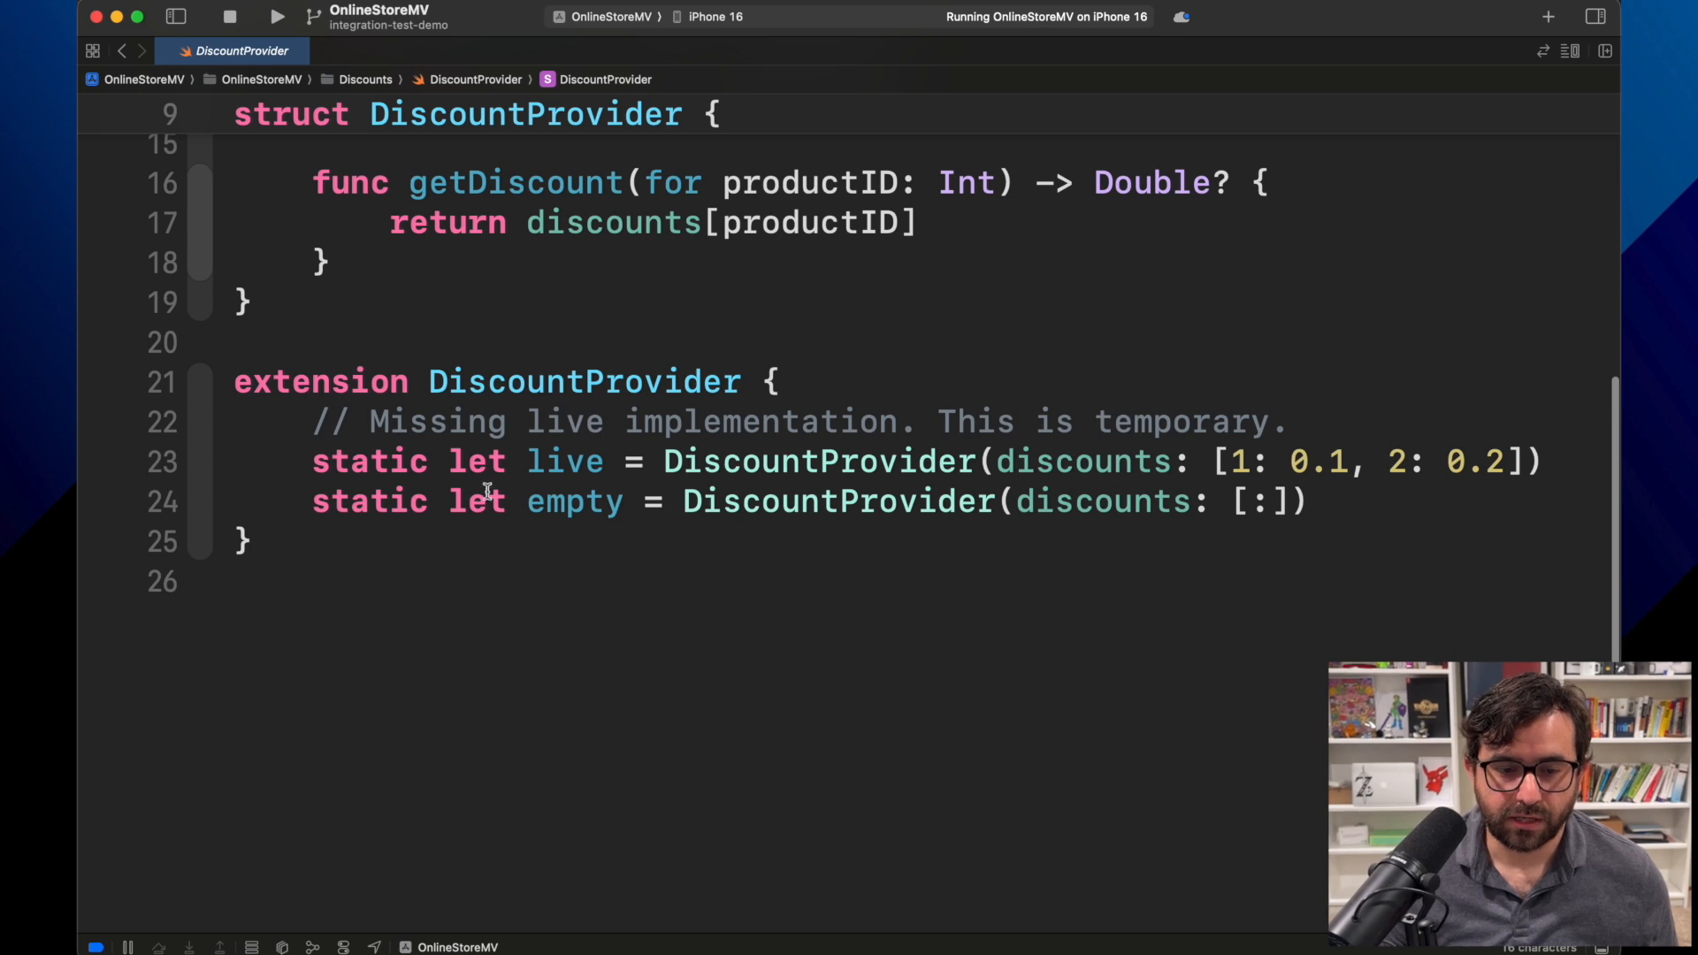
mouse_move(1200, 456)
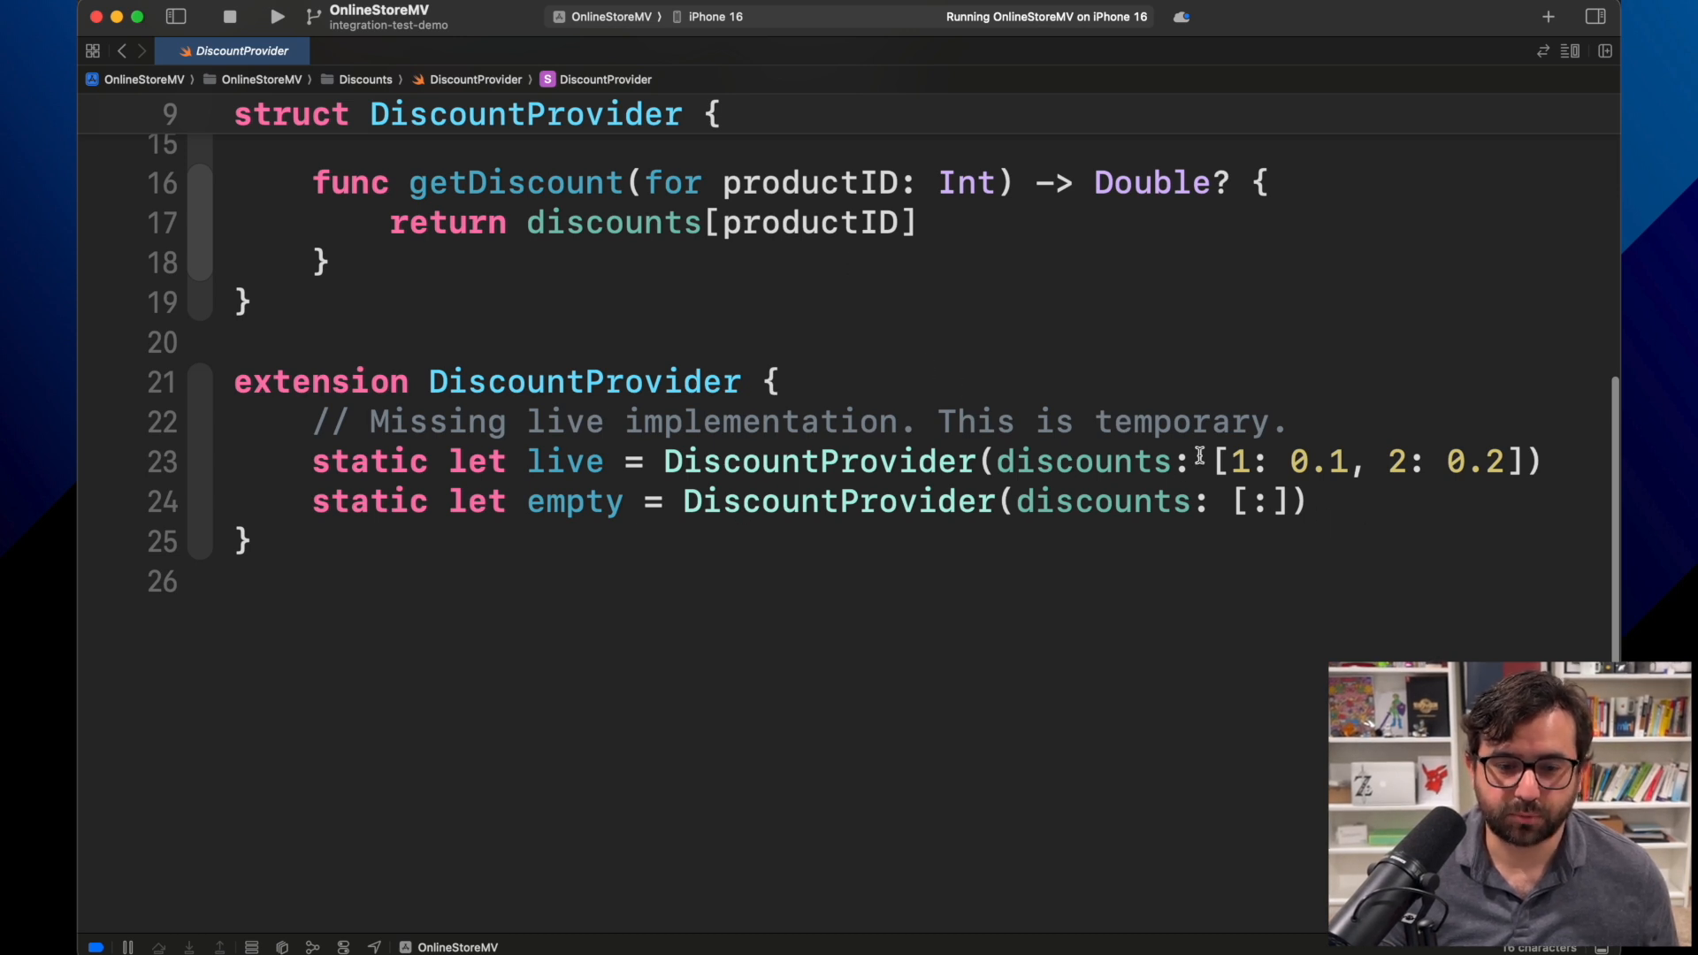
drag(683, 501, 1308, 500)
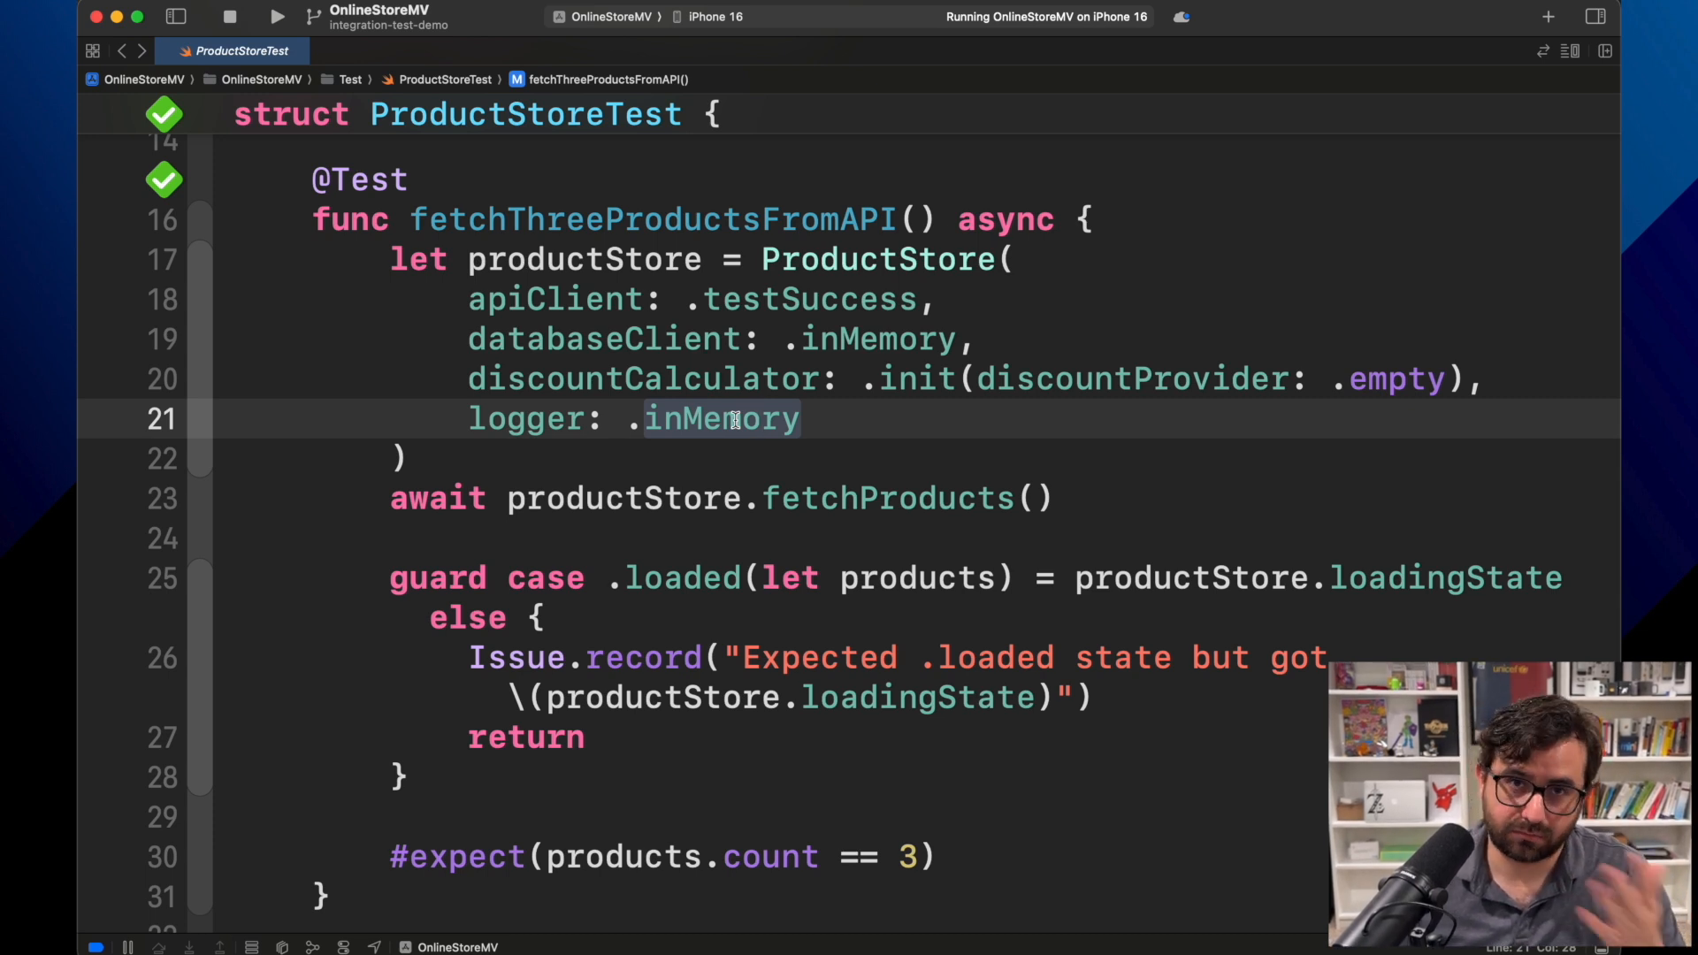
click(720, 419)
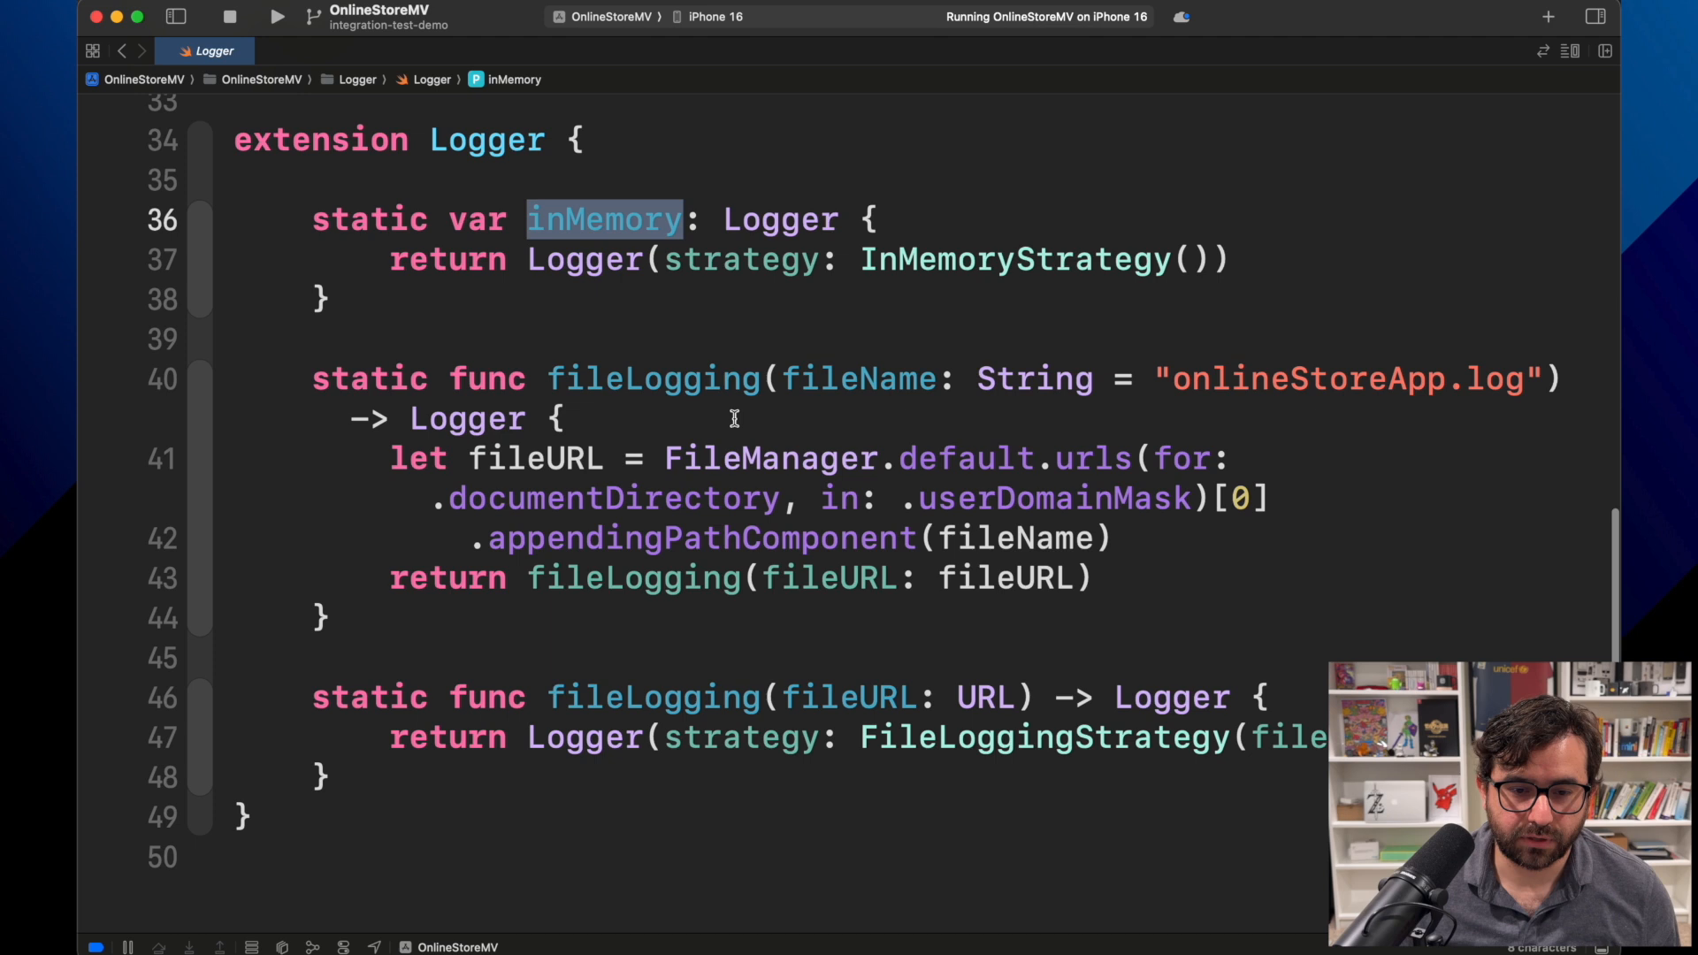
mouse_move(290, 48)
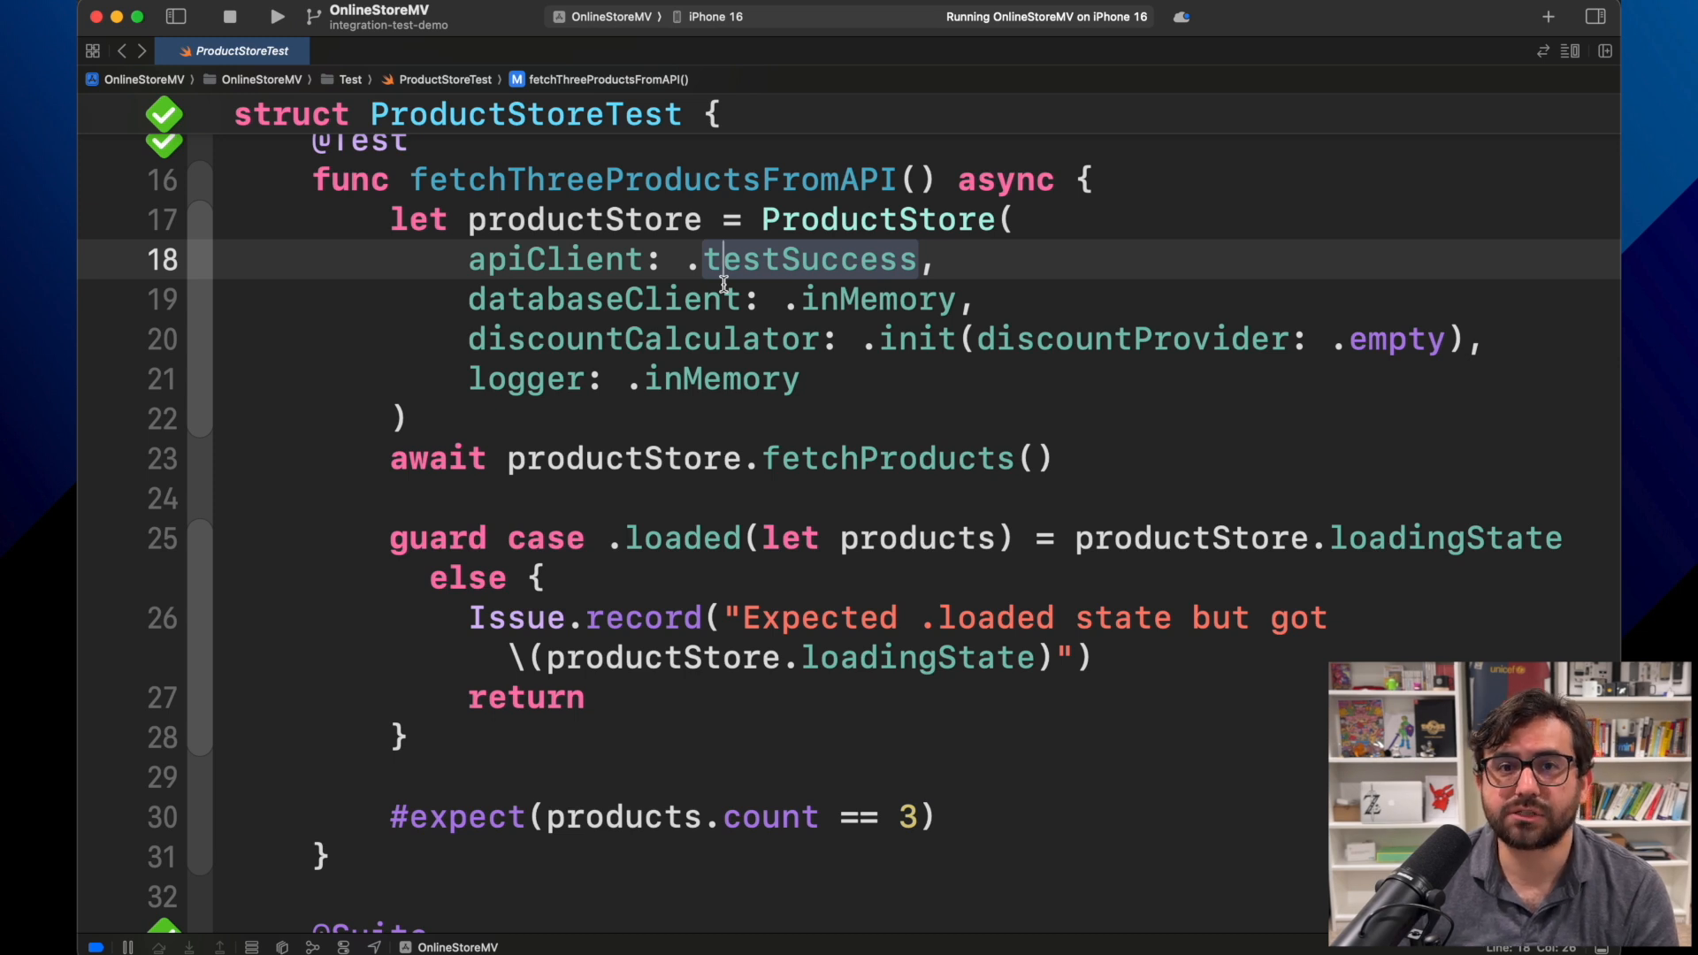
mouse_move(789, 278)
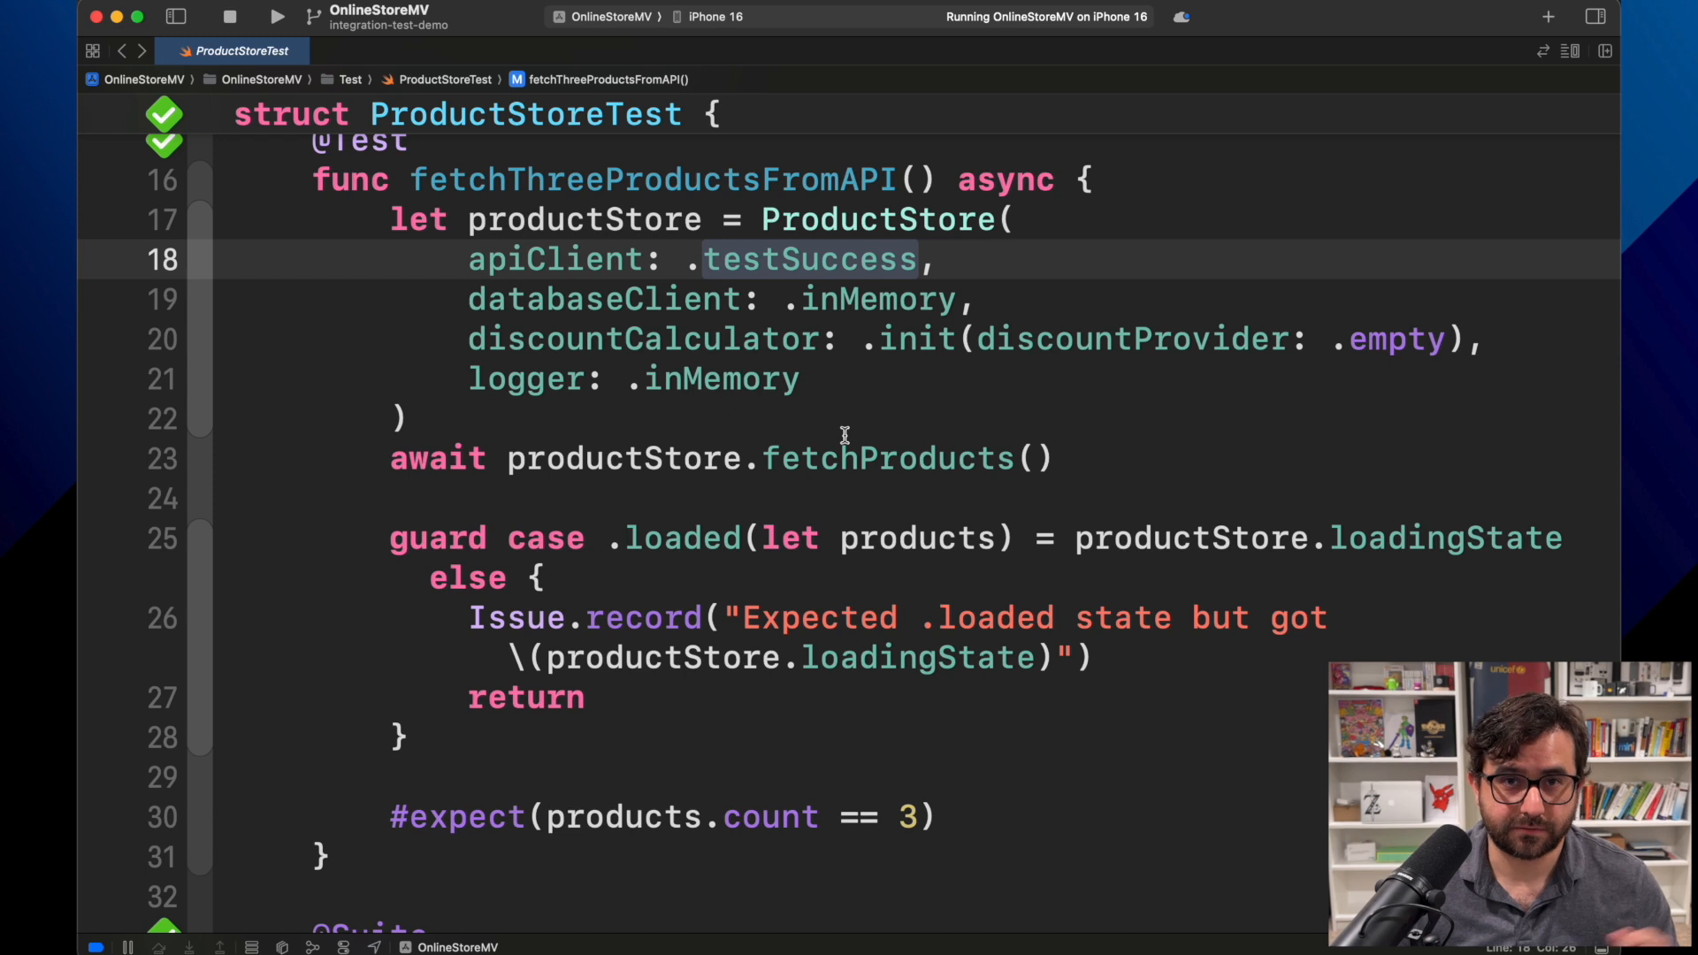
- Revisit testSuccess as the mocked API stub, then clear the argument selection
double_click(811, 258)
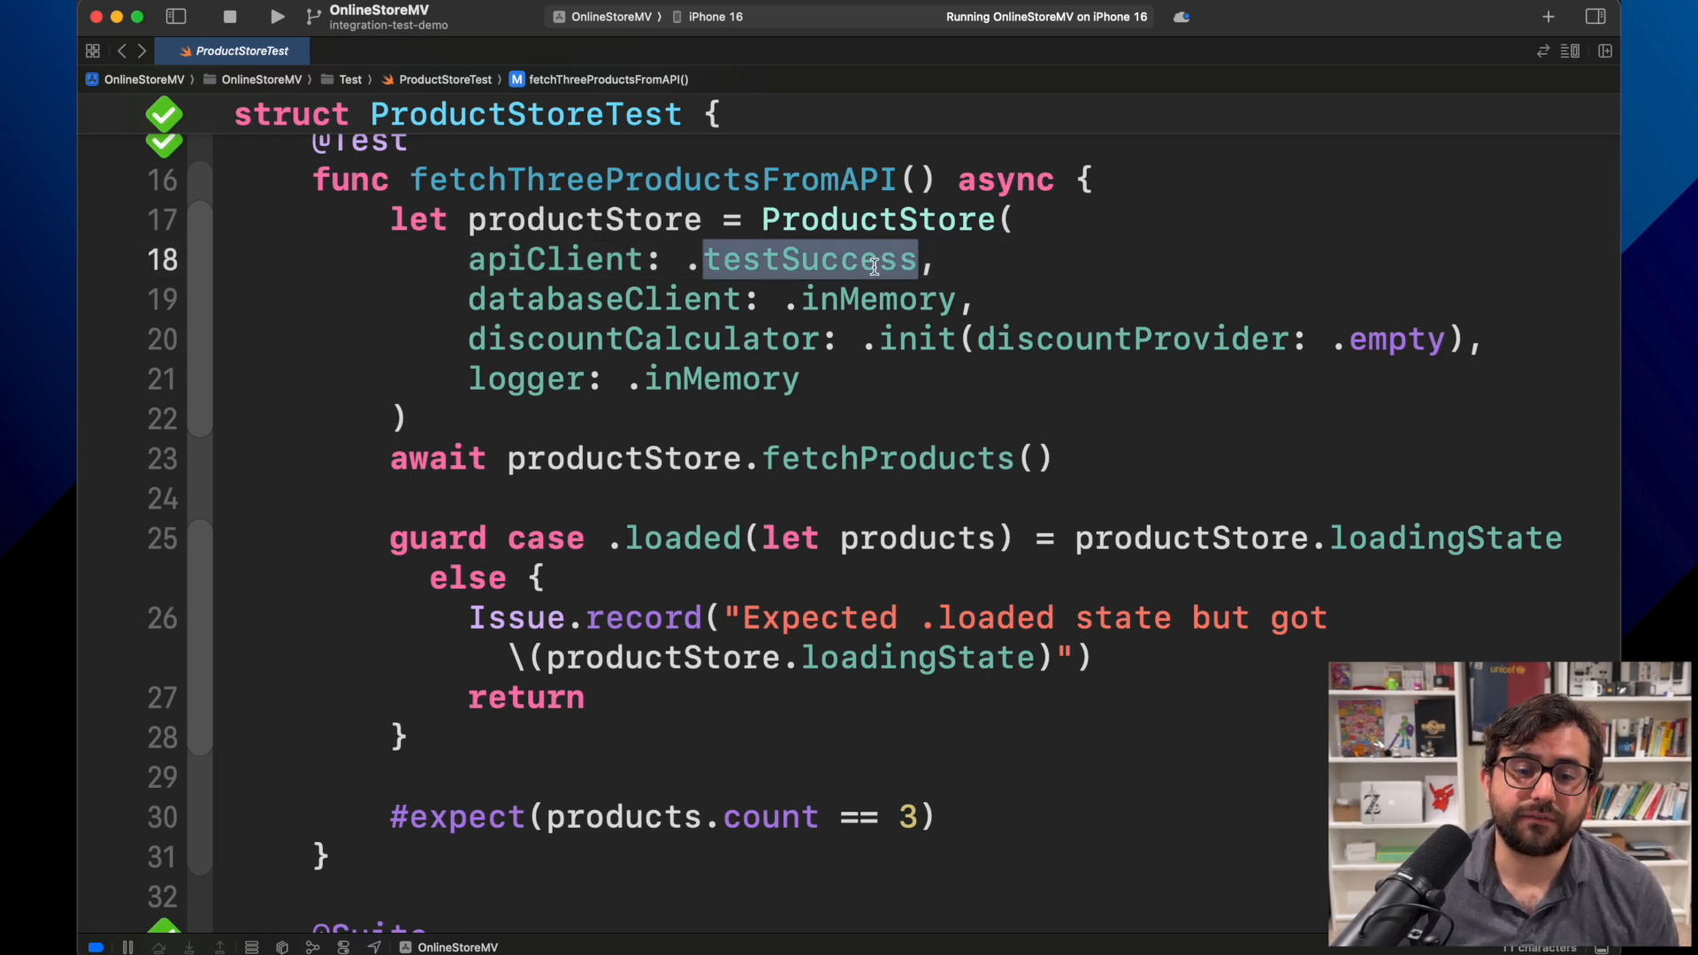
mouse_move(852, 414)
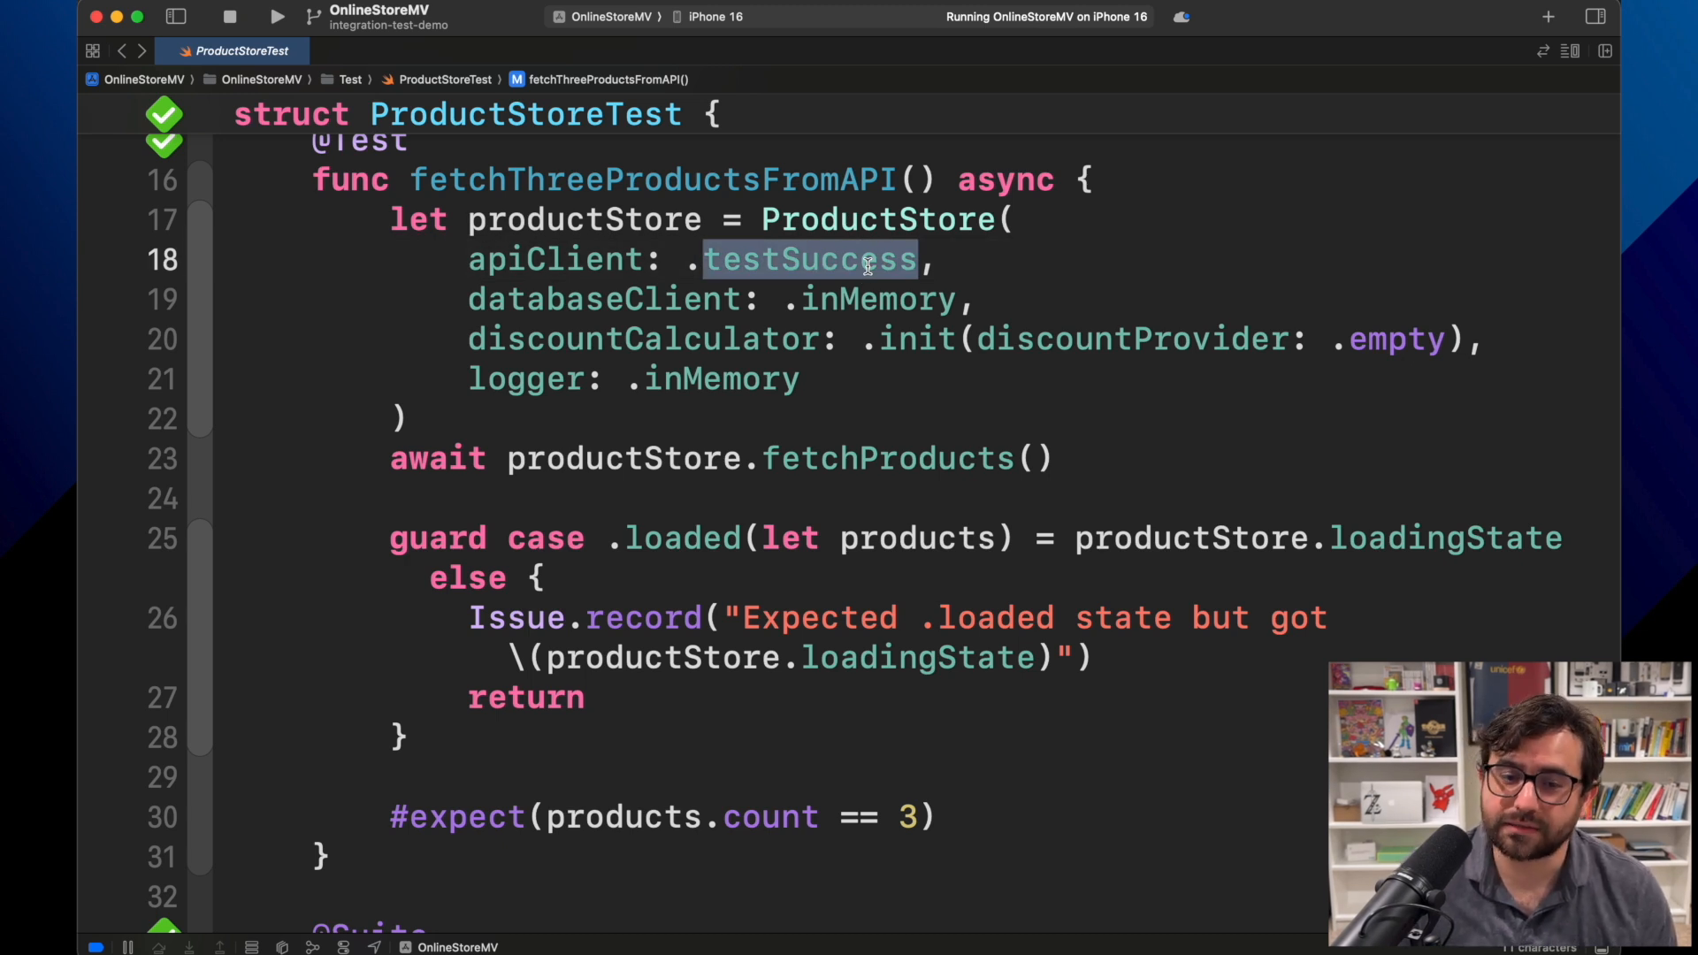
double_click(876, 299)
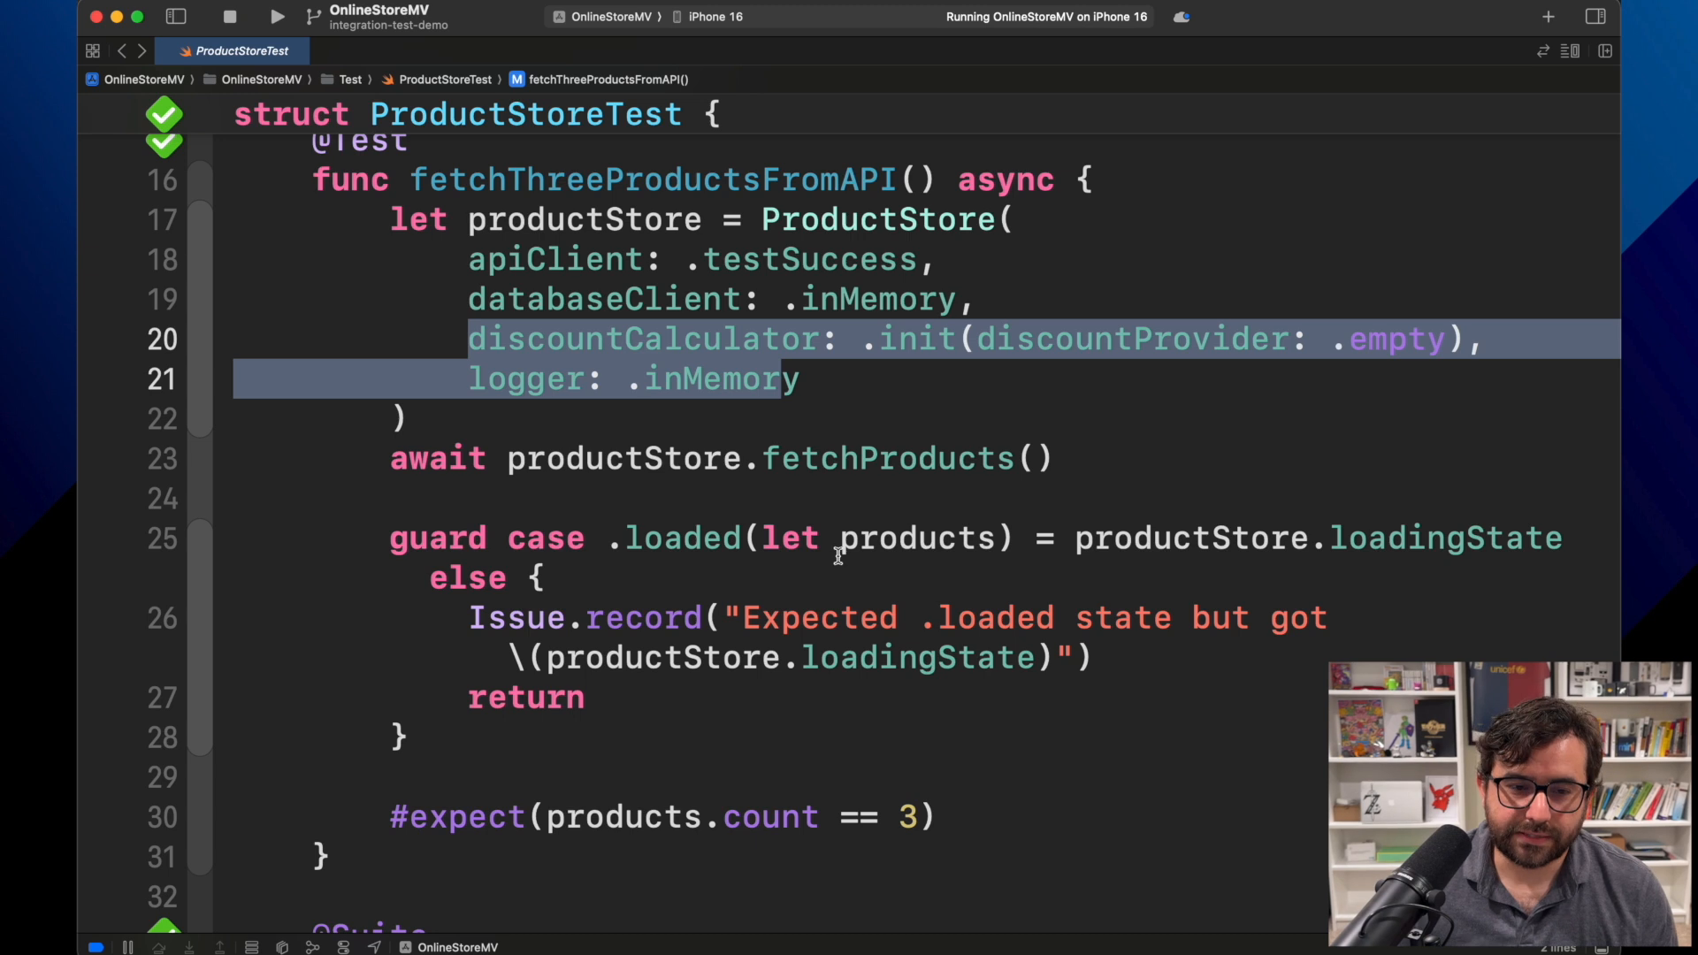
double_click(918, 538)
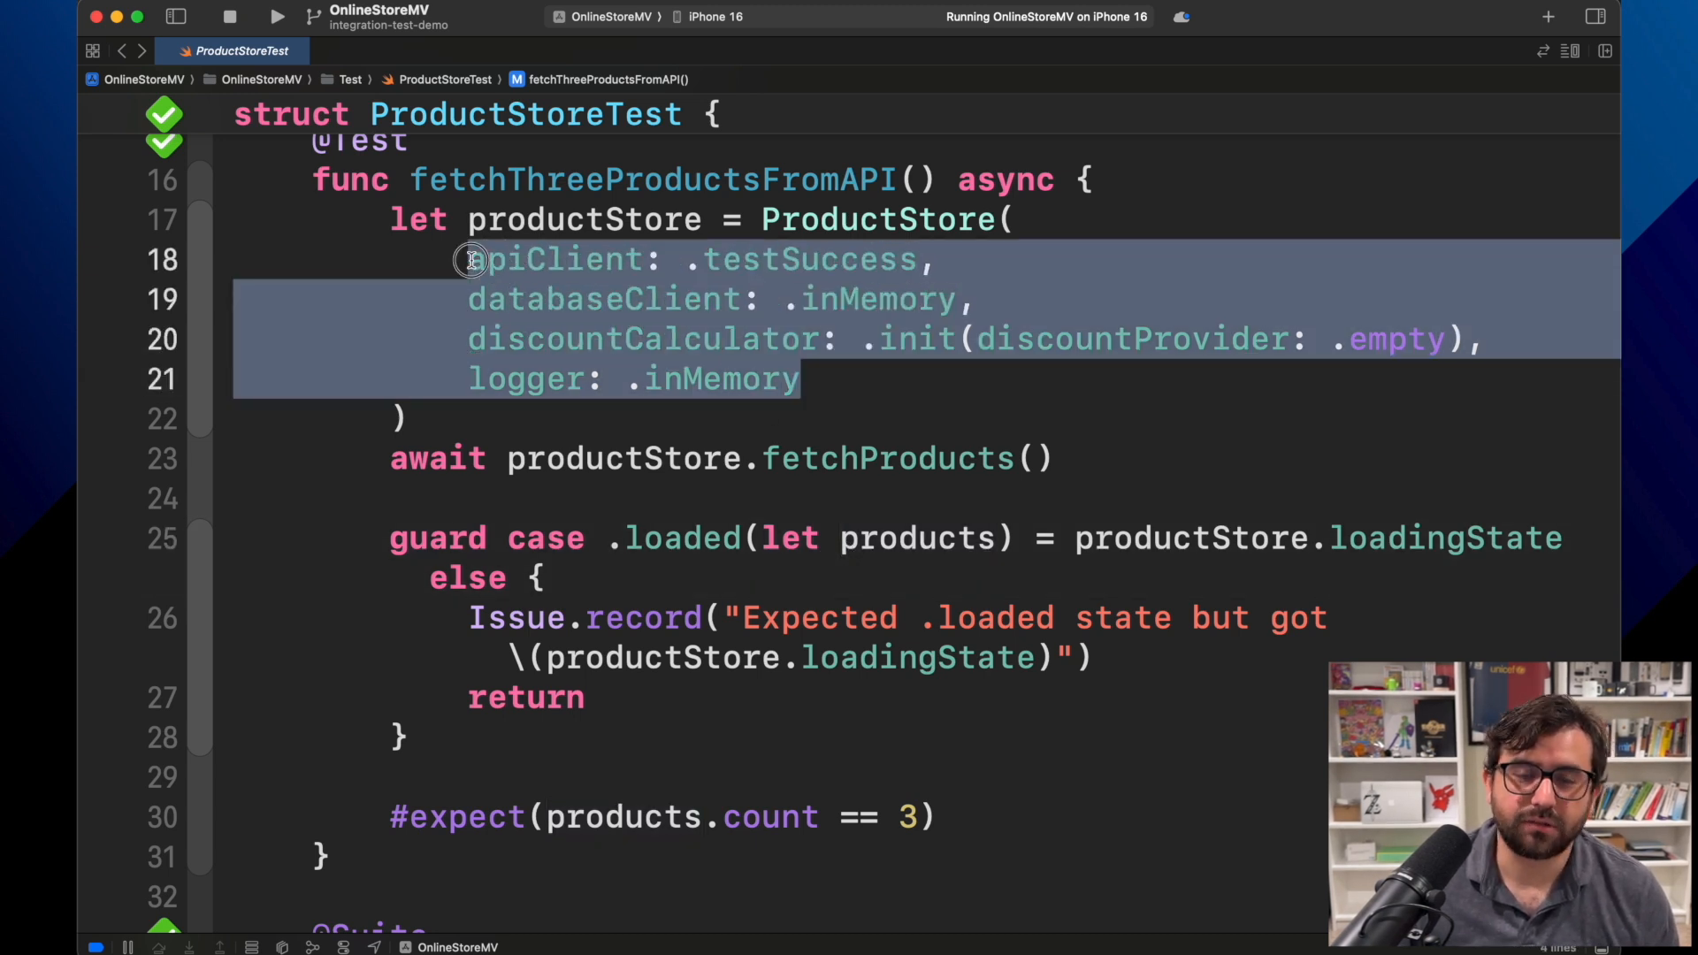
click(468, 259)
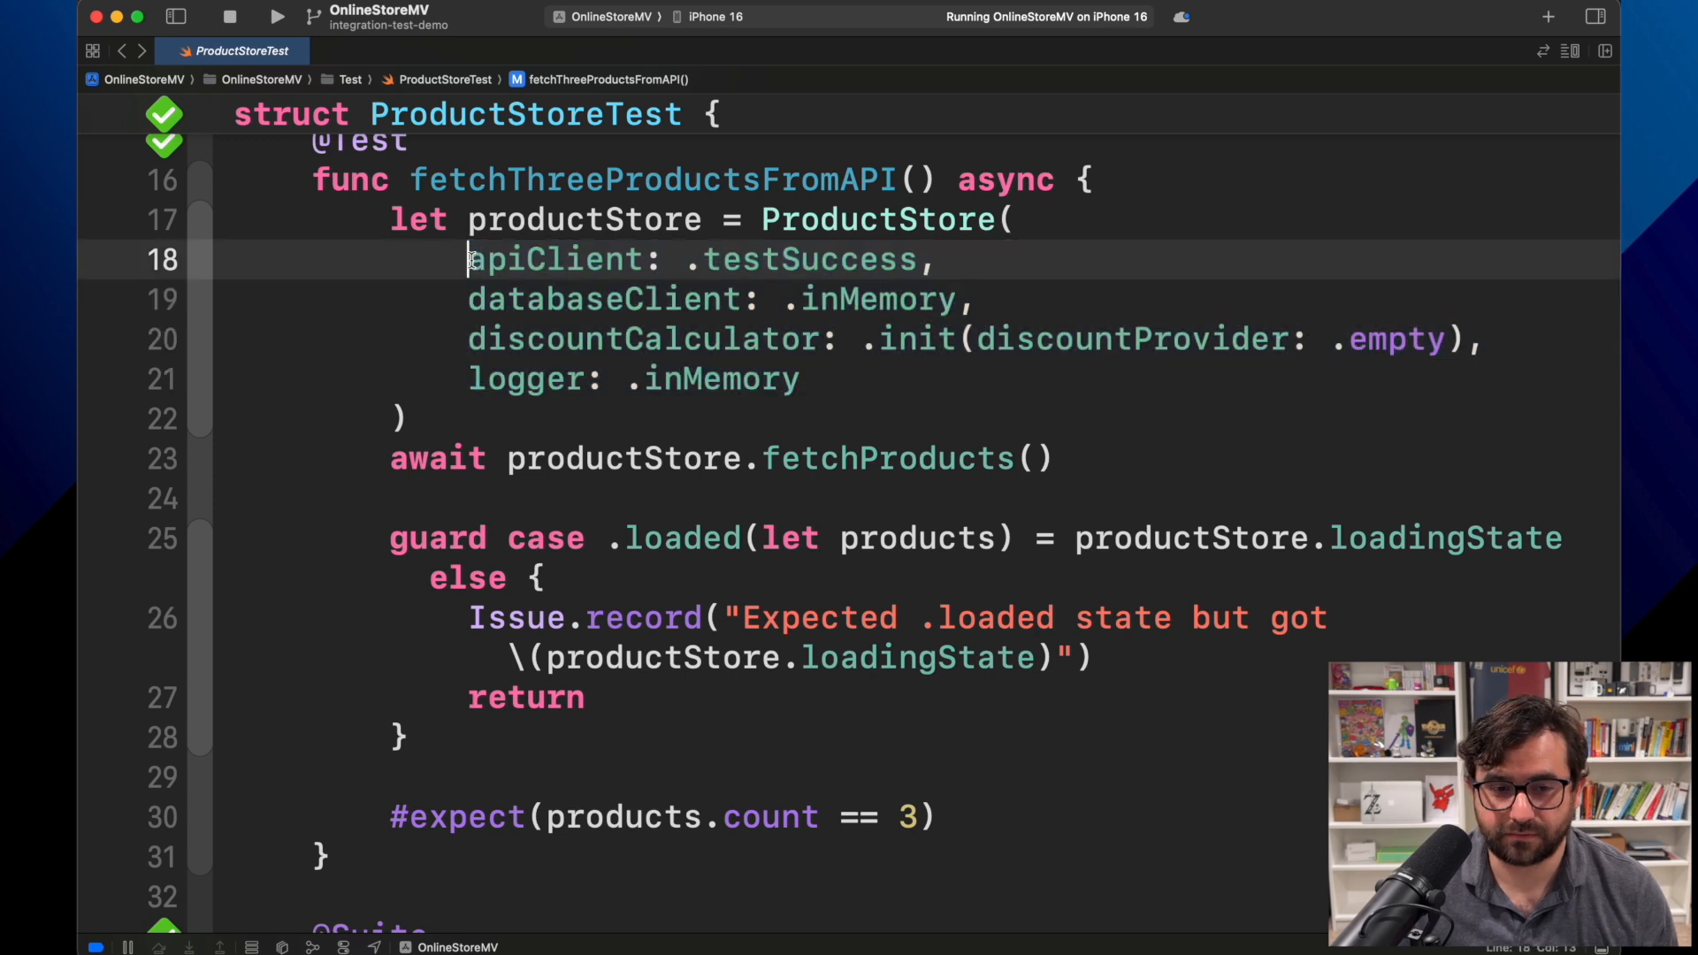
click(198, 180)
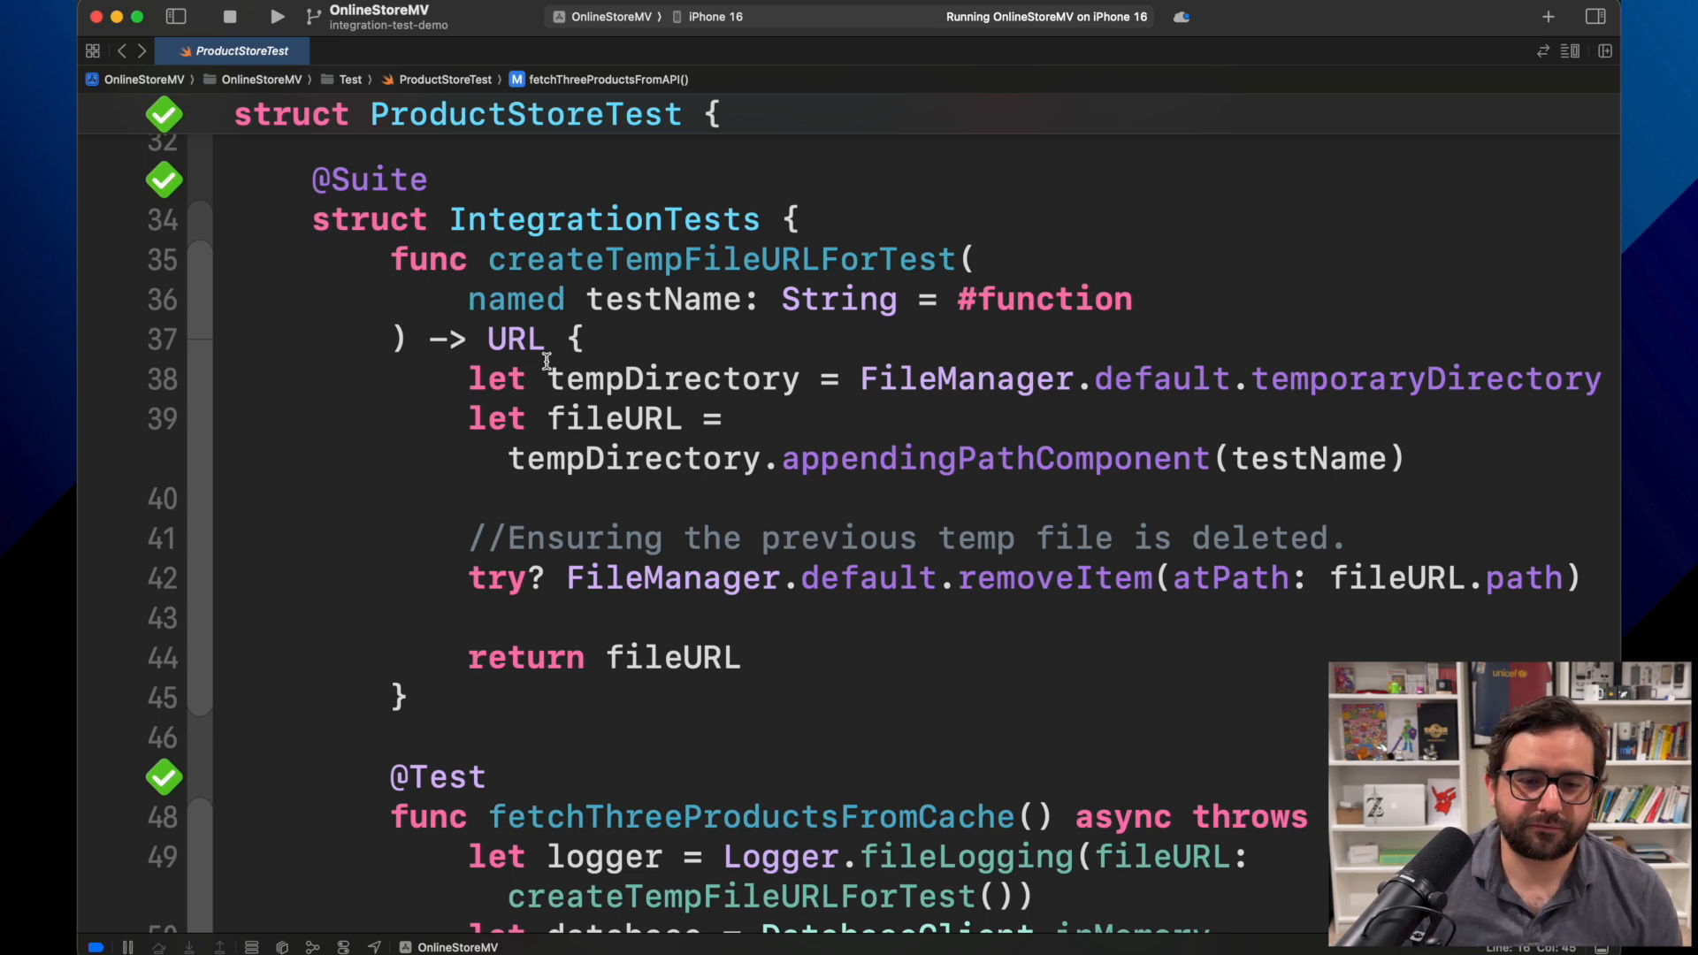
mouse_move(987, 313)
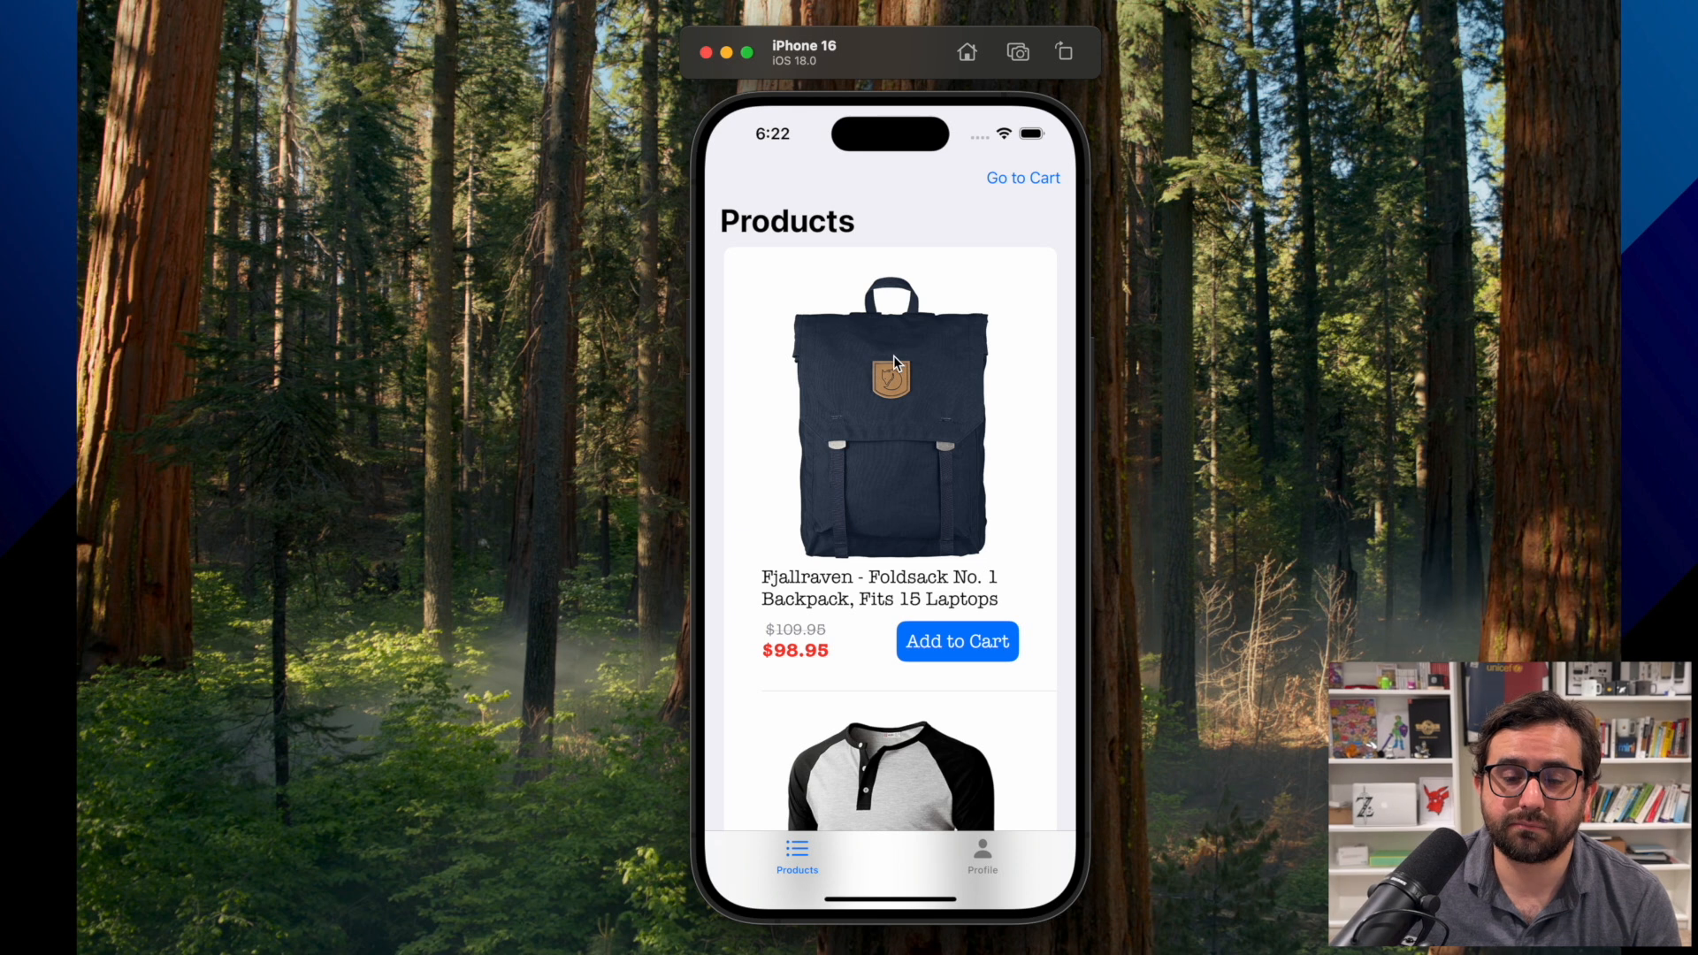
mouse_move(998, 336)
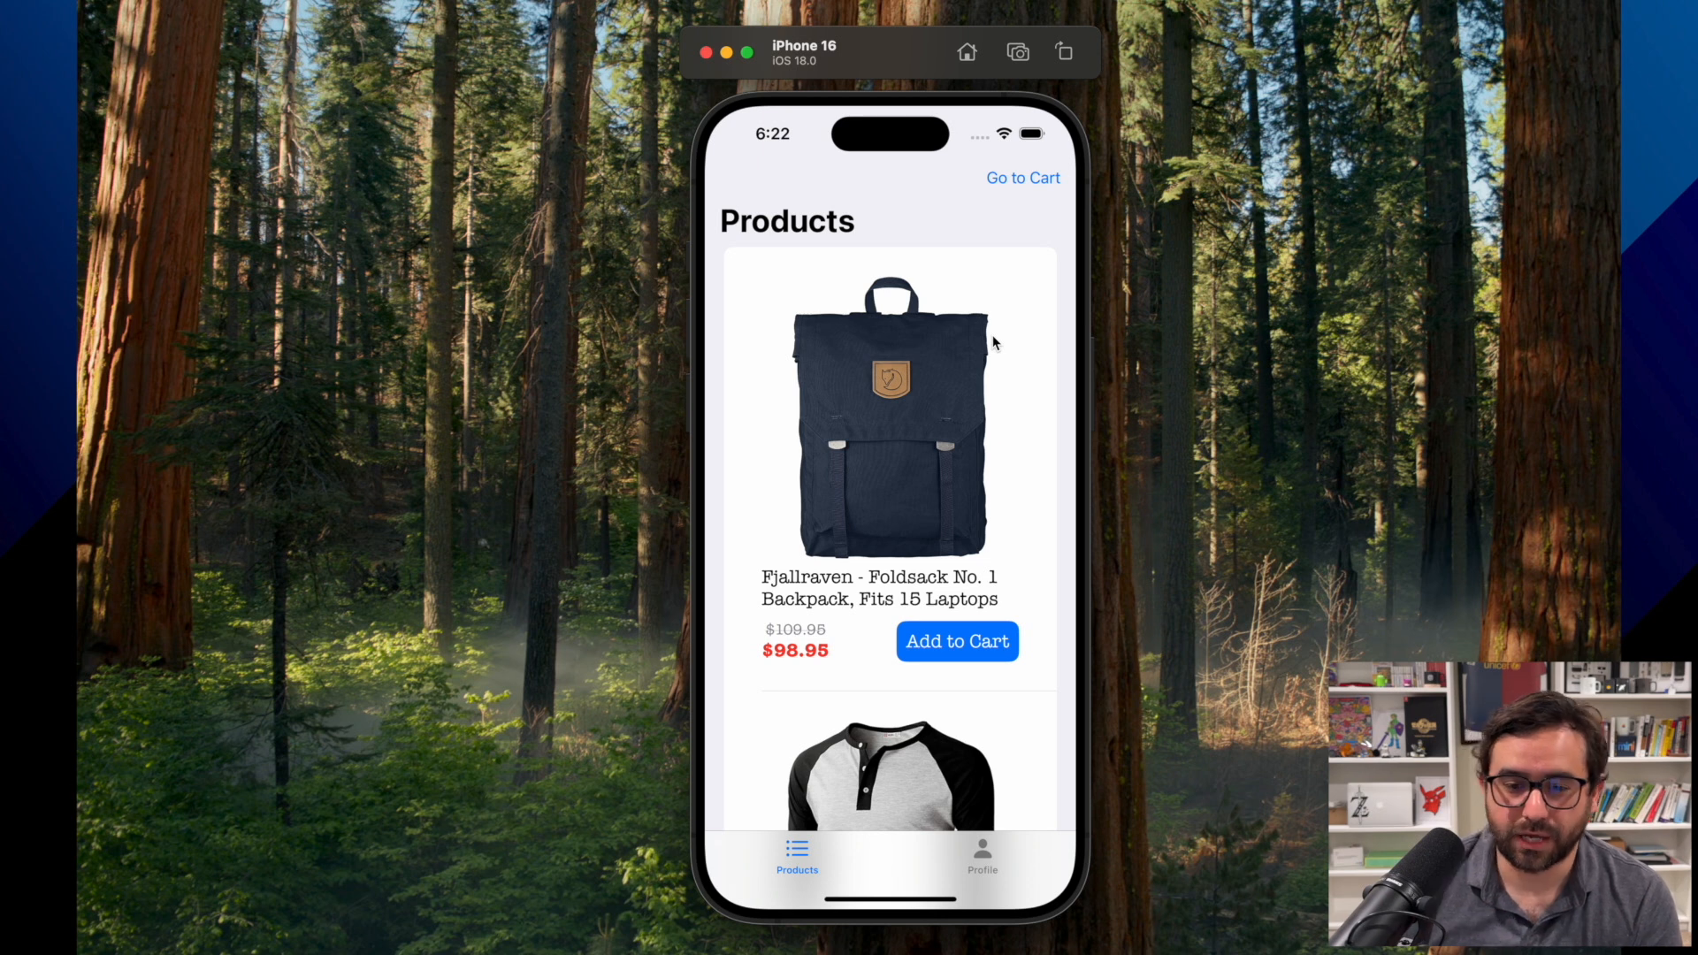
- Add a second Fjallraven backpack, the Slim Fit T-Shirts and the Mens Cotton Jacket to the cart
scroll(down, 3)
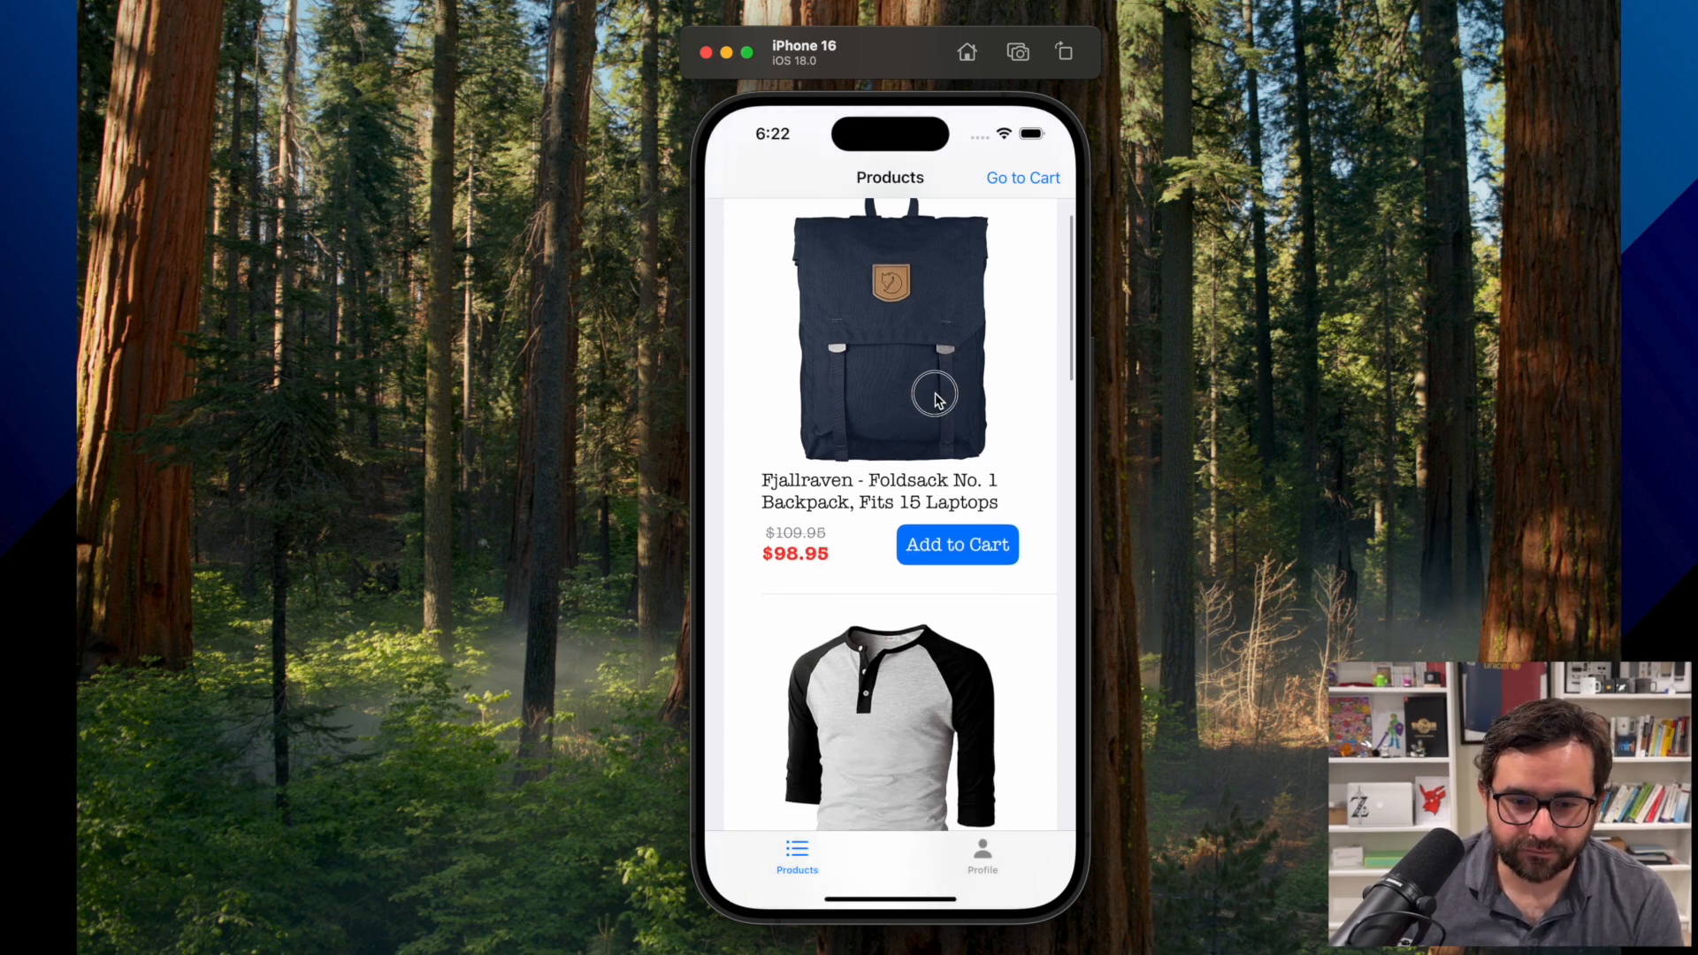
scroll(down, 3)
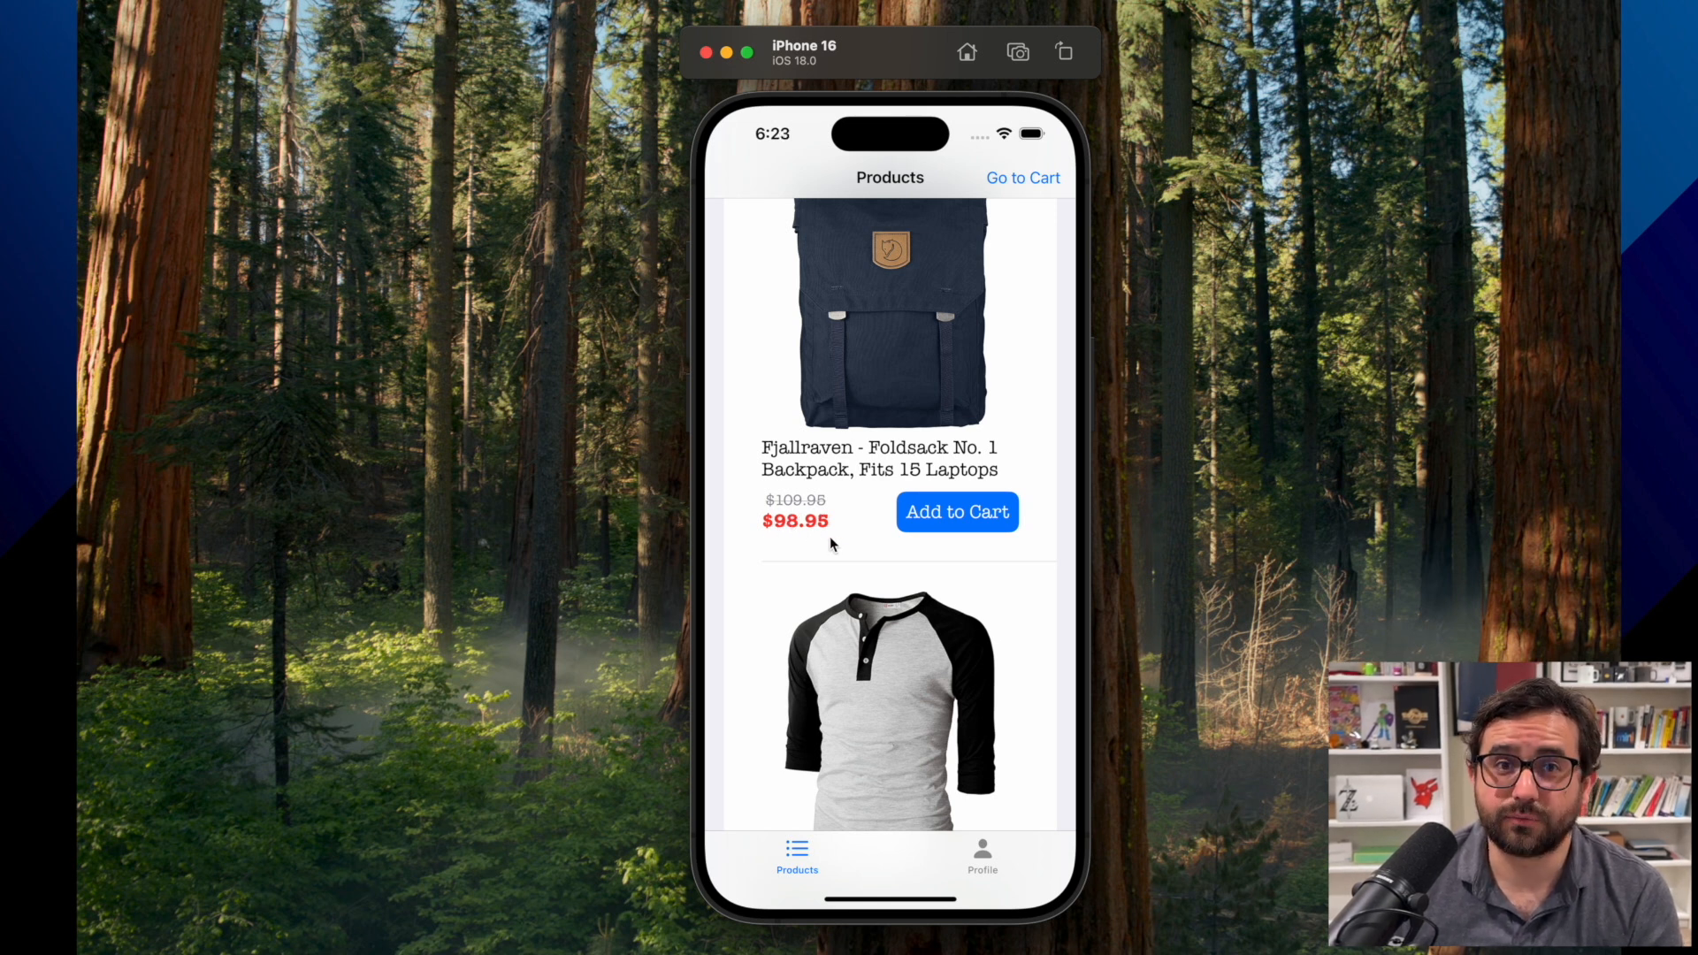
scroll(down, 3)
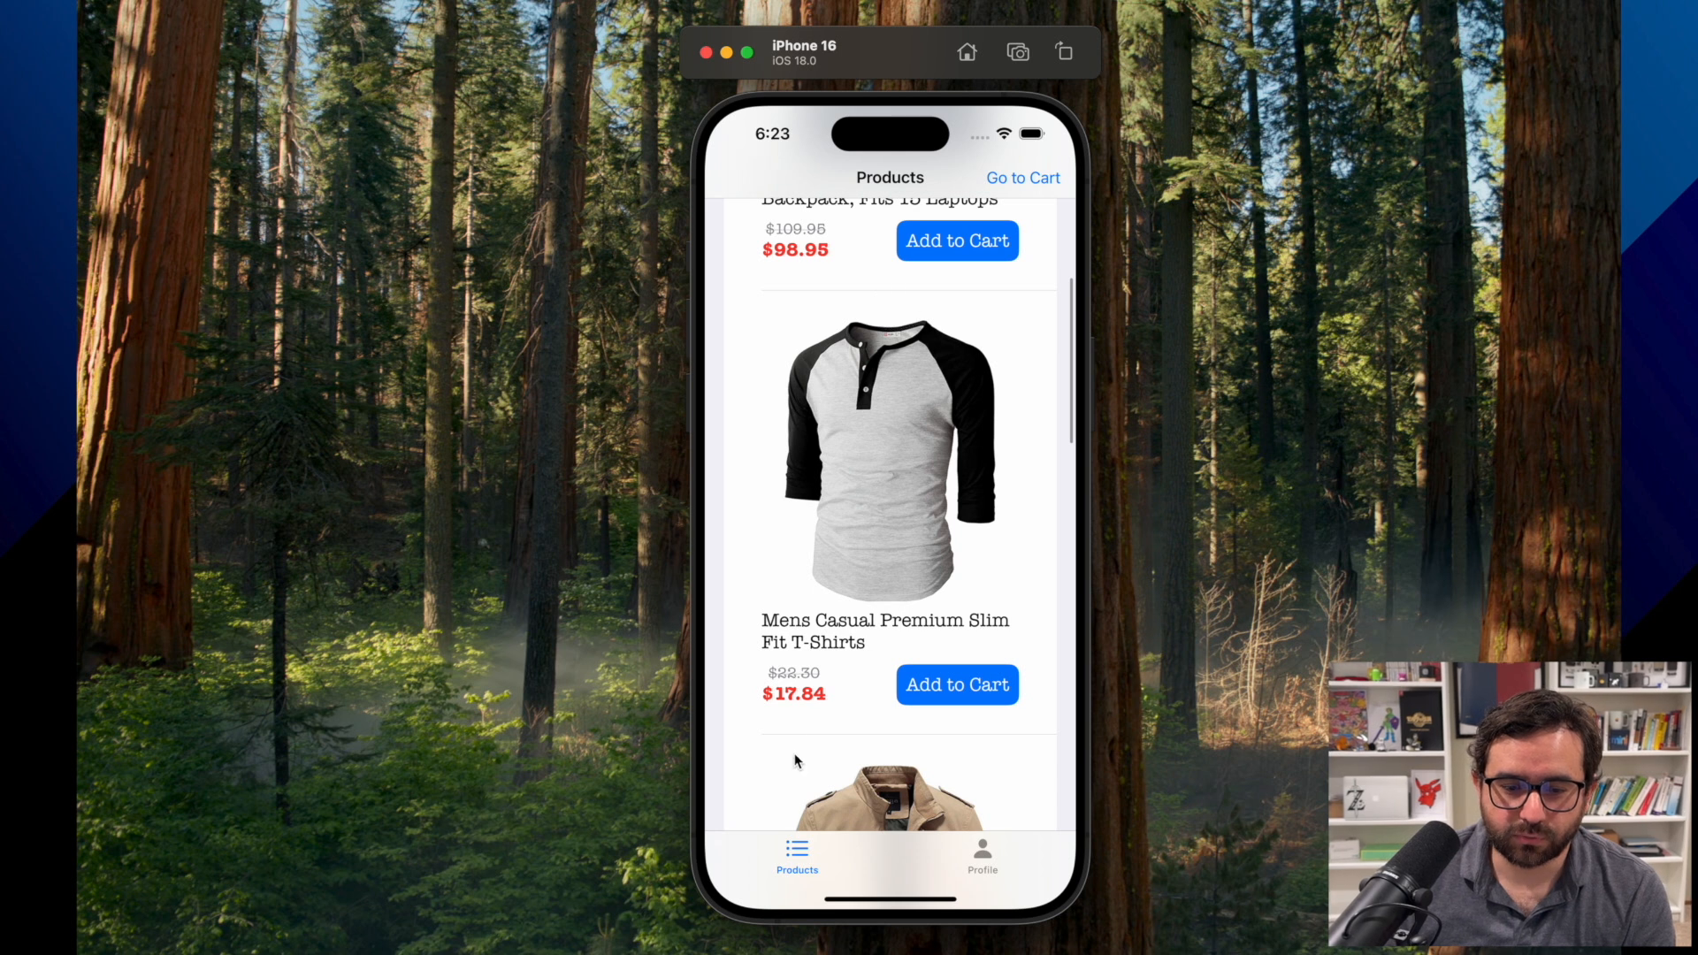
mouse_move(894, 460)
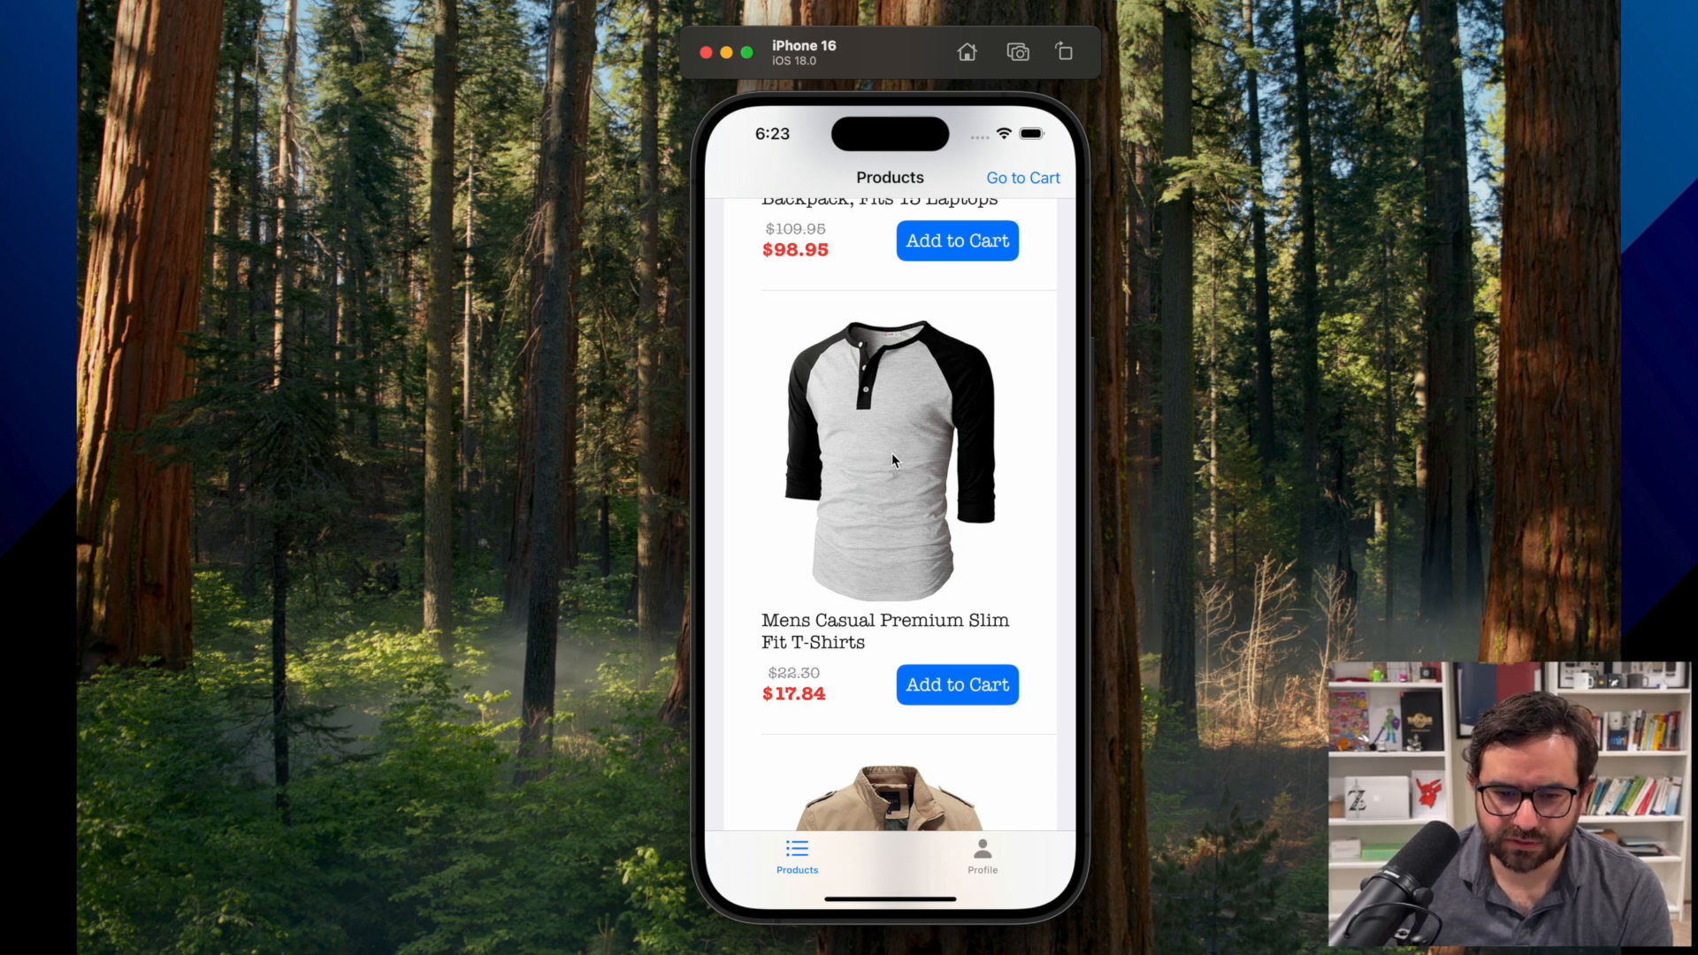
scroll(down, 3)
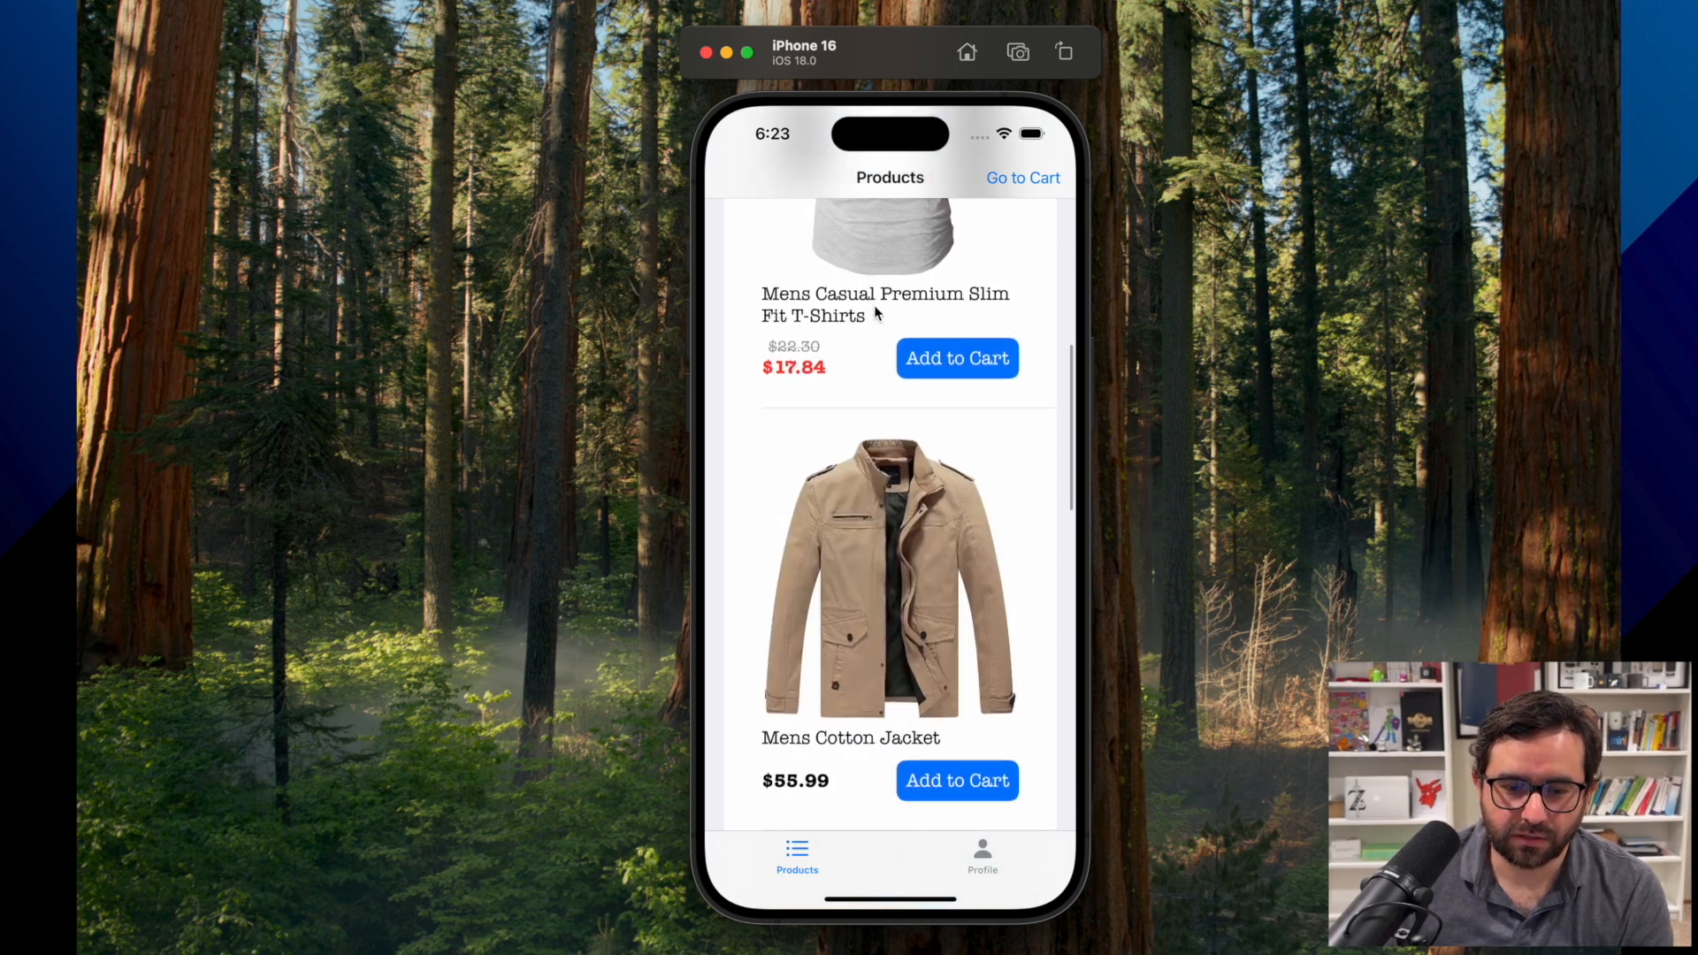
scroll(down, 3)
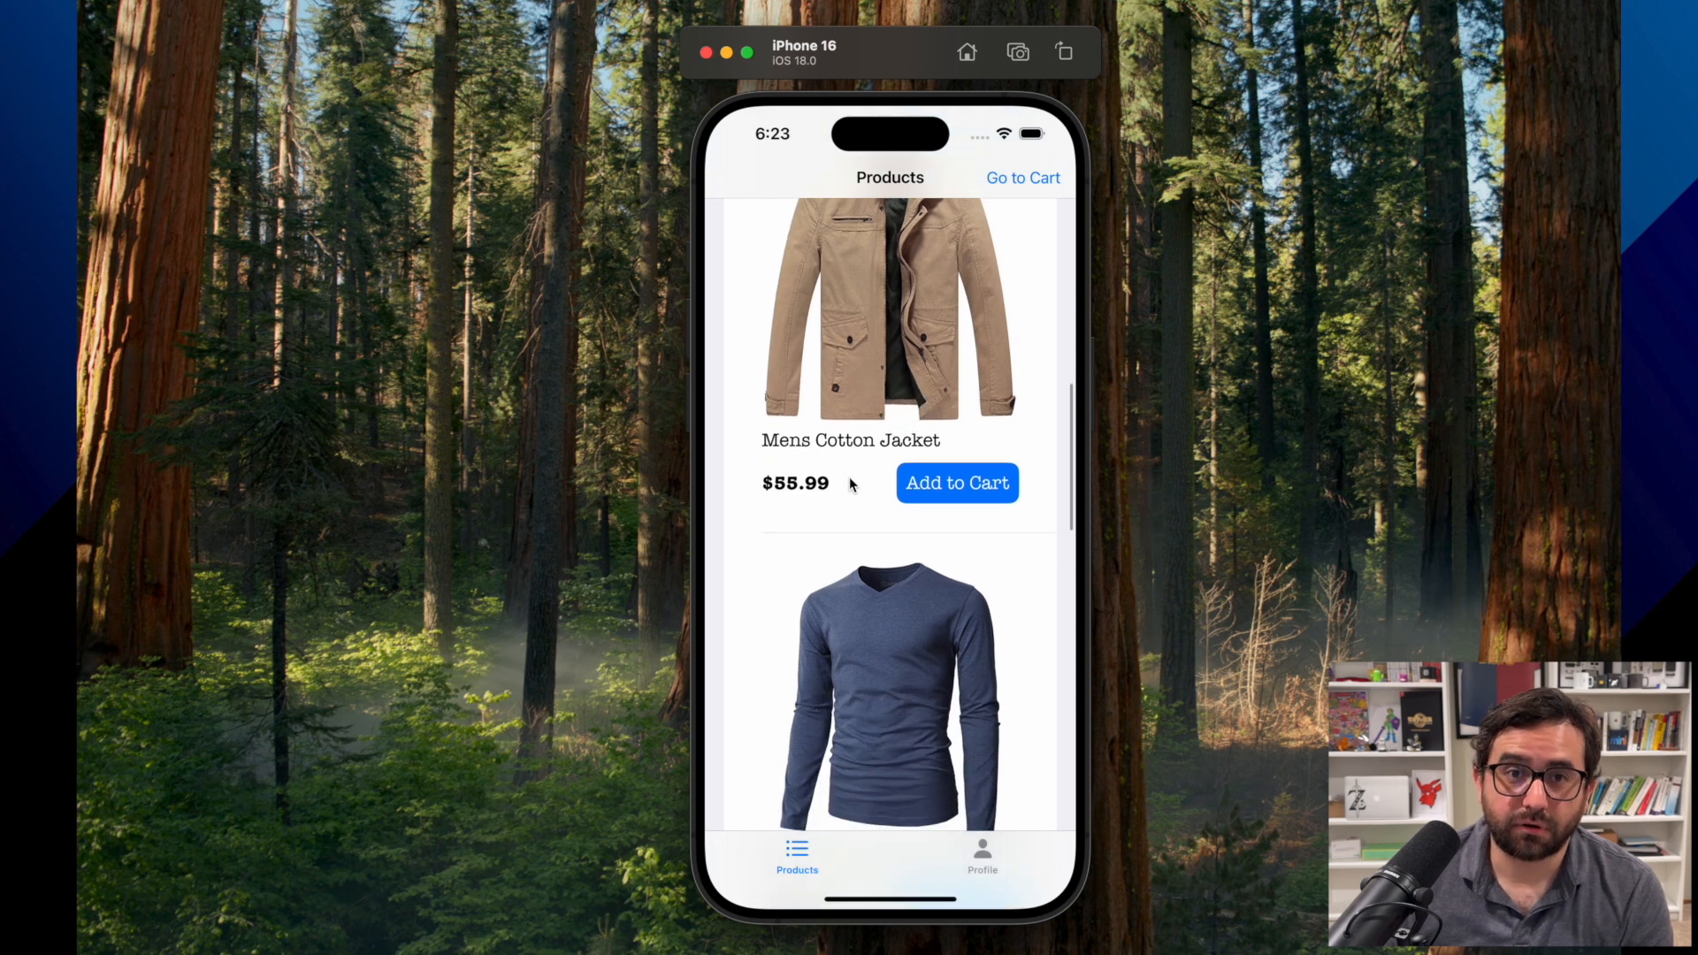
scroll(down, 3)
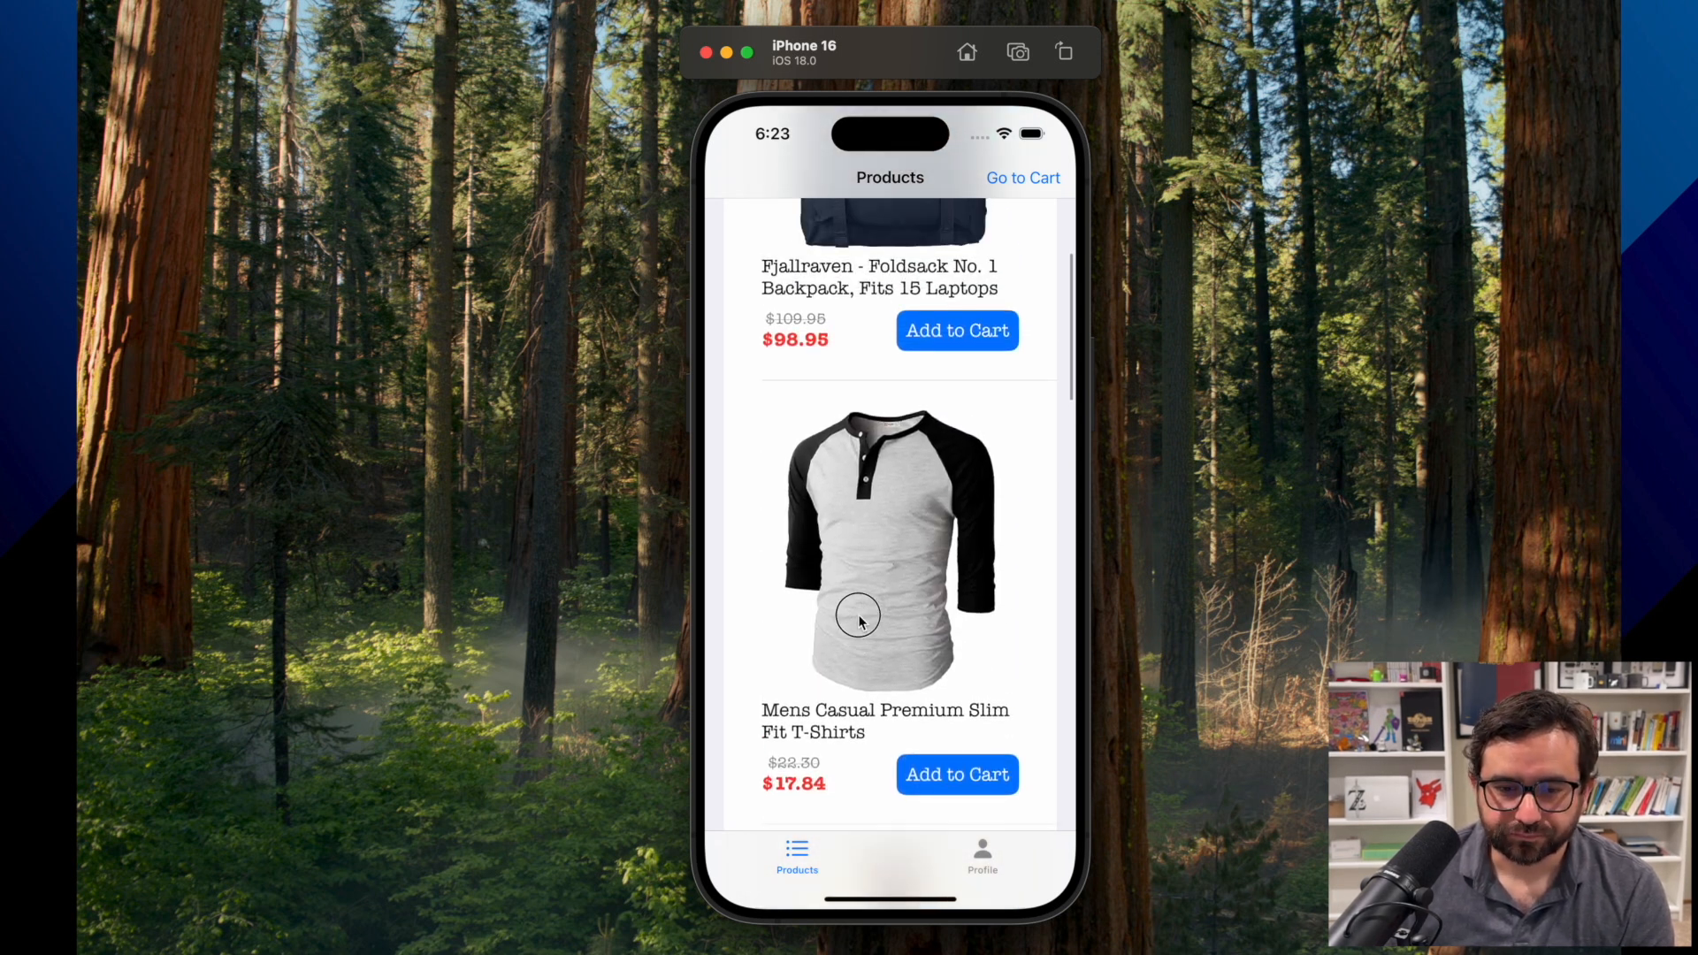
scroll(down, 3)
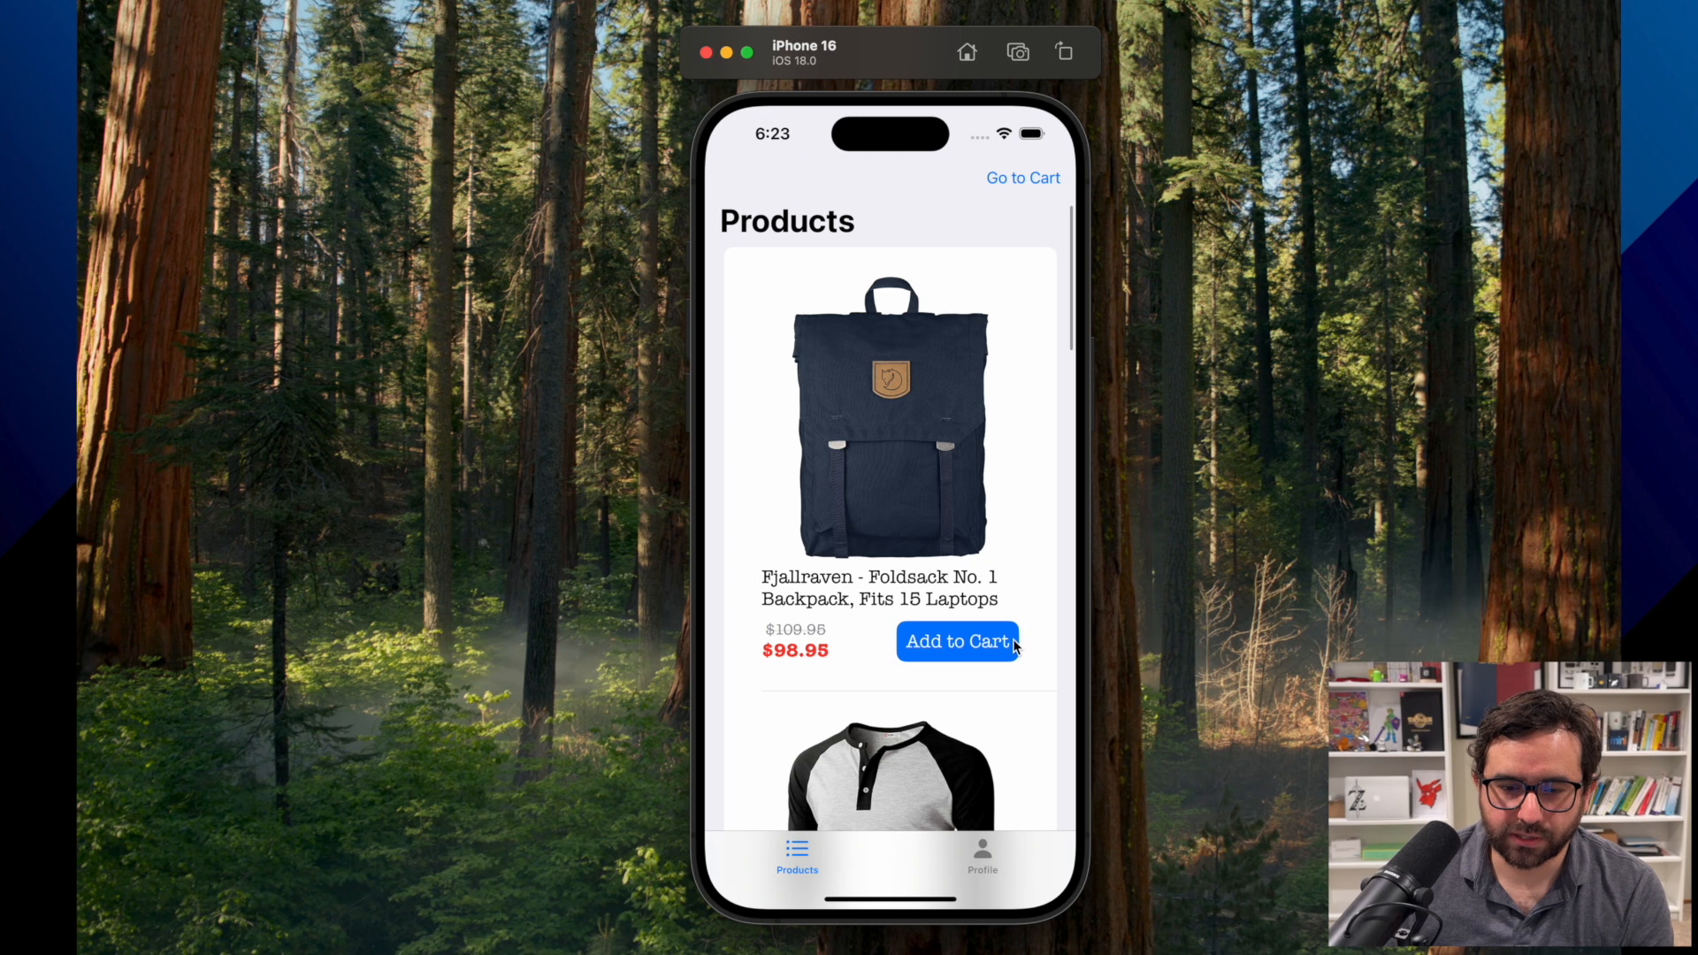
click(957, 640)
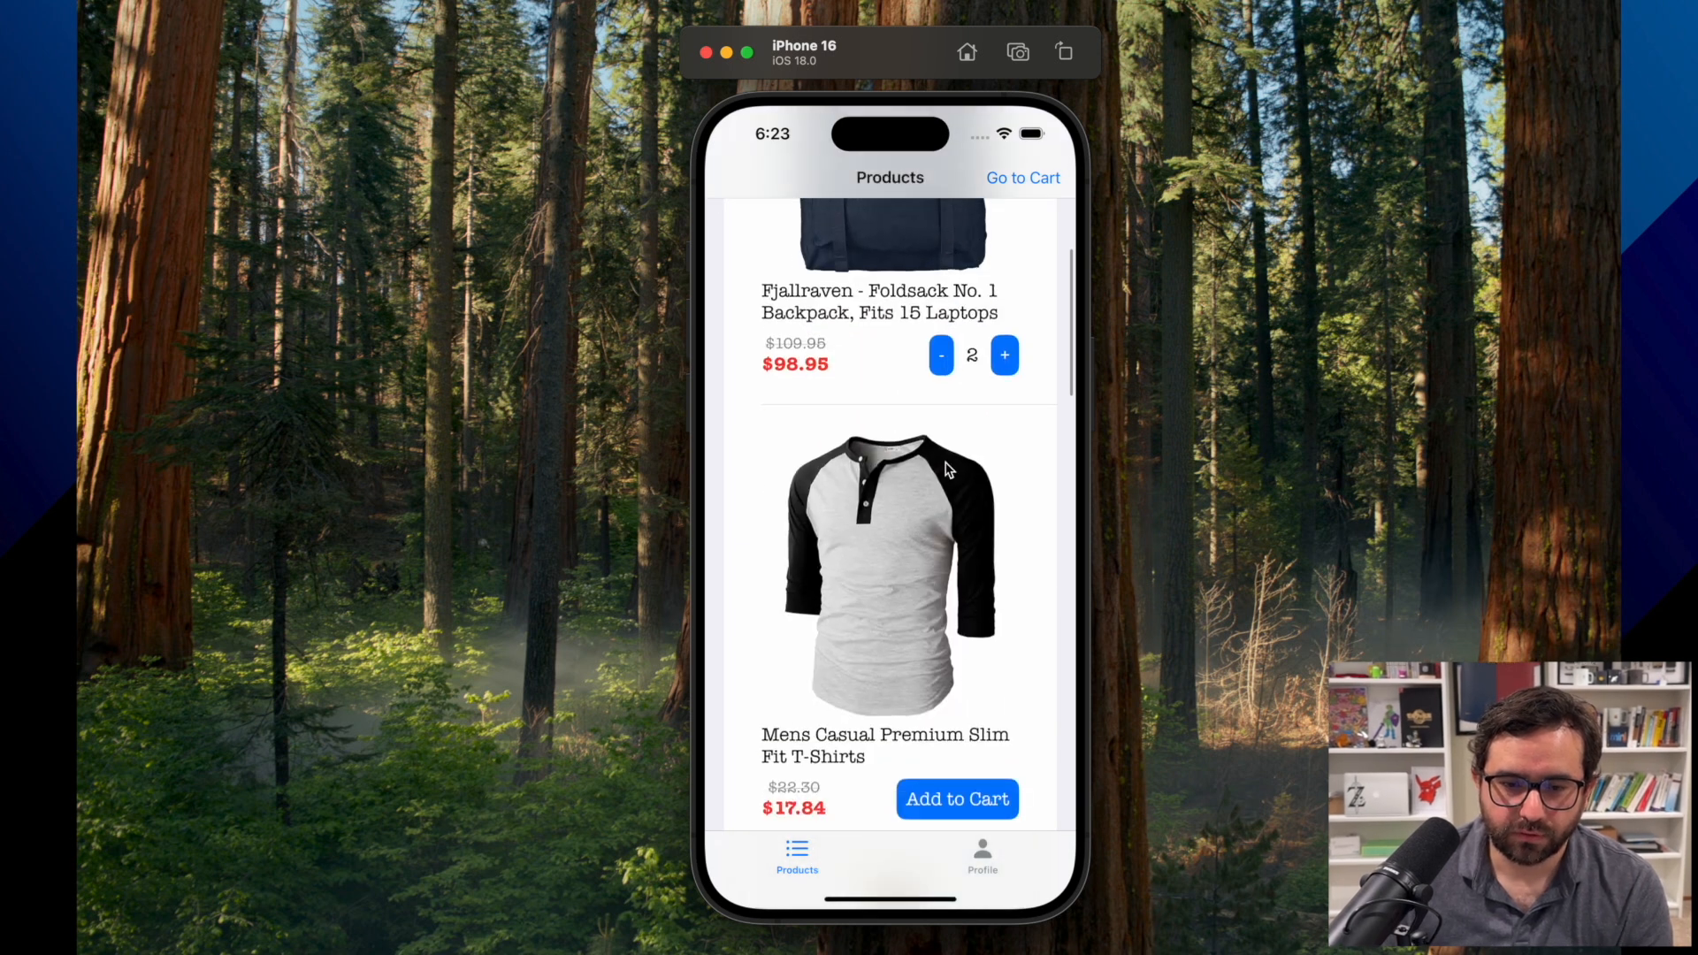
scroll(down, 3)
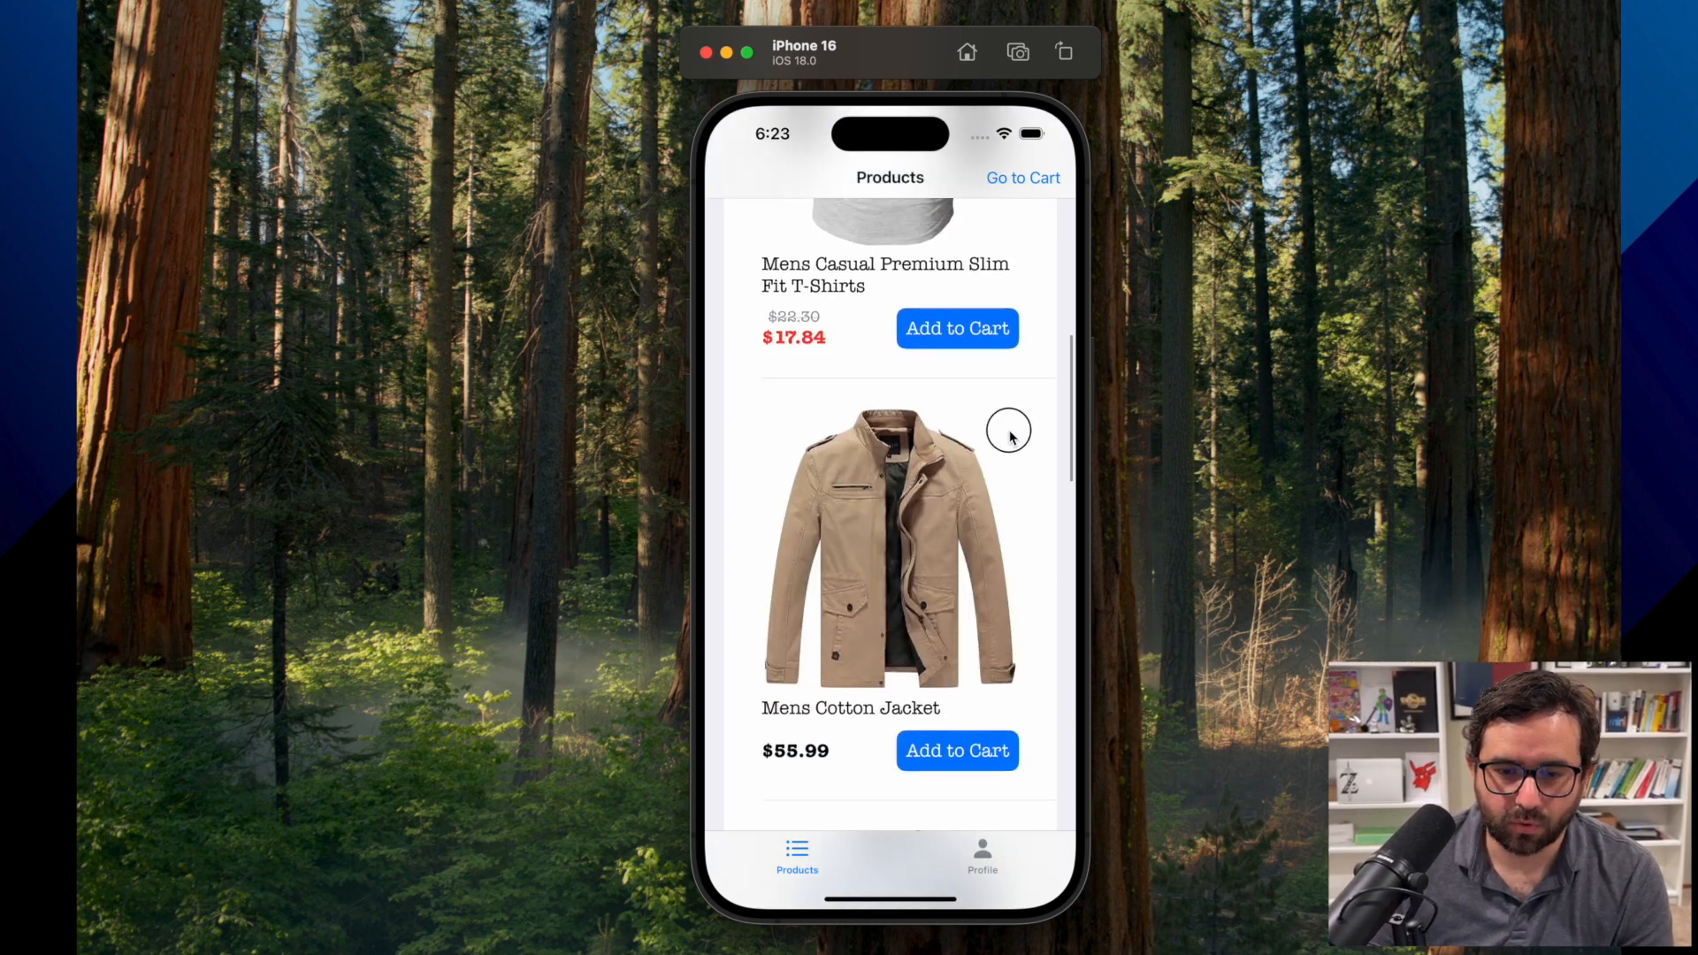
click(957, 329)
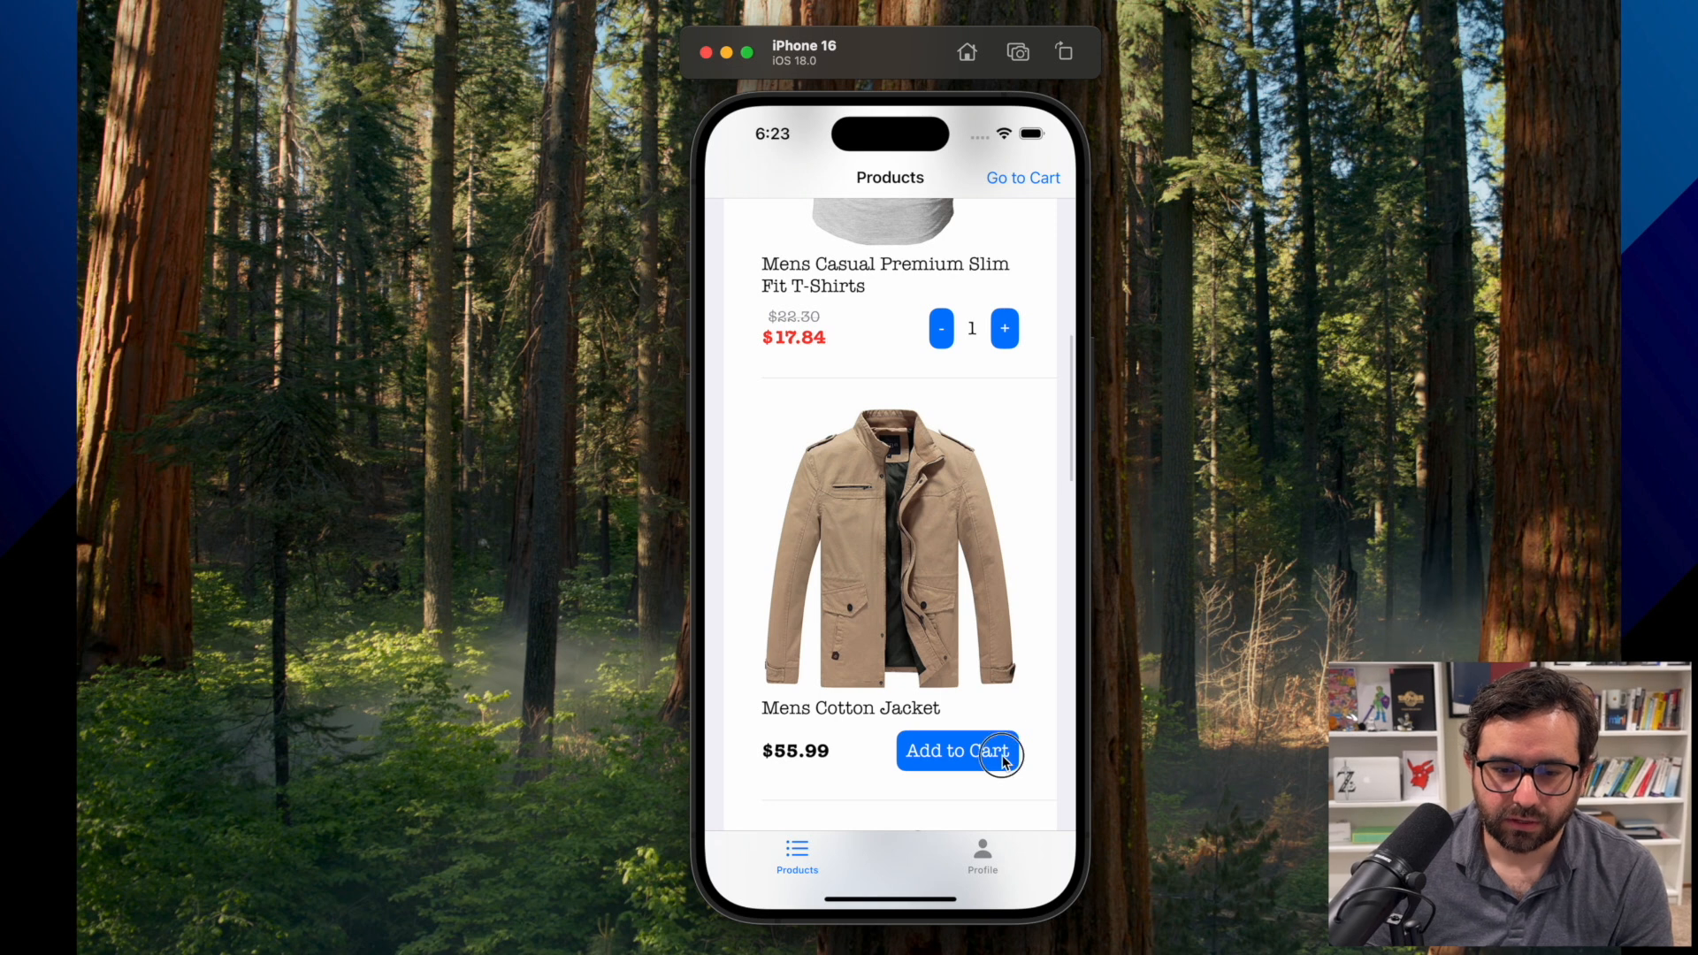
click(1021, 177)
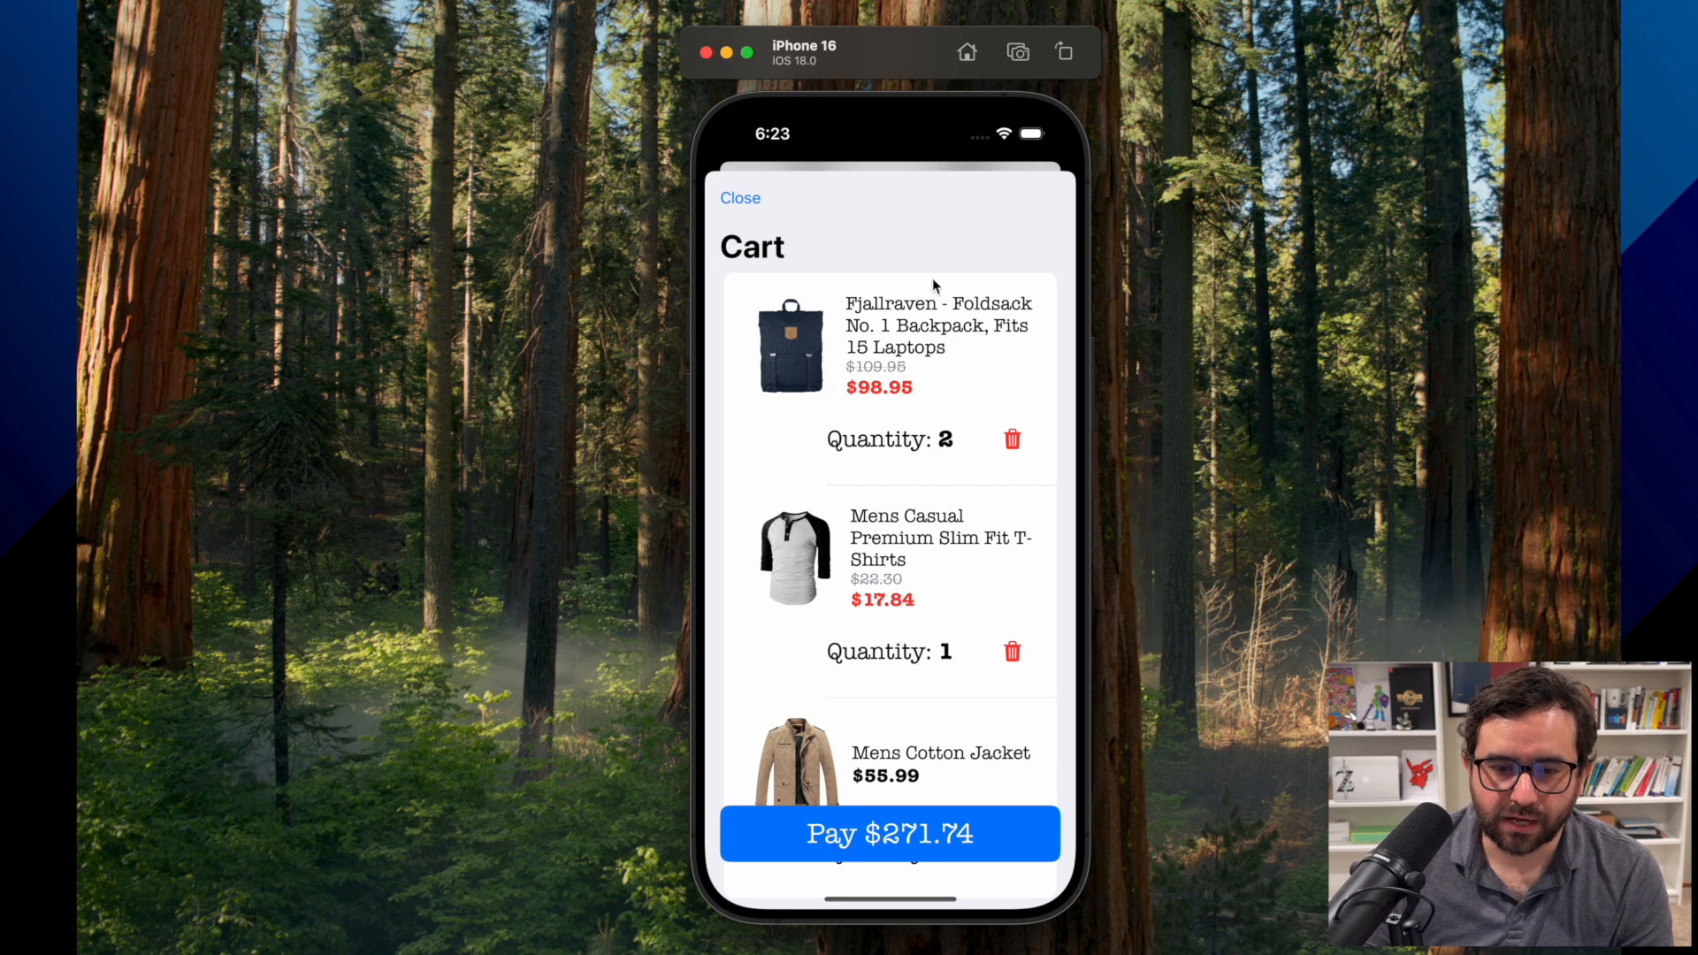
- Pay the $271.74 order and dismiss the thank-you confirmation
scroll(down, 3)
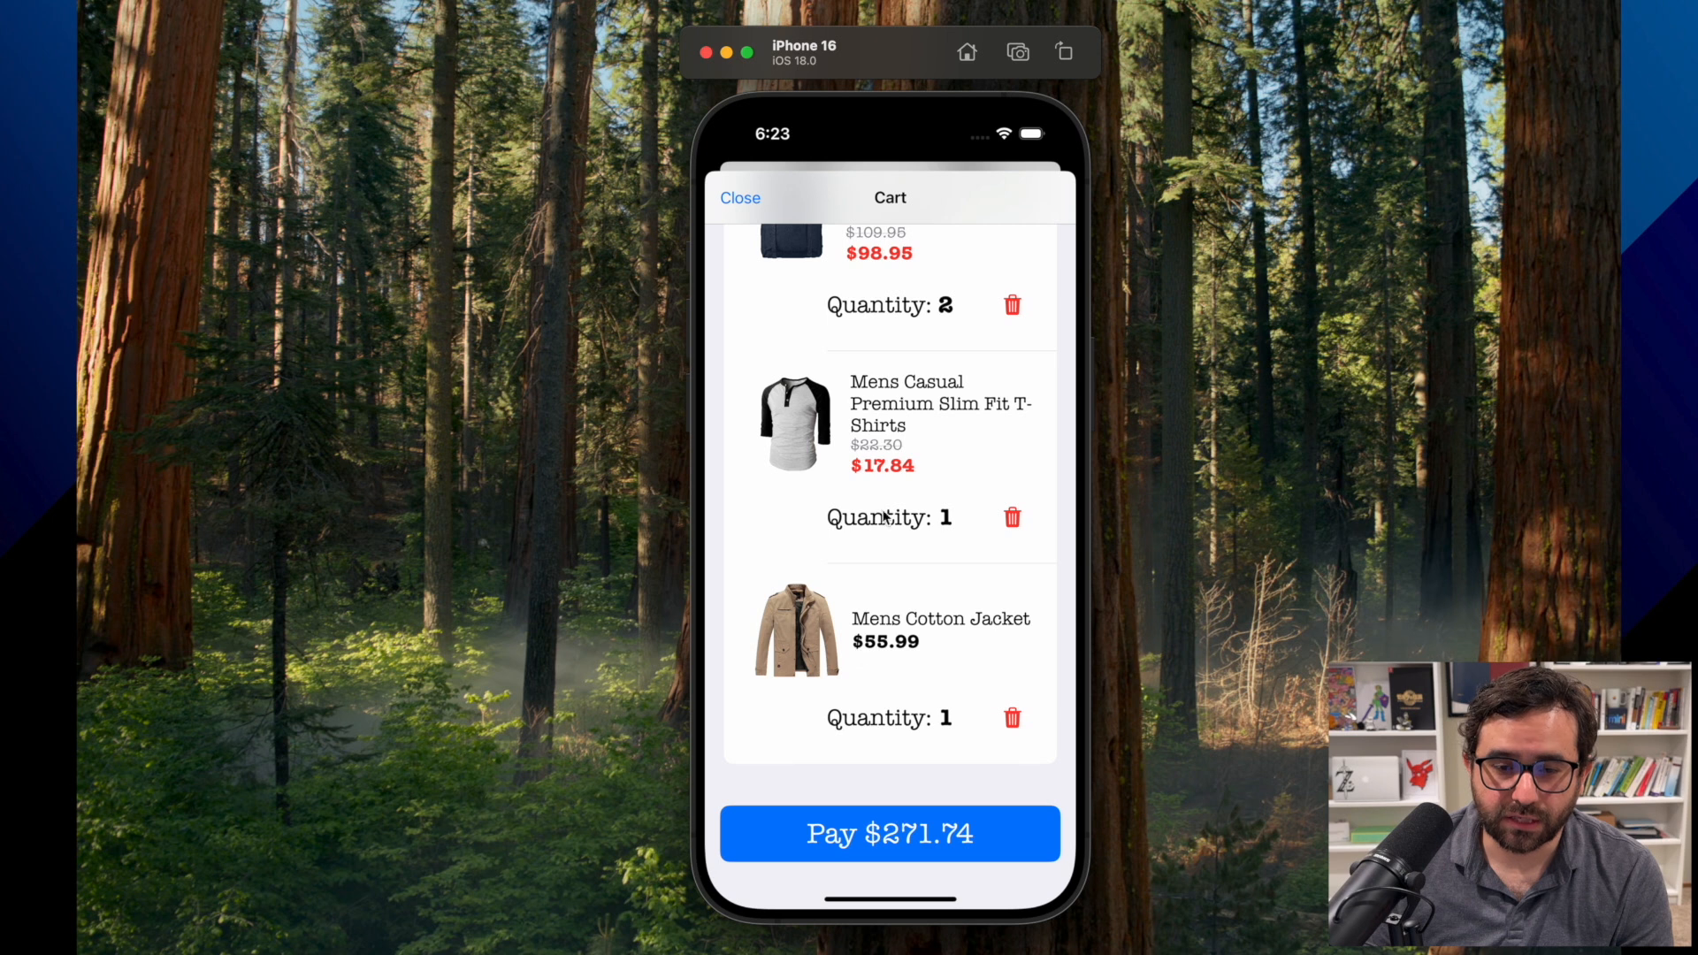
mouse_move(898, 637)
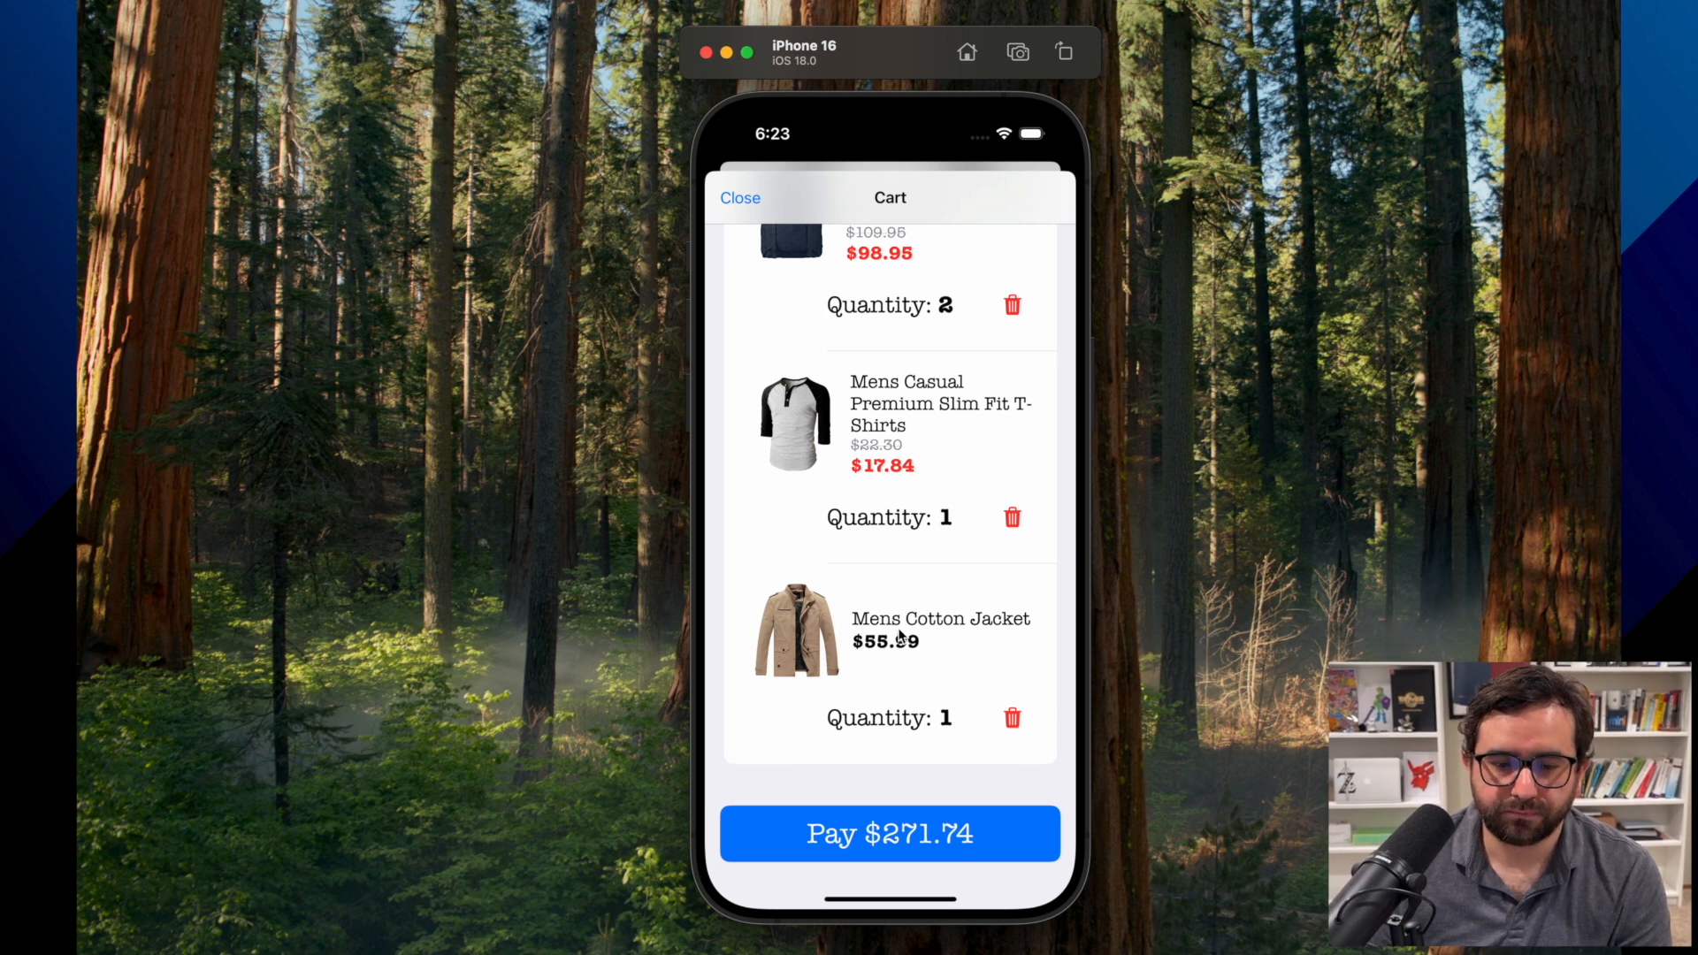
mouse_move(937, 812)
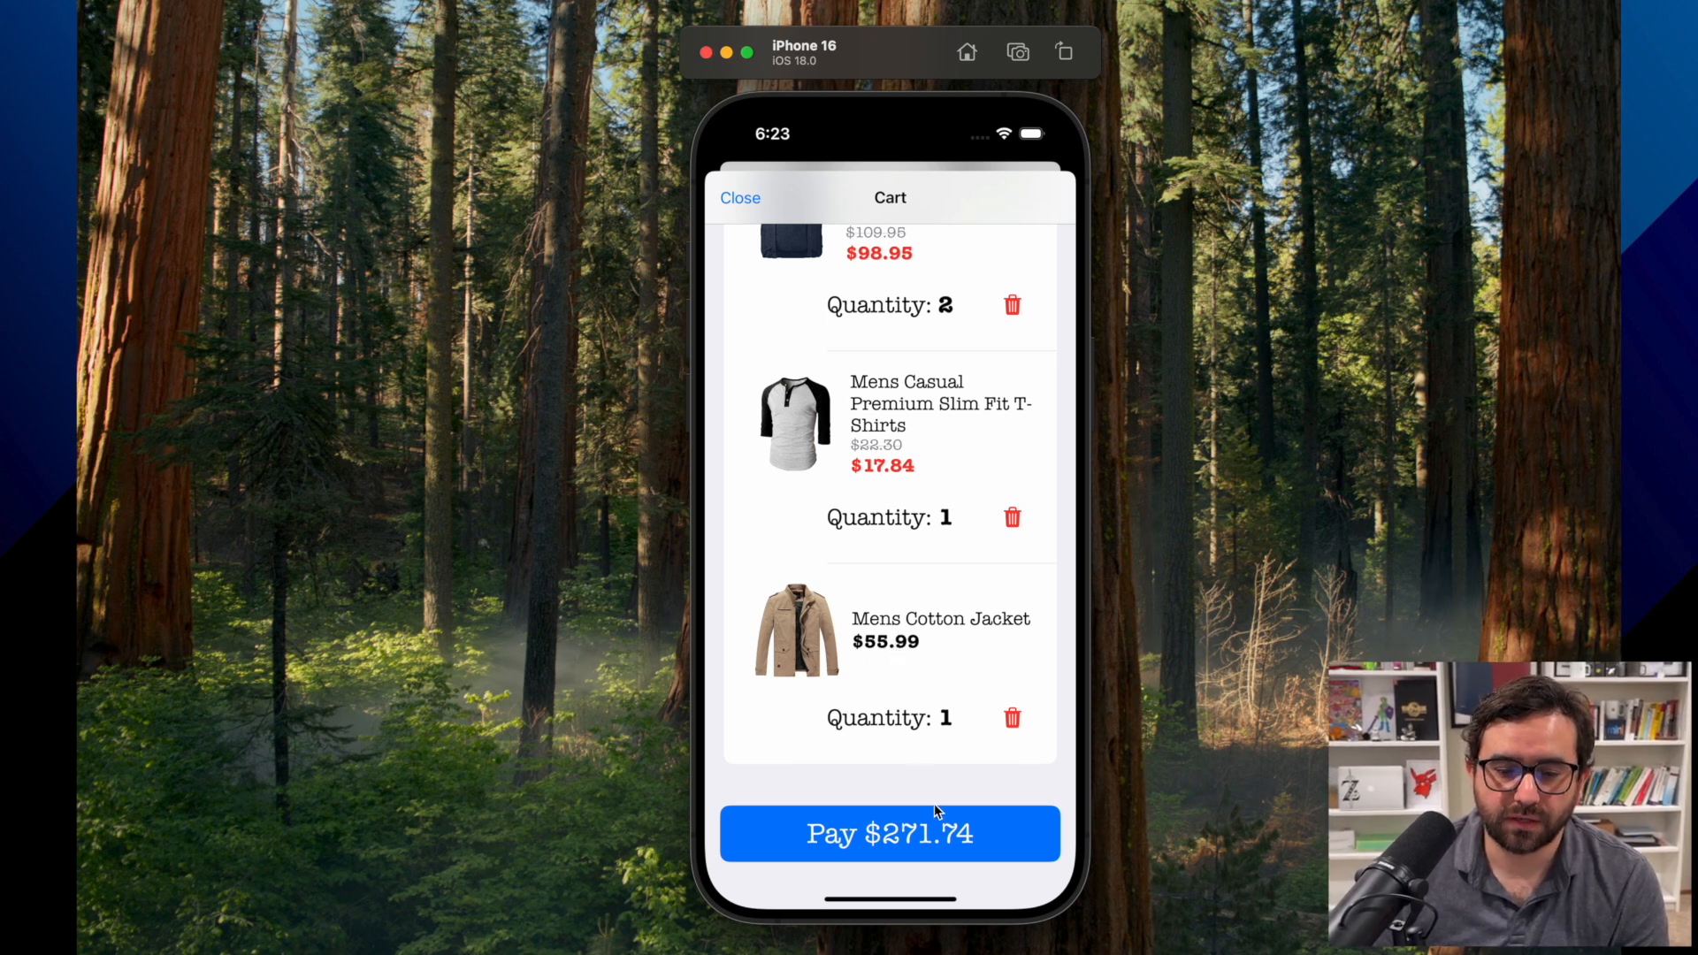
mouse_move(943, 574)
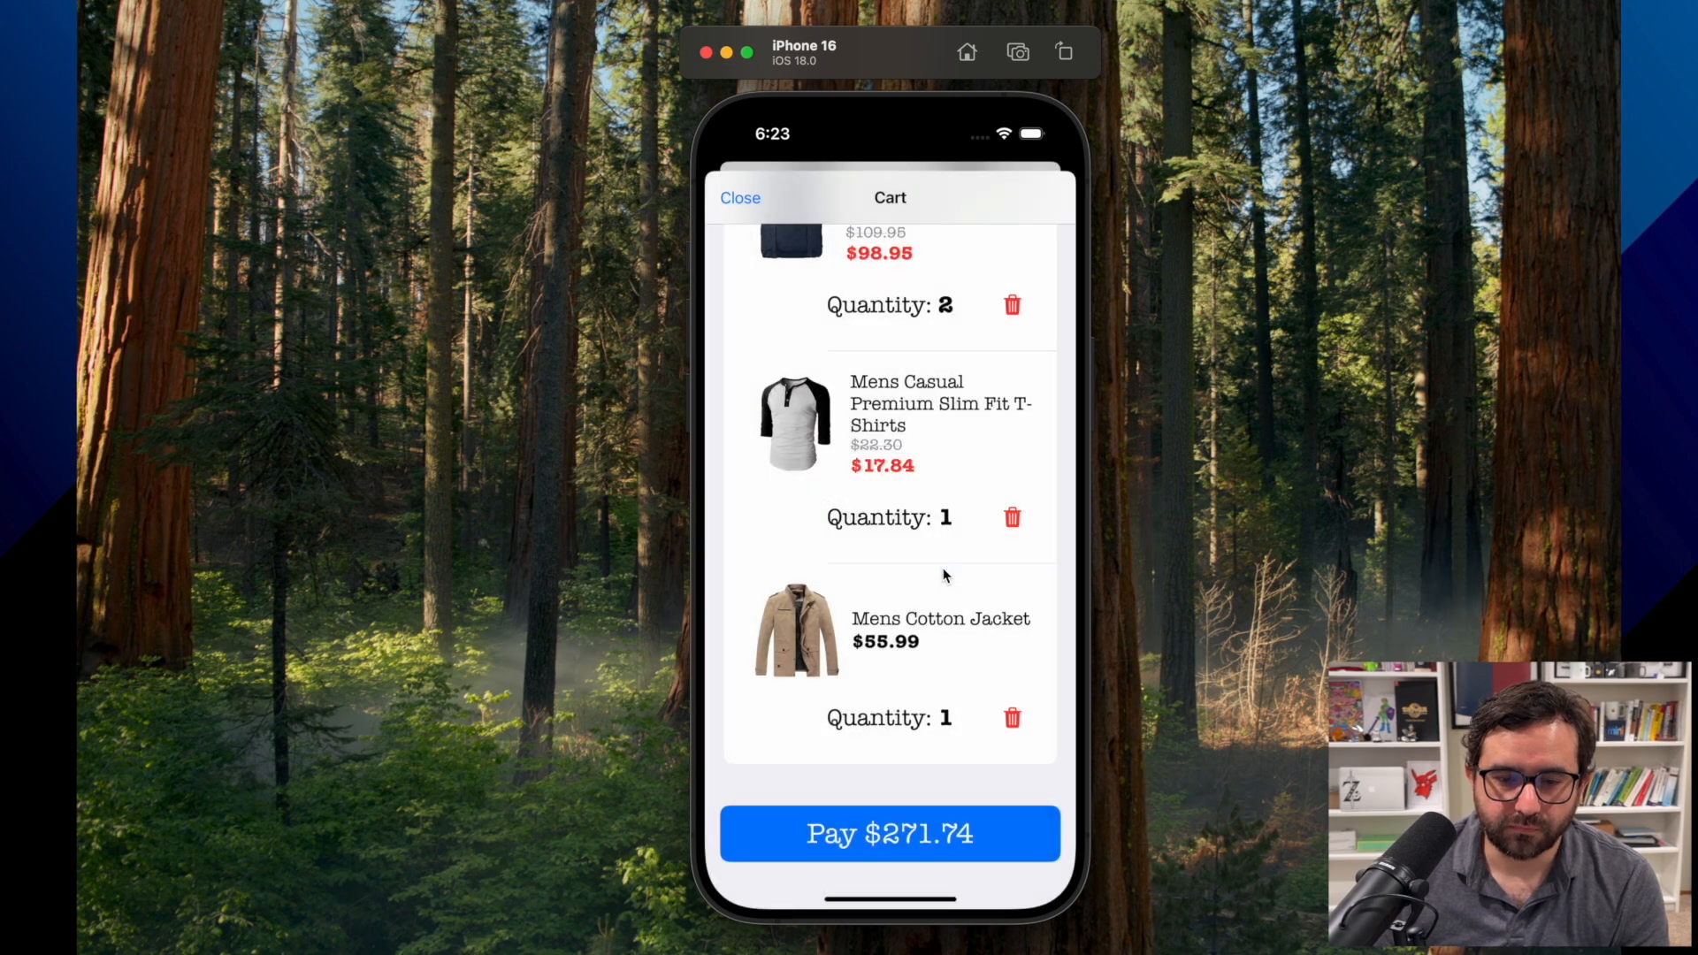
click(888, 833)
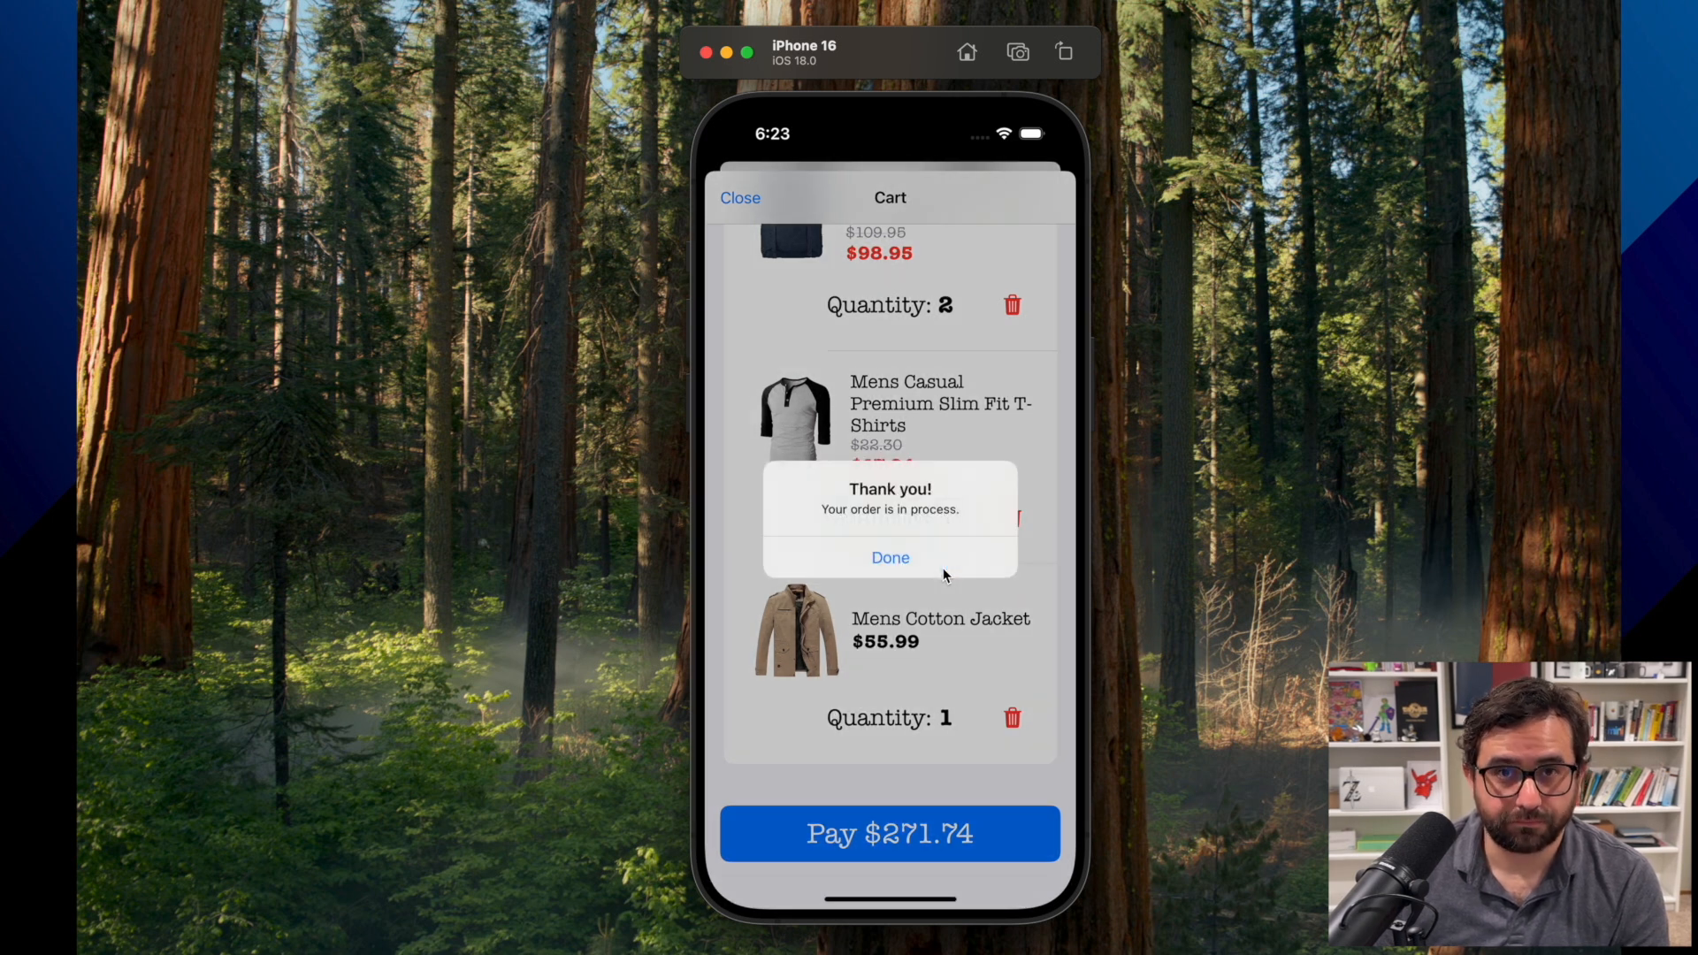
click(889, 557)
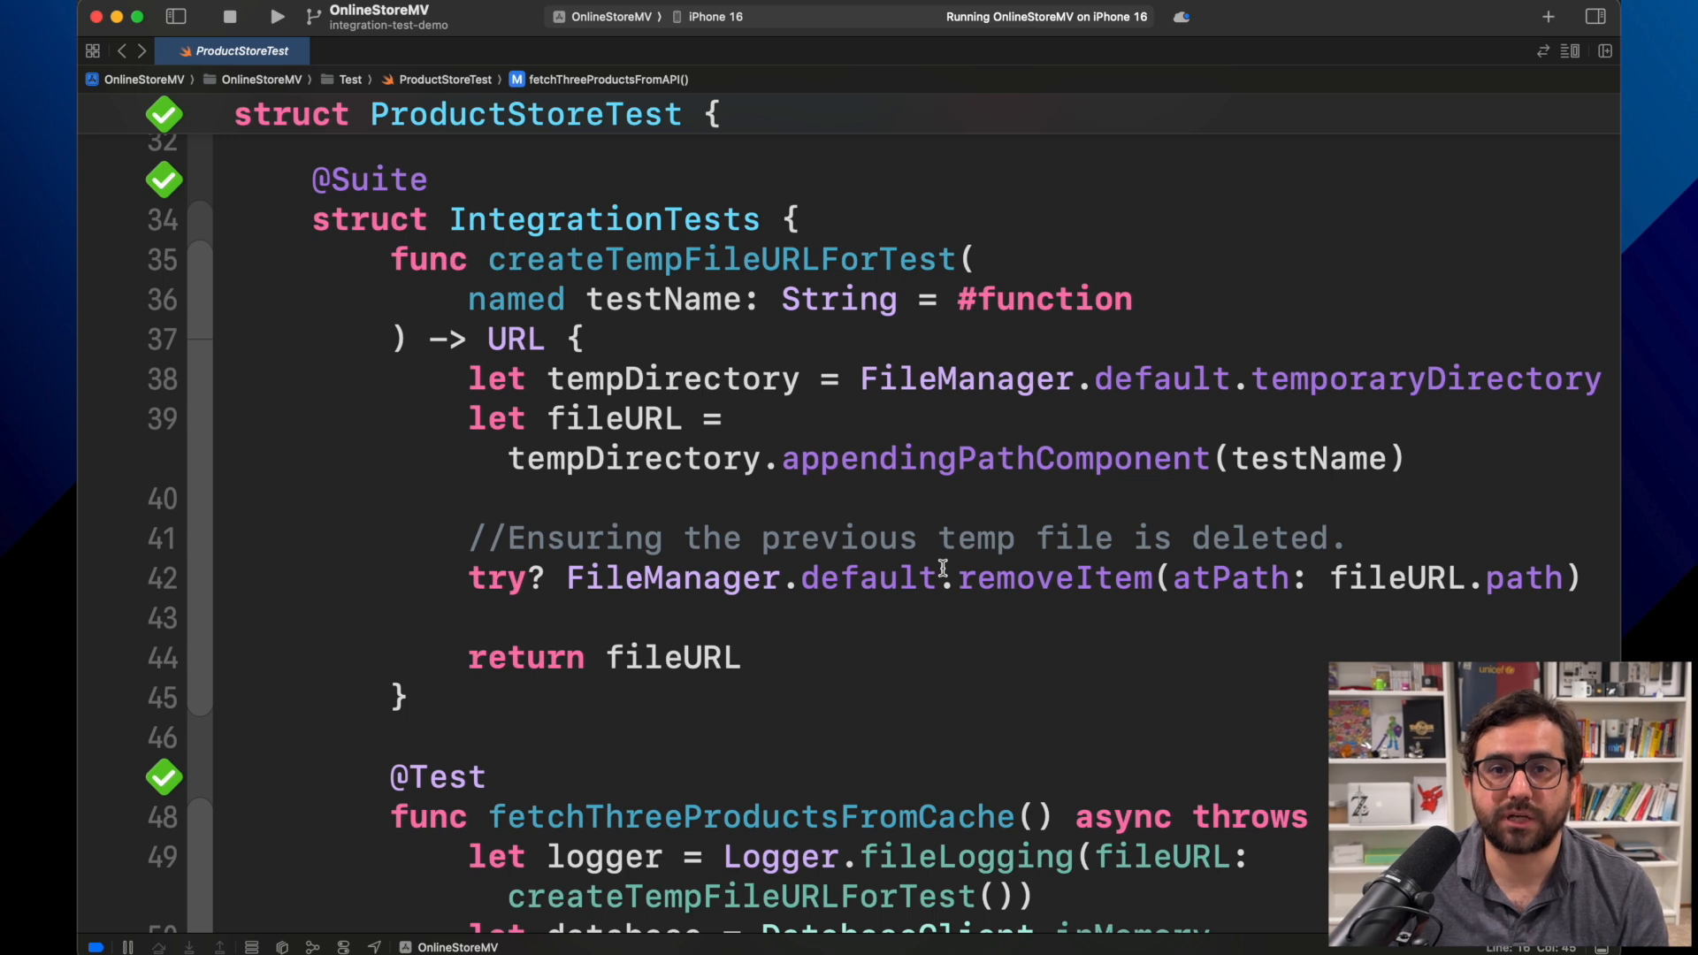
mouse_move(722, 323)
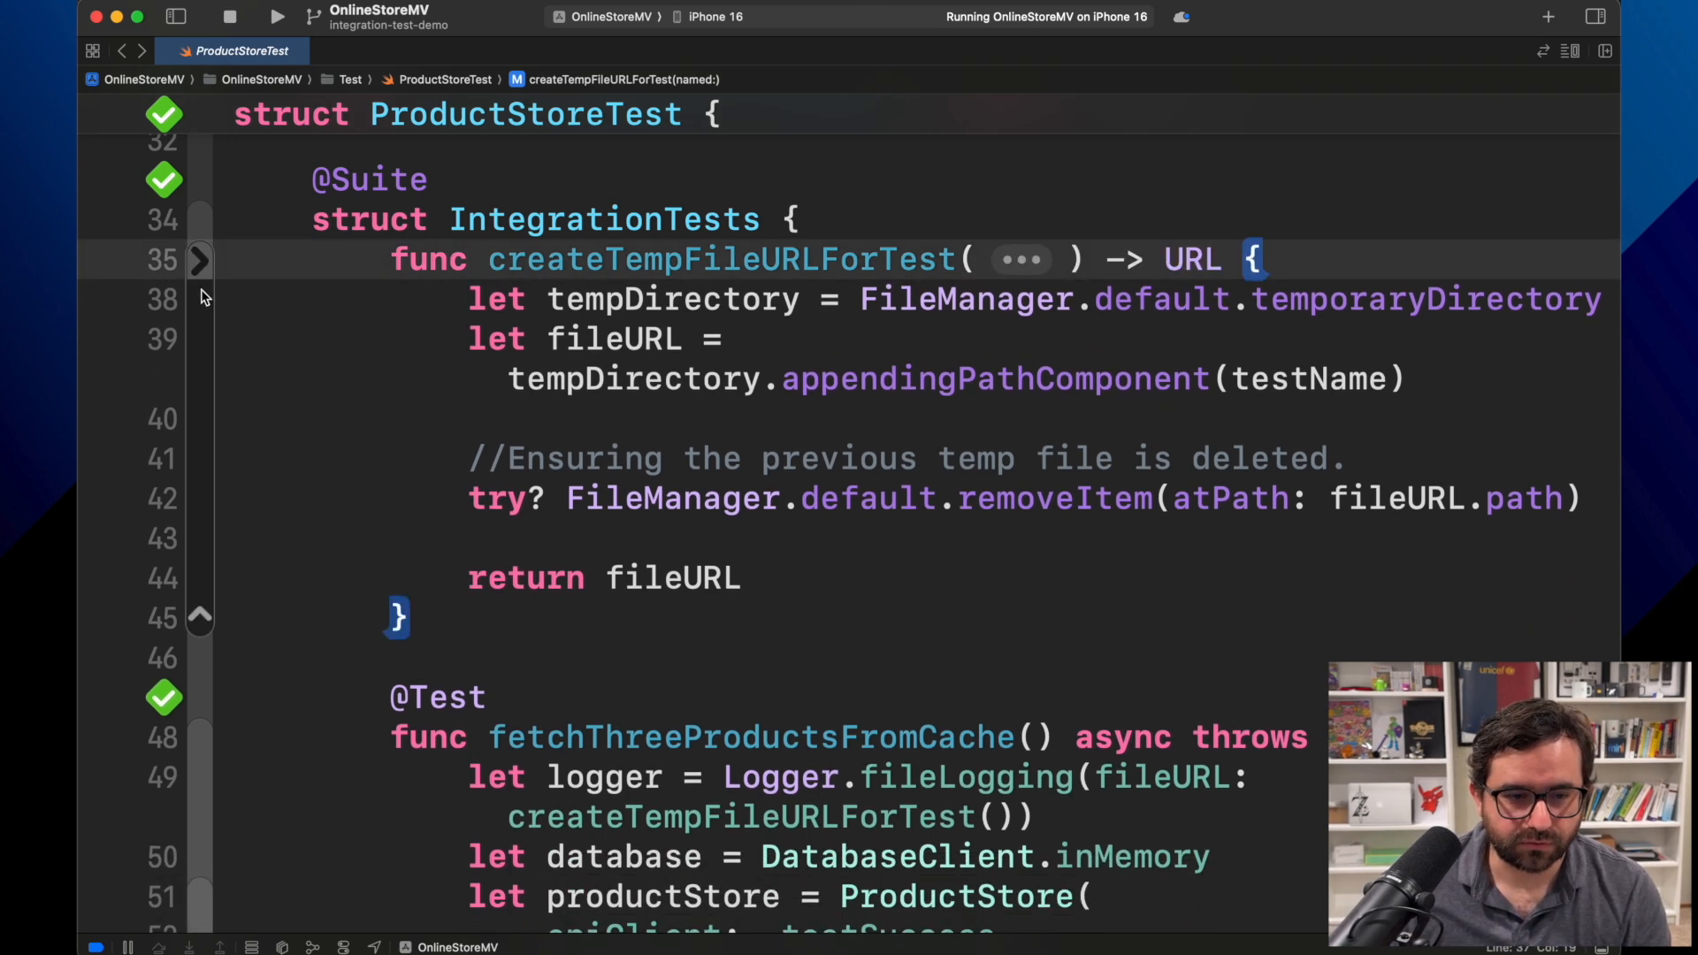
- Collapse the createTempFileURLForTest helper so fetchThreeProductsFromCache is visible
click(200, 261)
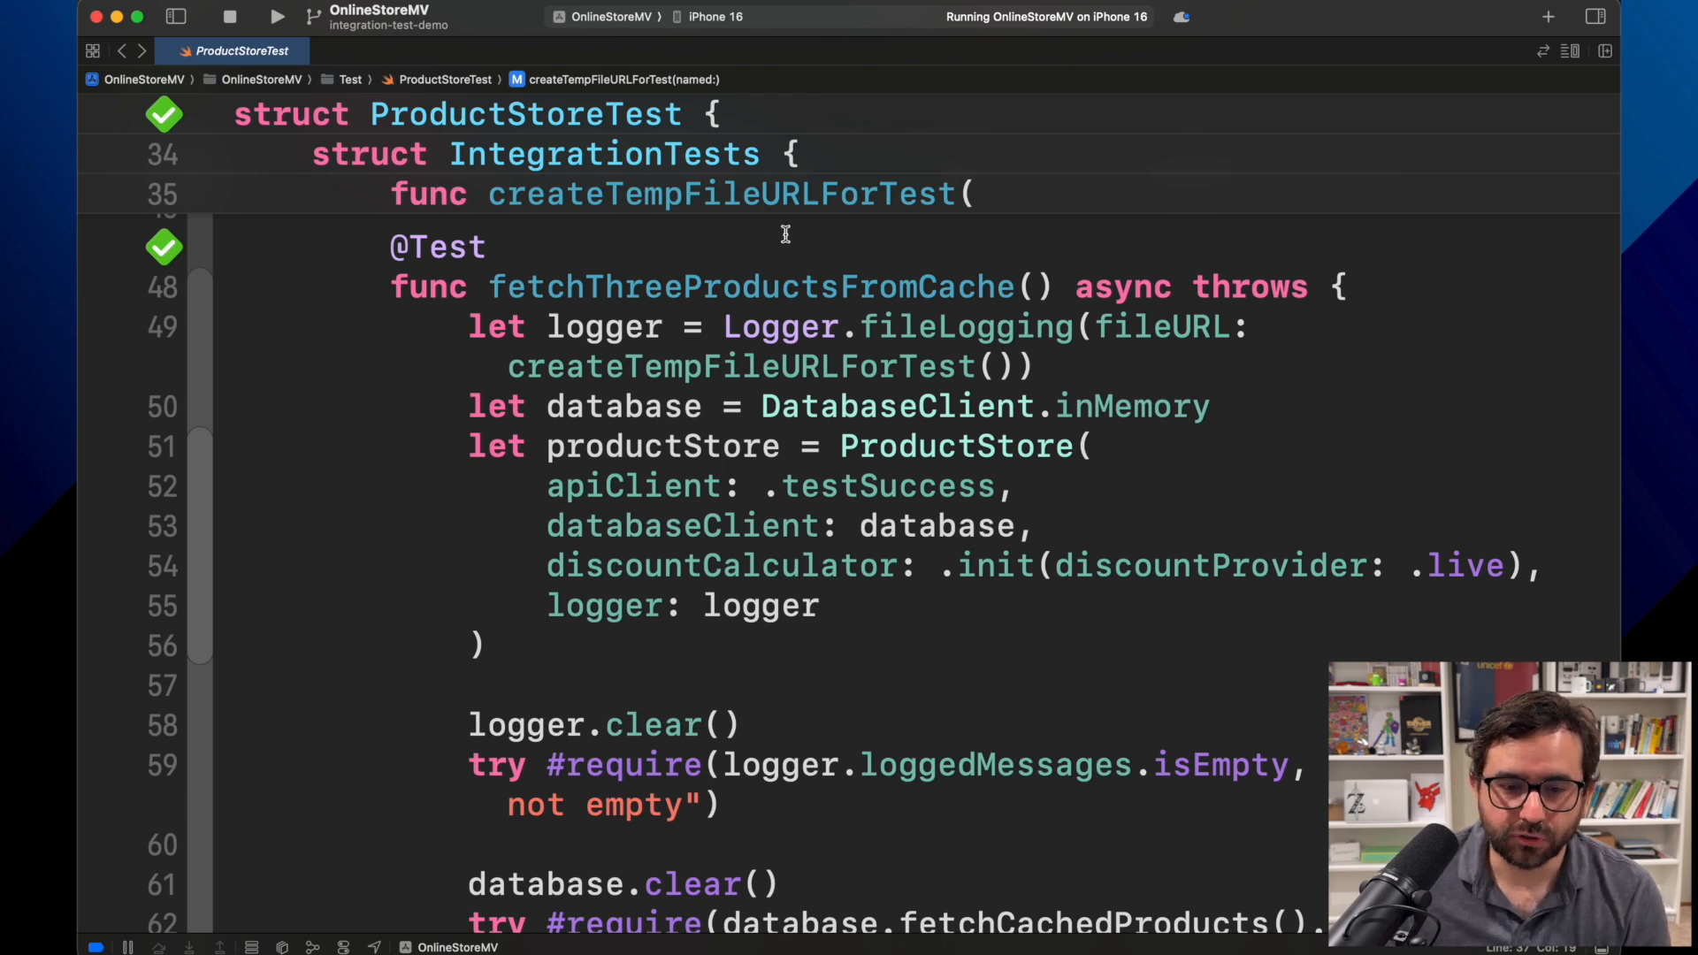
double_click(603, 327)
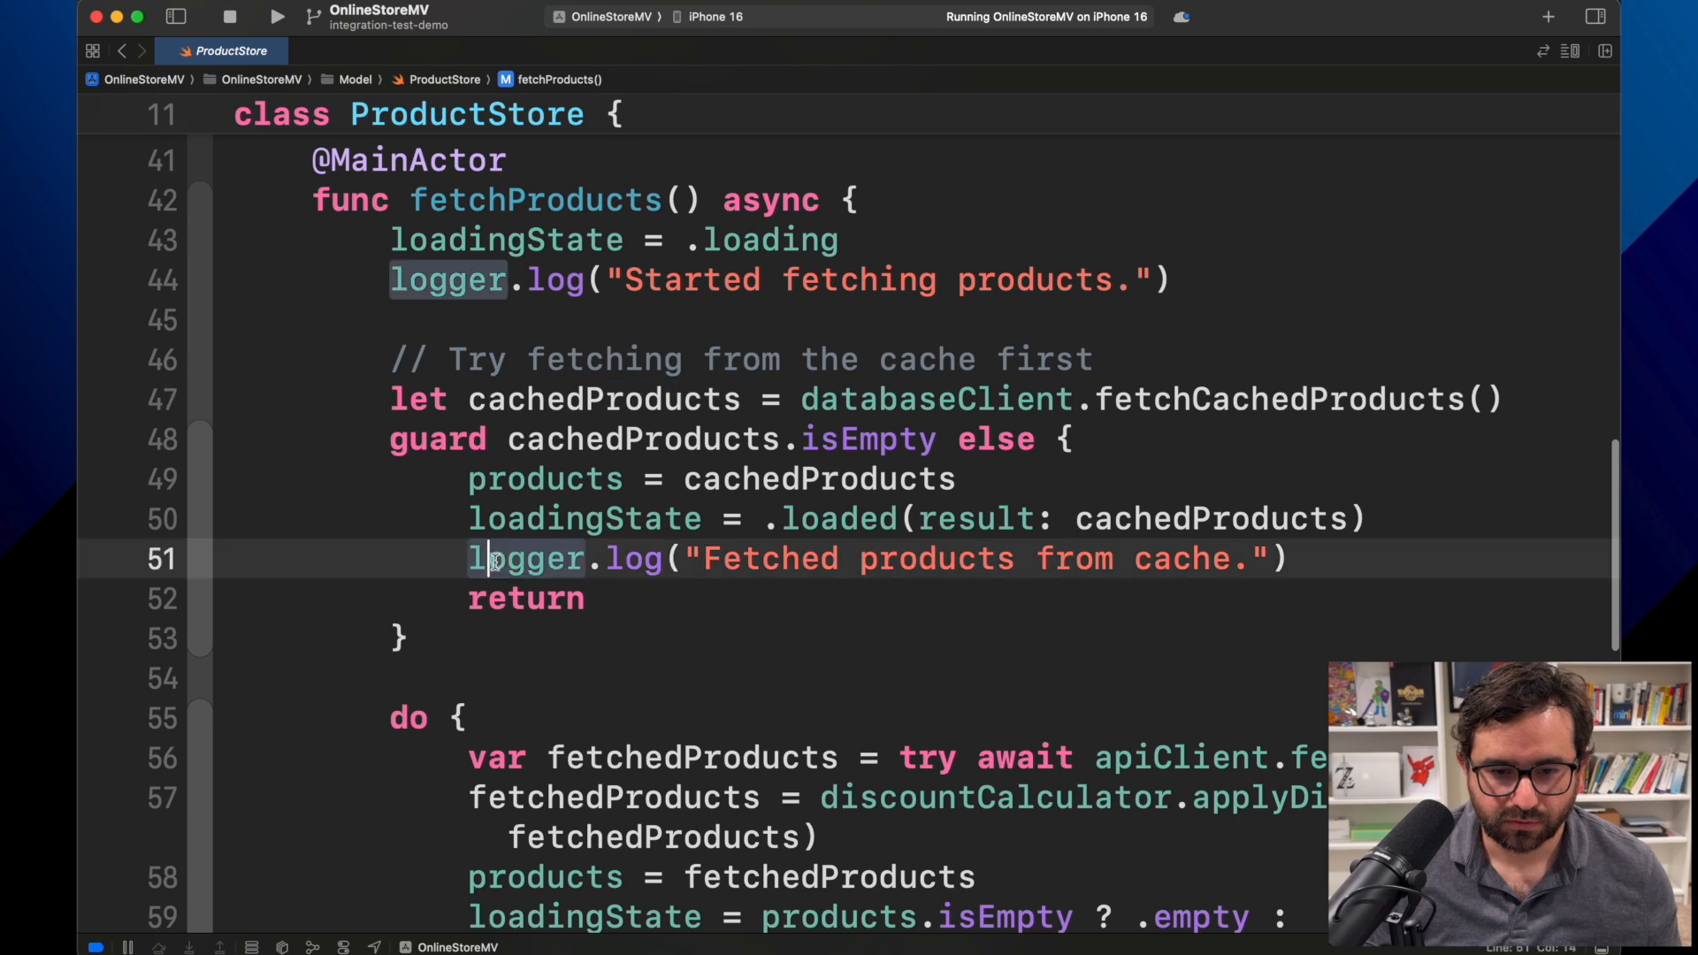
- Highlight discountCalculator, fetchedProducts and the databaseClient.saveProducts call in fetchProducts
drag(467, 559, 1277, 559)
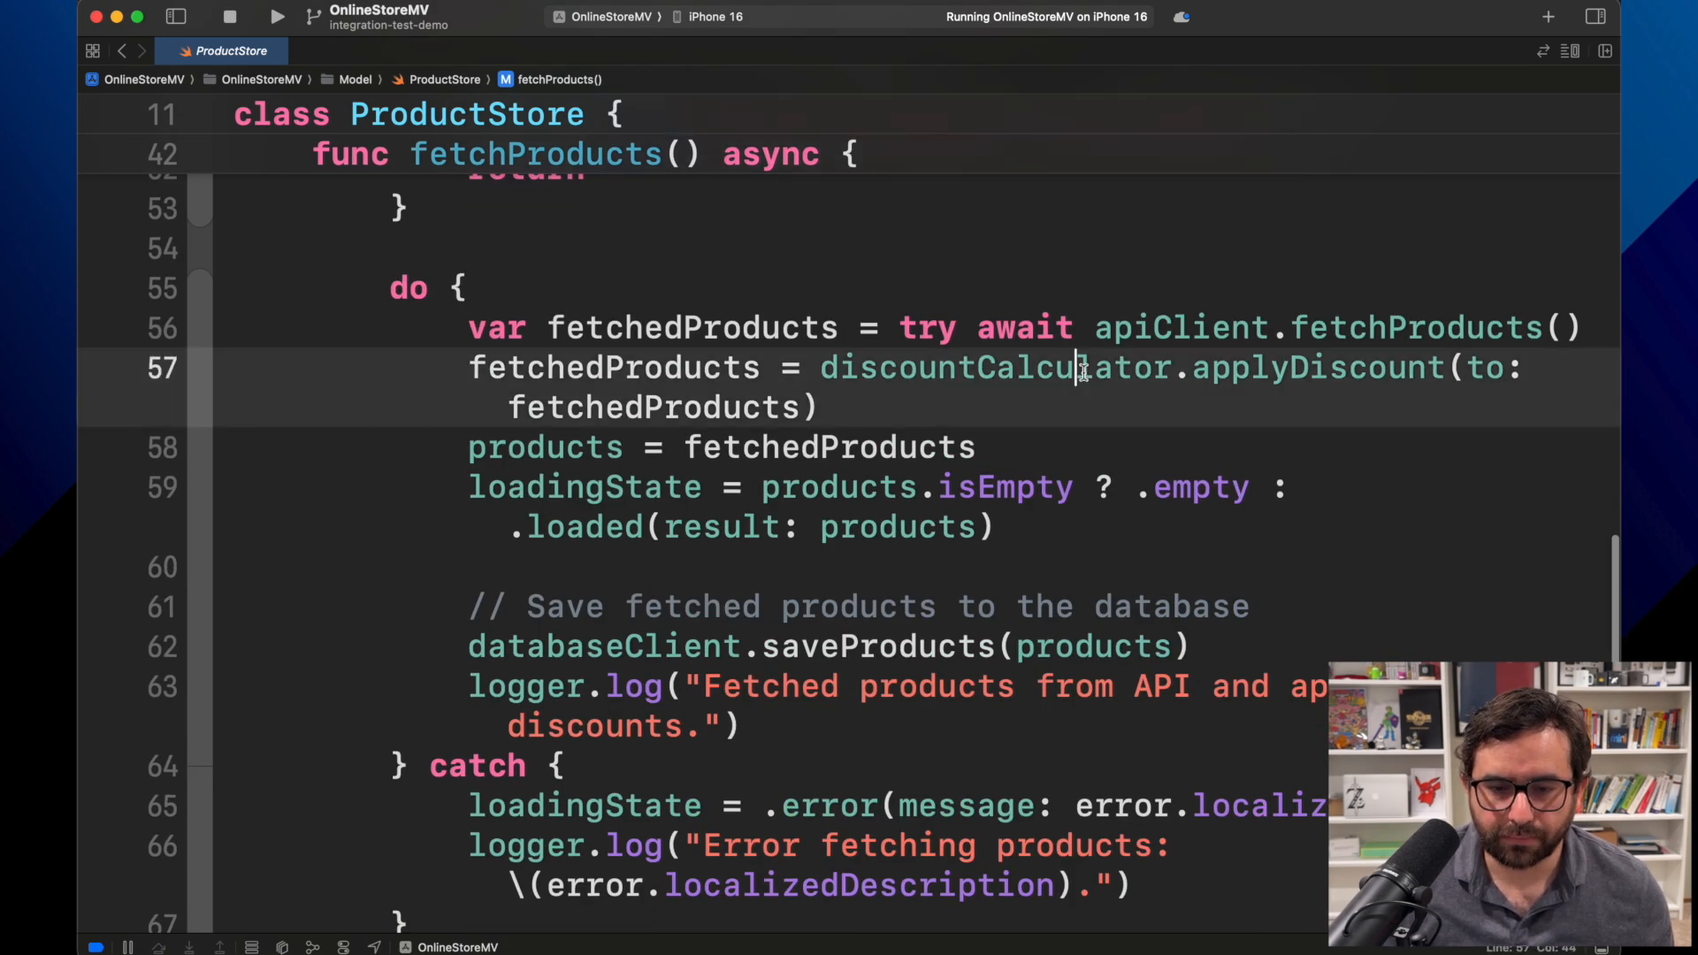
double_click(985, 368)
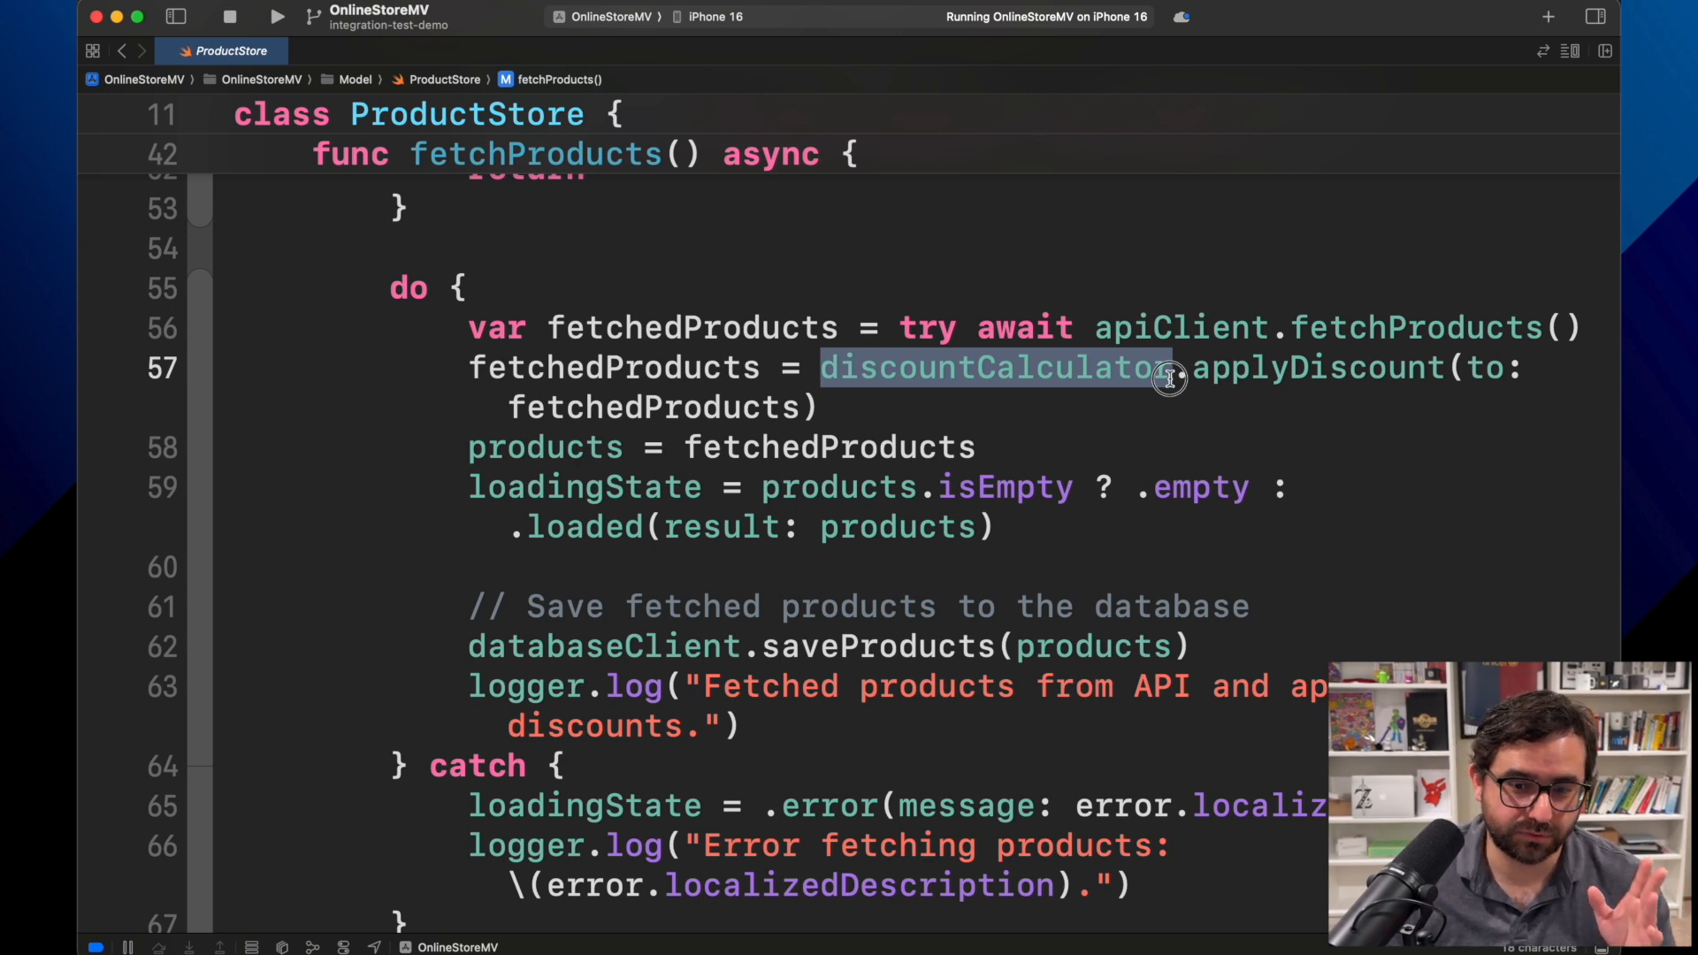
click(1154, 367)
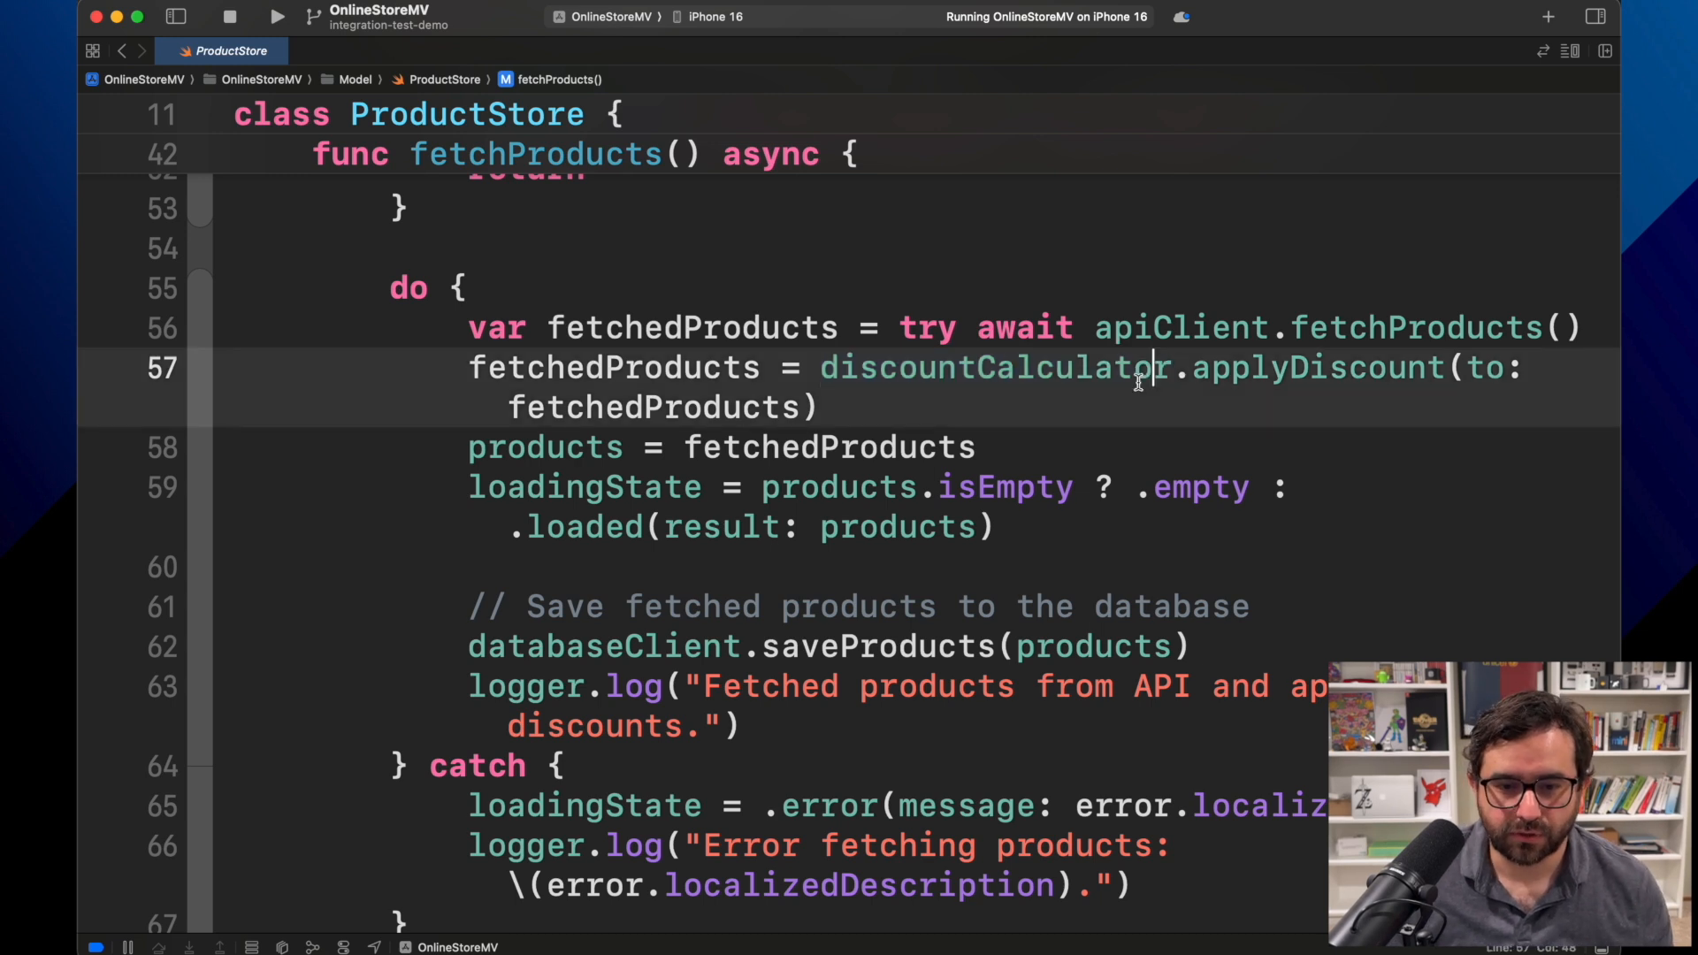
double_click(994, 368)
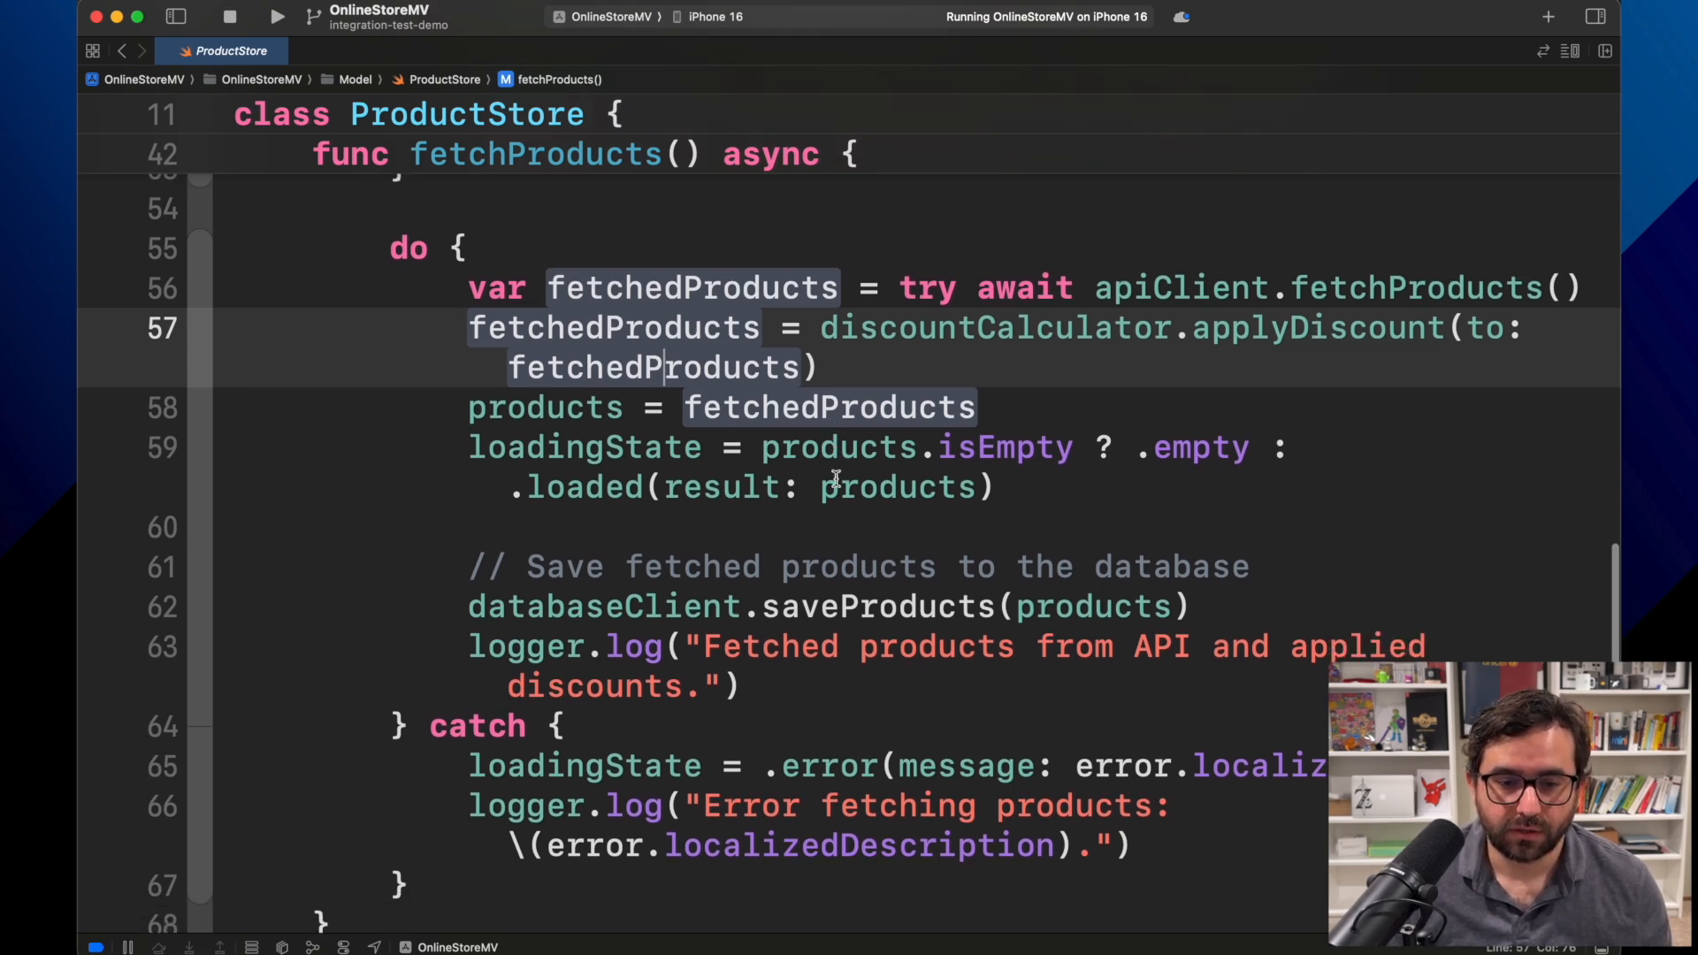
double_click(603, 607)
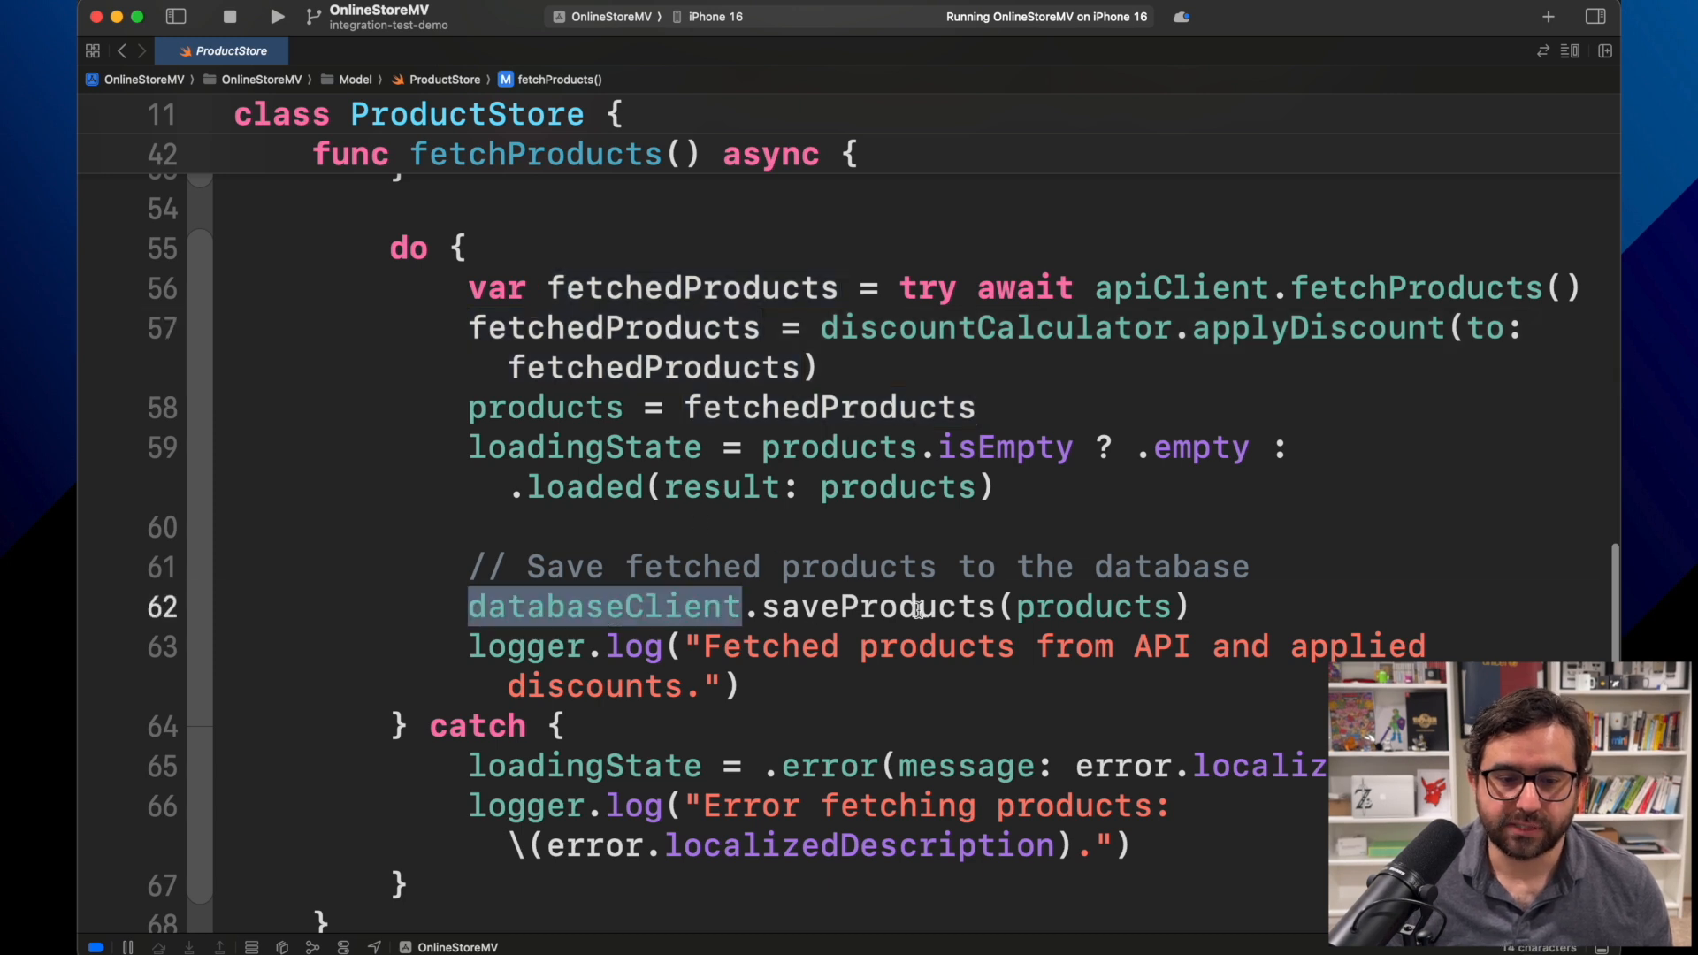
double_click(1093, 607)
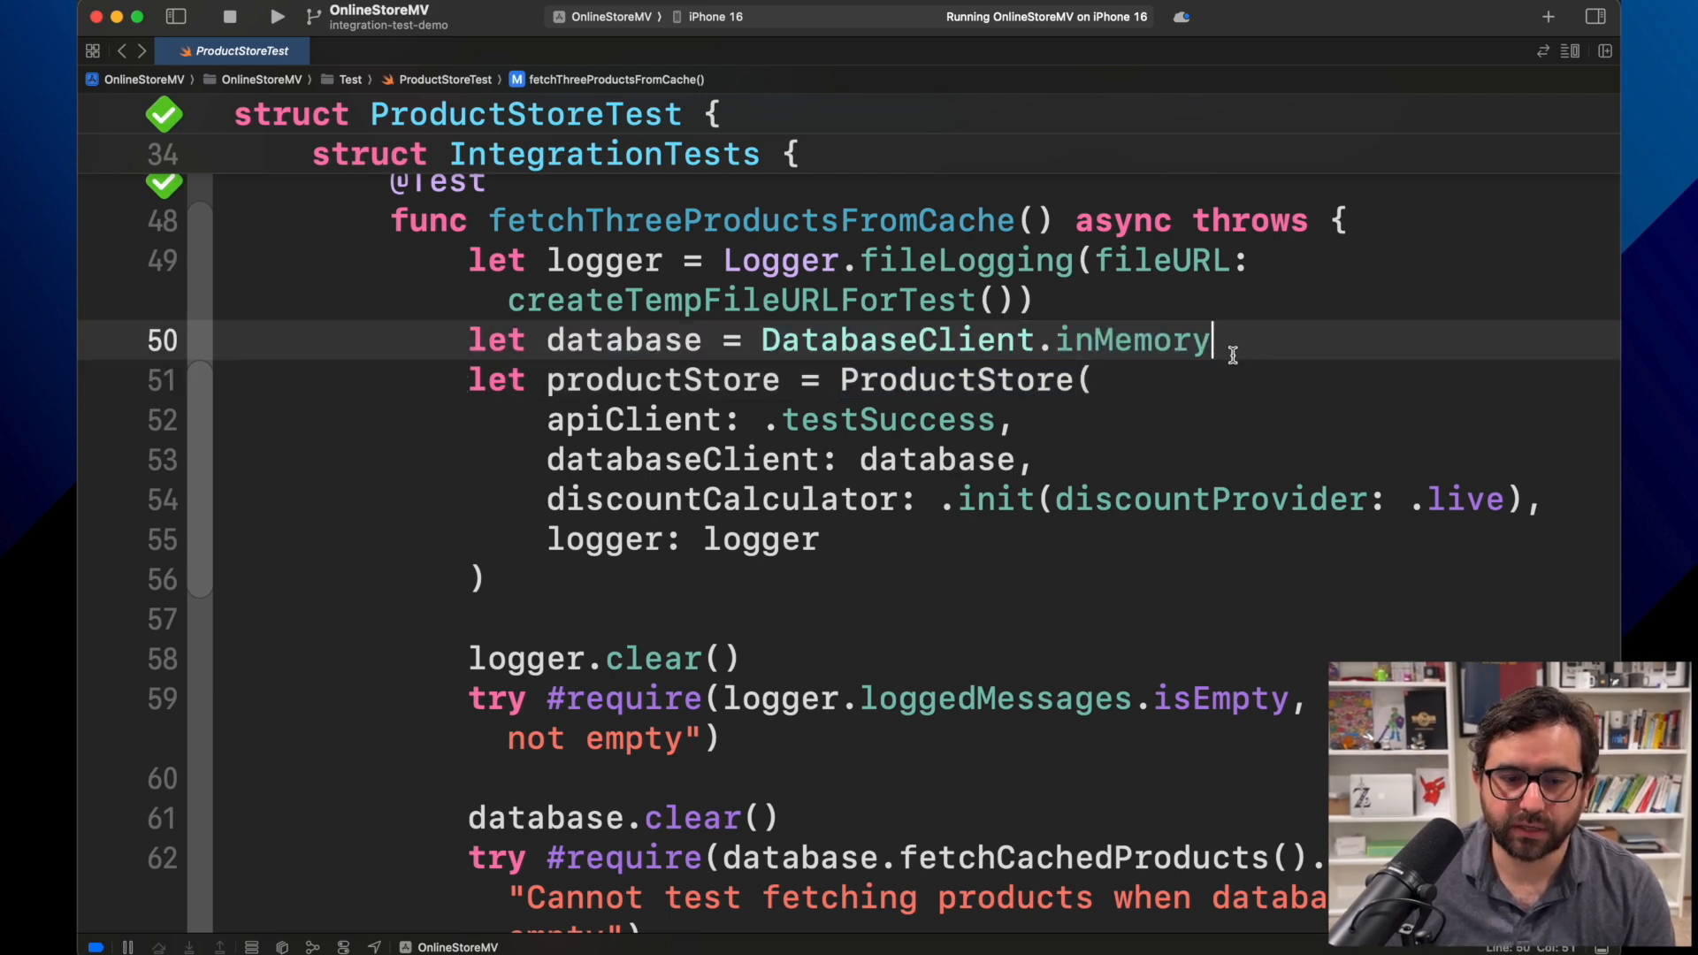
double_click(1132, 340)
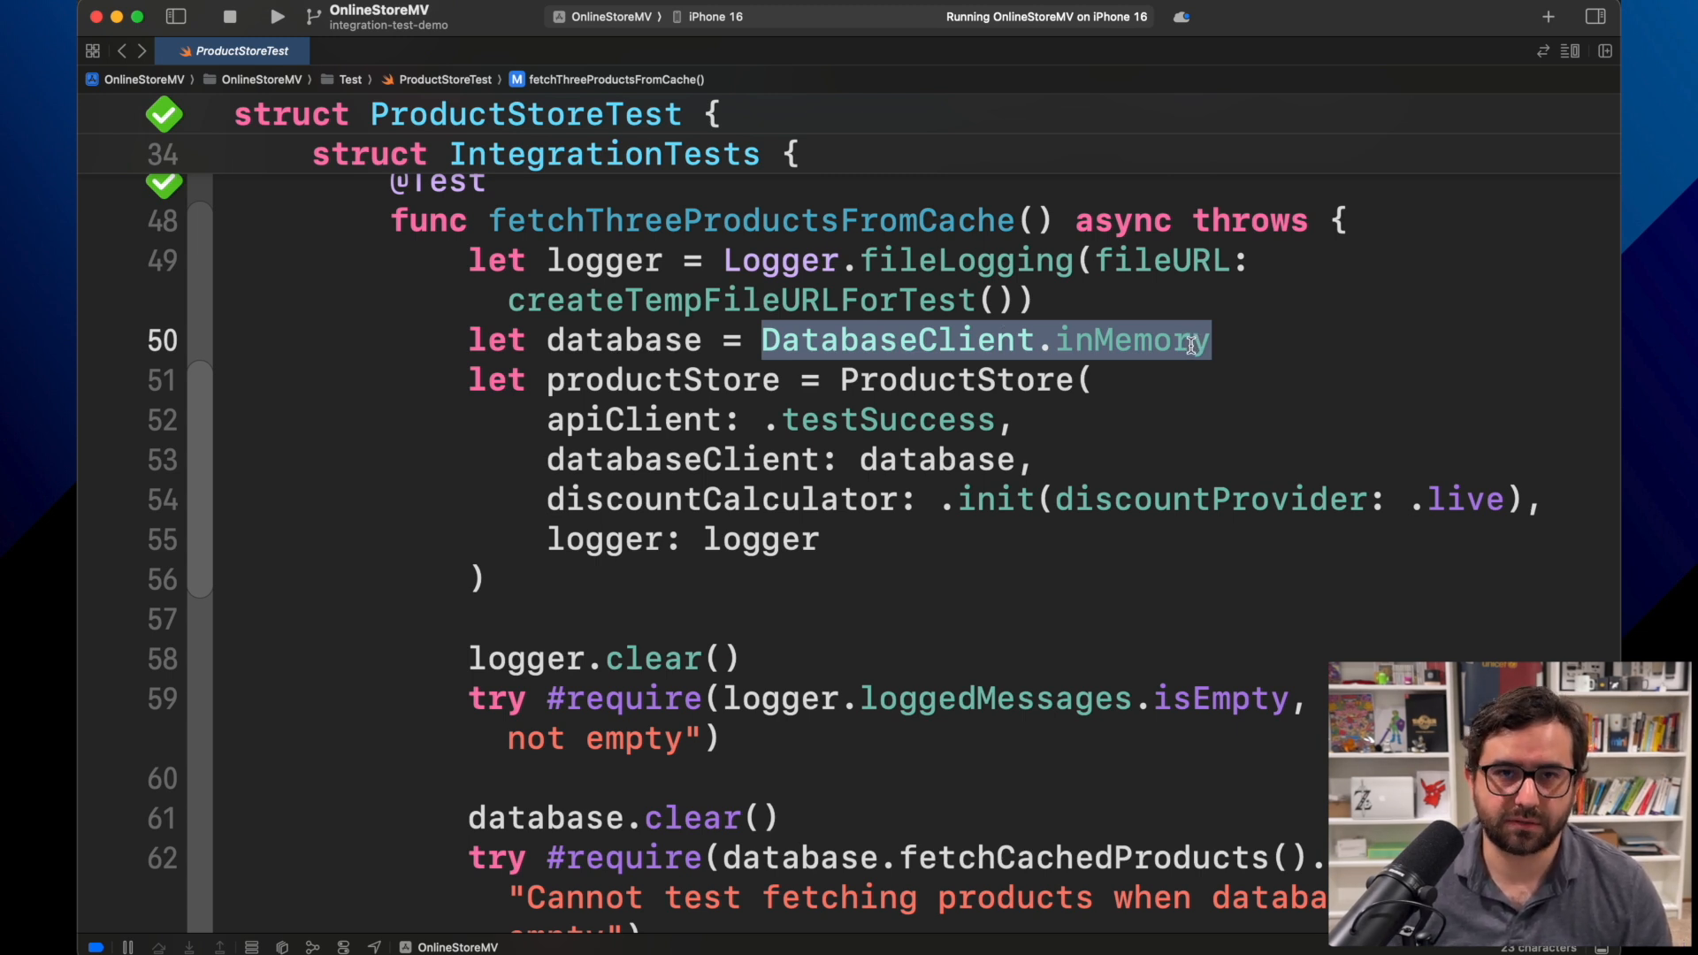
click(1219, 340)
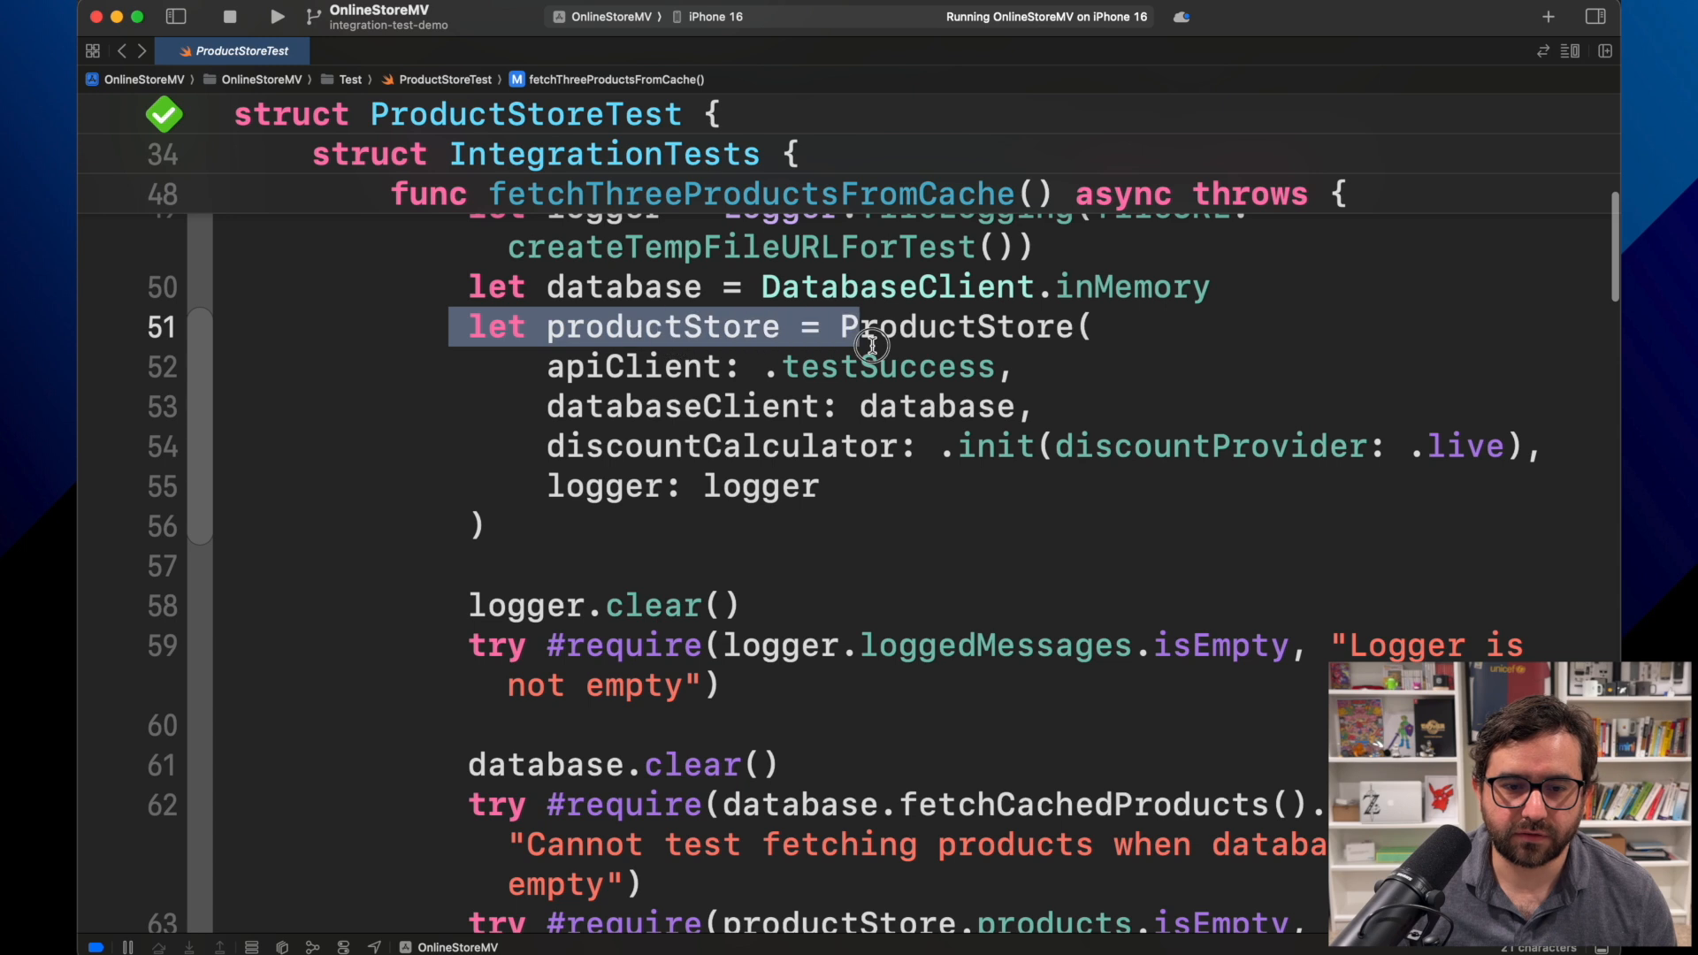
drag(872, 327, 1012, 368)
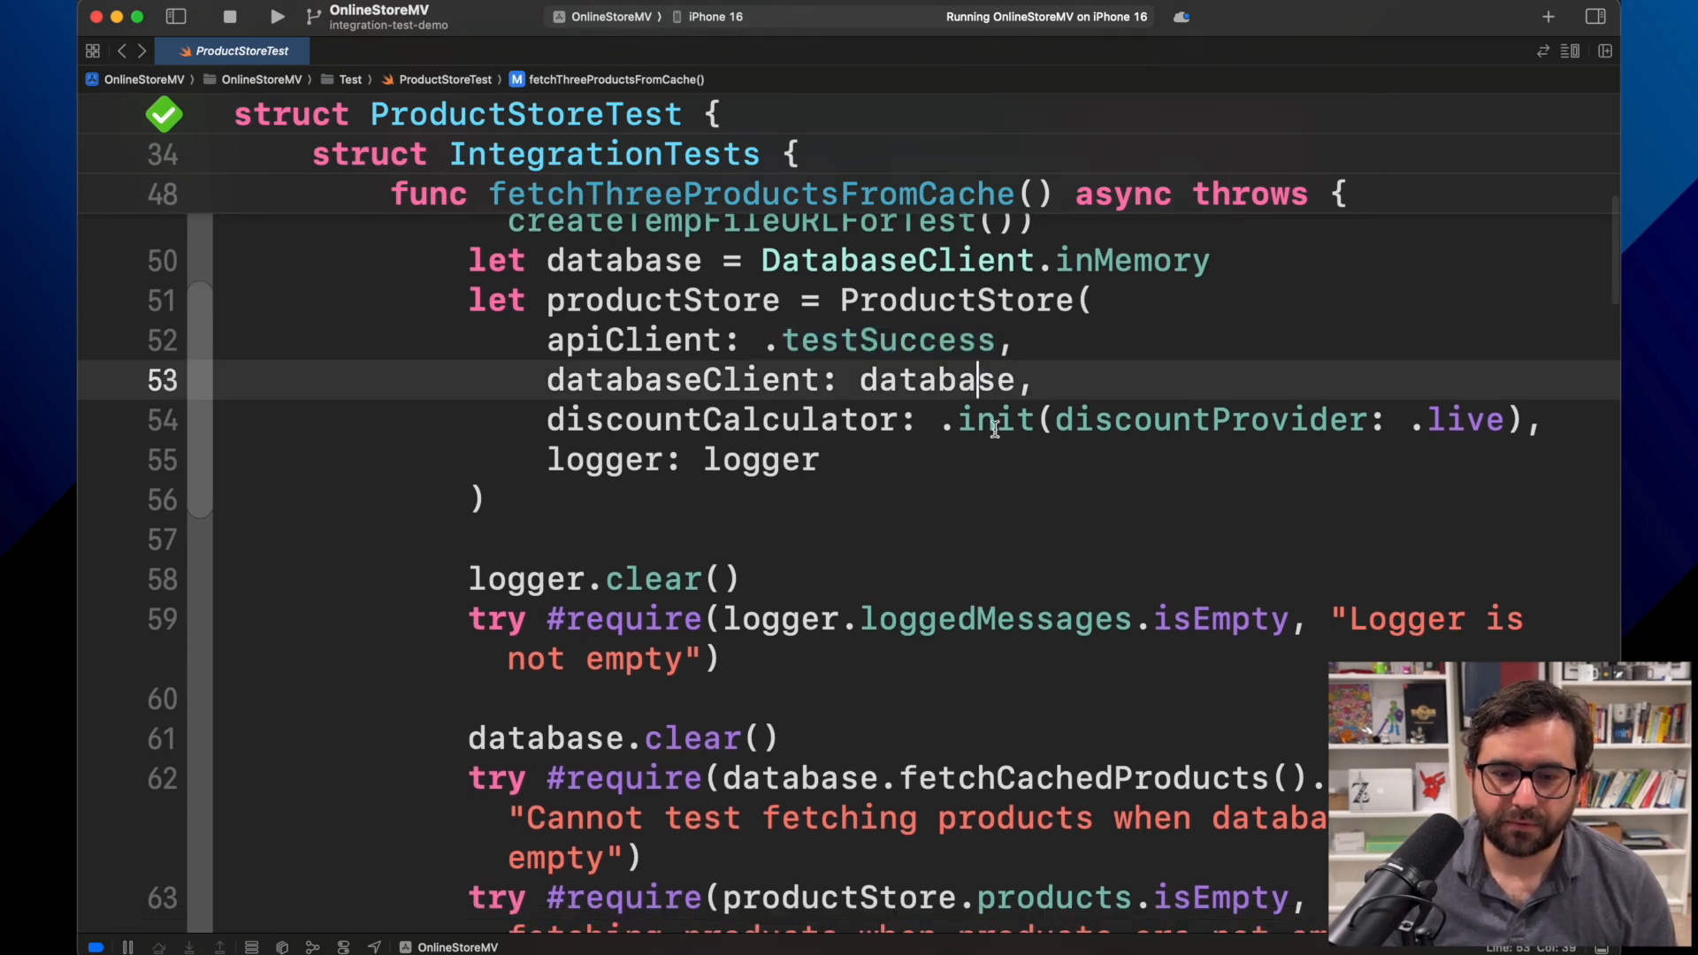
double_click(936, 380)
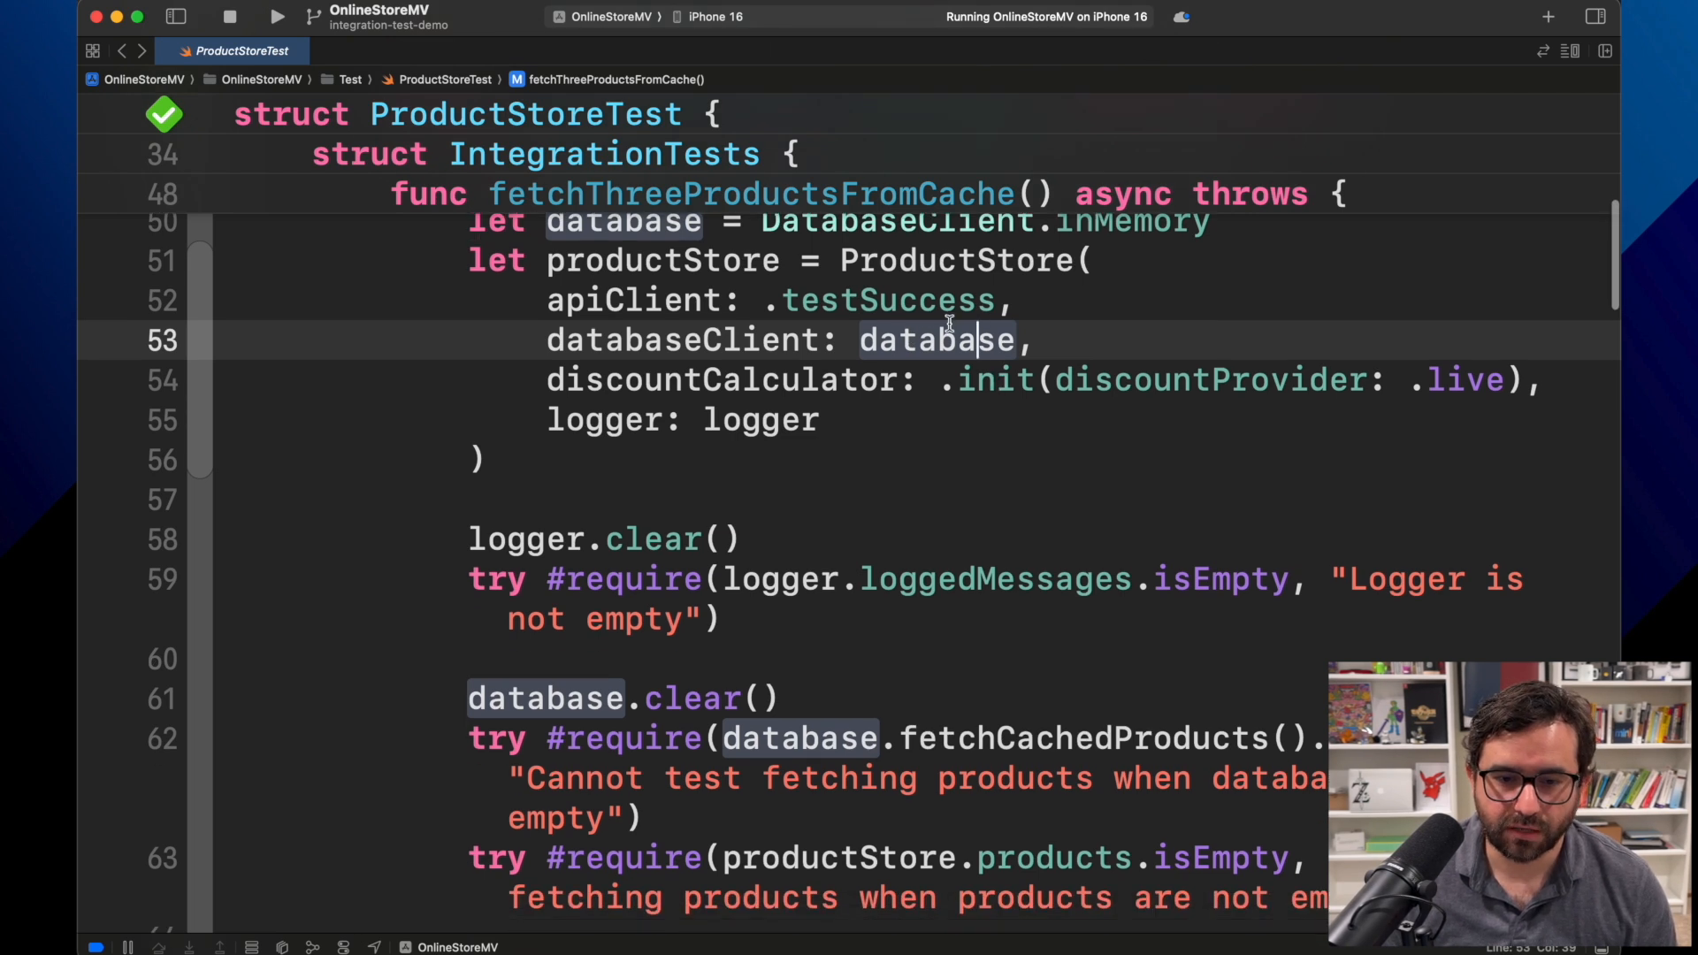
click(991, 380)
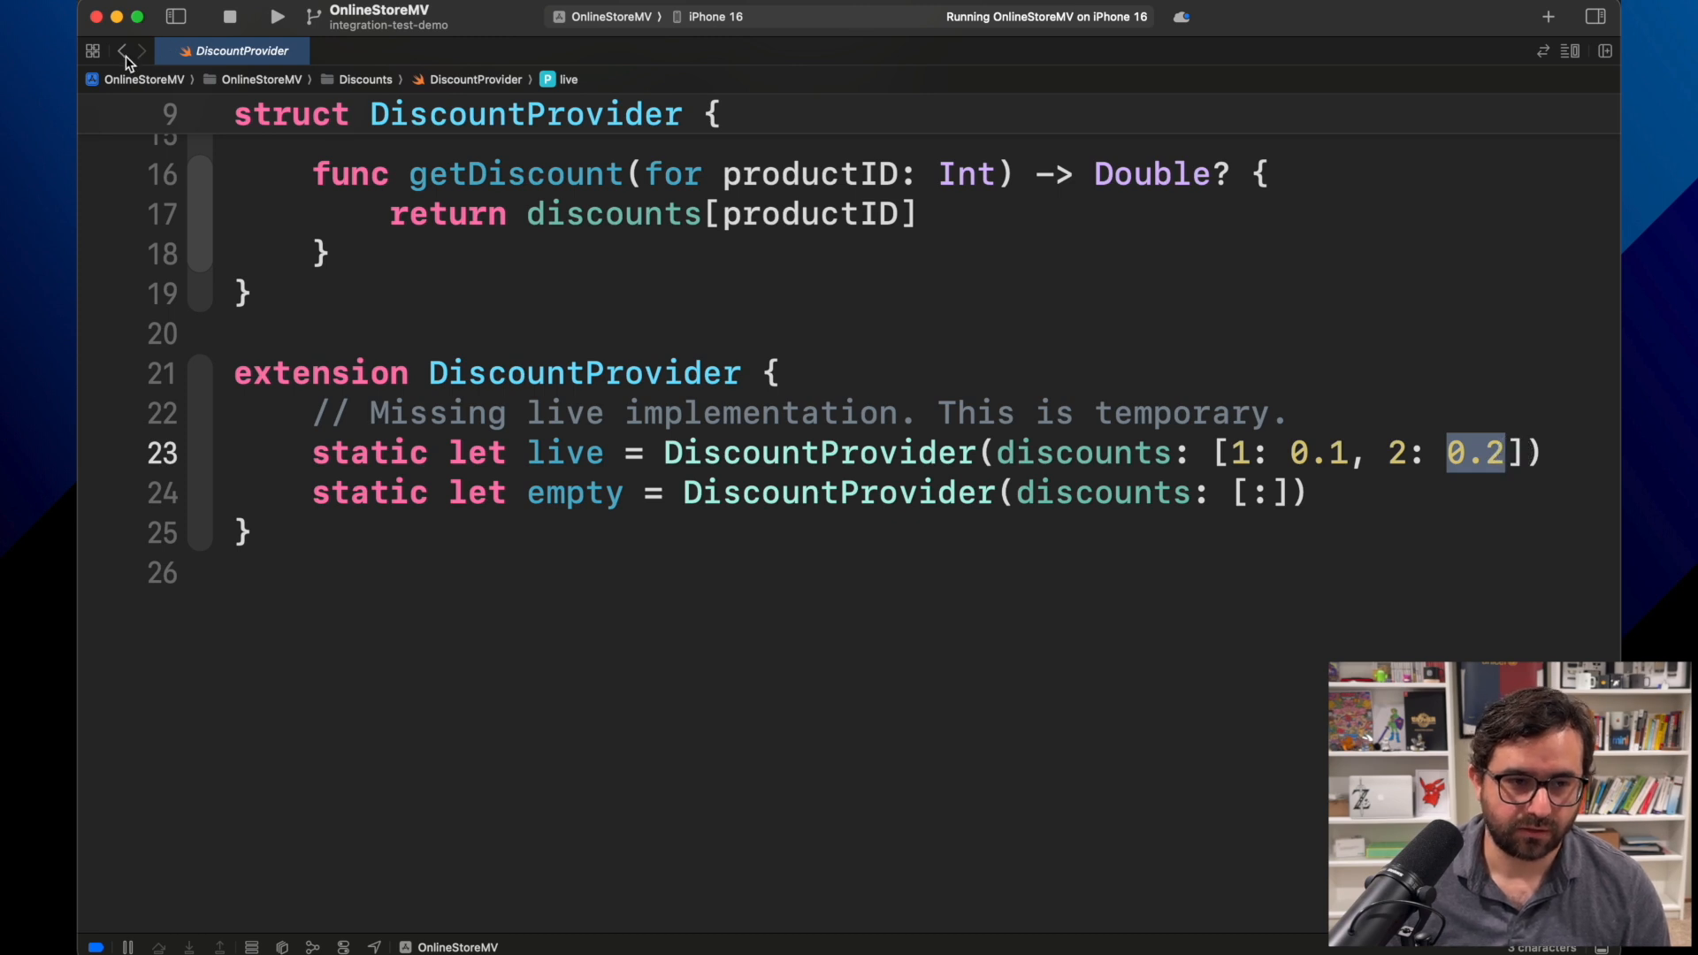
click(122, 51)
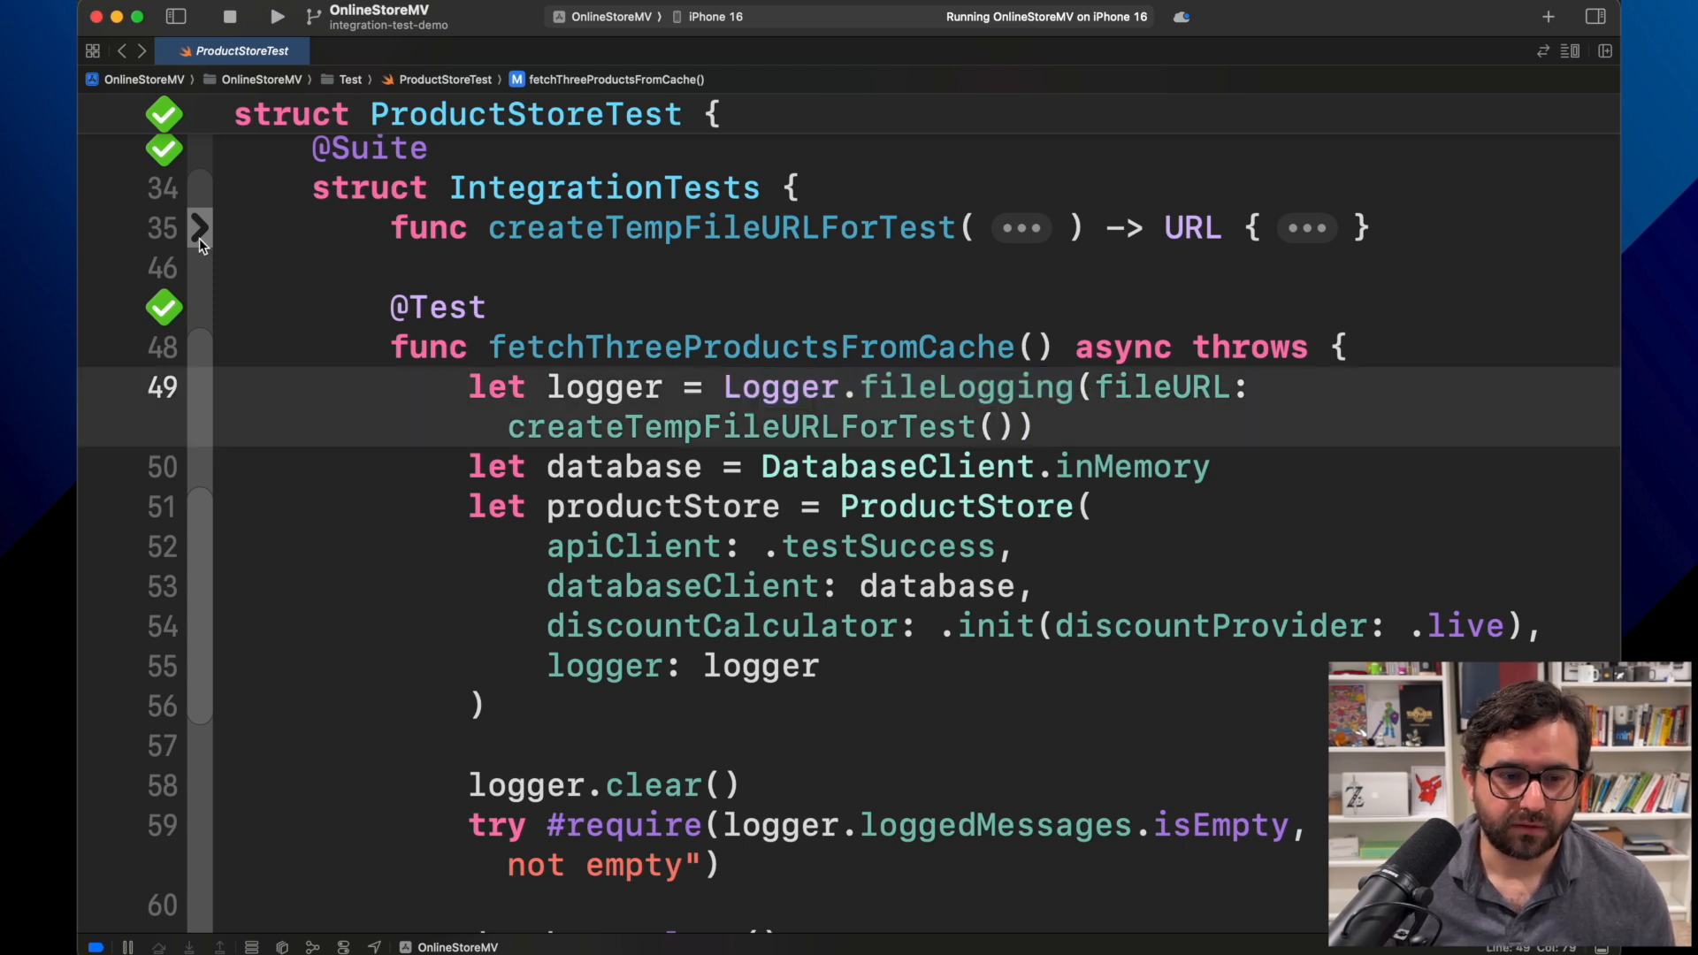
click(199, 228)
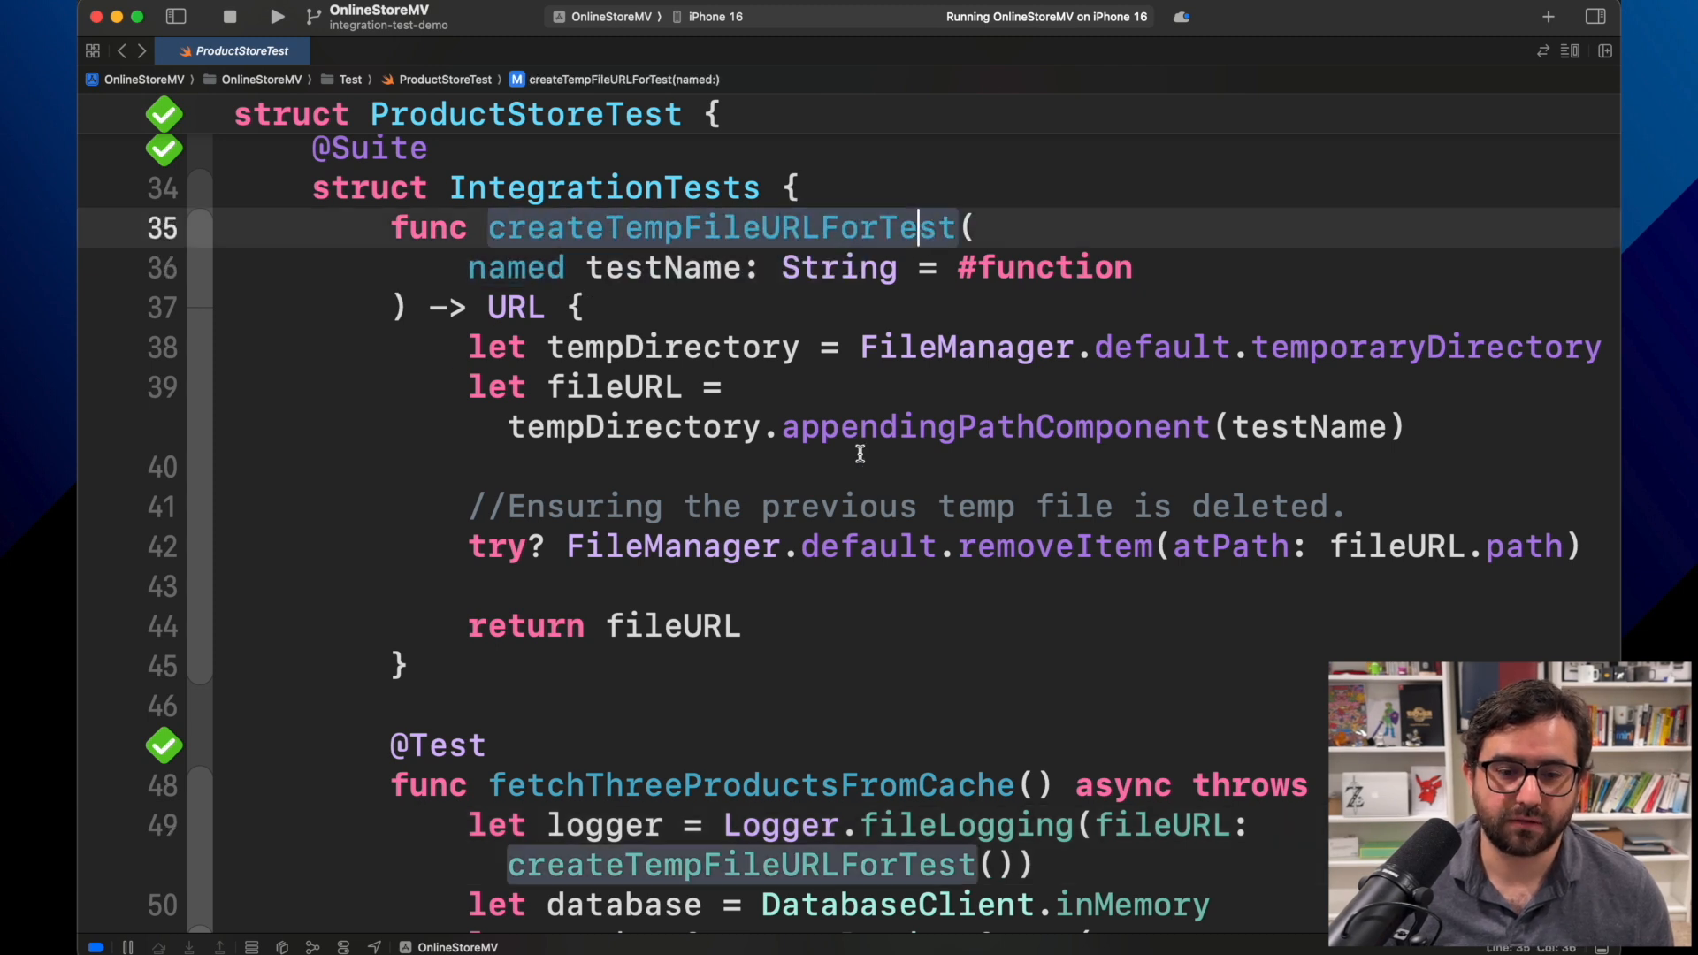
mouse_move(854, 490)
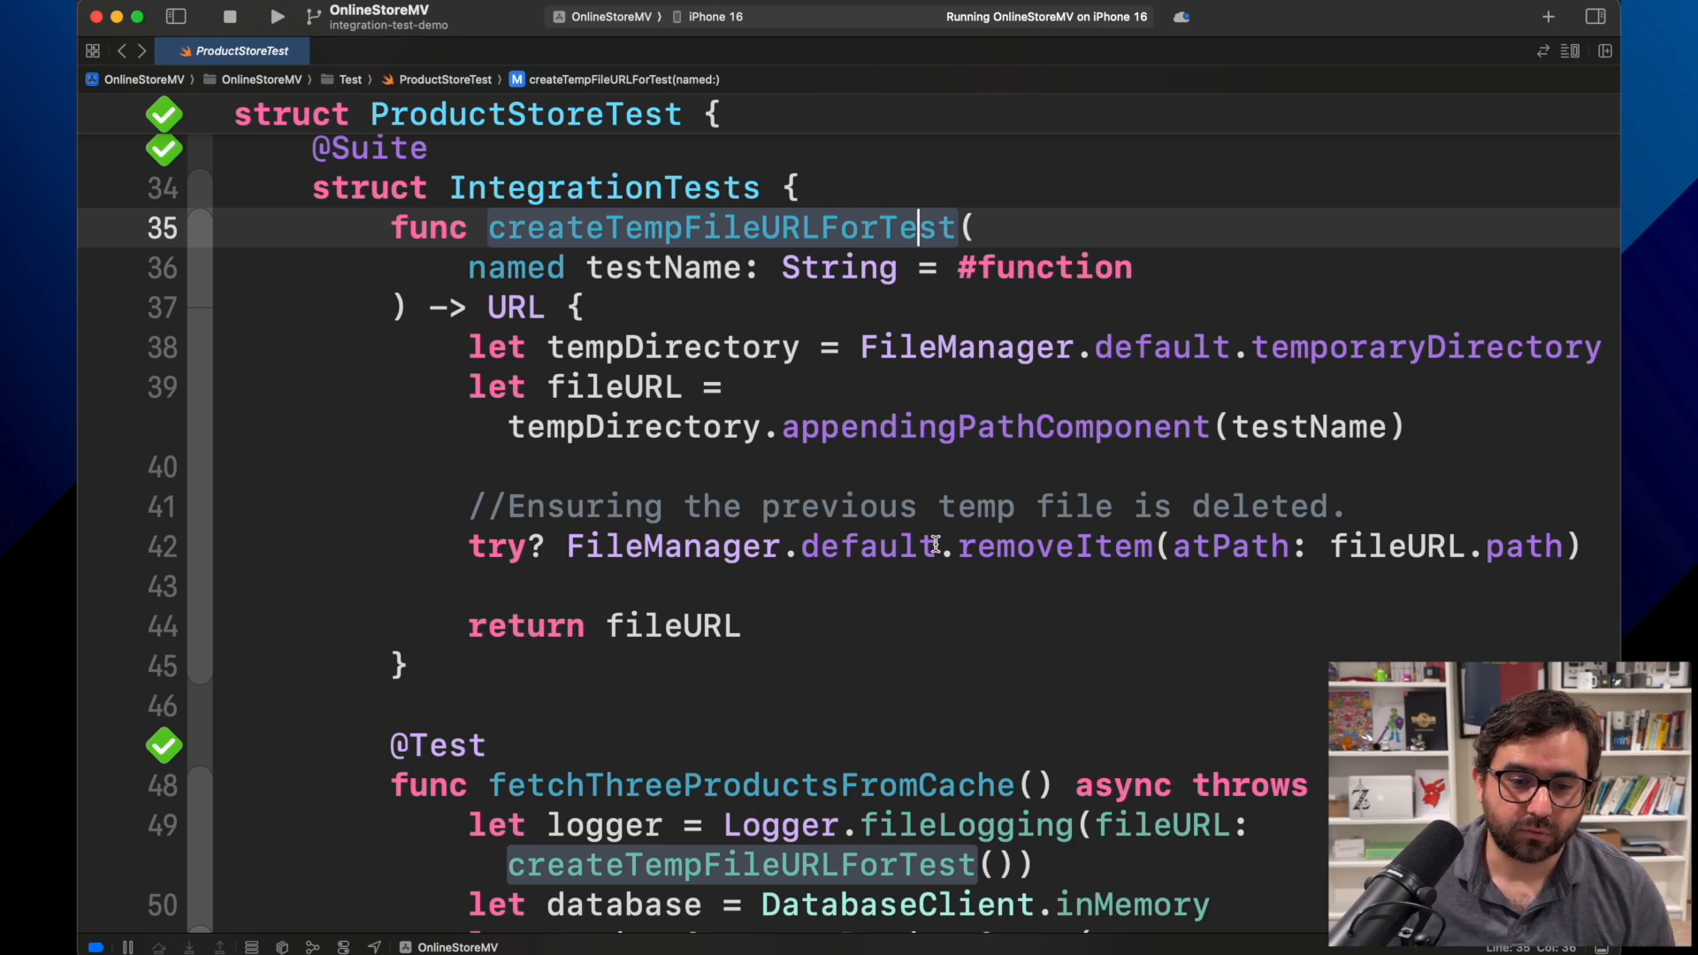
mouse_move(952, 382)
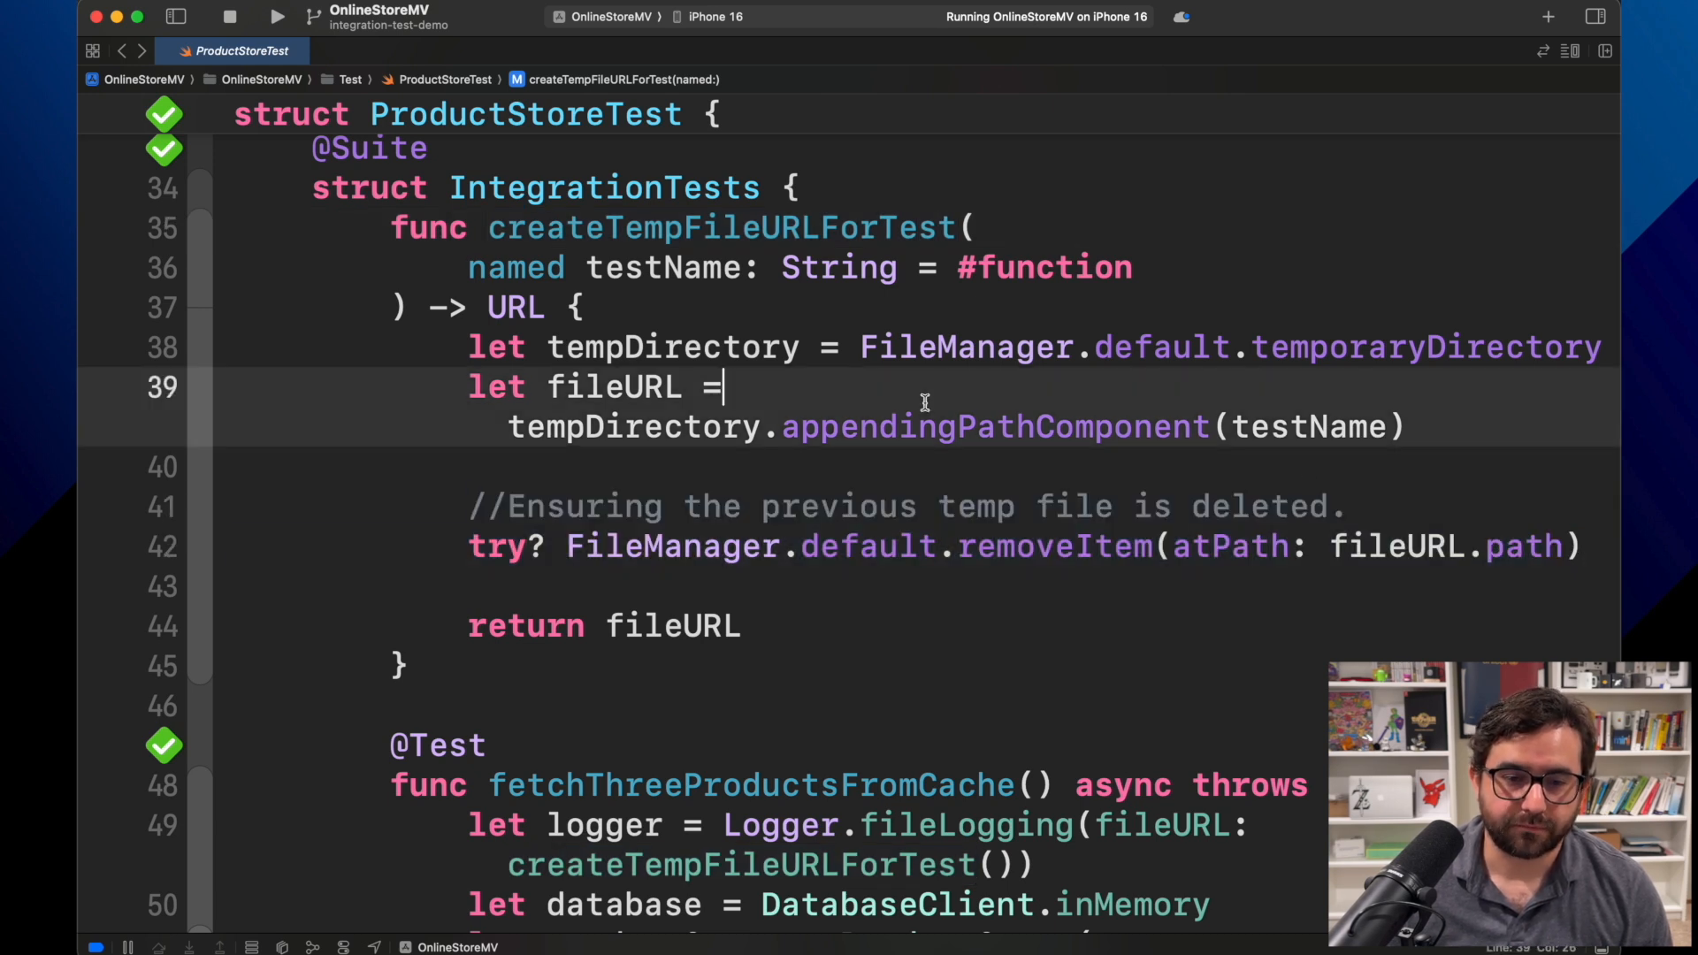
click(205, 187)
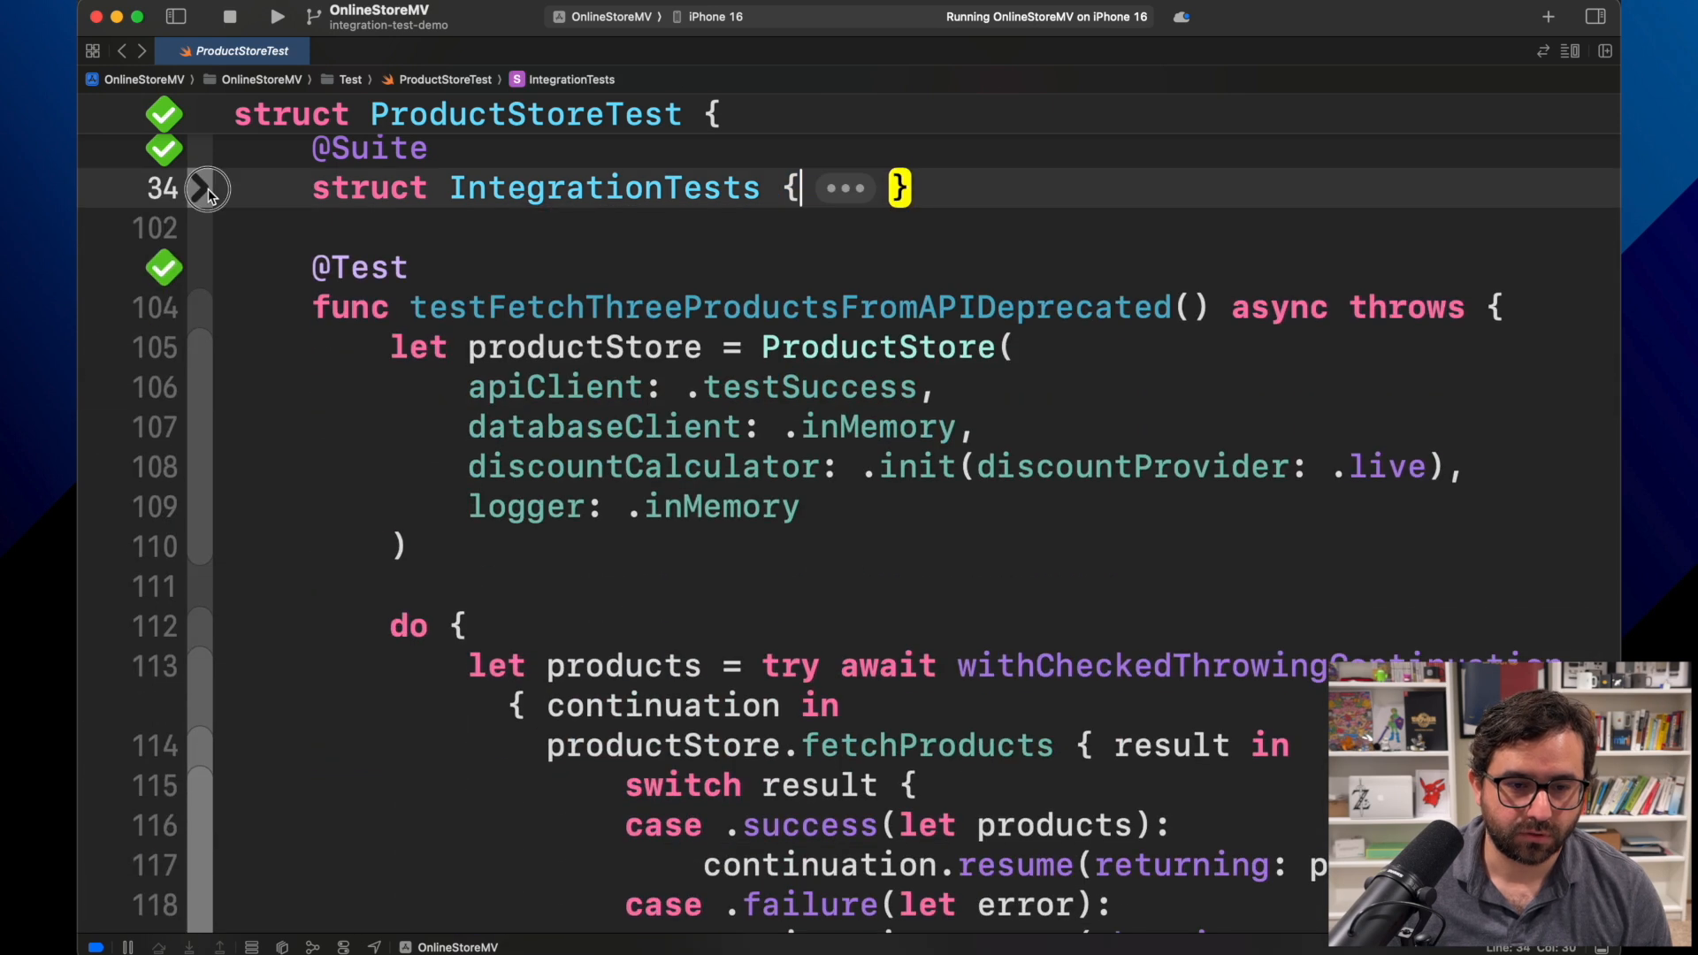
click(205, 187)
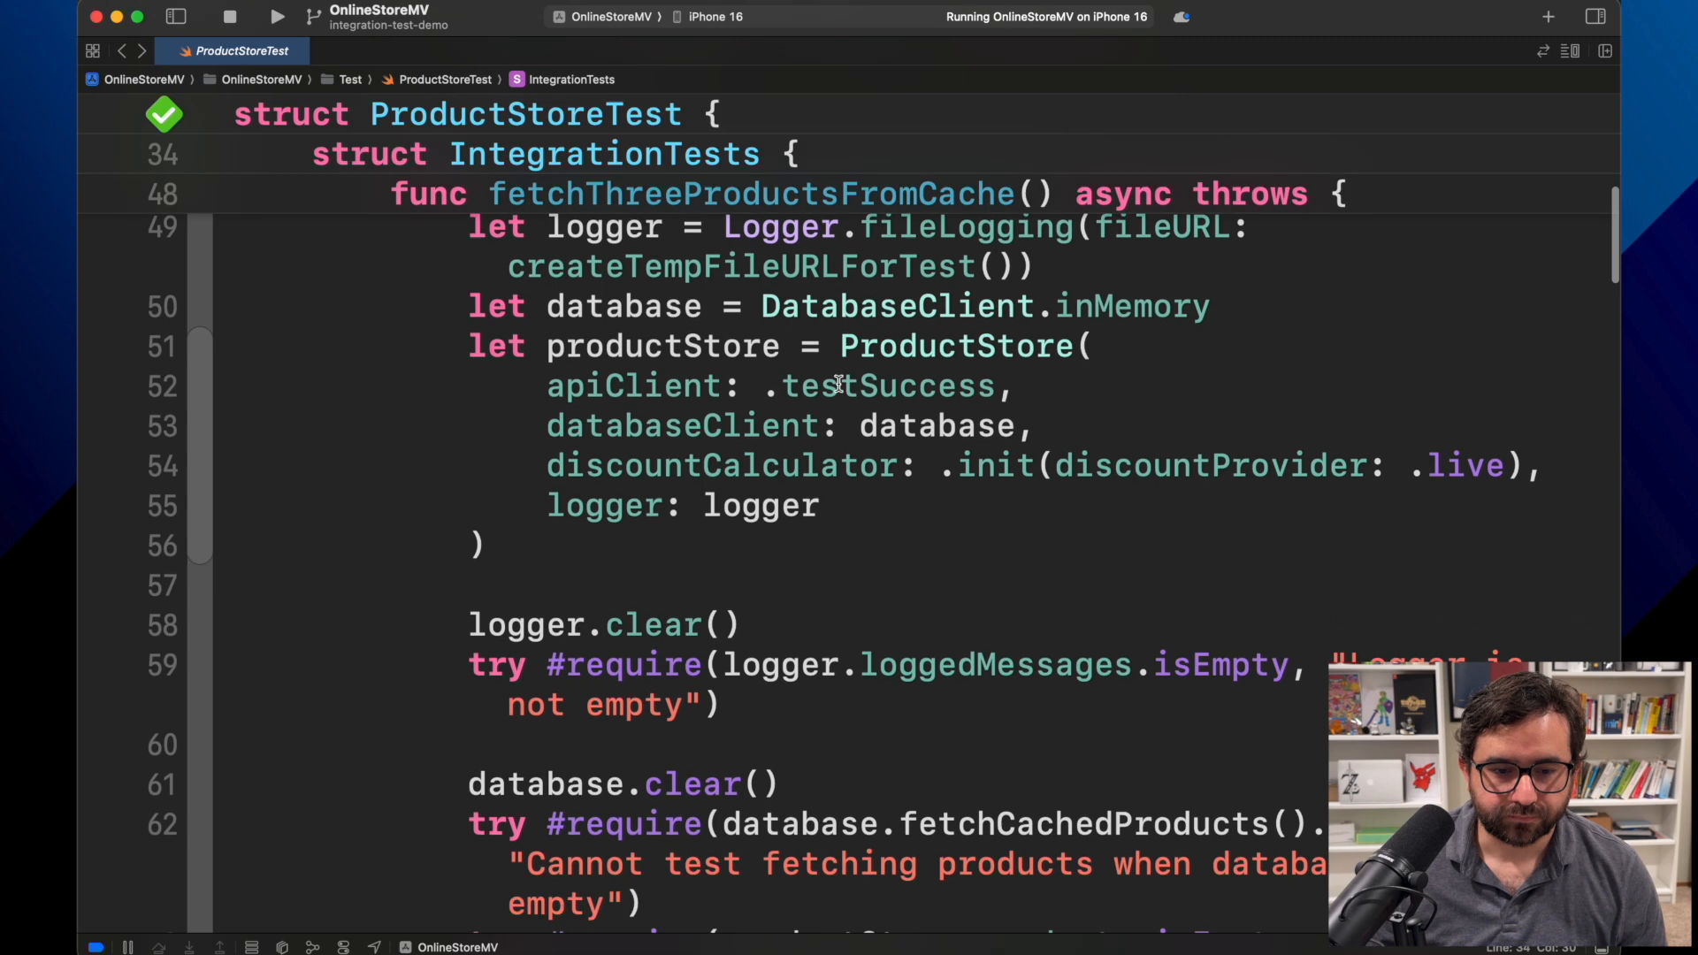
scroll(down, 3)
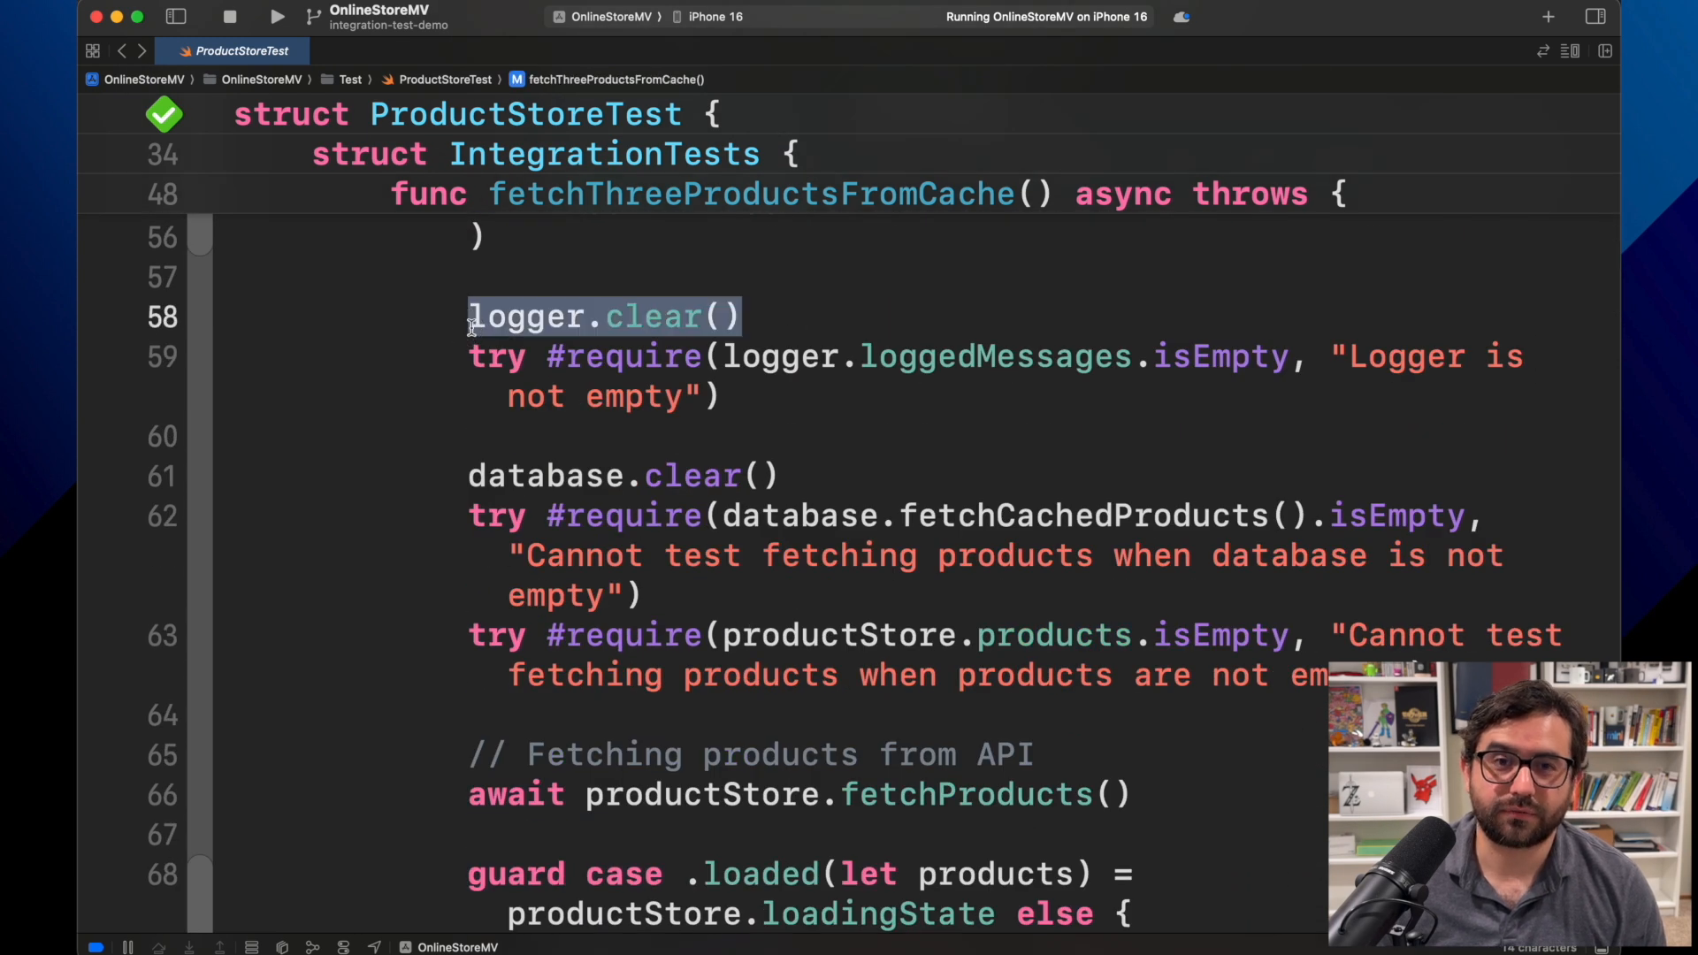
mouse_move(1040, 332)
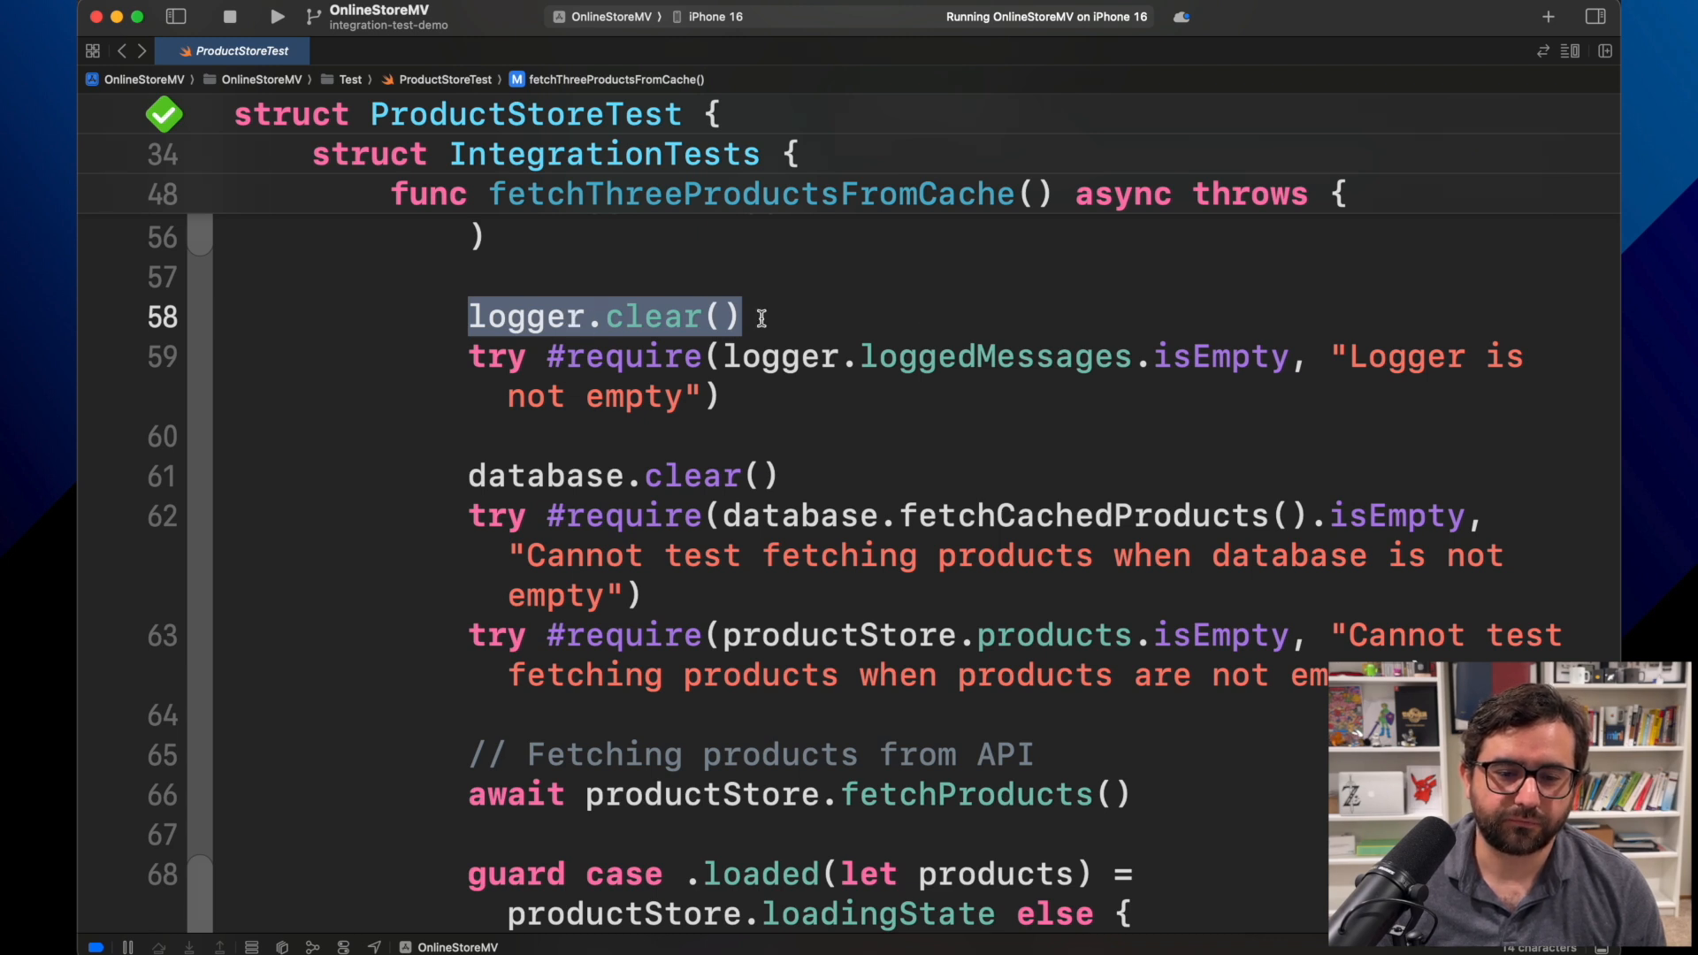
double_click(653, 315)
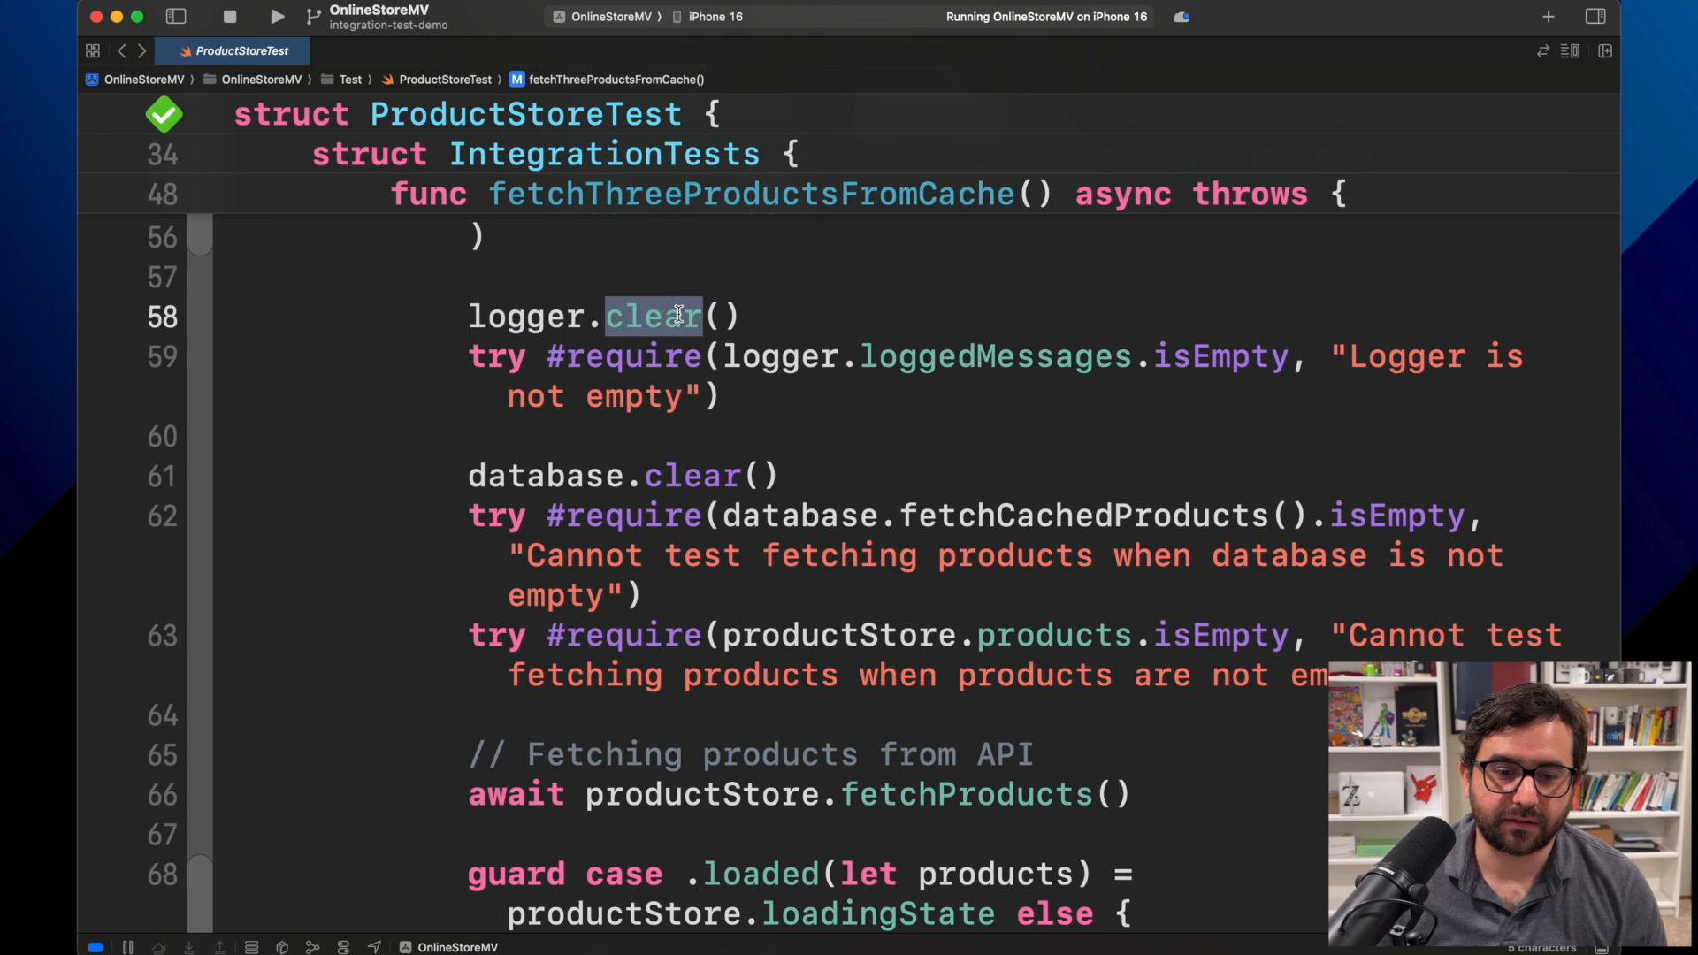
mouse_move(913, 356)
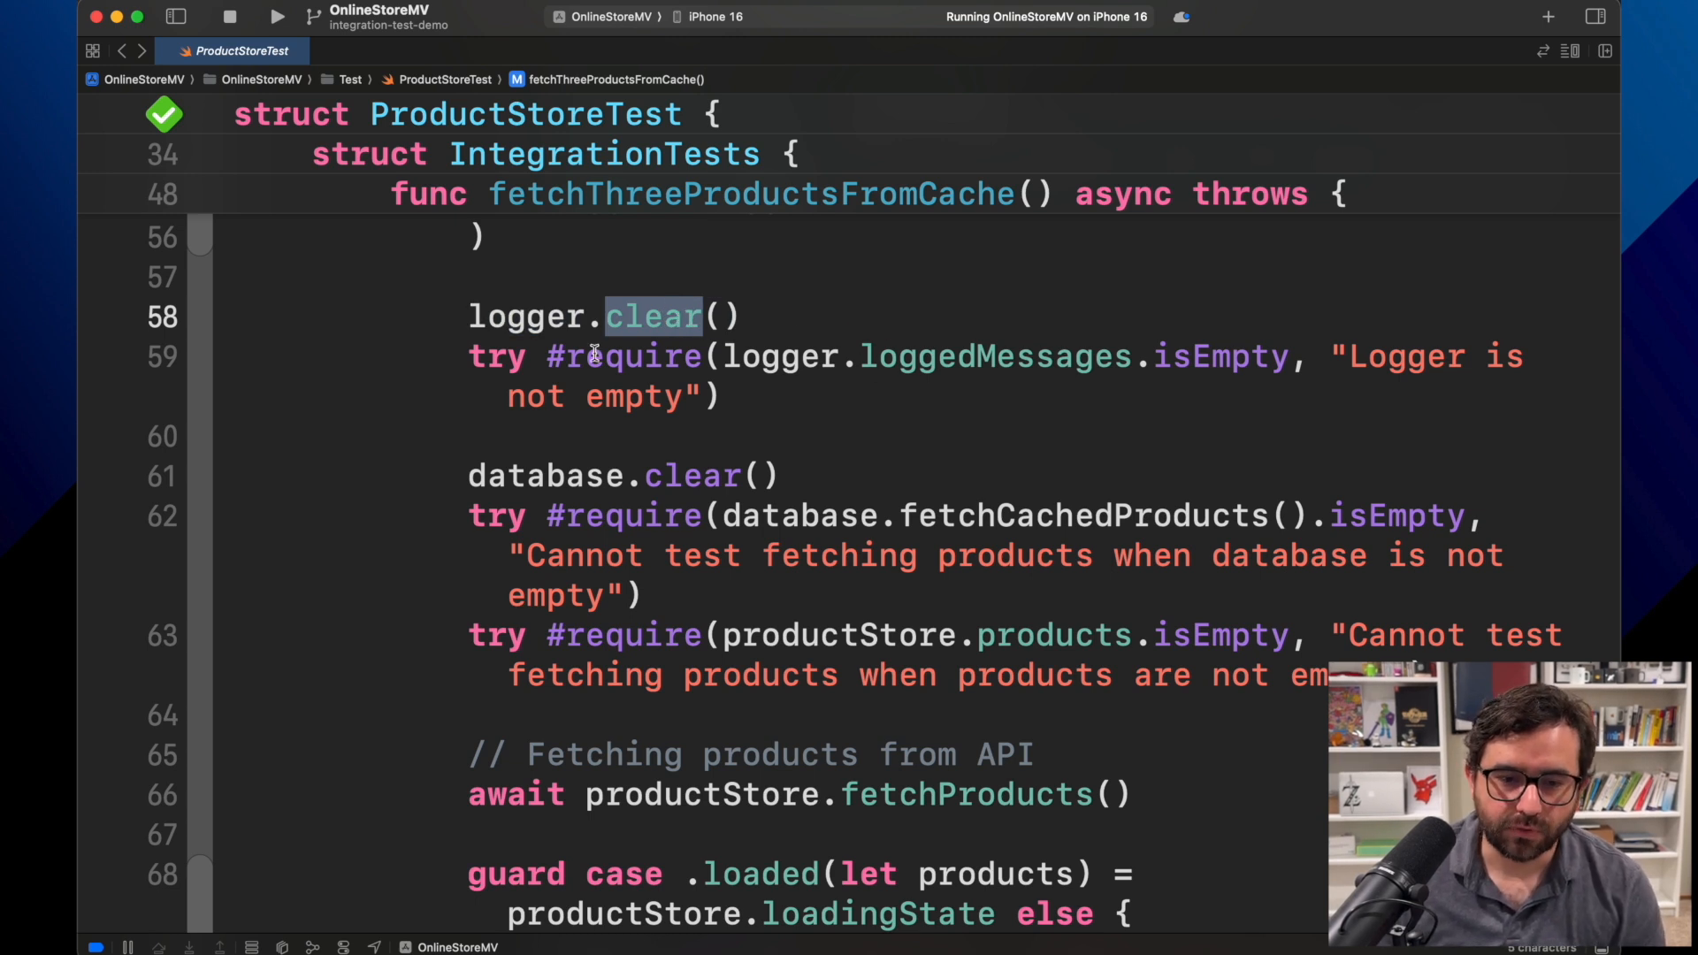
drag(467, 356, 719, 396)
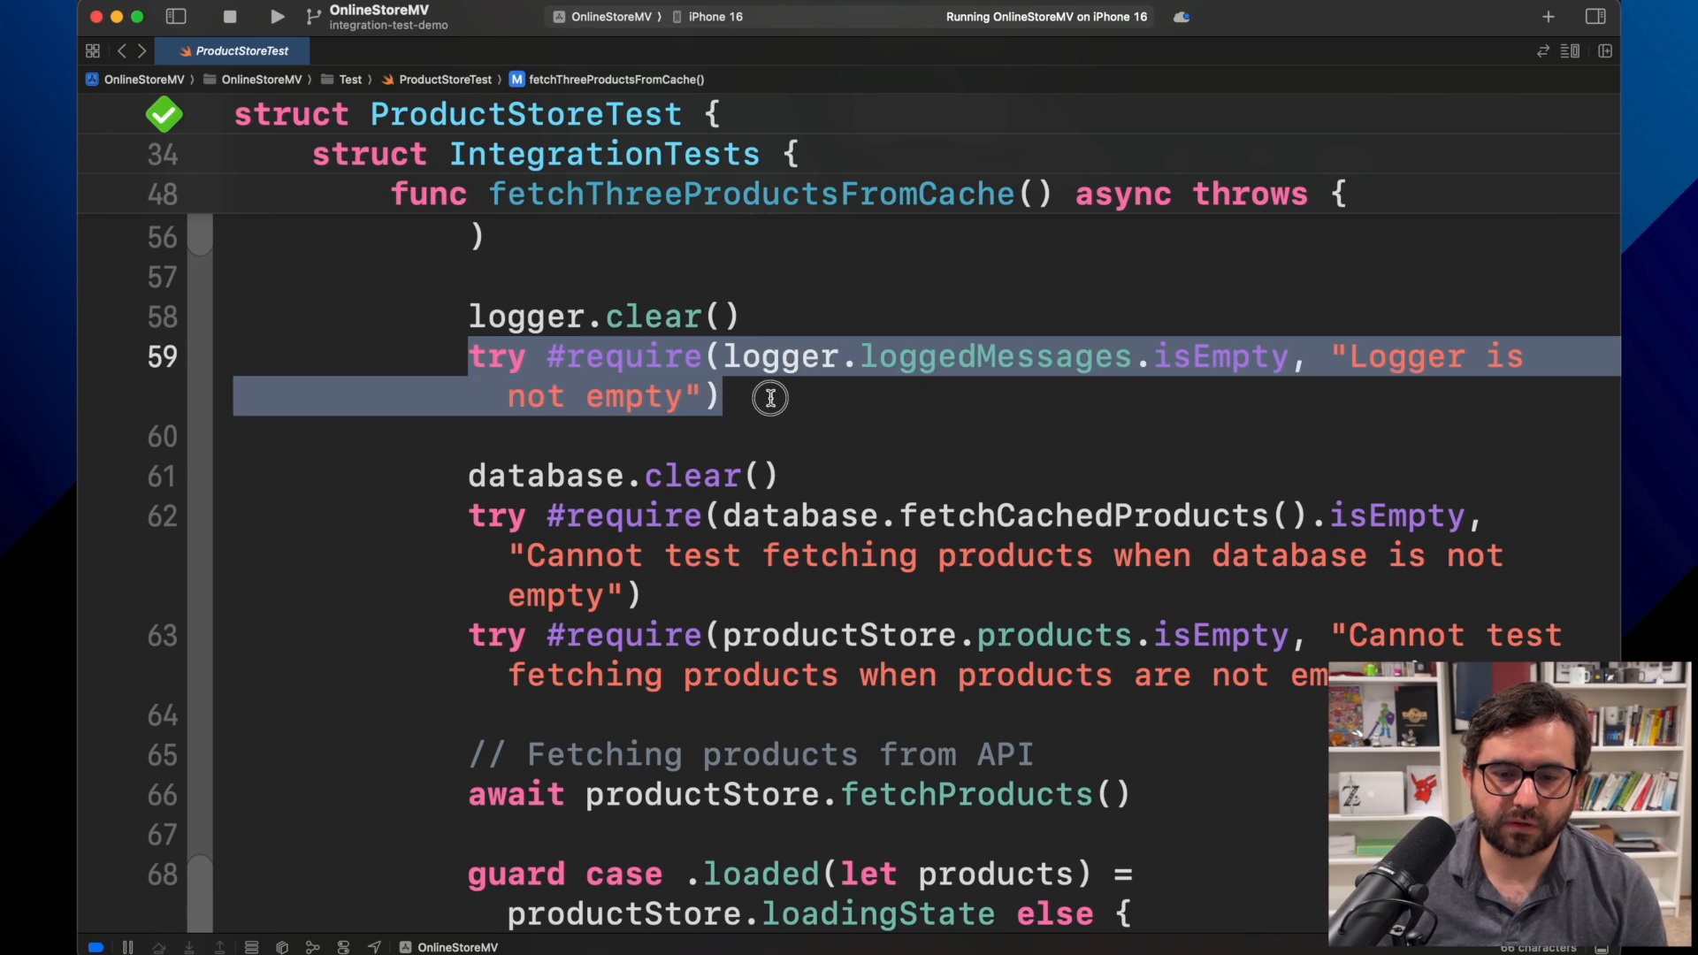
mouse_move(800, 403)
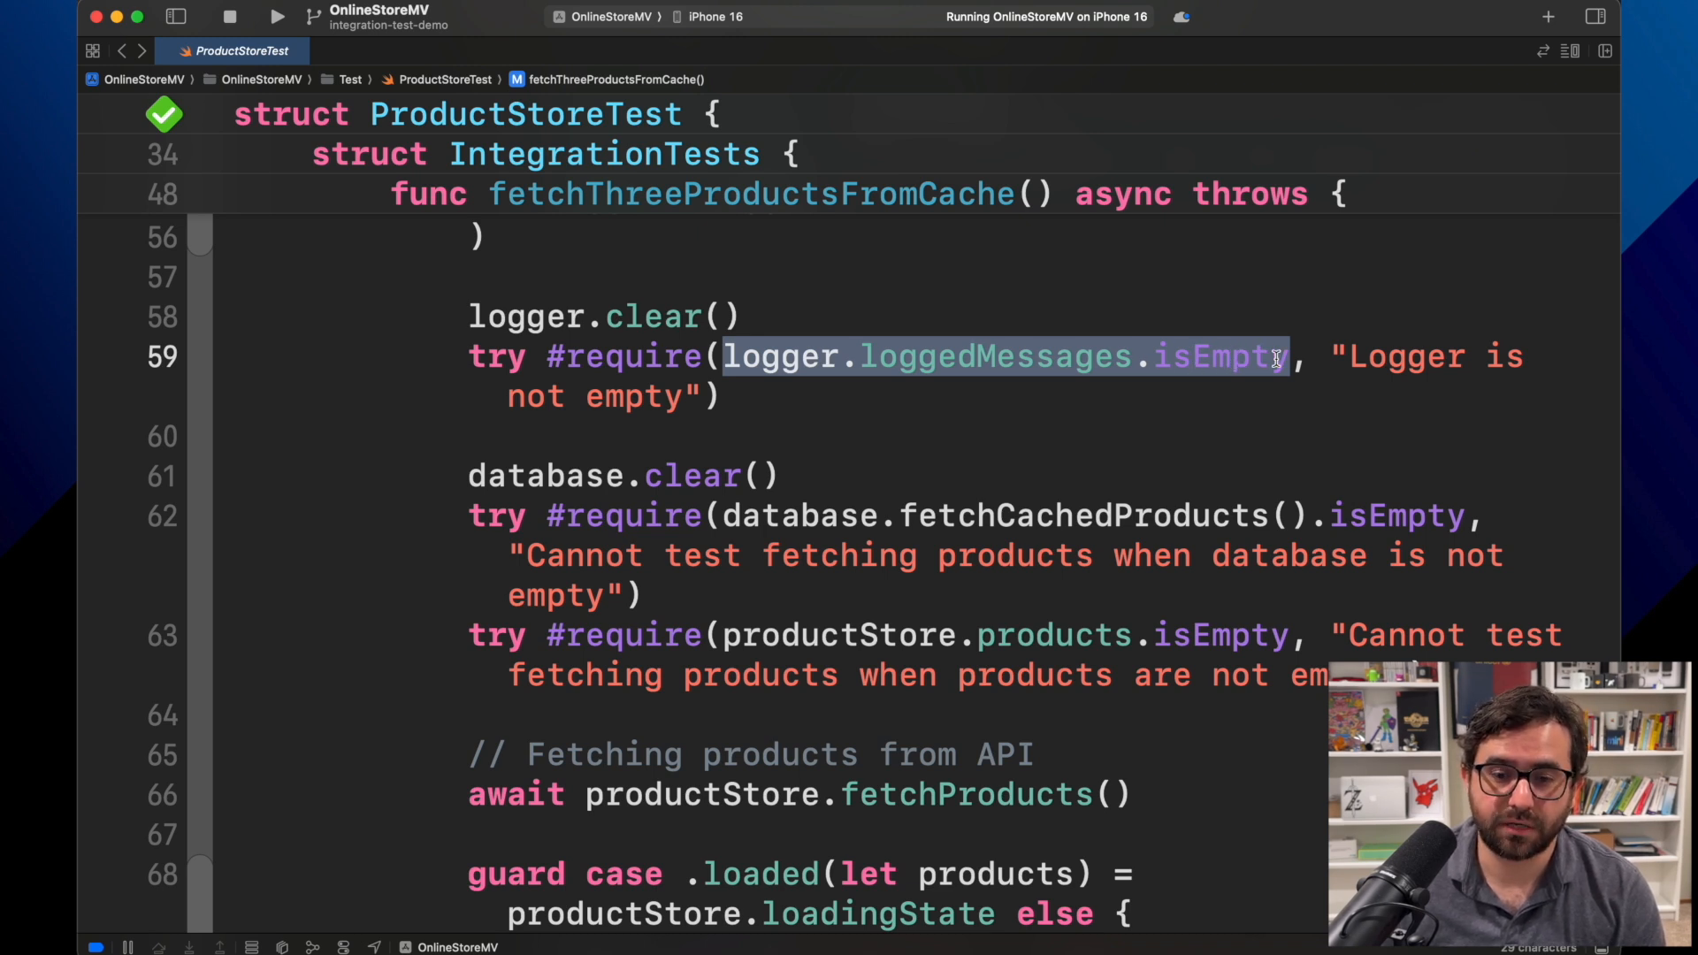
drag(1277, 357, 704, 396)
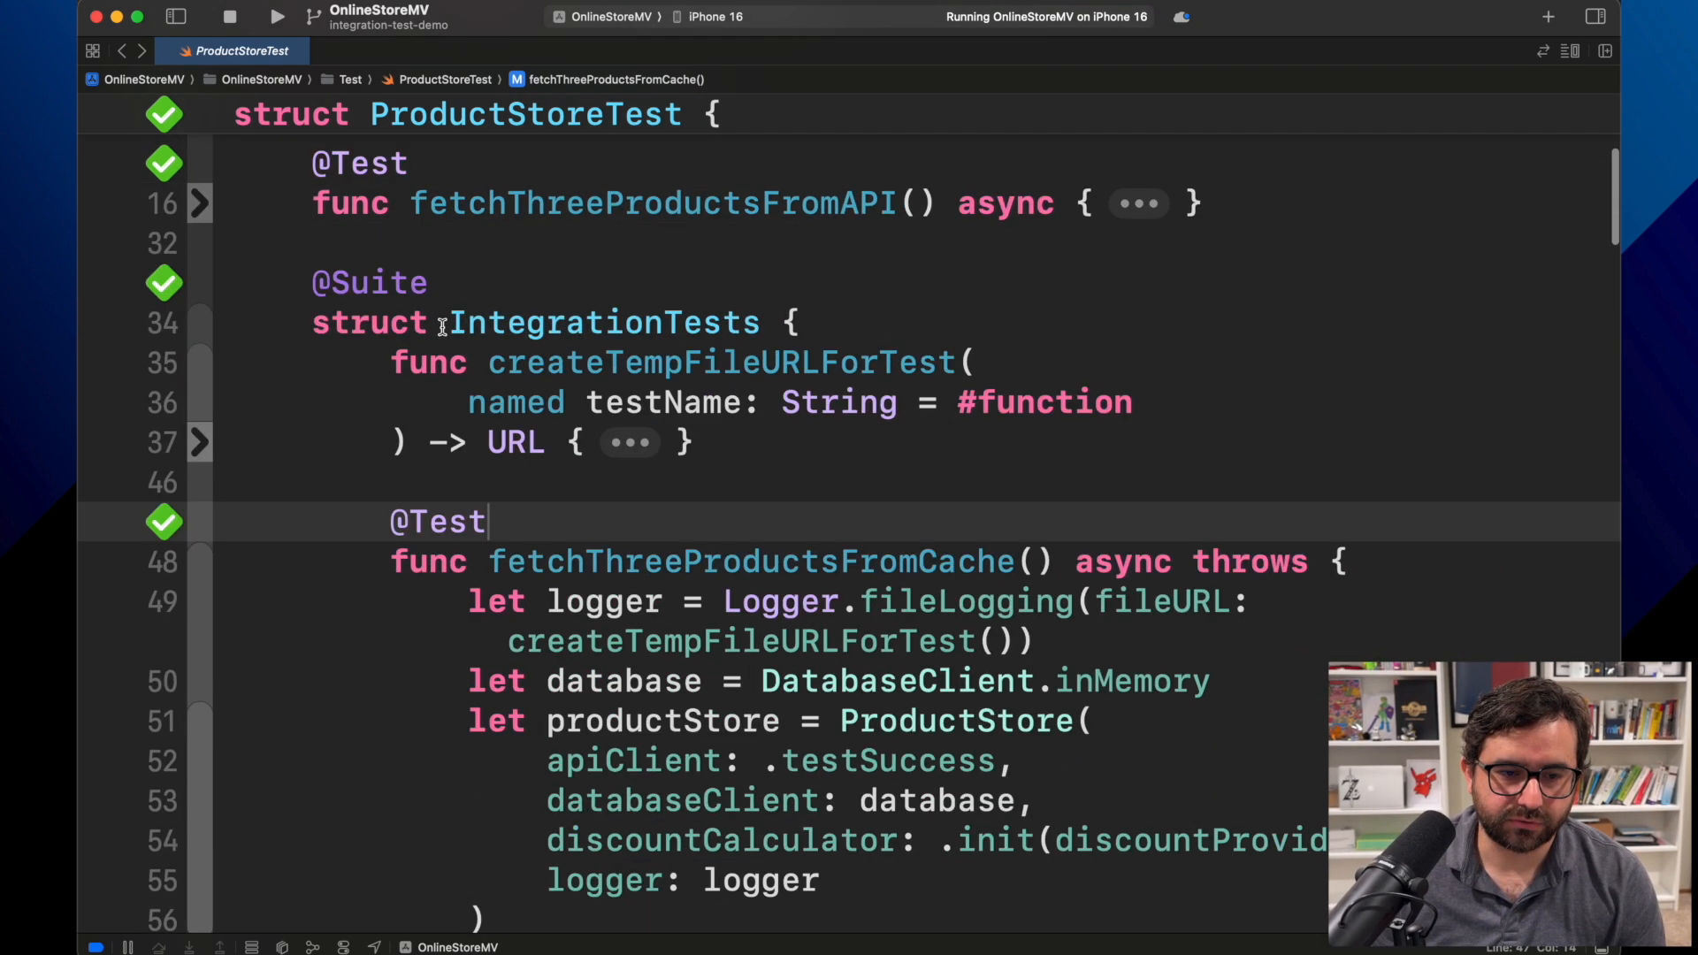
double_click(378, 283)
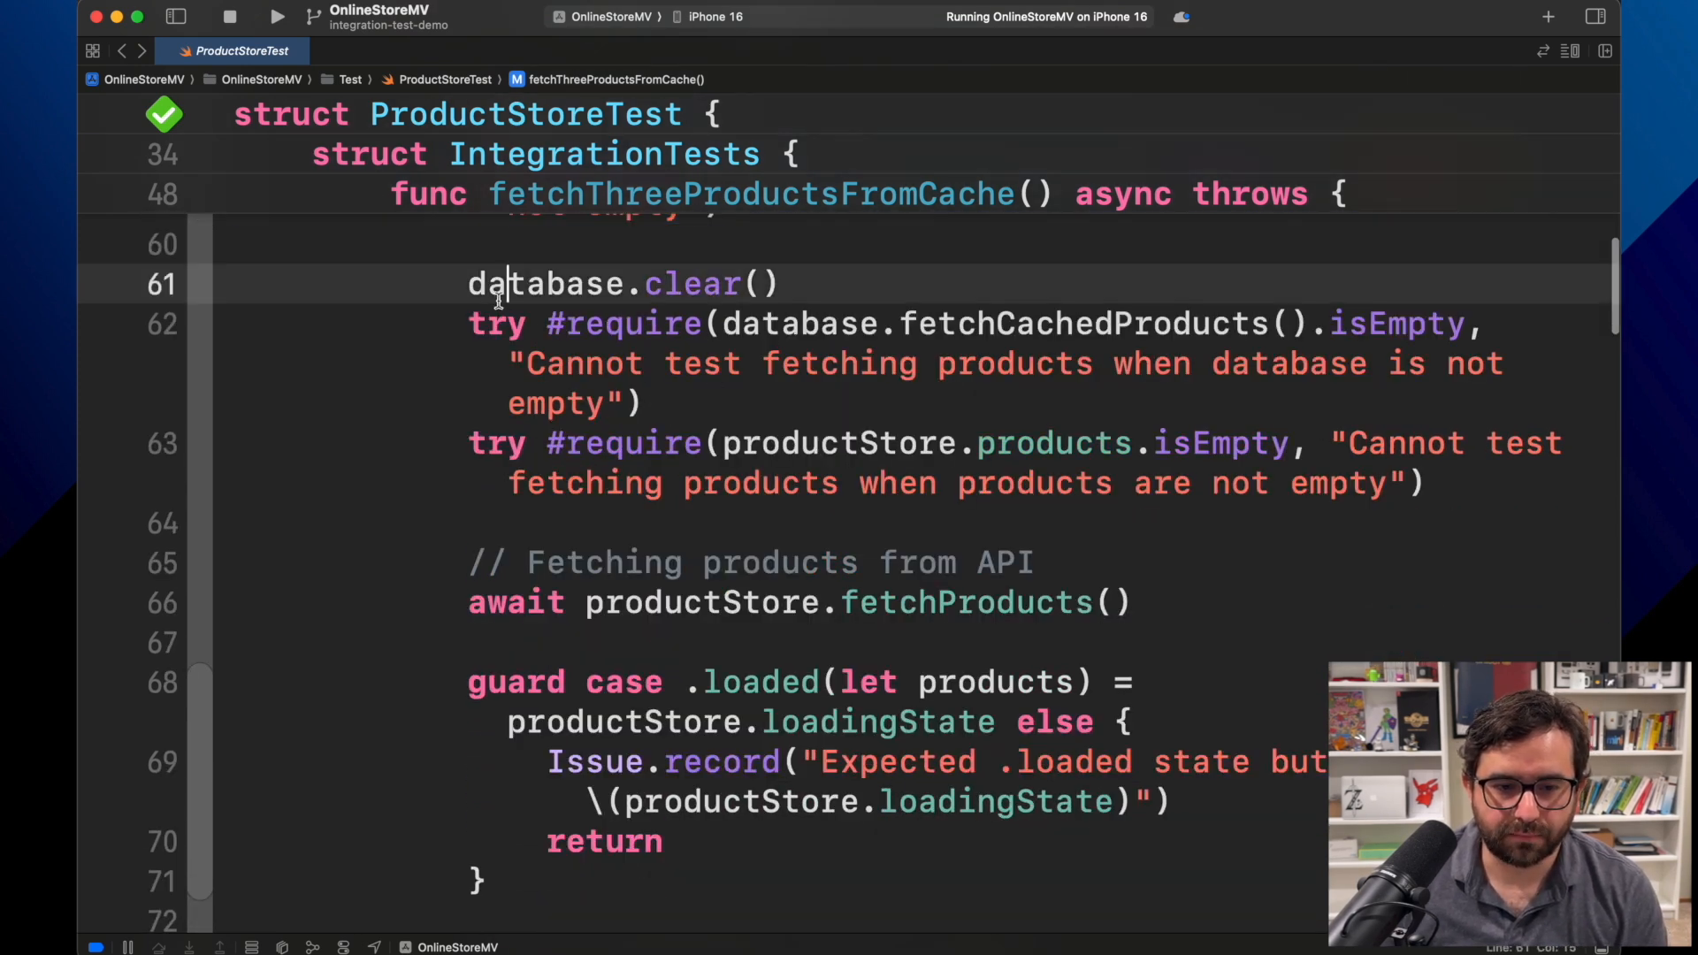
triple_click(621, 283)
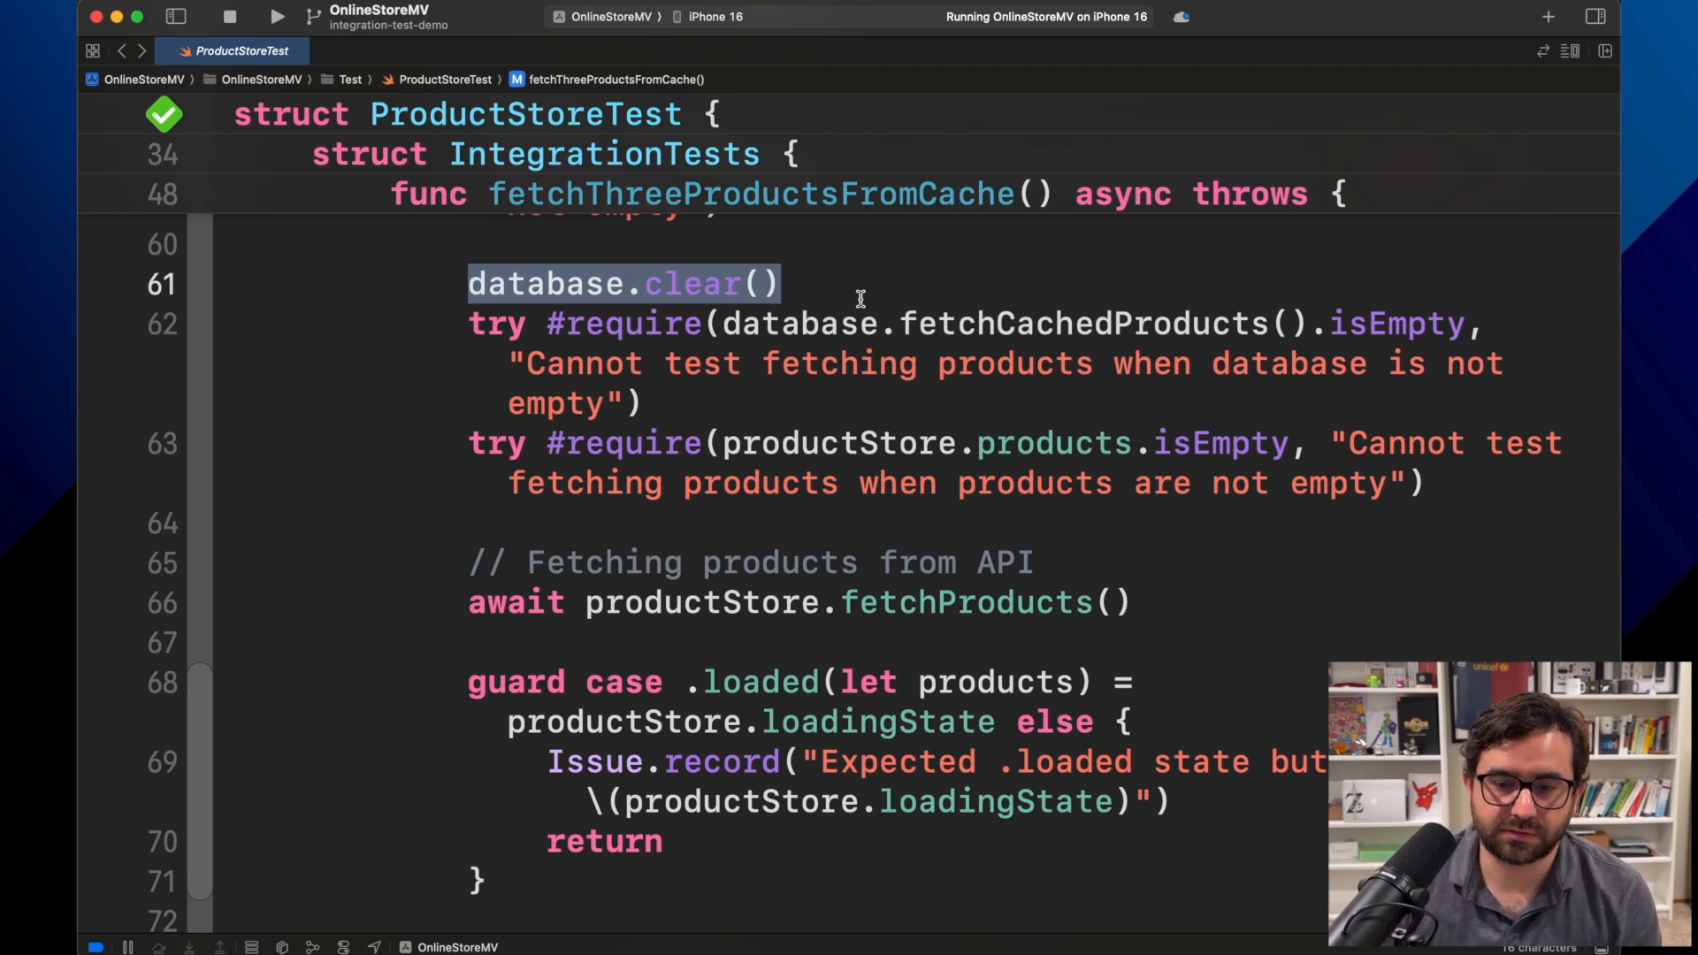
scroll(down, 3)
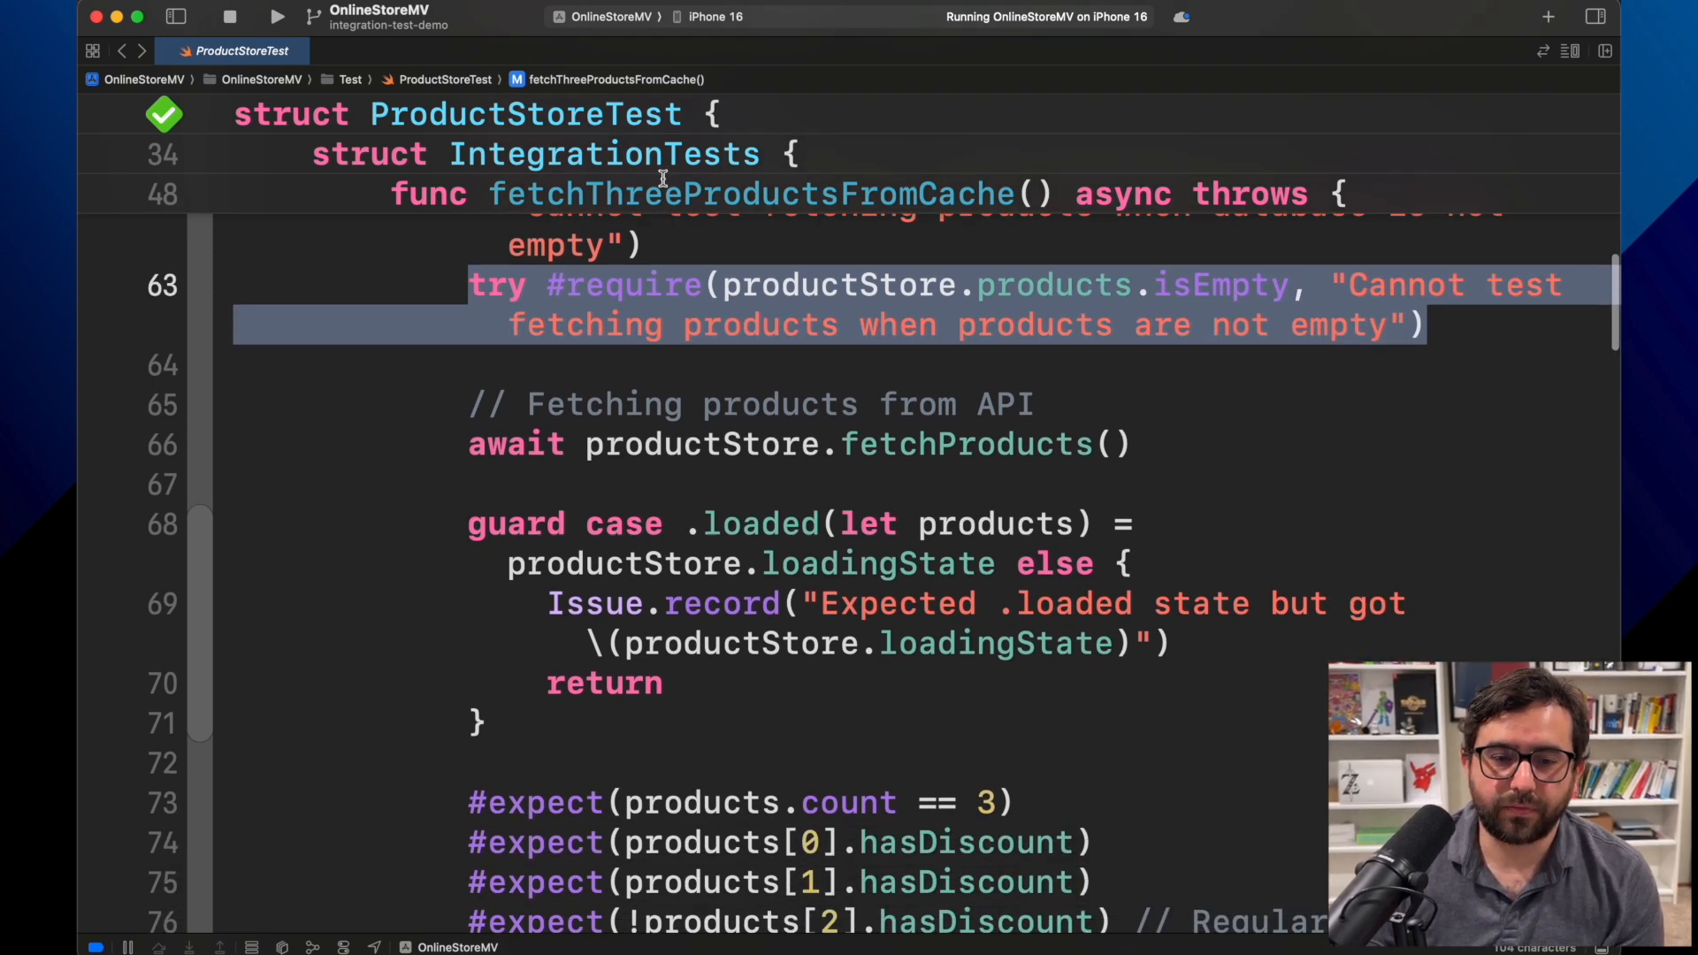
scroll(down, 3)
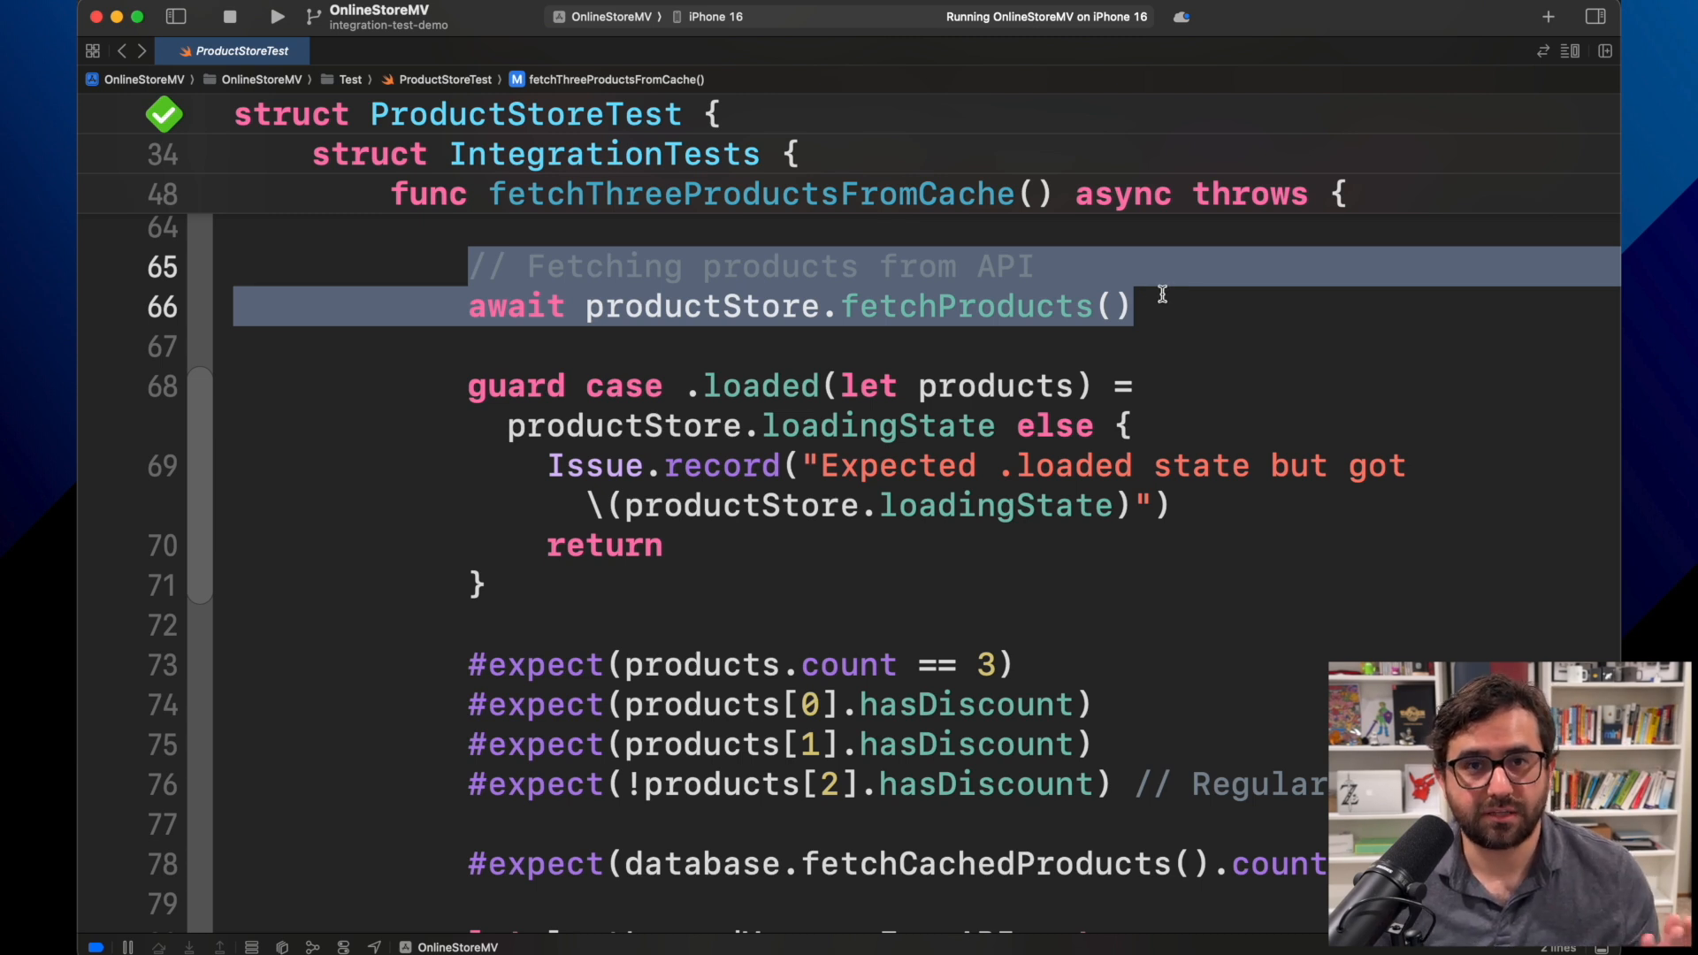
- Mark the products count and three hasDiscount expectations, then jump to hasDiscount in Product.swift
scroll(down, 3)
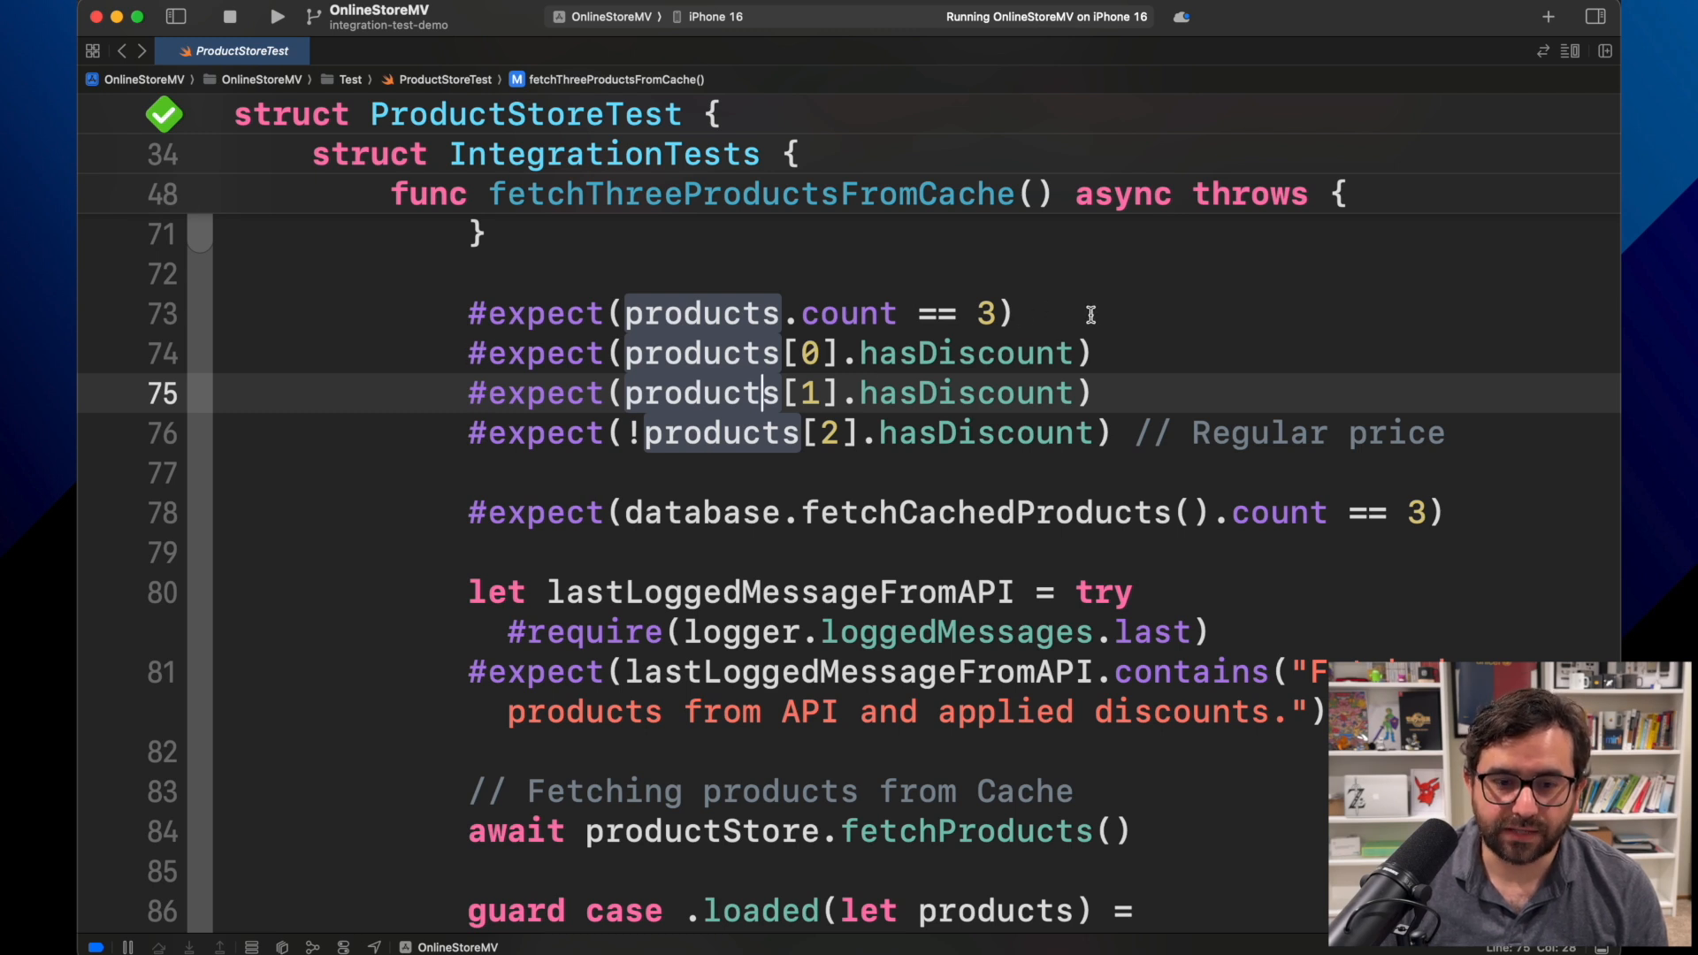
triple_click(736, 313)
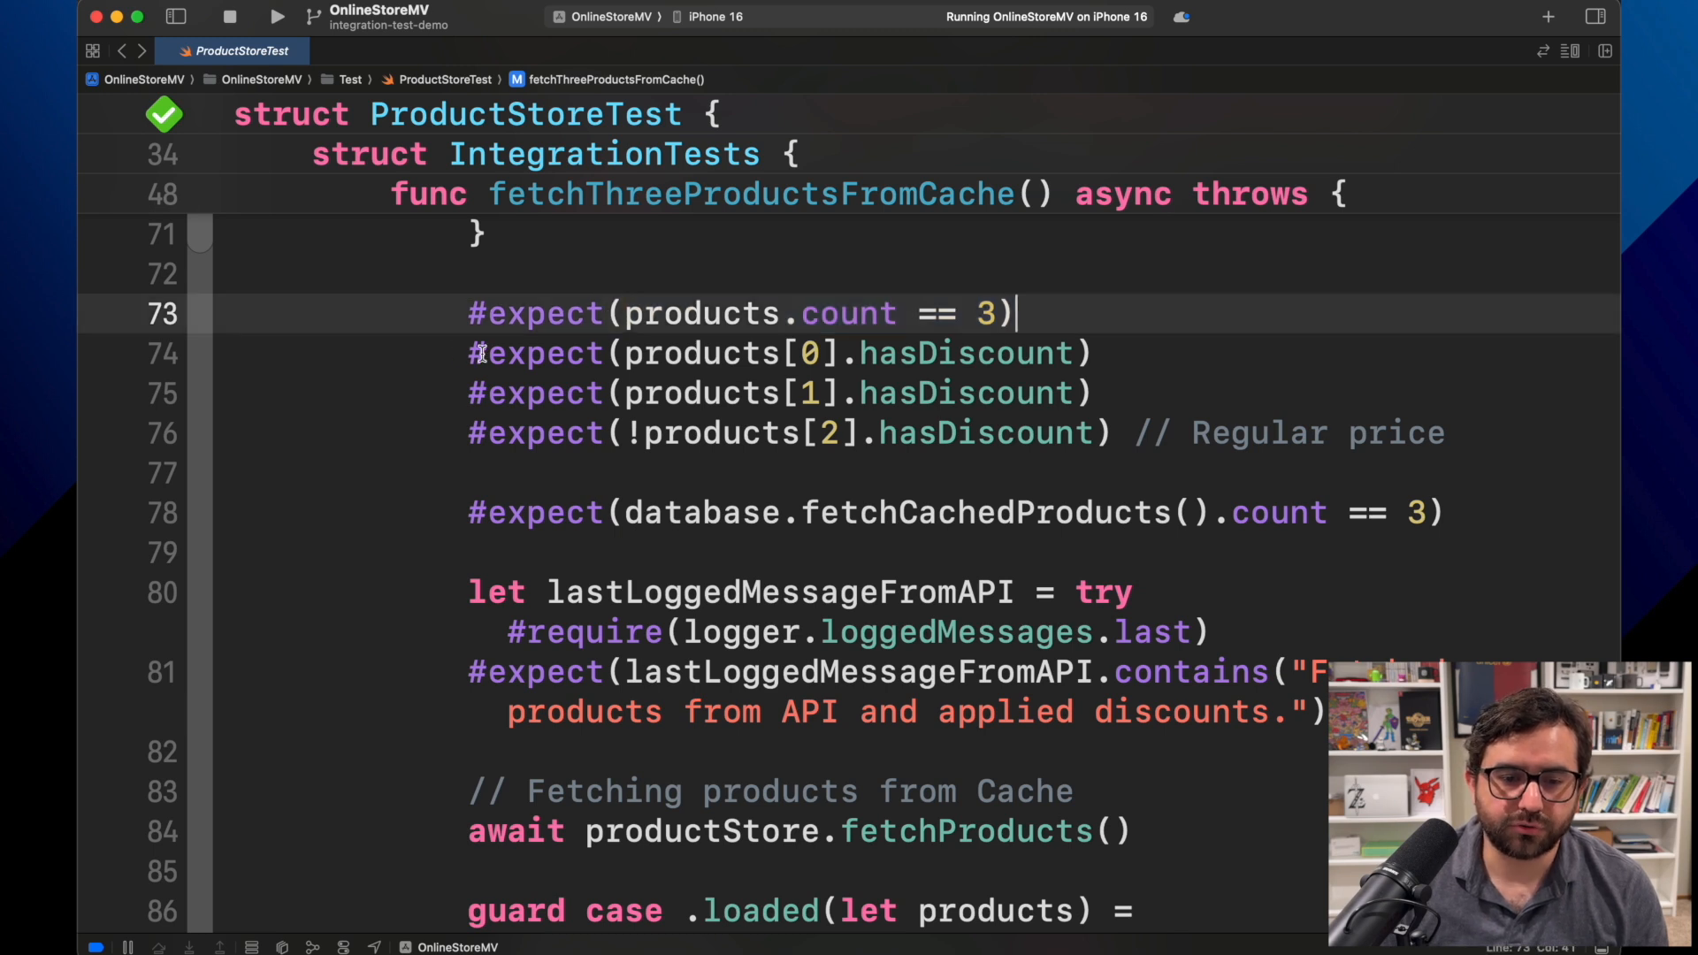
drag(467, 354, 1451, 433)
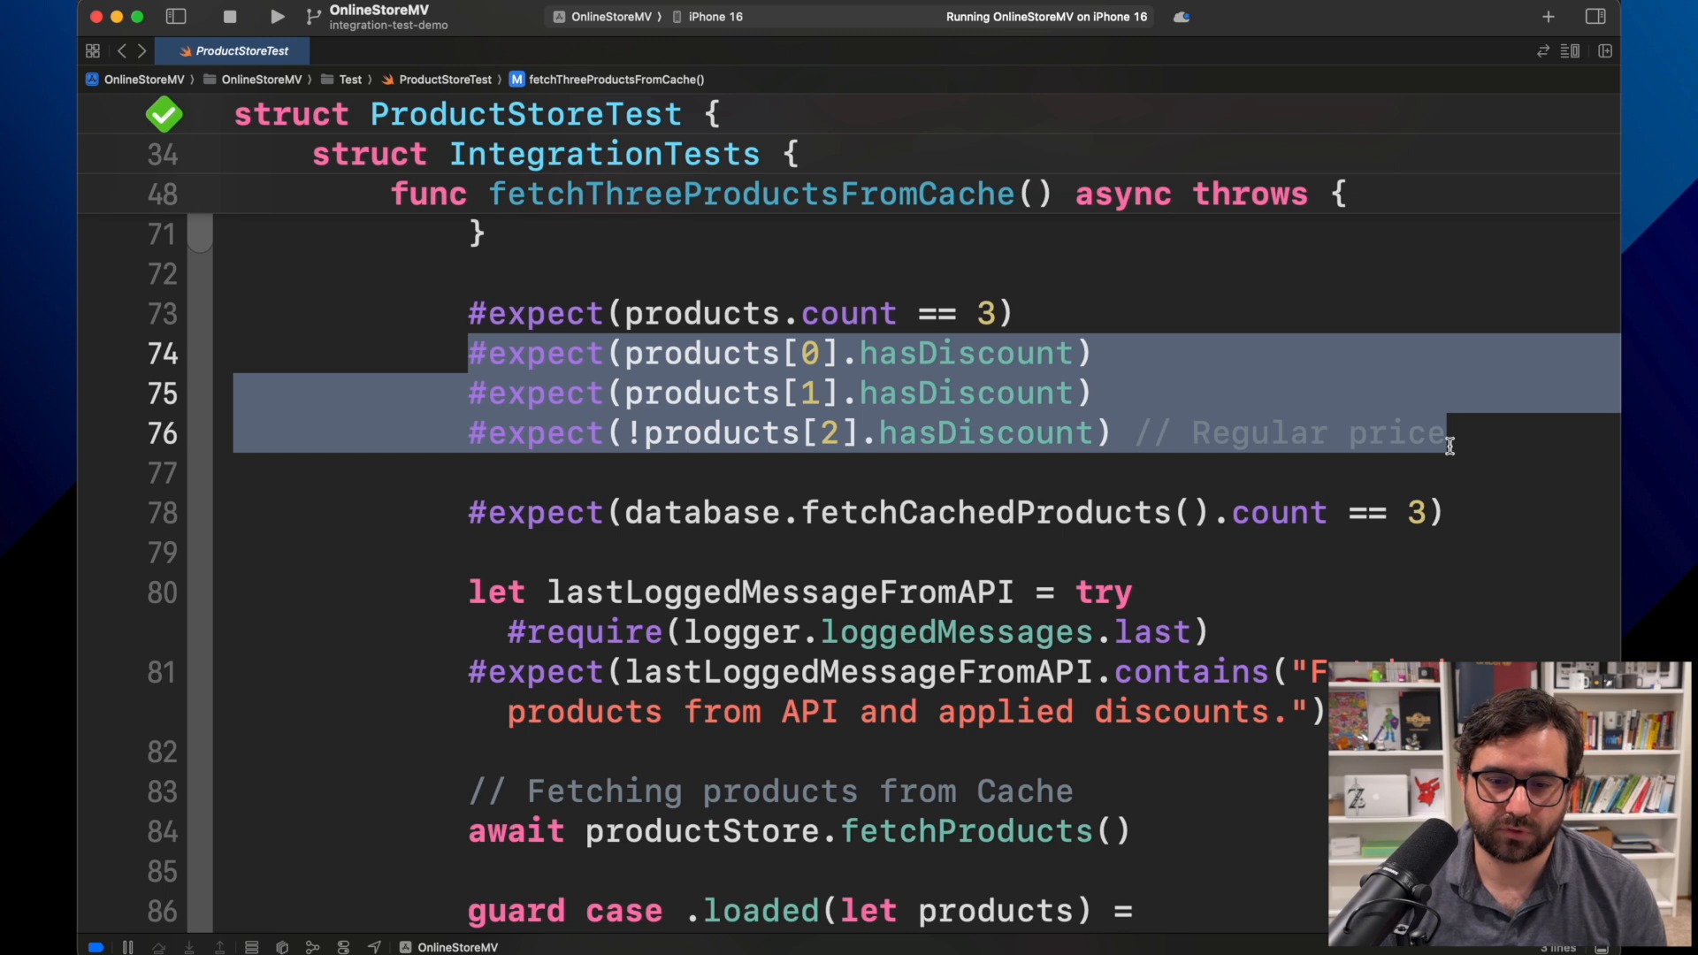
click(1019, 353)
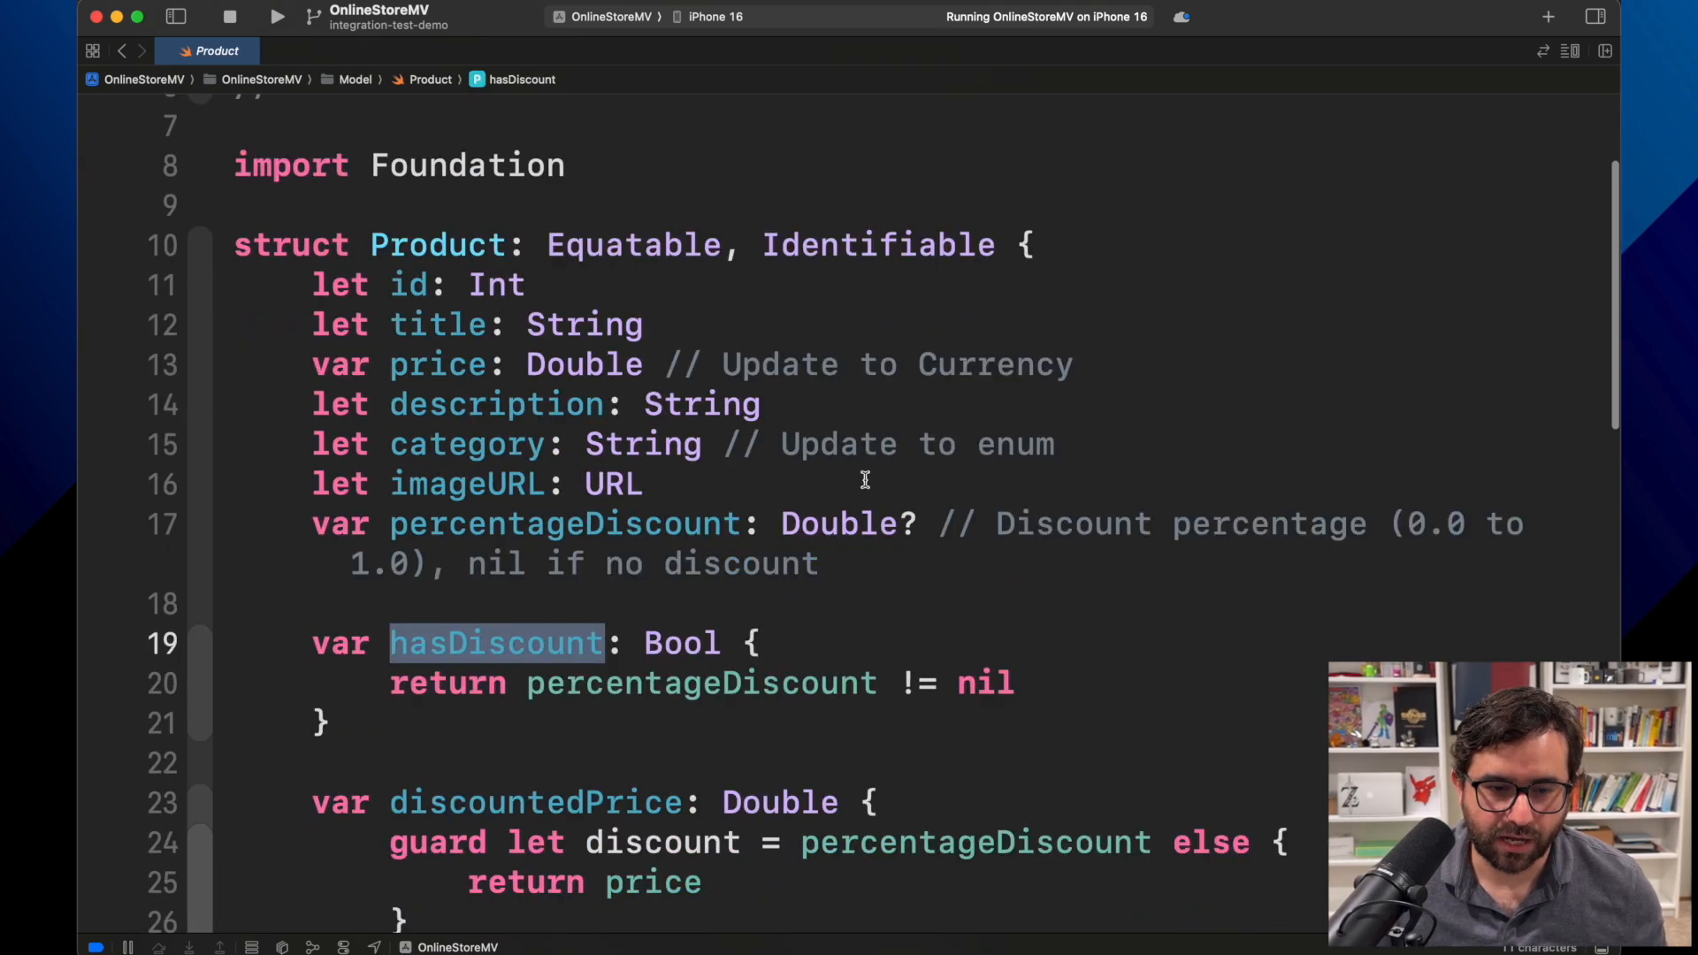
- Select the whole hasDiscount property in Product, then return to the cache test
scroll(down, 3)
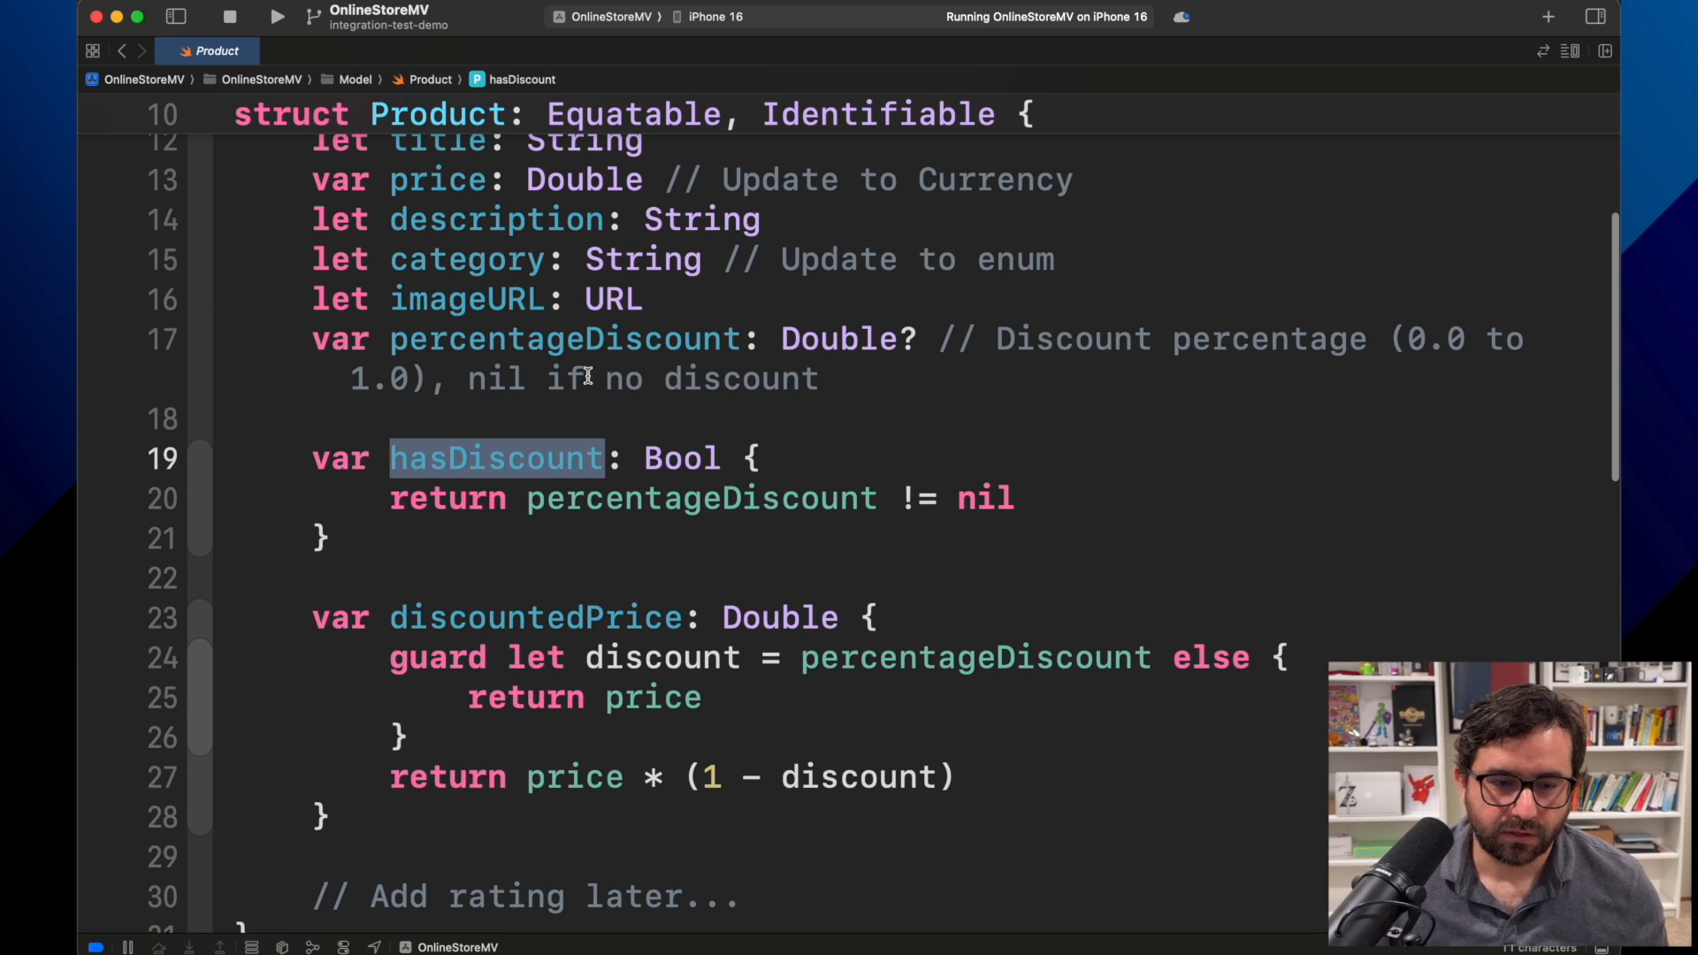
double_click(563, 340)
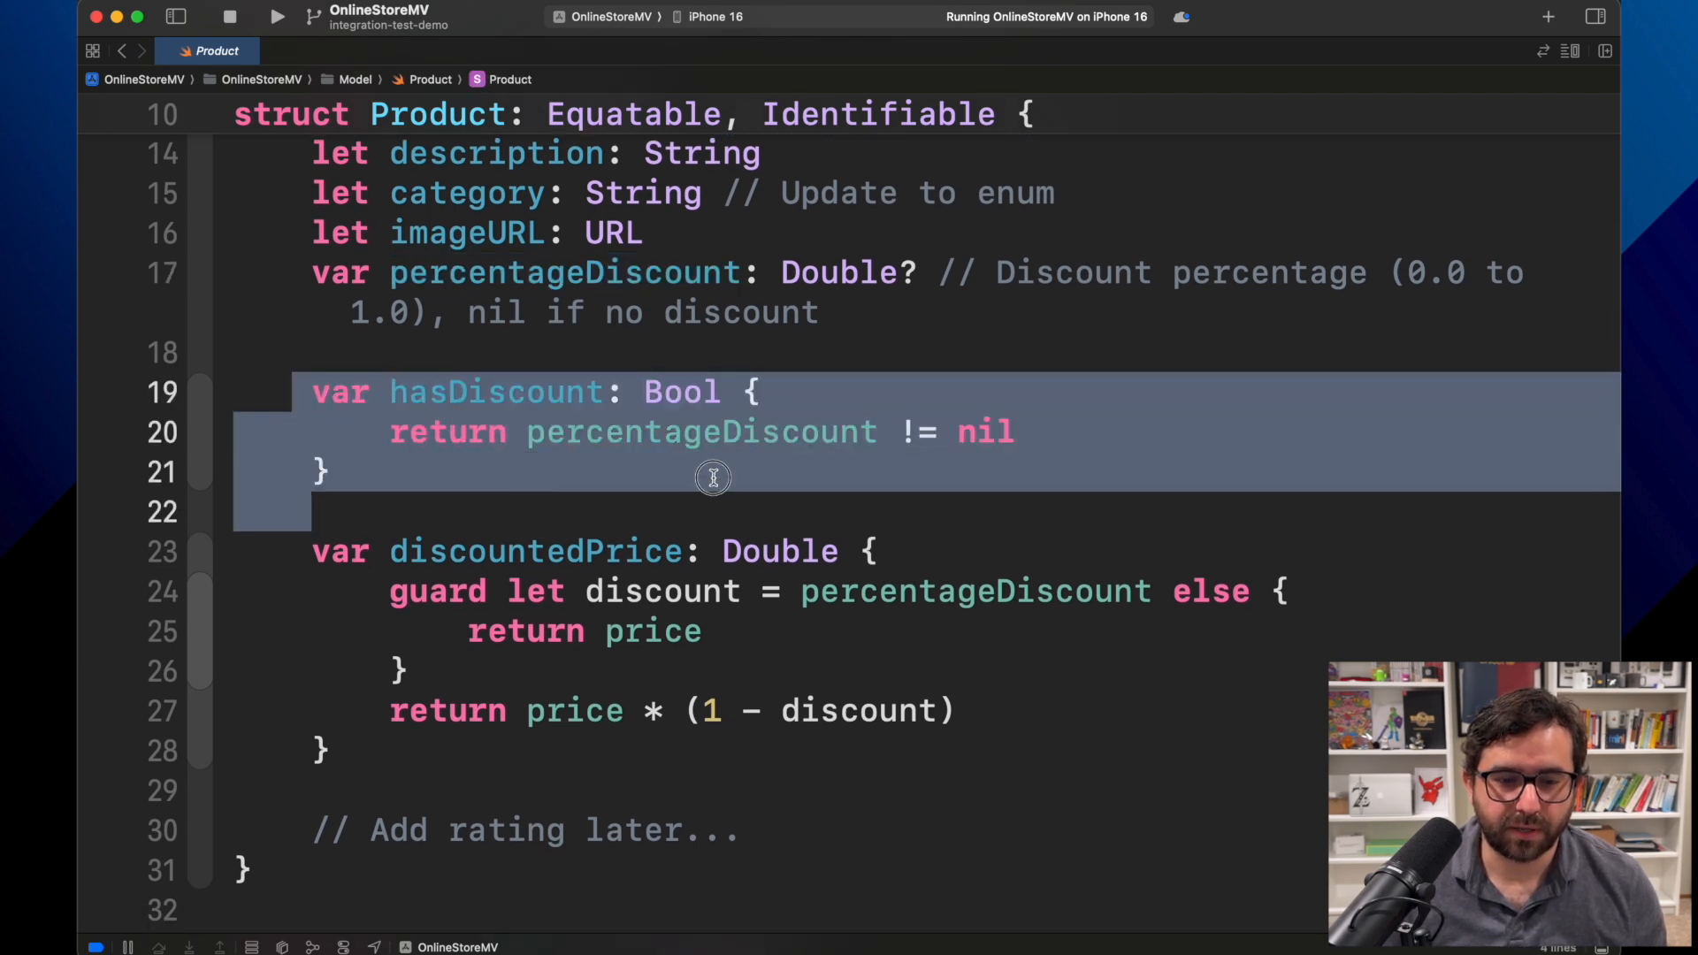
double_click(703, 431)
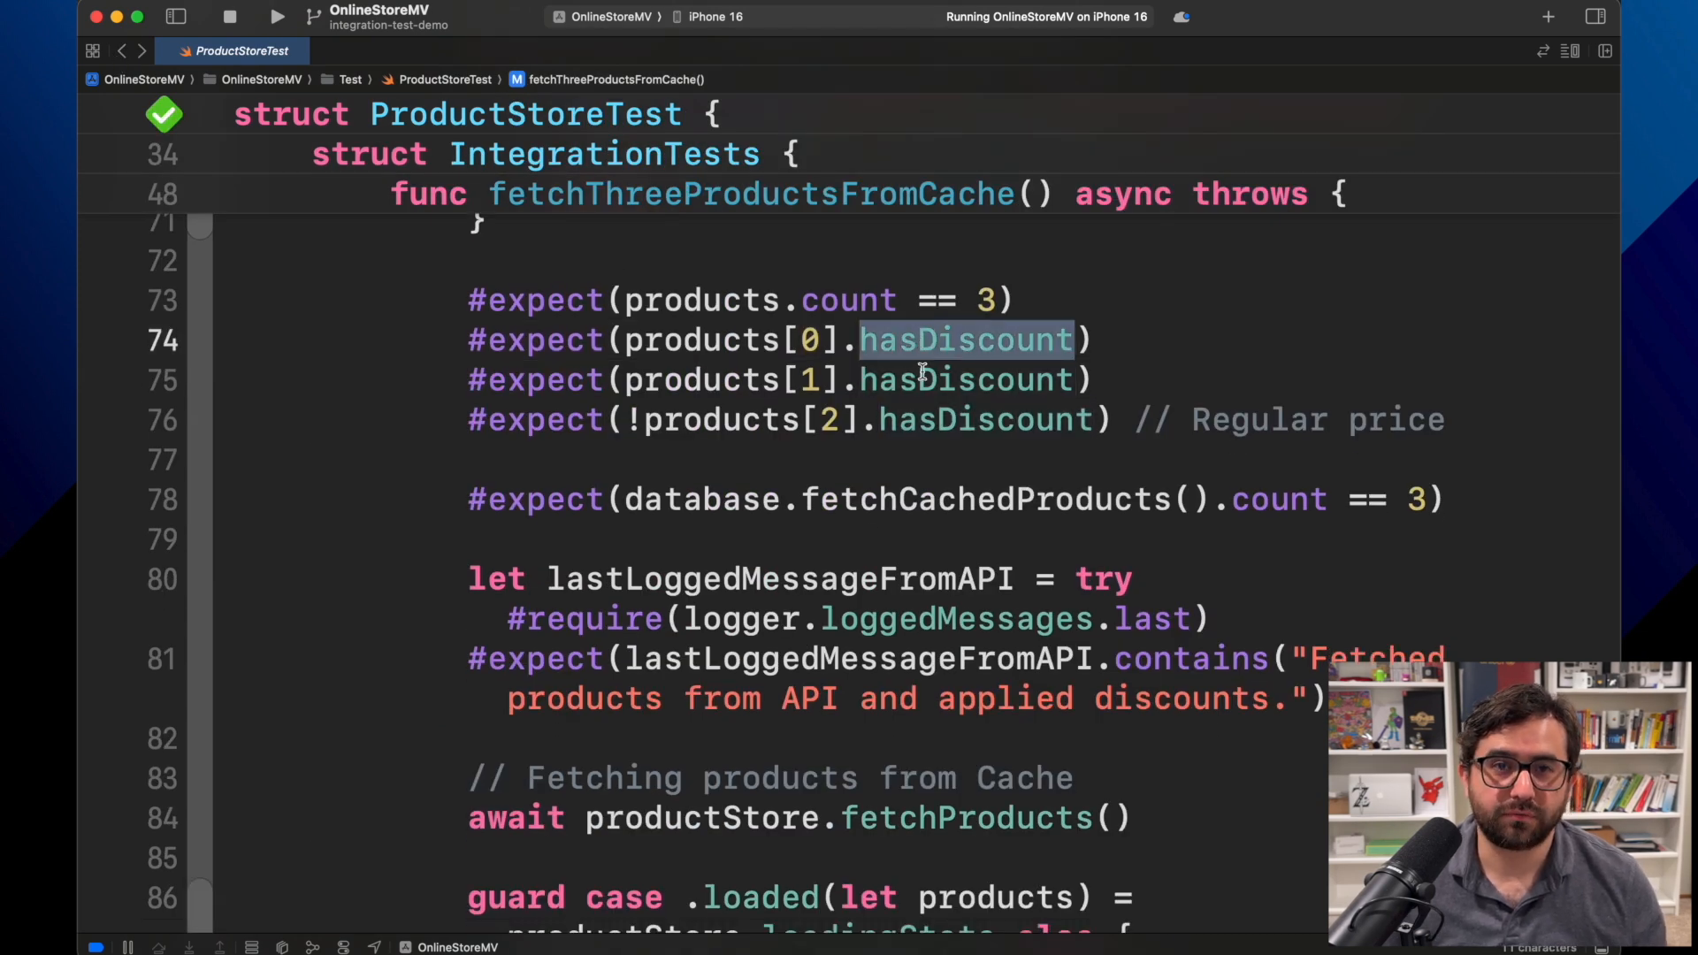
click(923, 380)
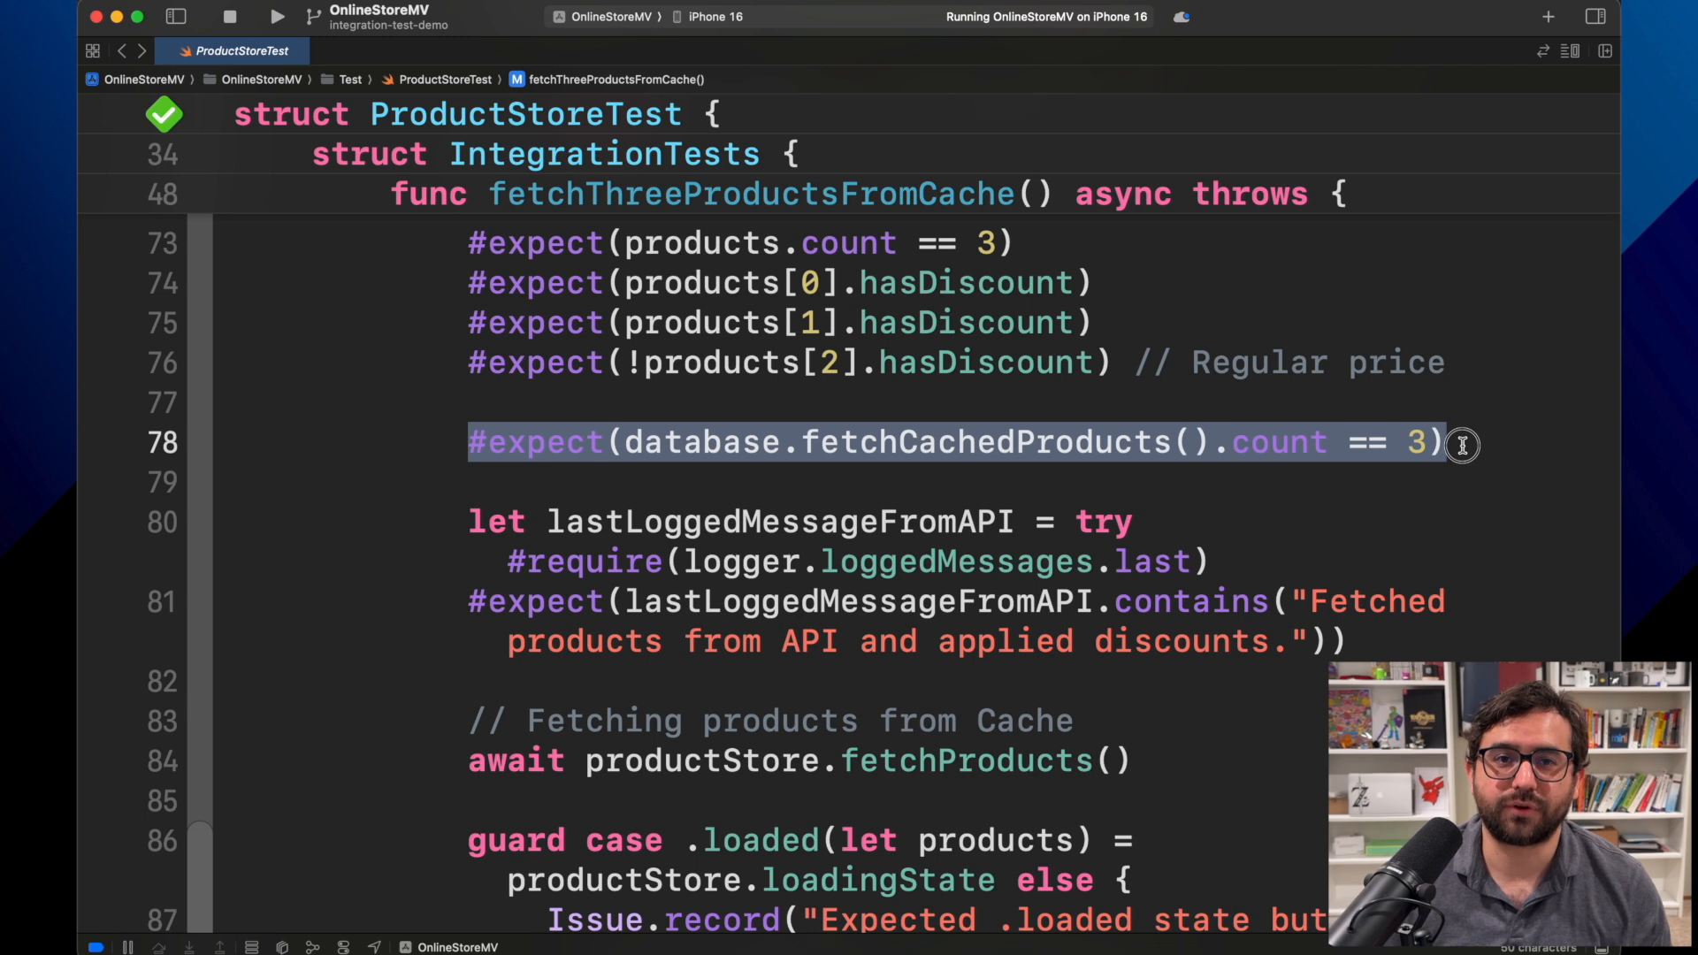
mouse_move(1127, 443)
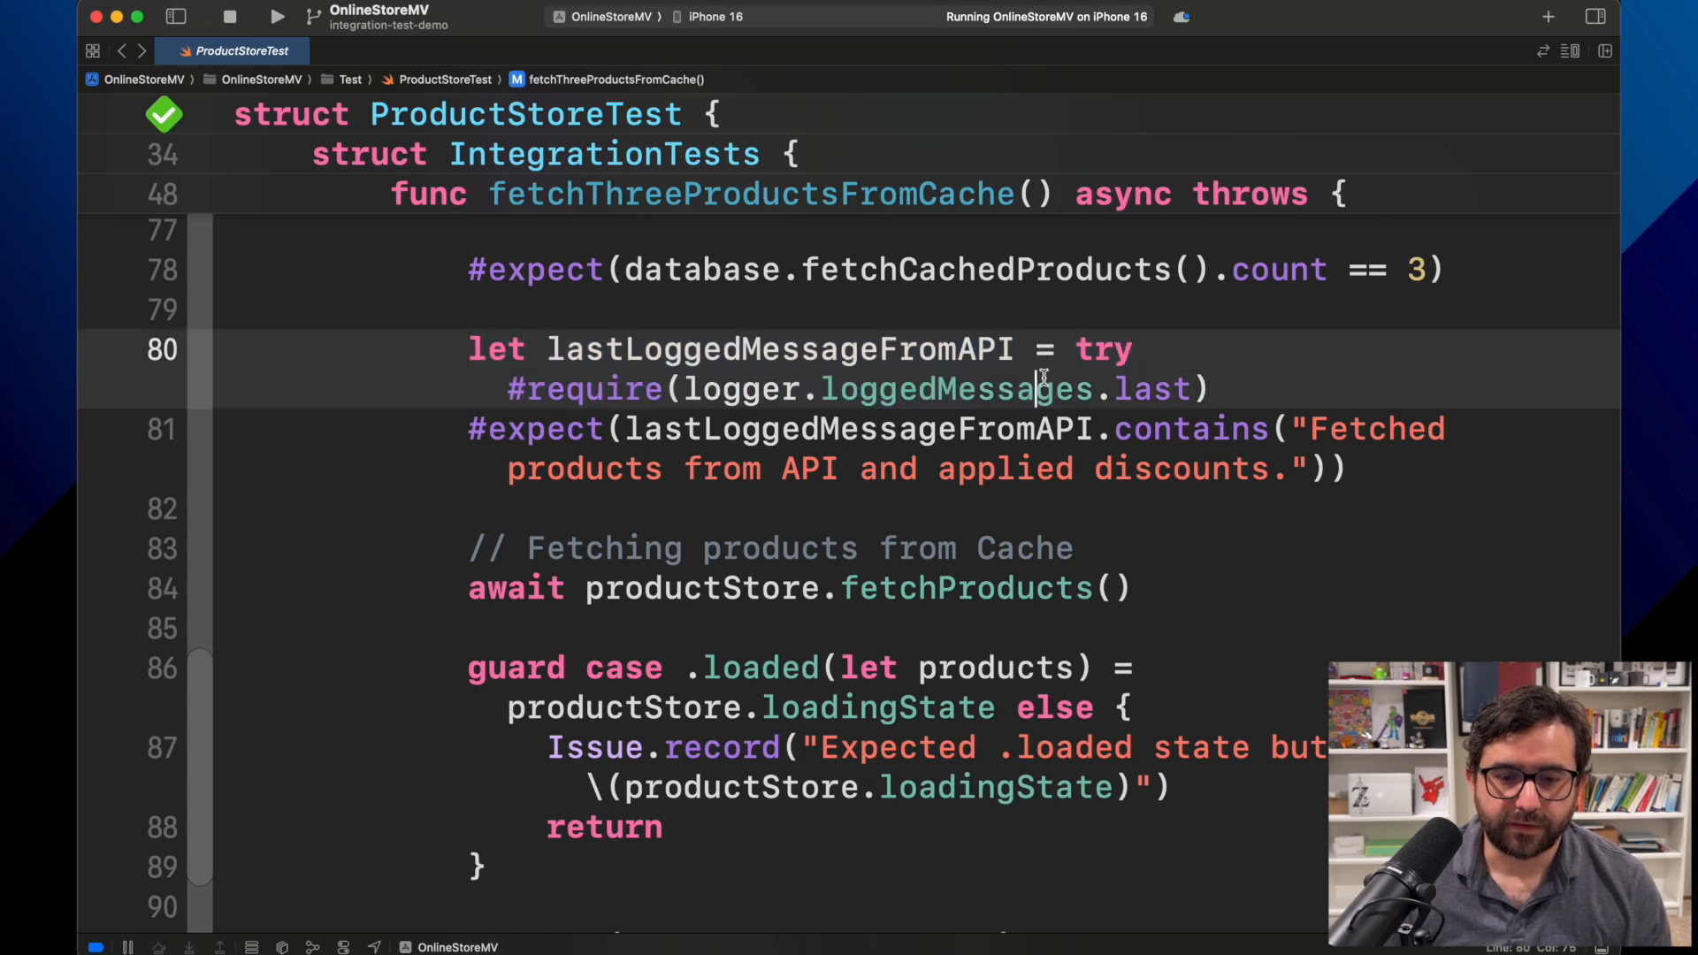
double_click(778, 348)
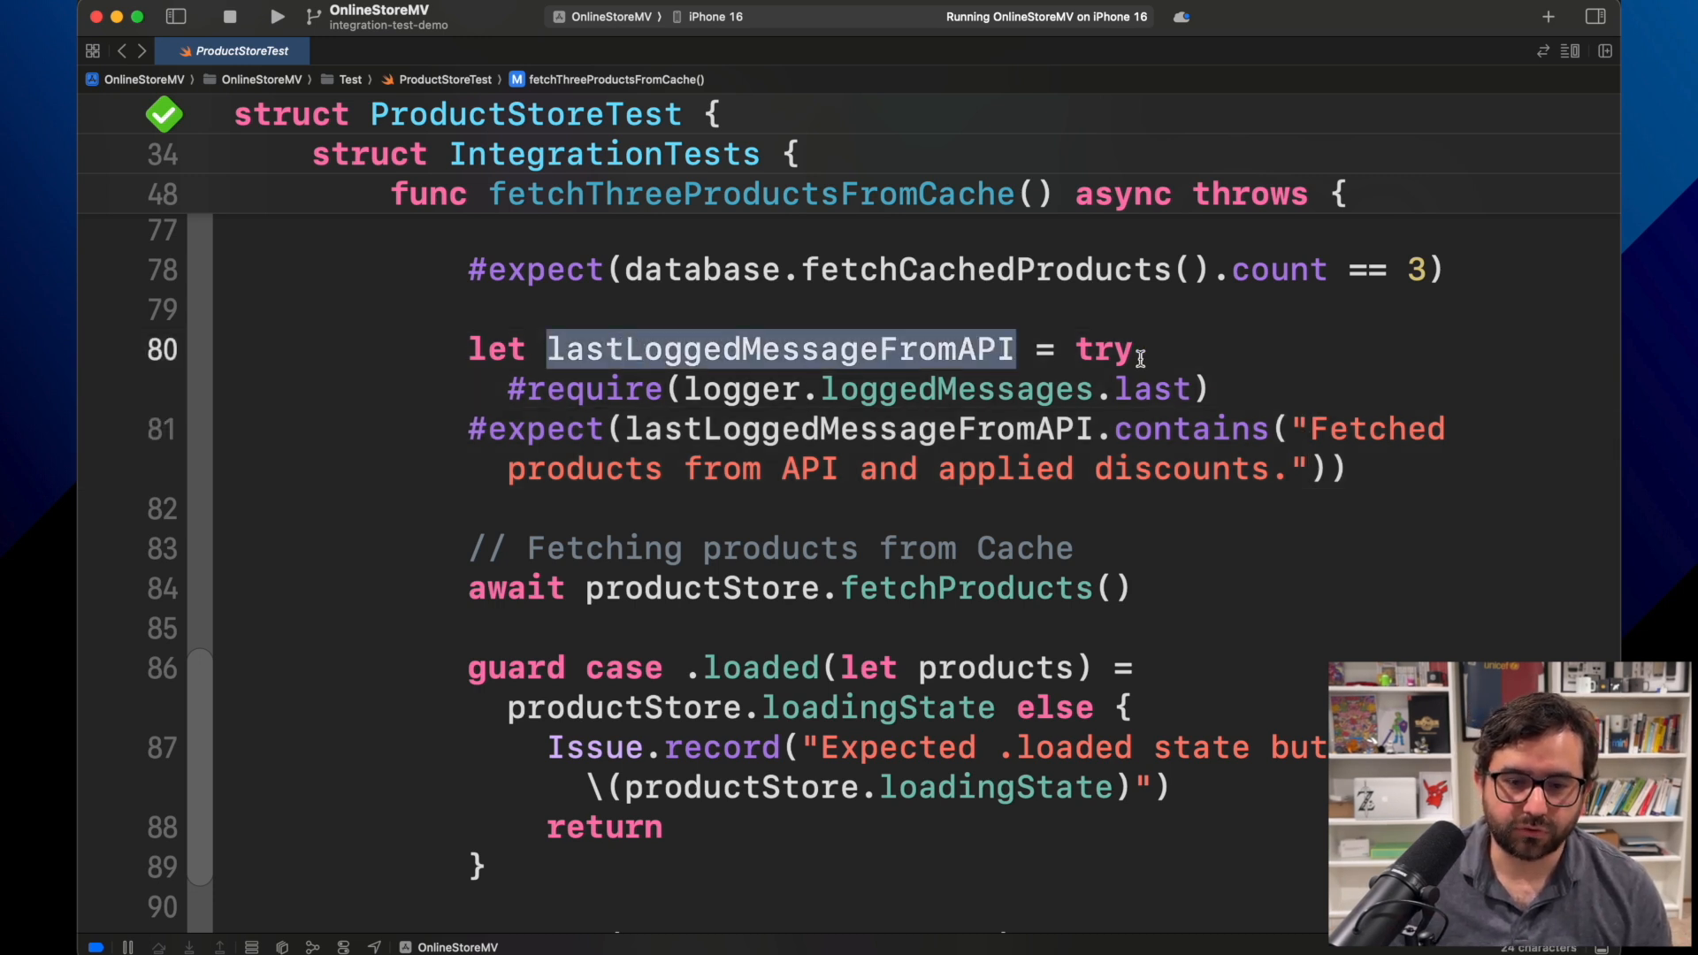
double_click(1153, 389)
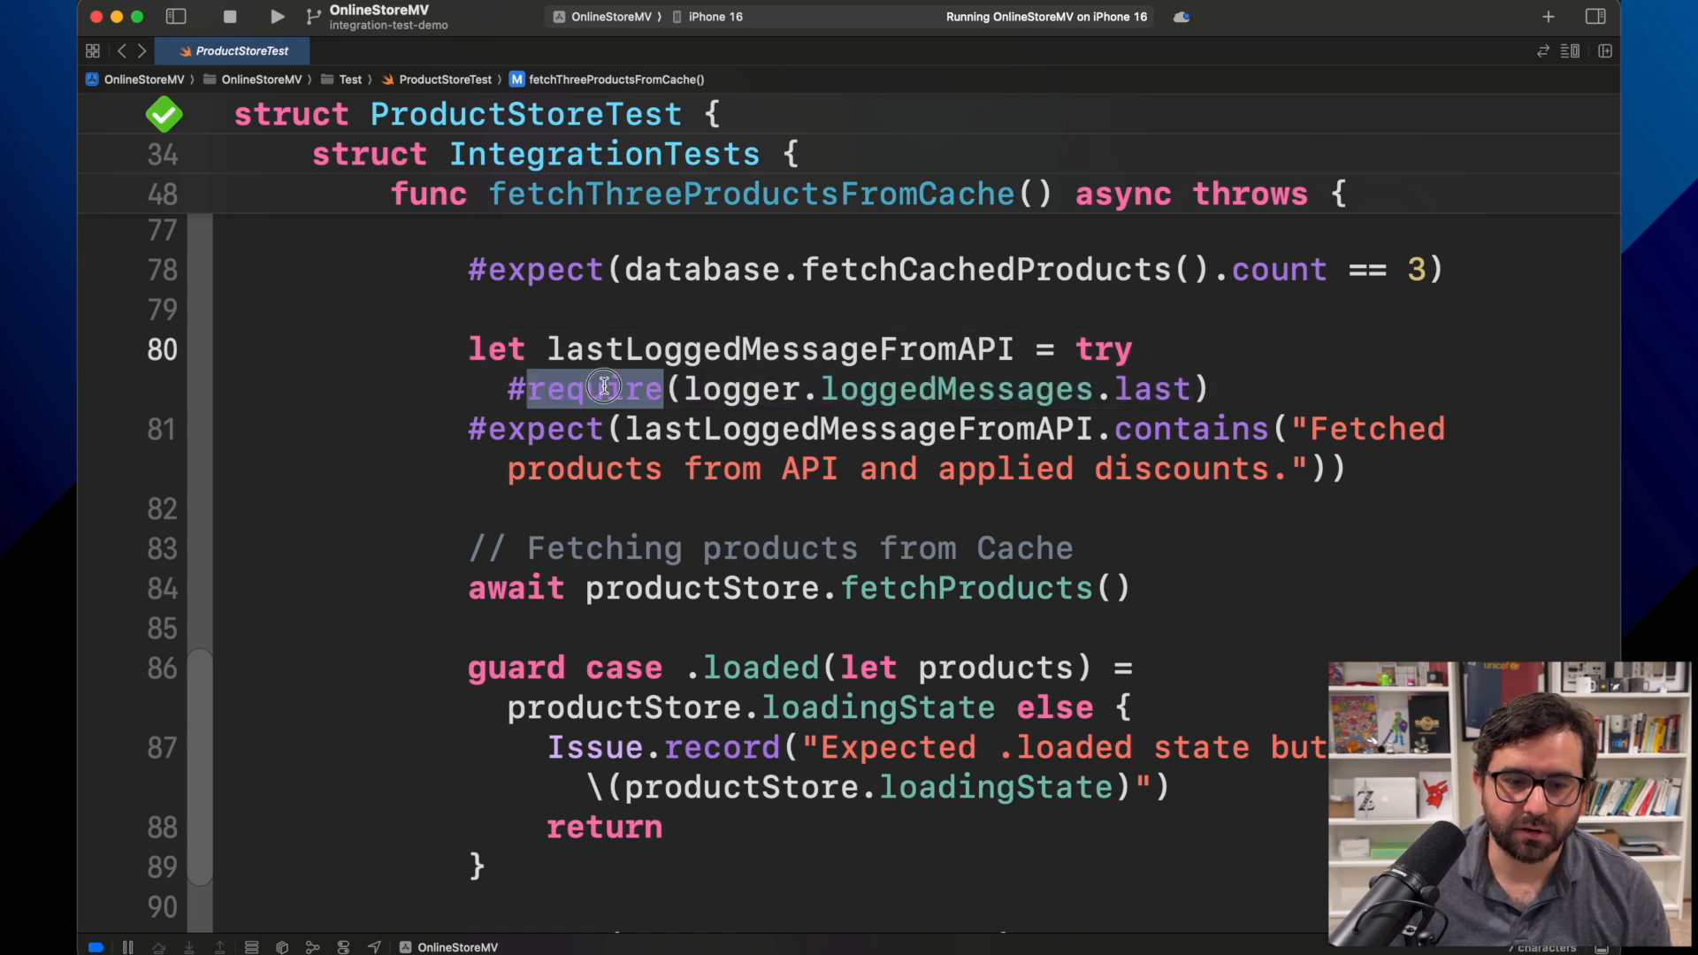
scroll(down, 3)
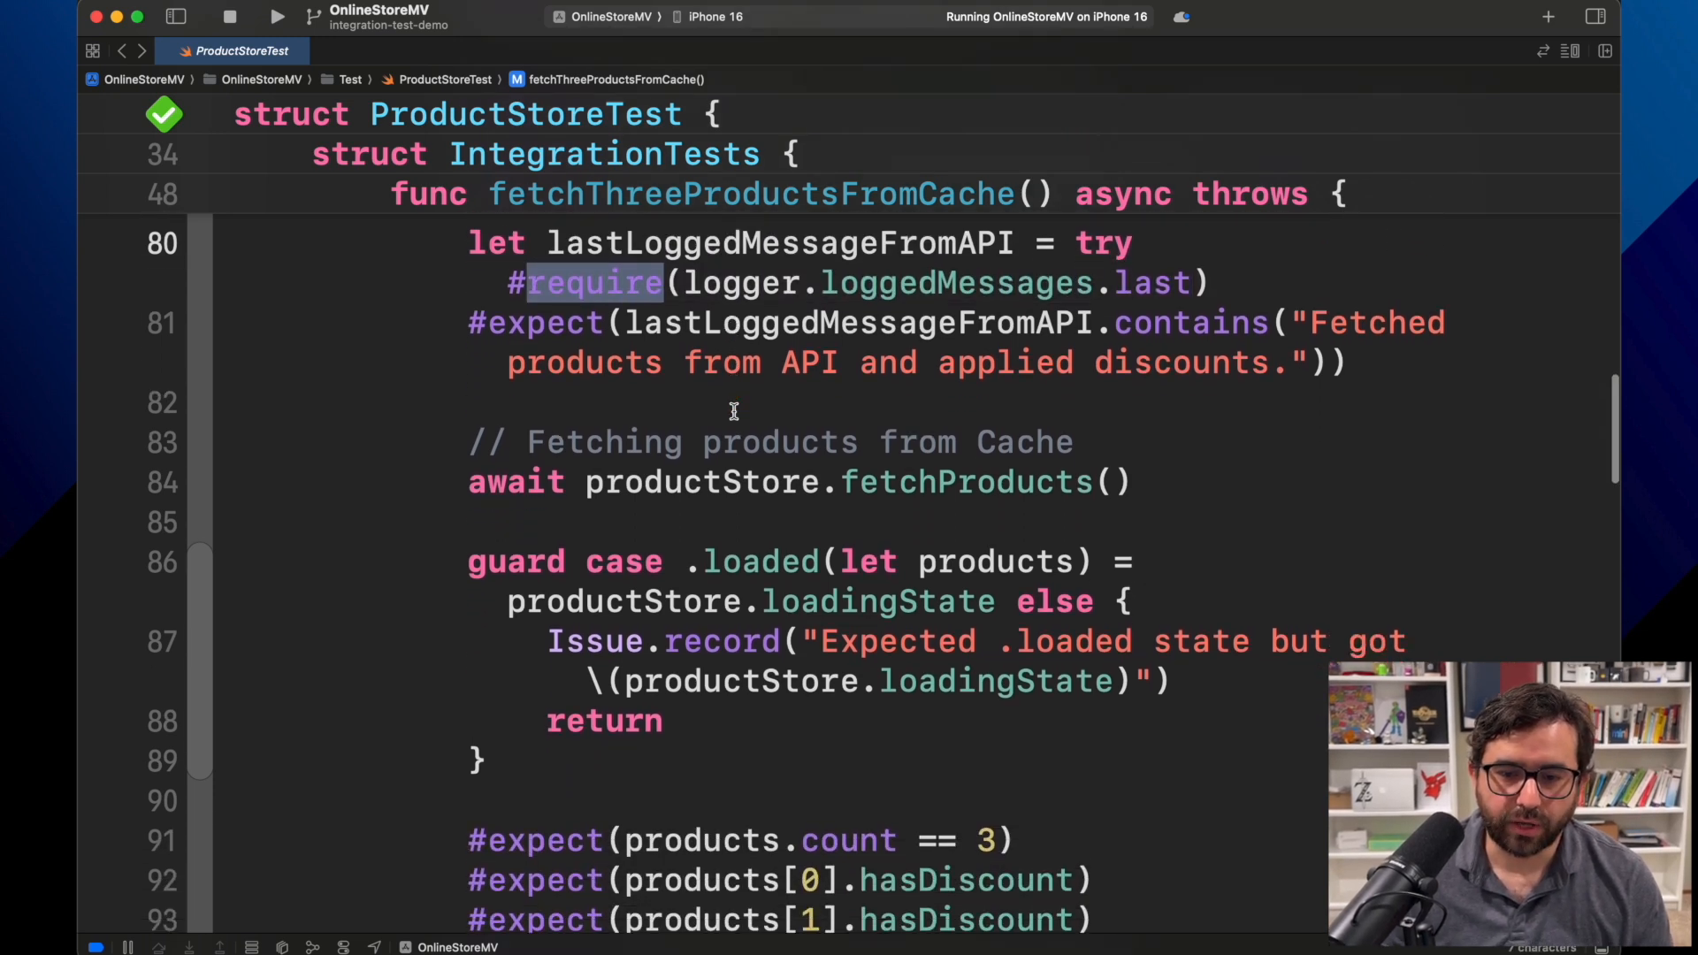
scroll(down, 3)
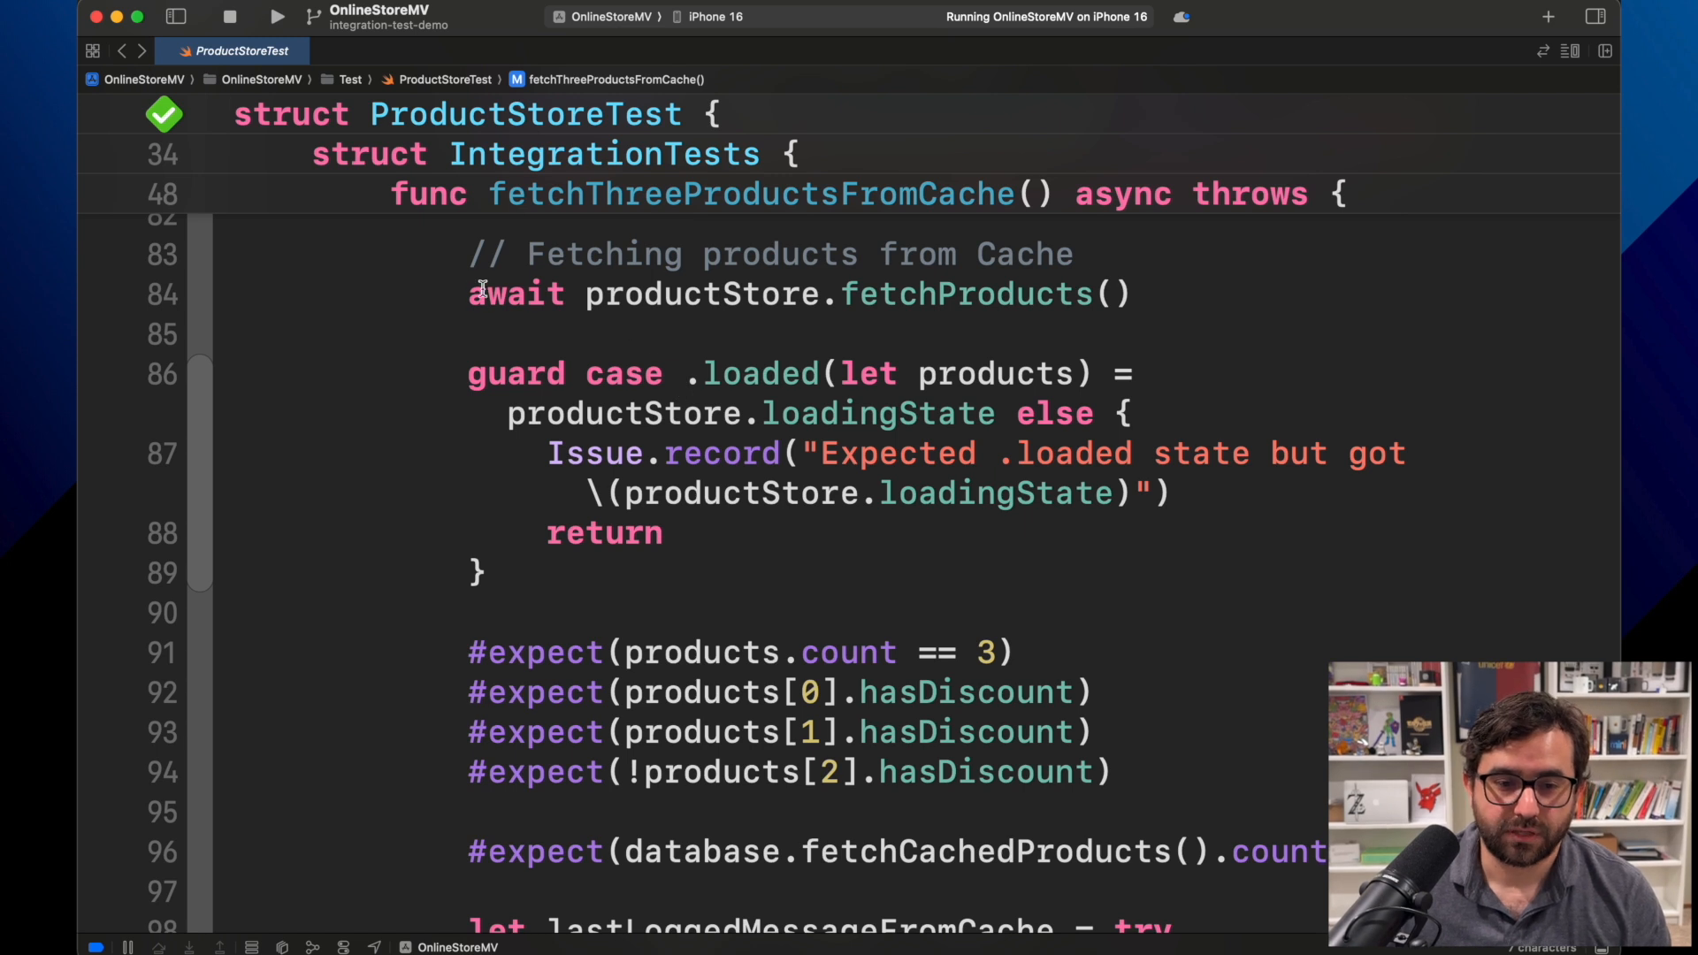
triple_click(791, 294)
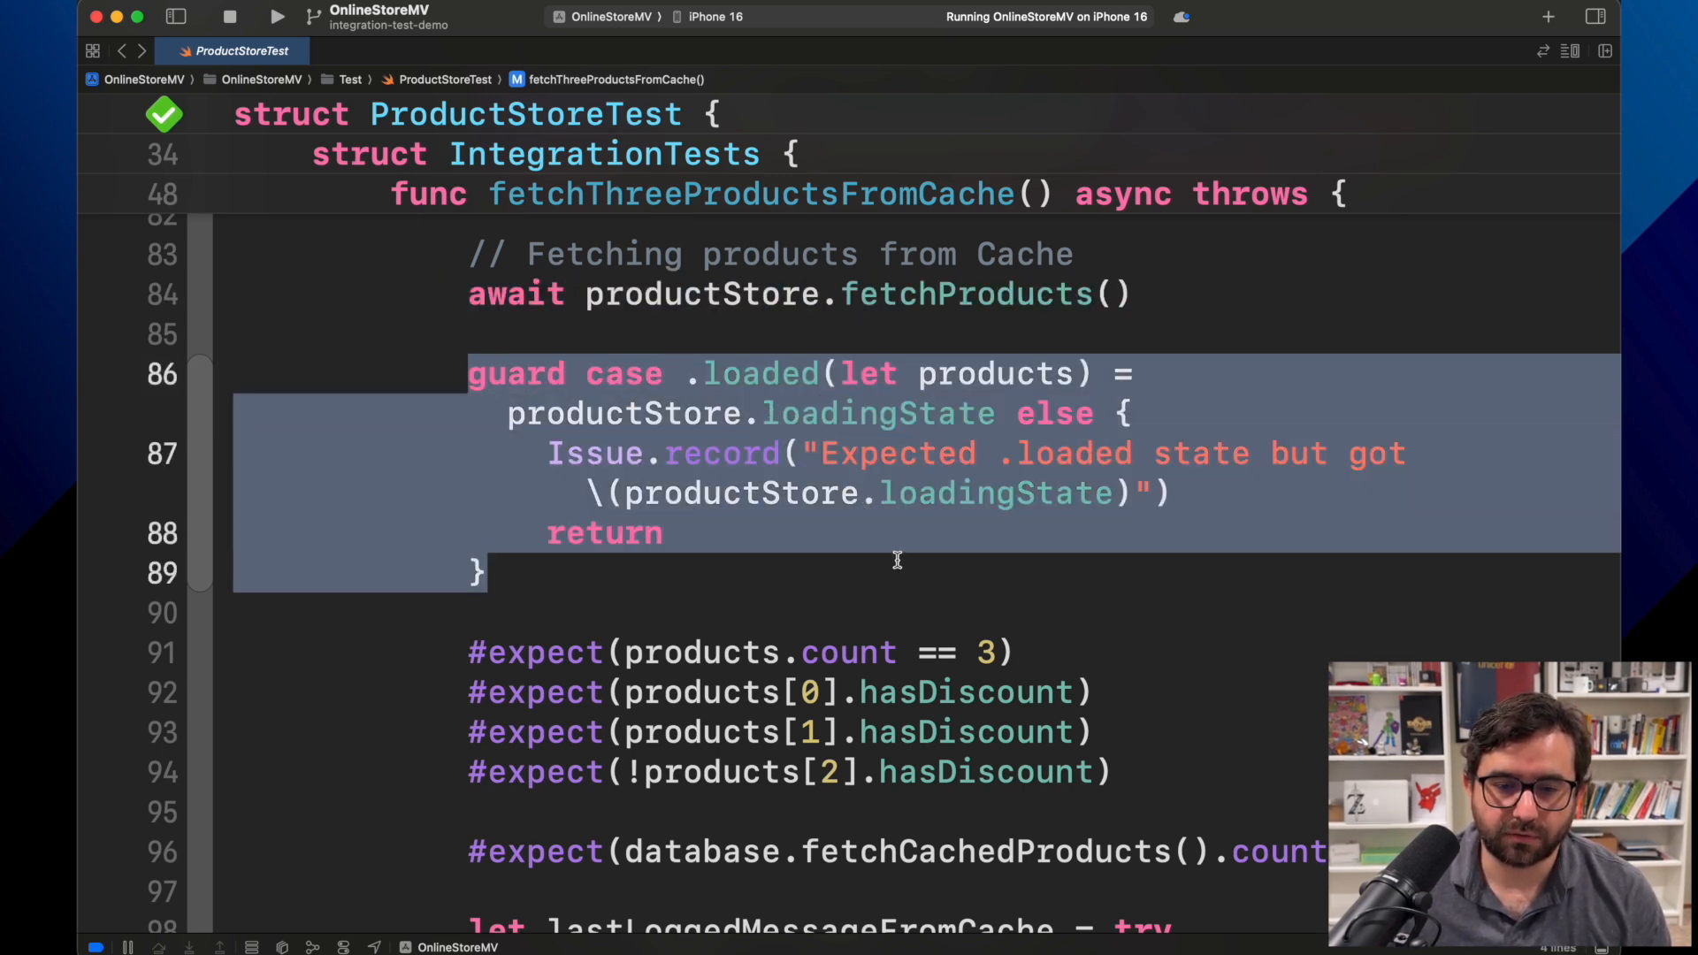
scroll(down, 3)
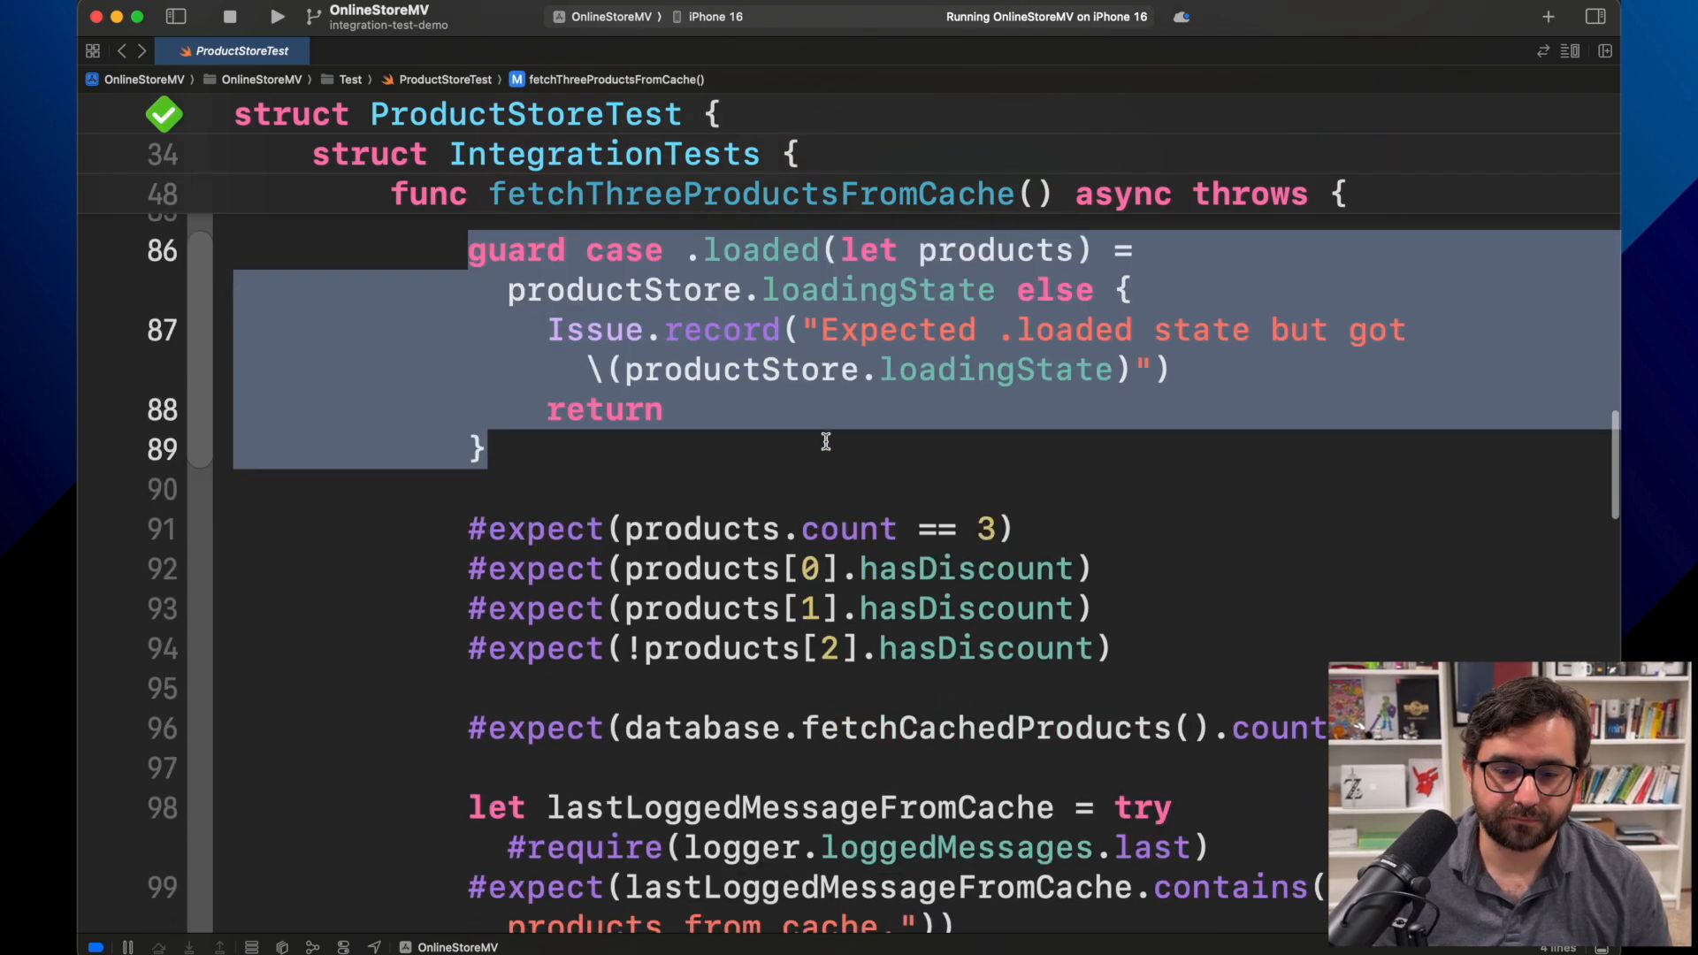
scroll(down, 3)
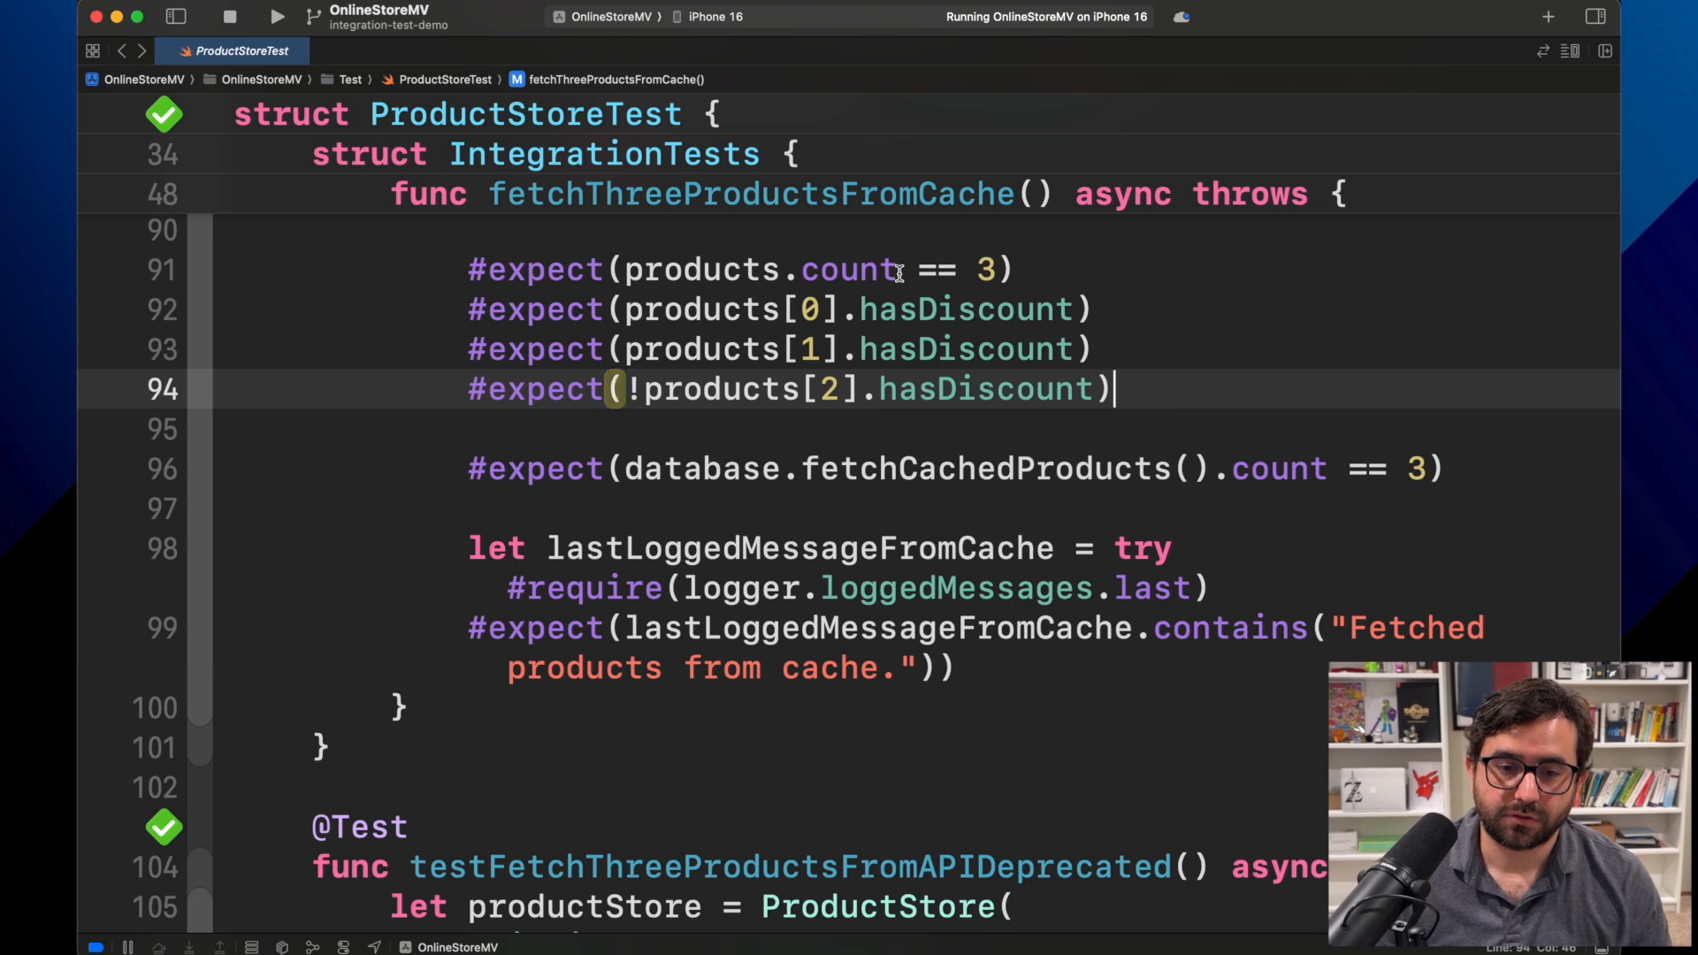
drag(467, 269, 1111, 389)
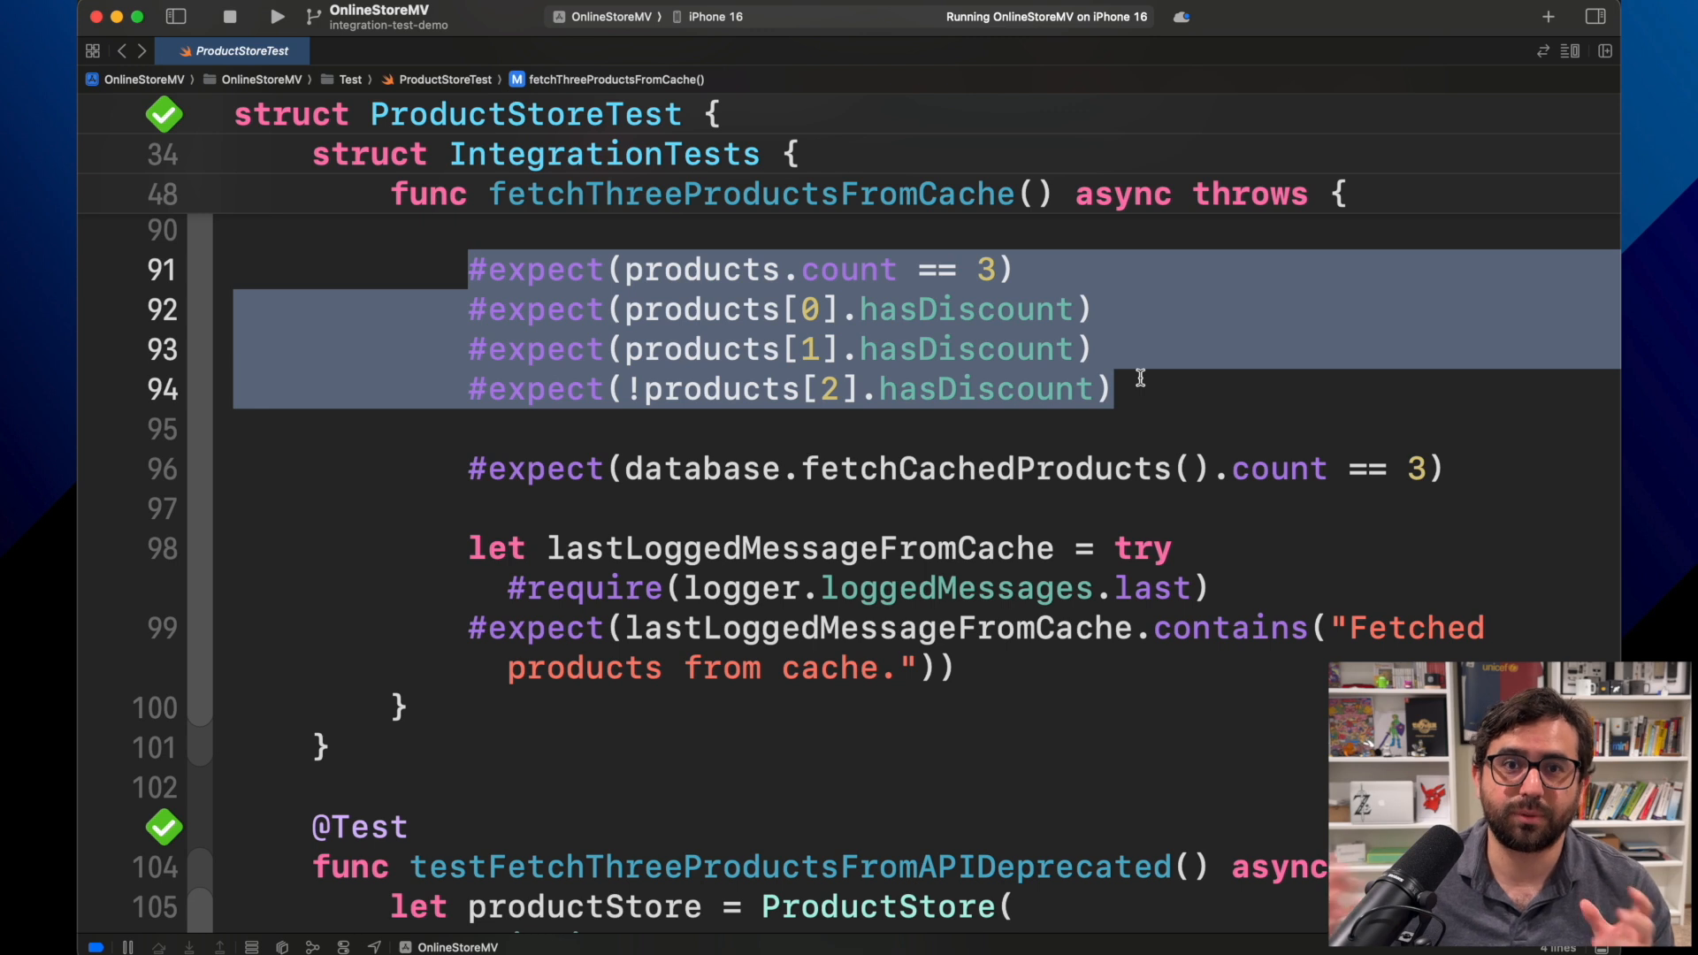
click(1116, 389)
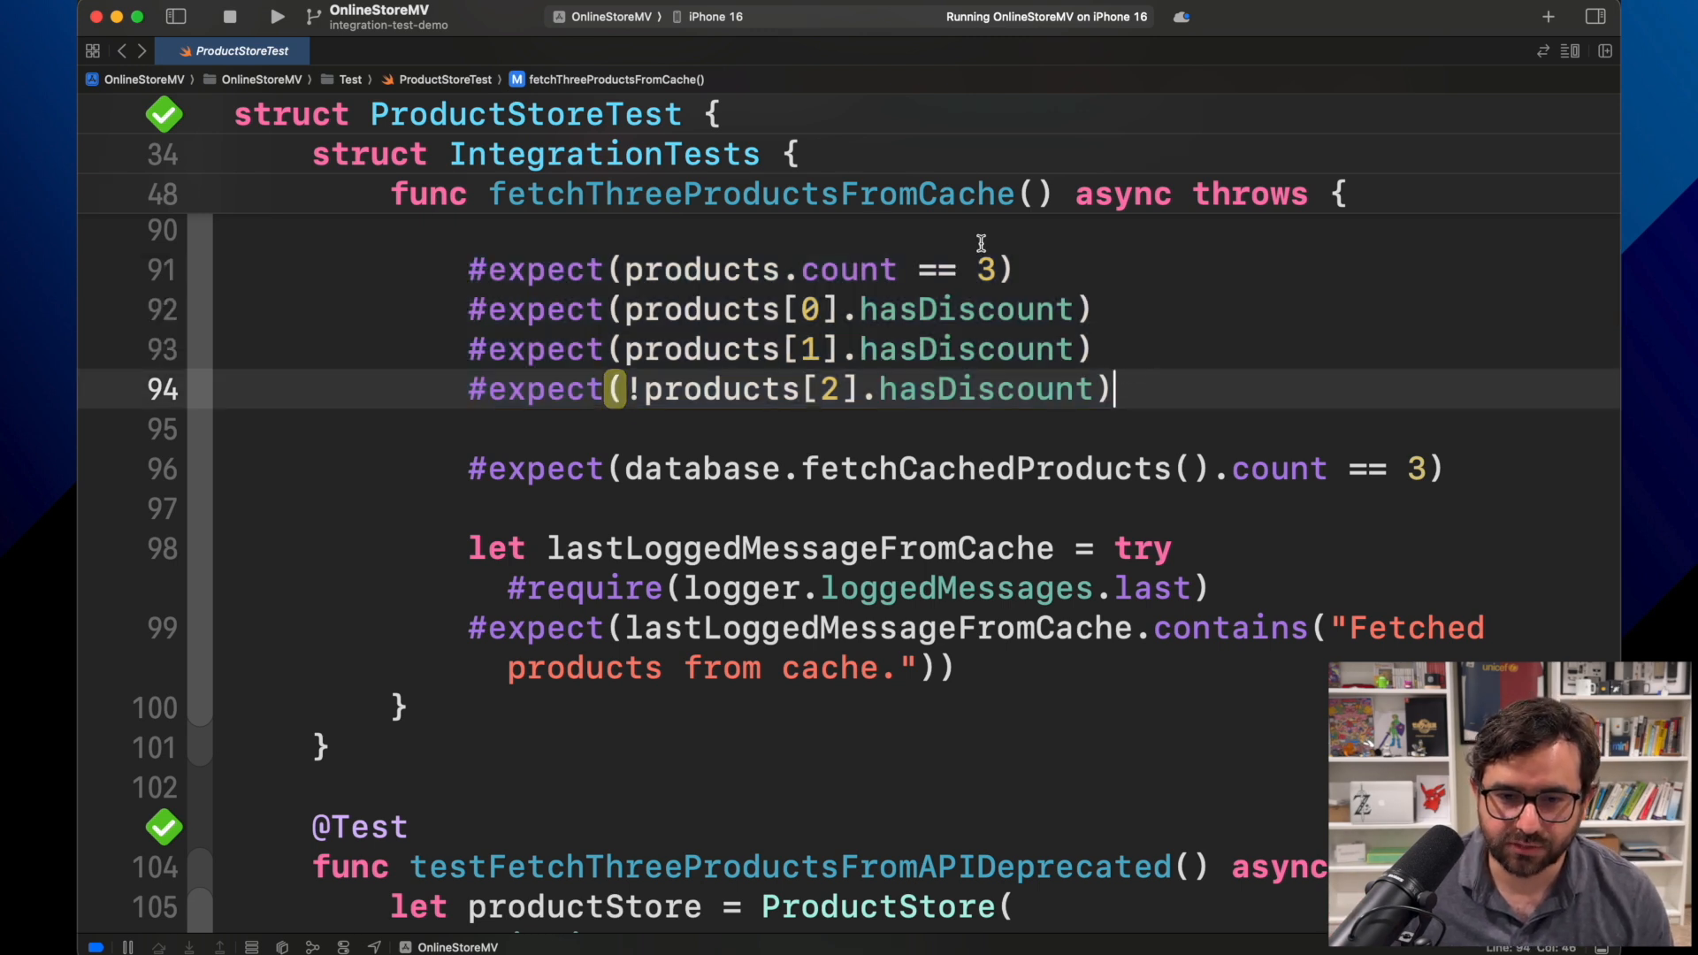
drag(467, 269, 1109, 389)
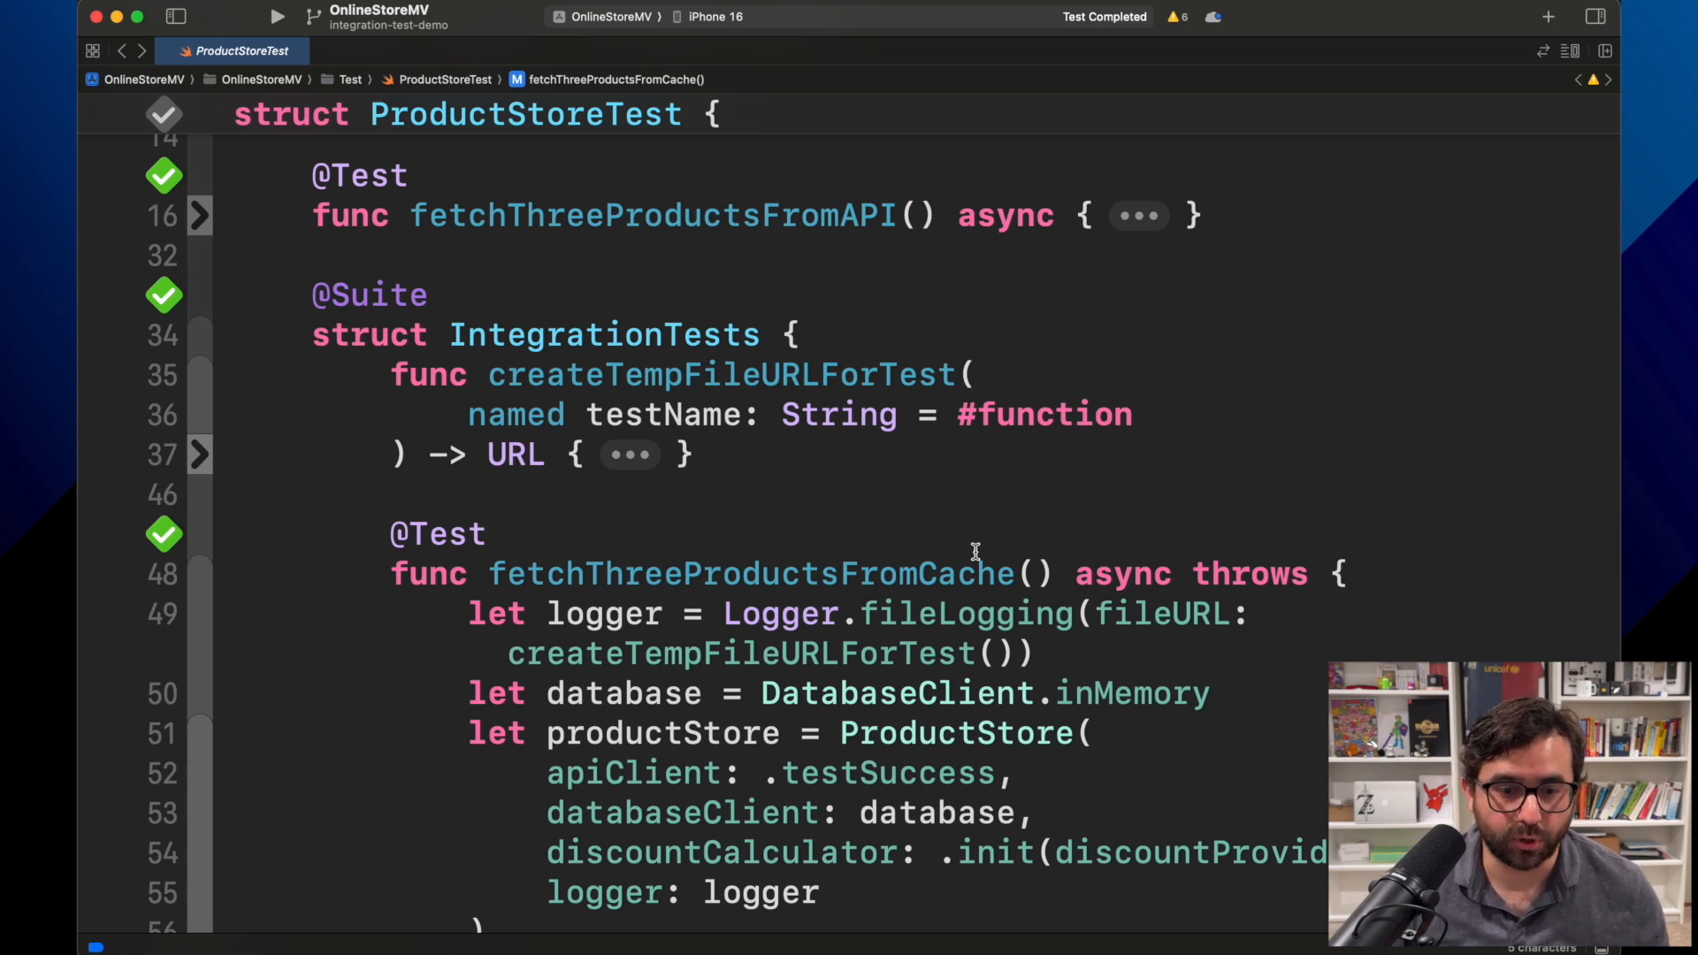
mouse_move(1050, 501)
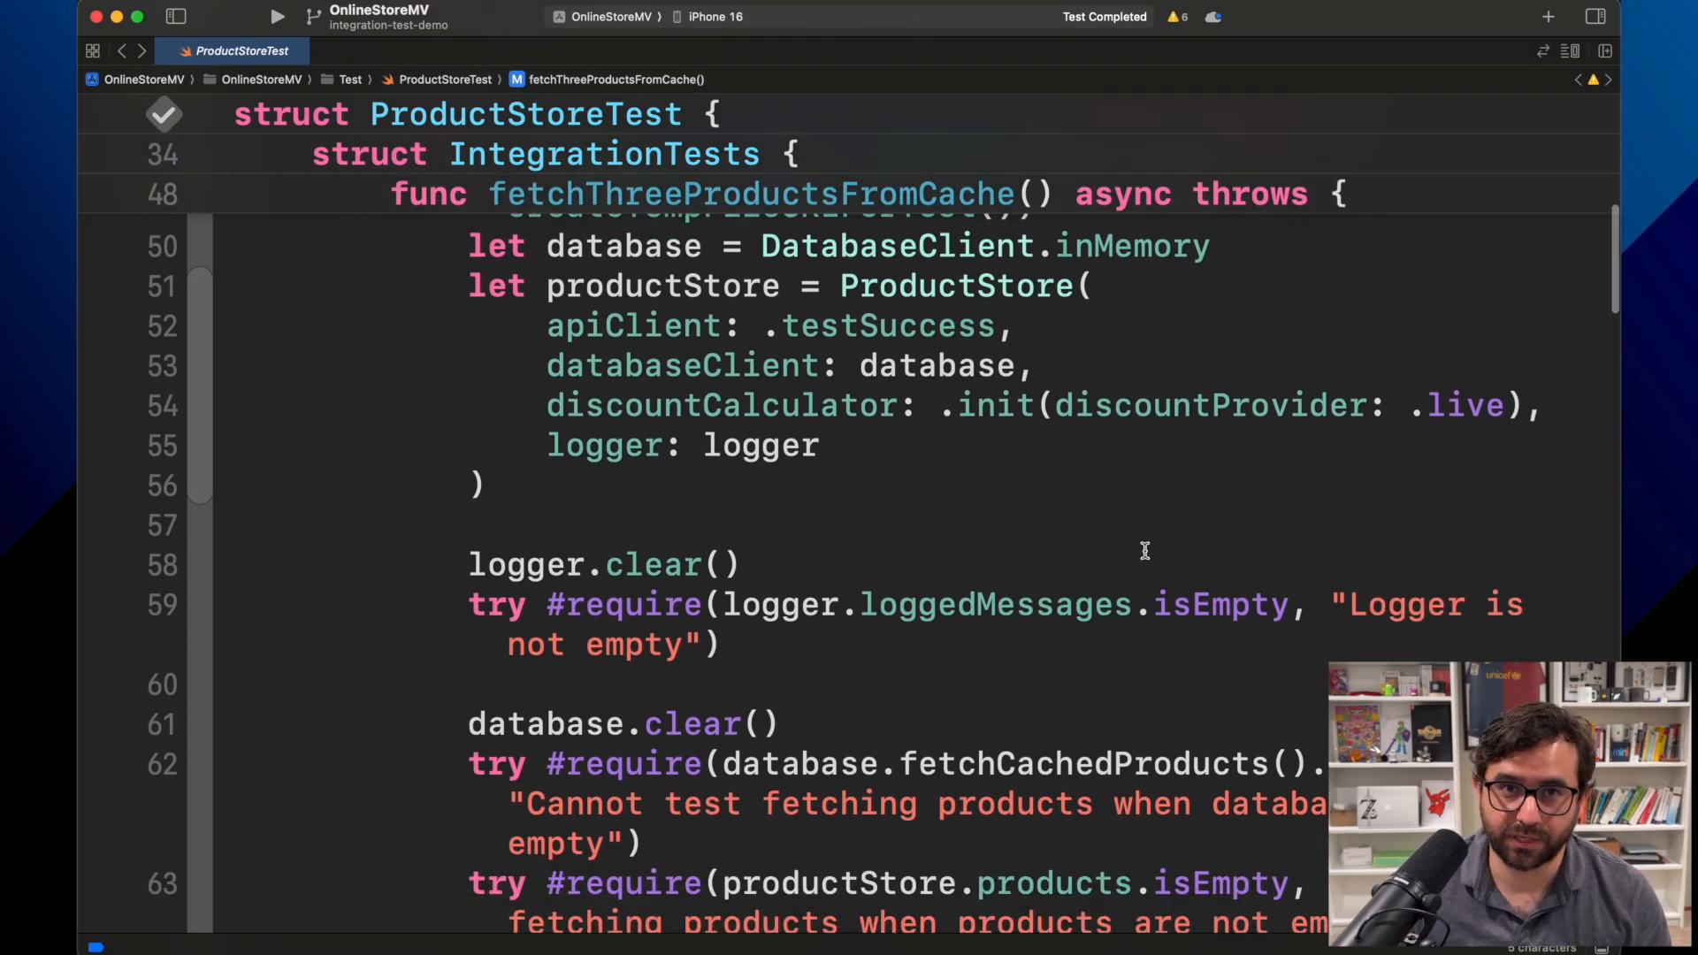
- From the cache test's final log check, jump to Logger's loggedMessages definition
scroll(down, 3)
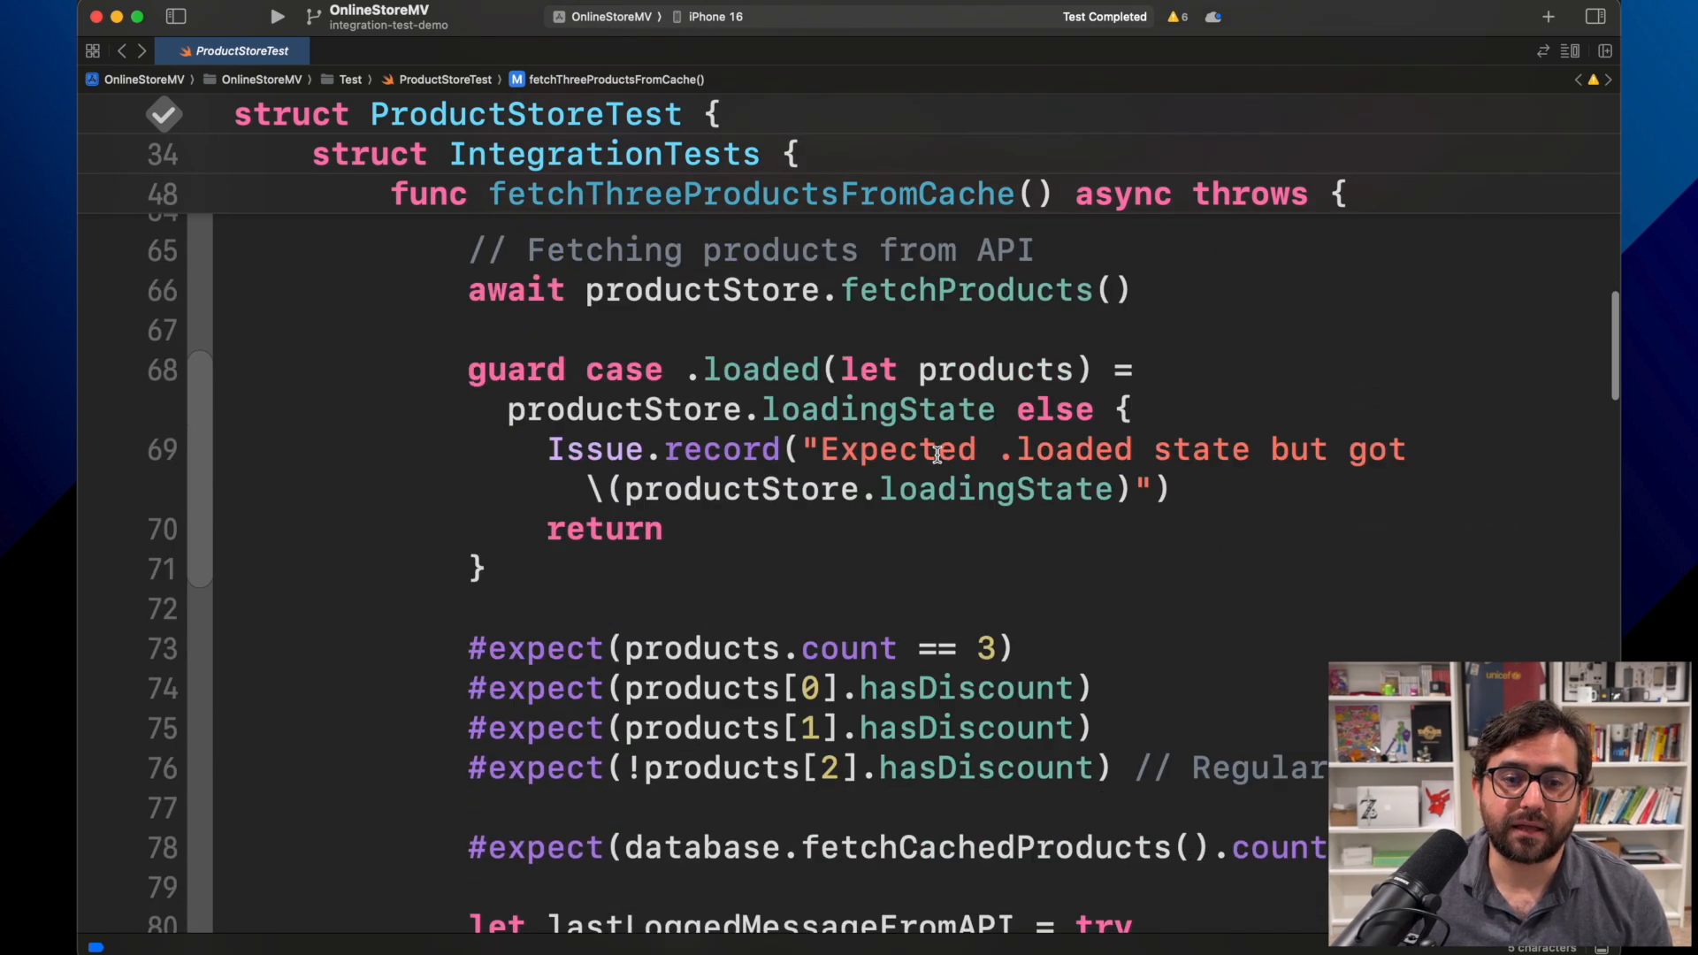
scroll(down, 3)
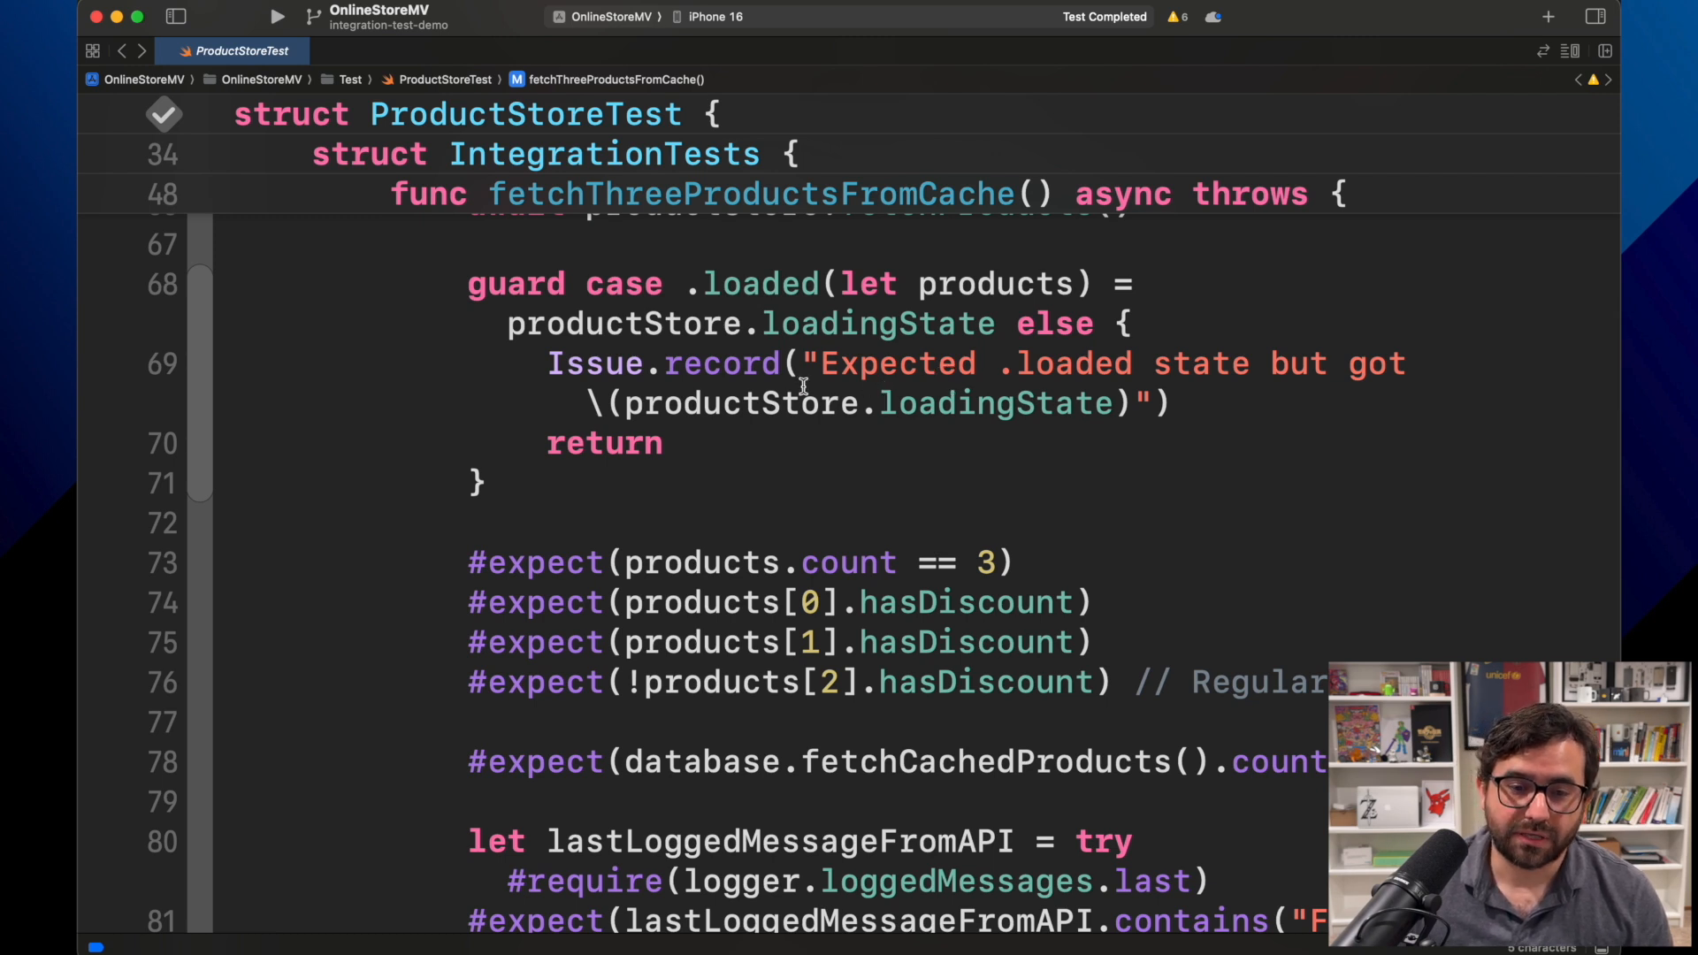
scroll(down, 3)
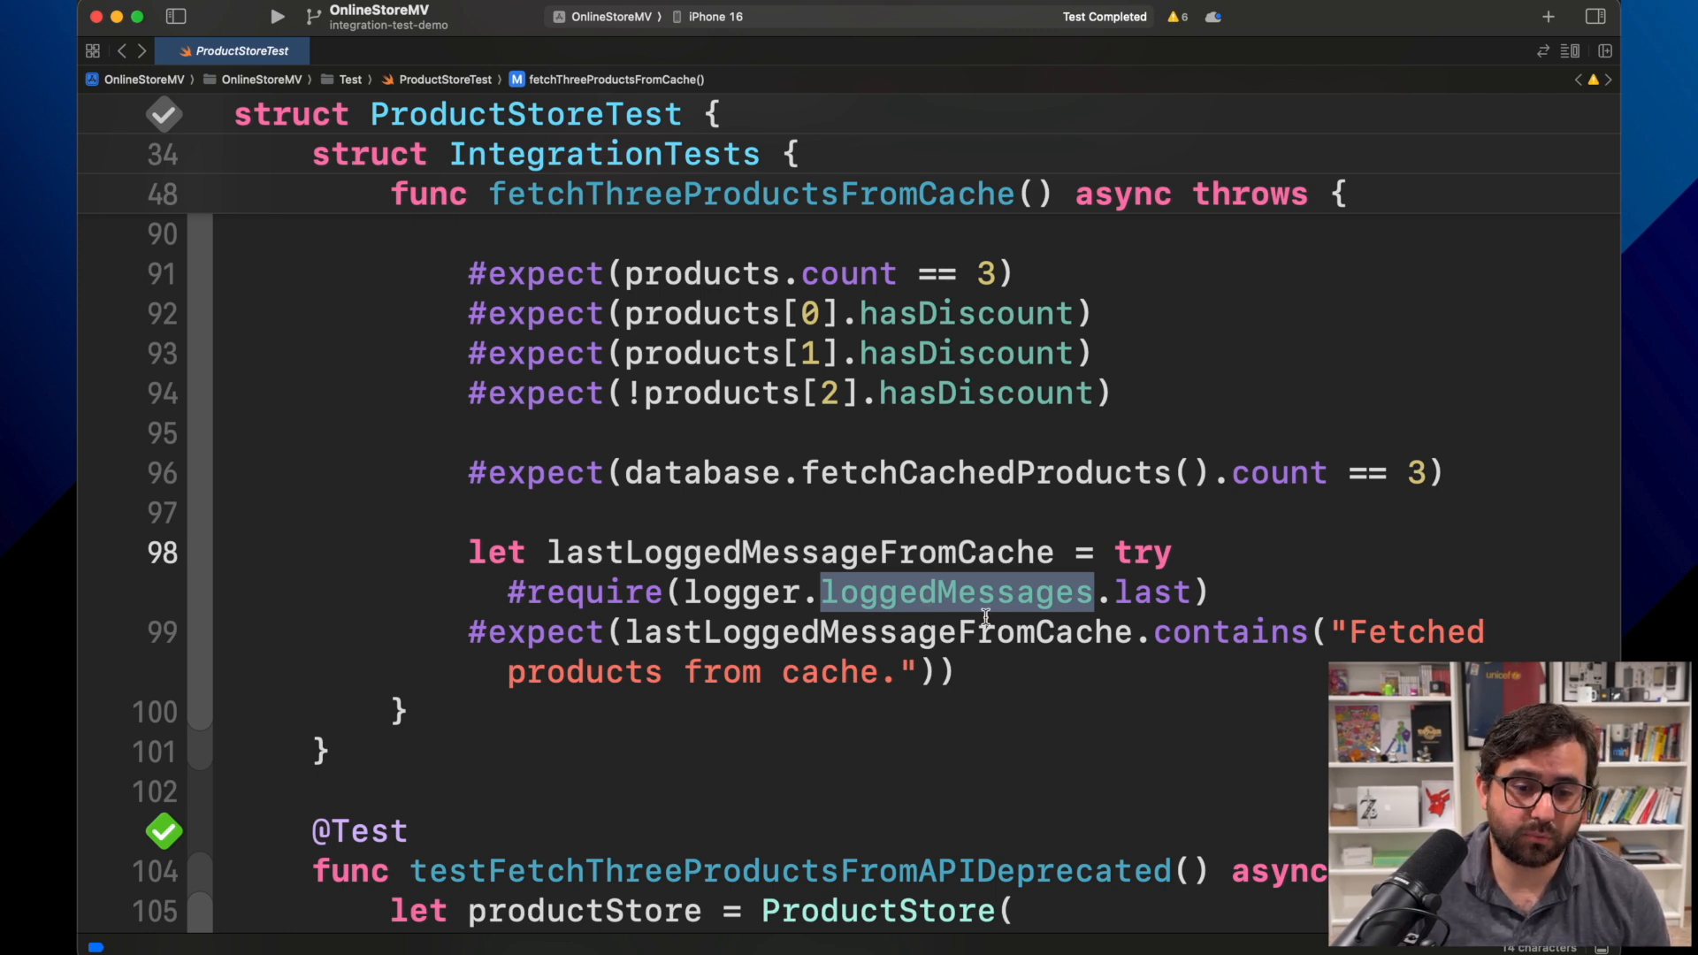
click(914, 593)
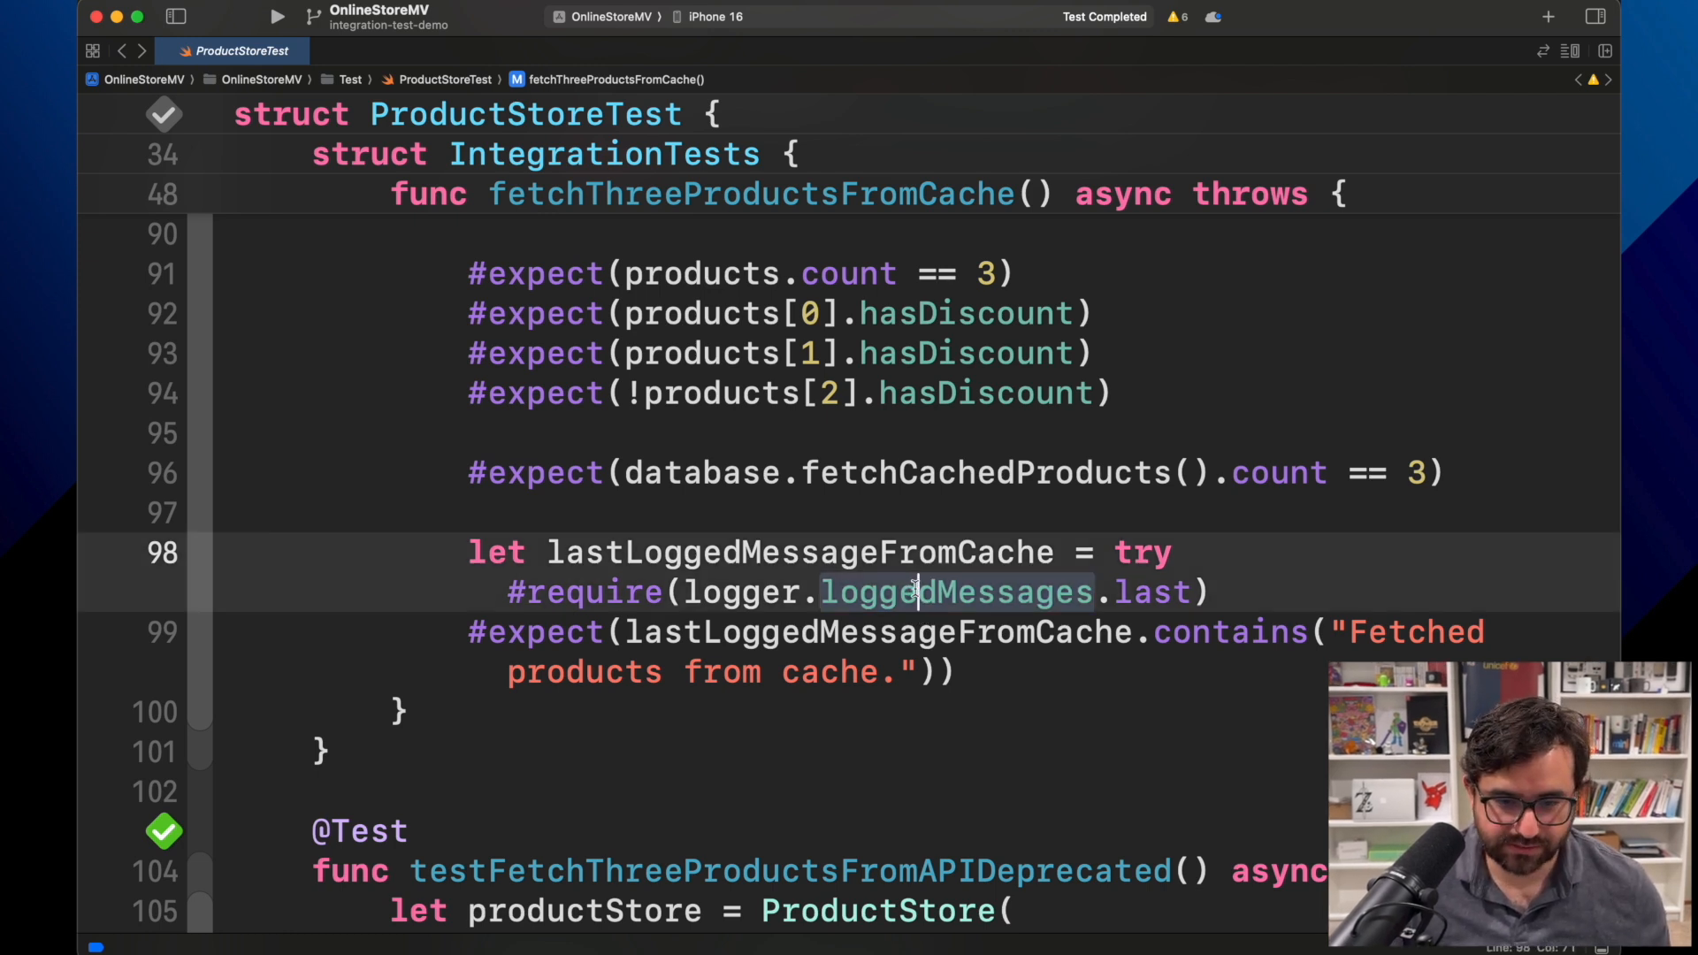
double_click(959, 593)
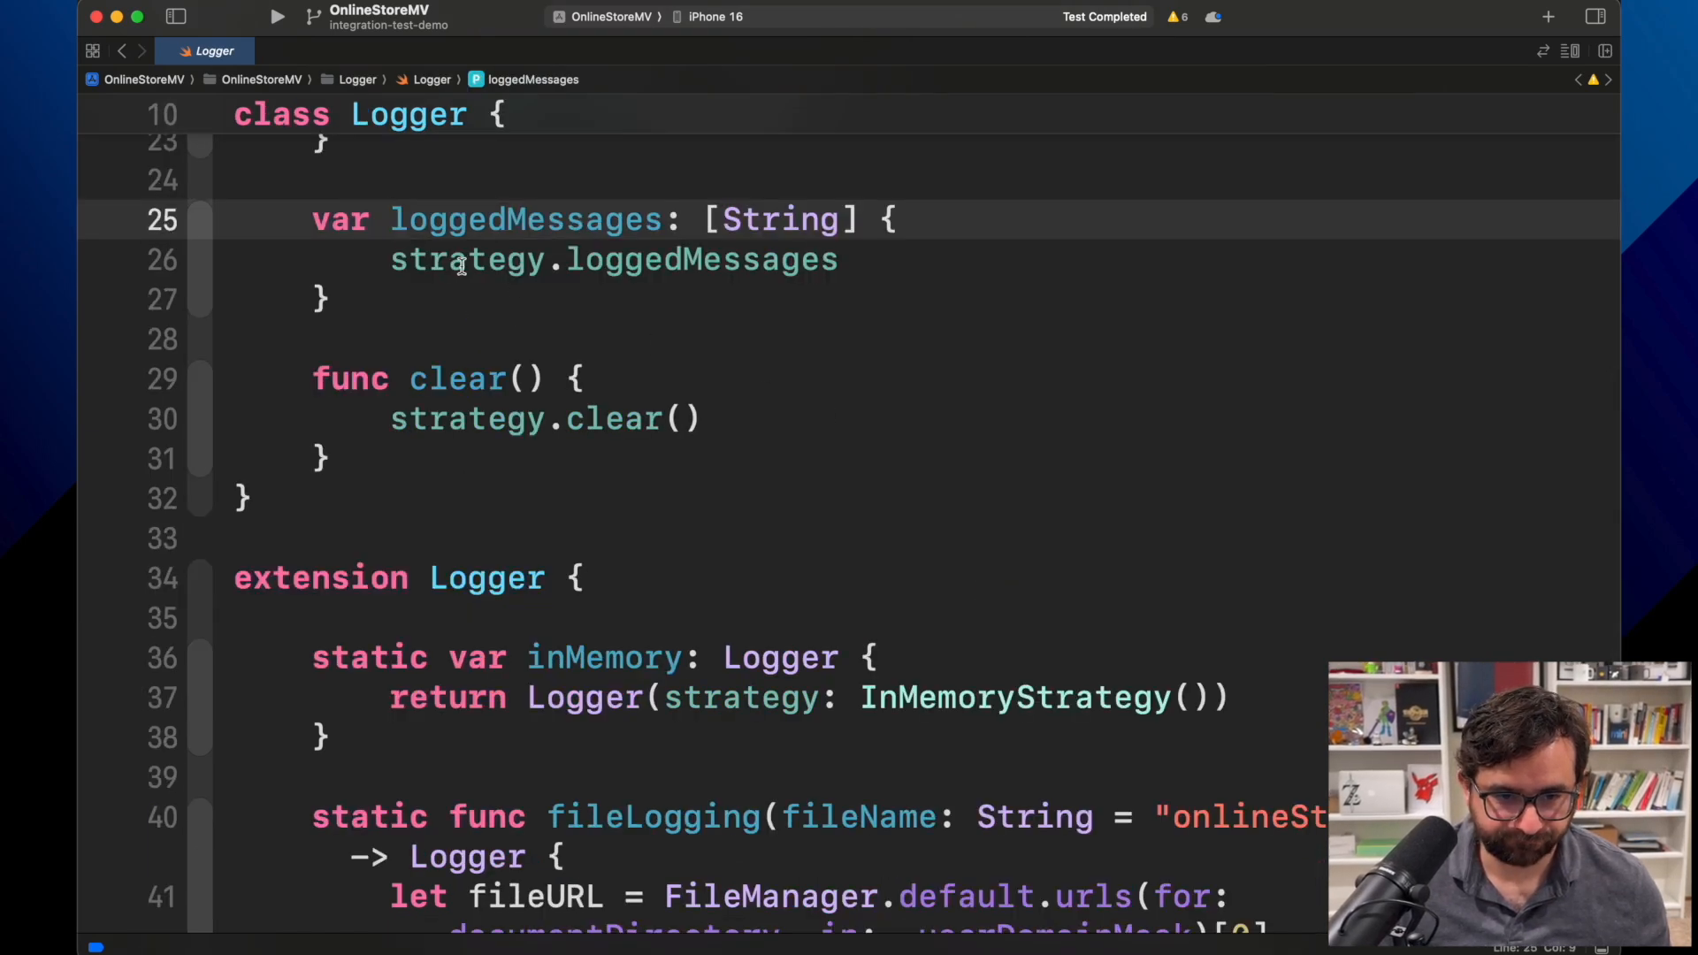
- Replace the strategy.loggedMessages forwarding with an empty array and rerun the tests to see the failure
double_click(467, 258)
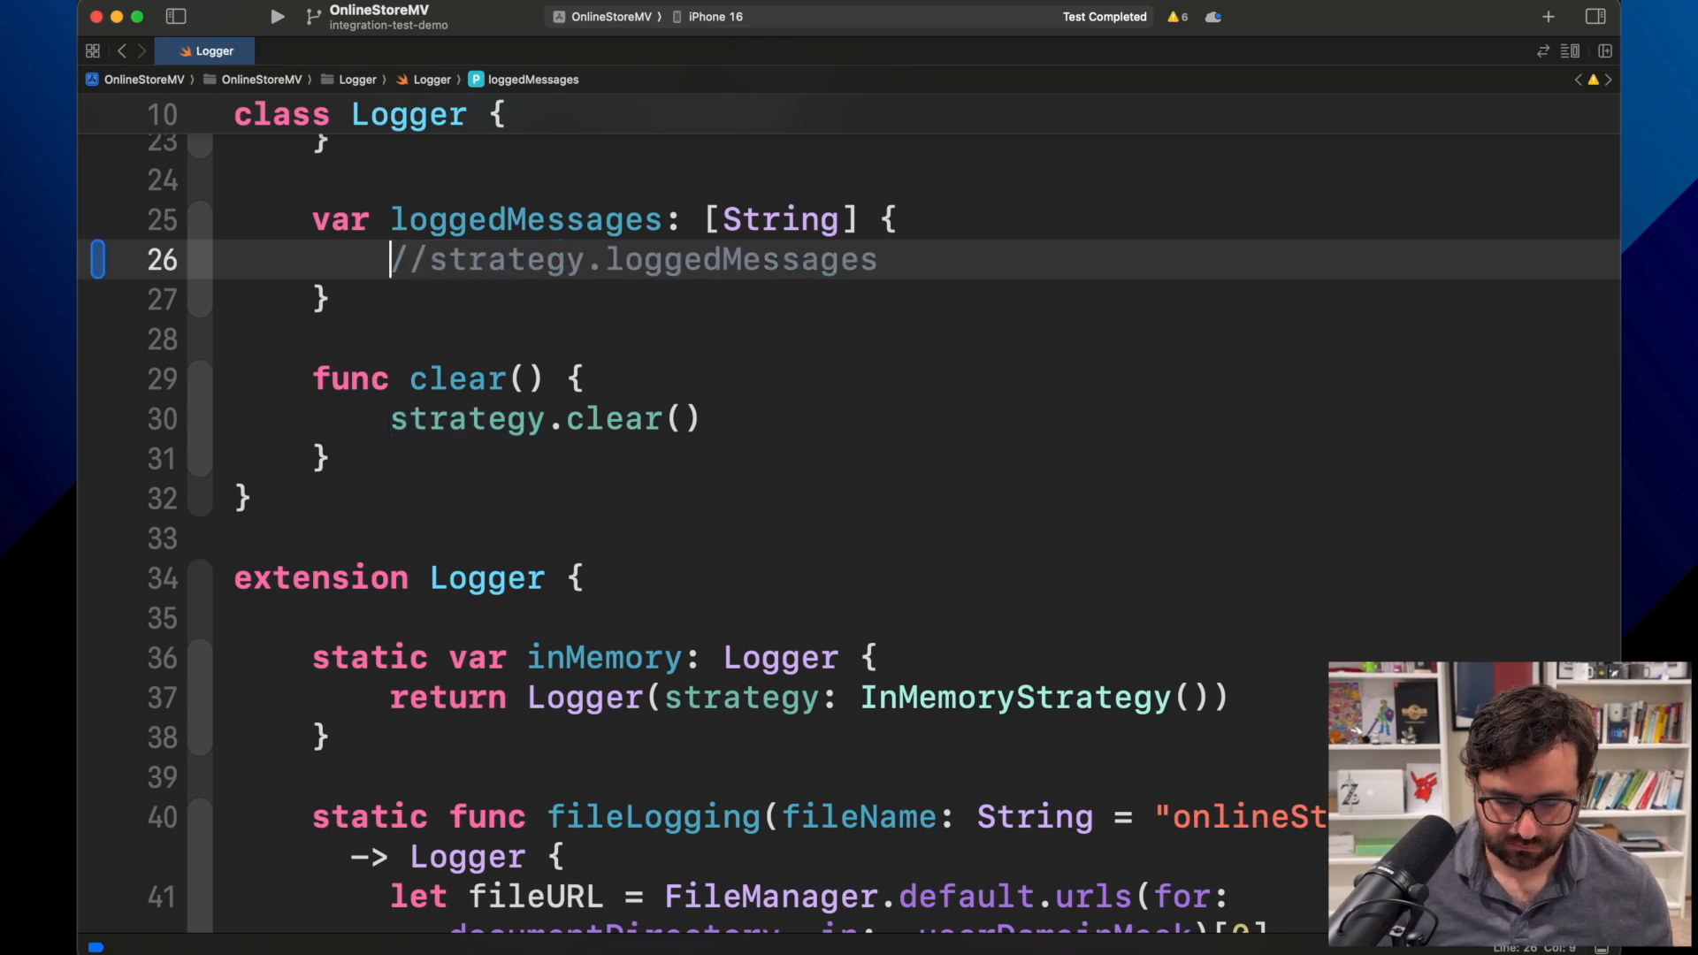
text([])
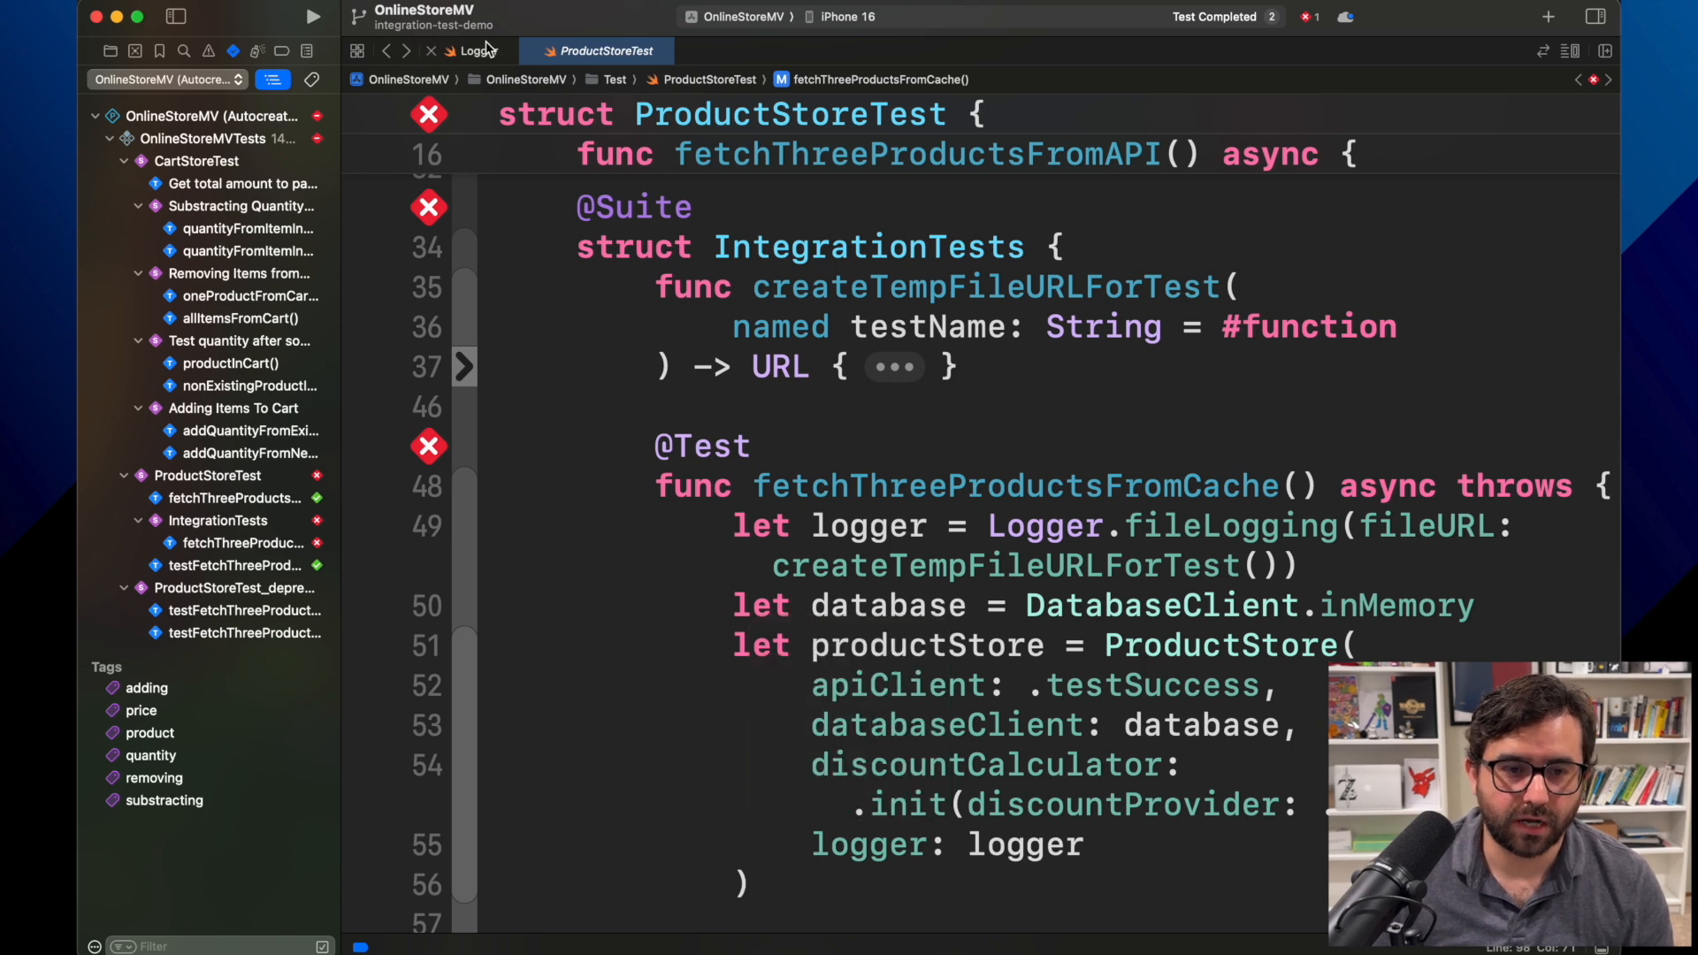
- Restore Logger's loggedMessages line and return to ProductStoreTest with the suite passing
click(467, 49)
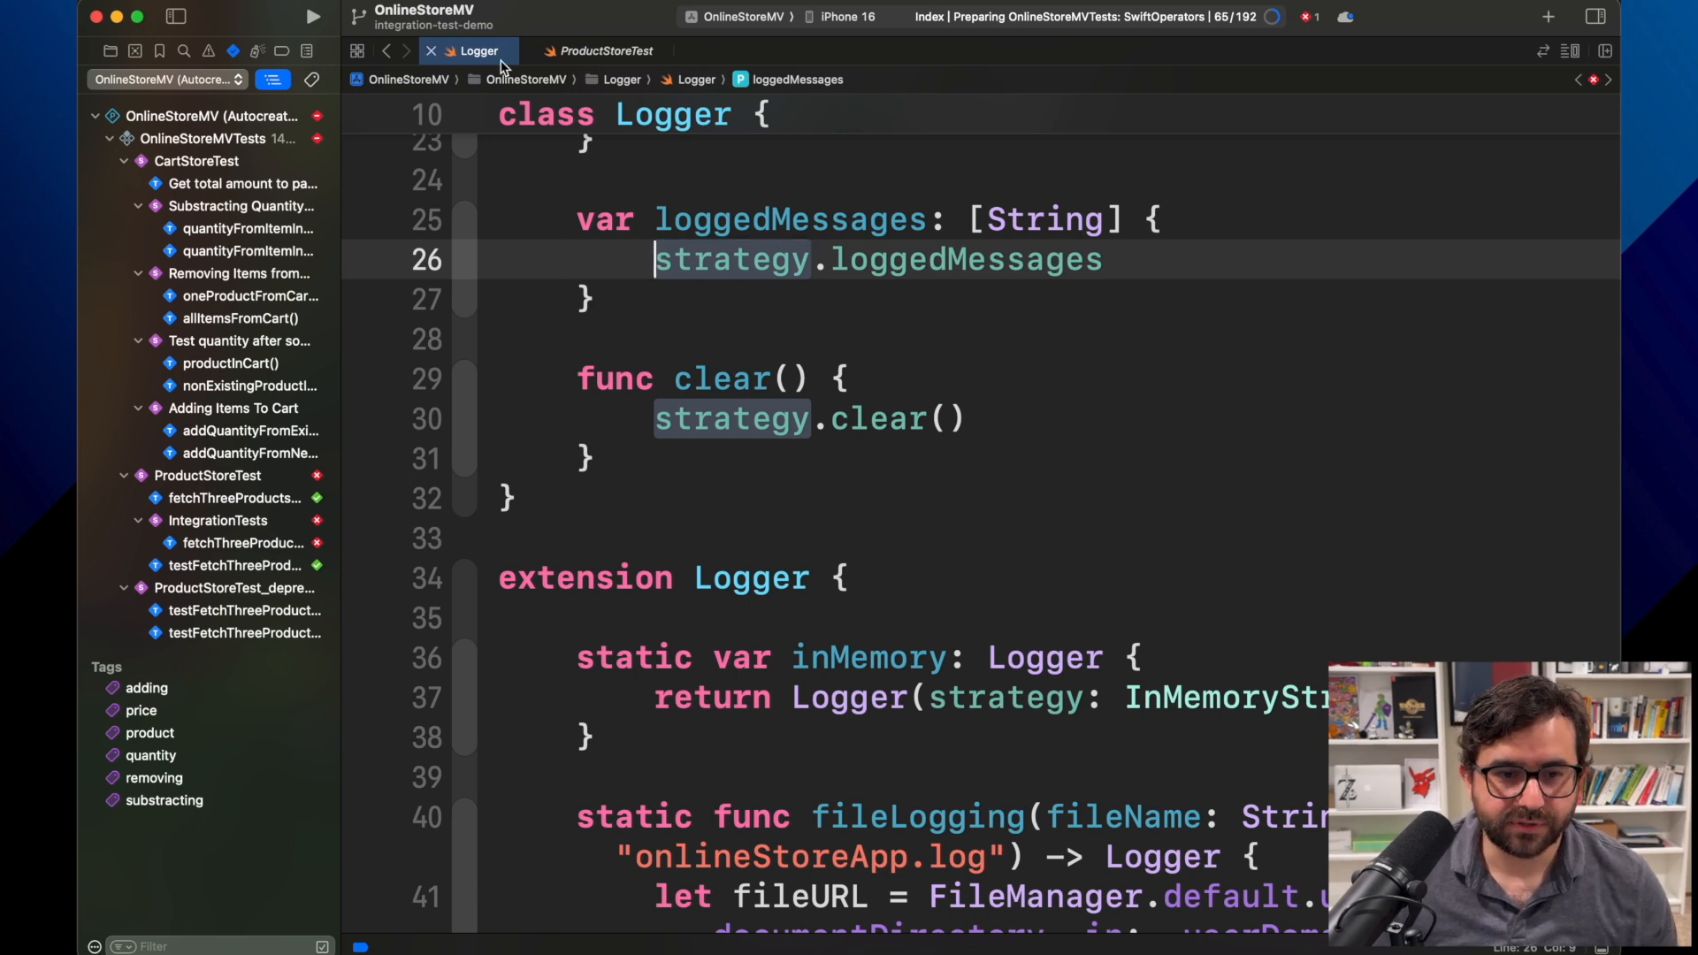
click(602, 50)
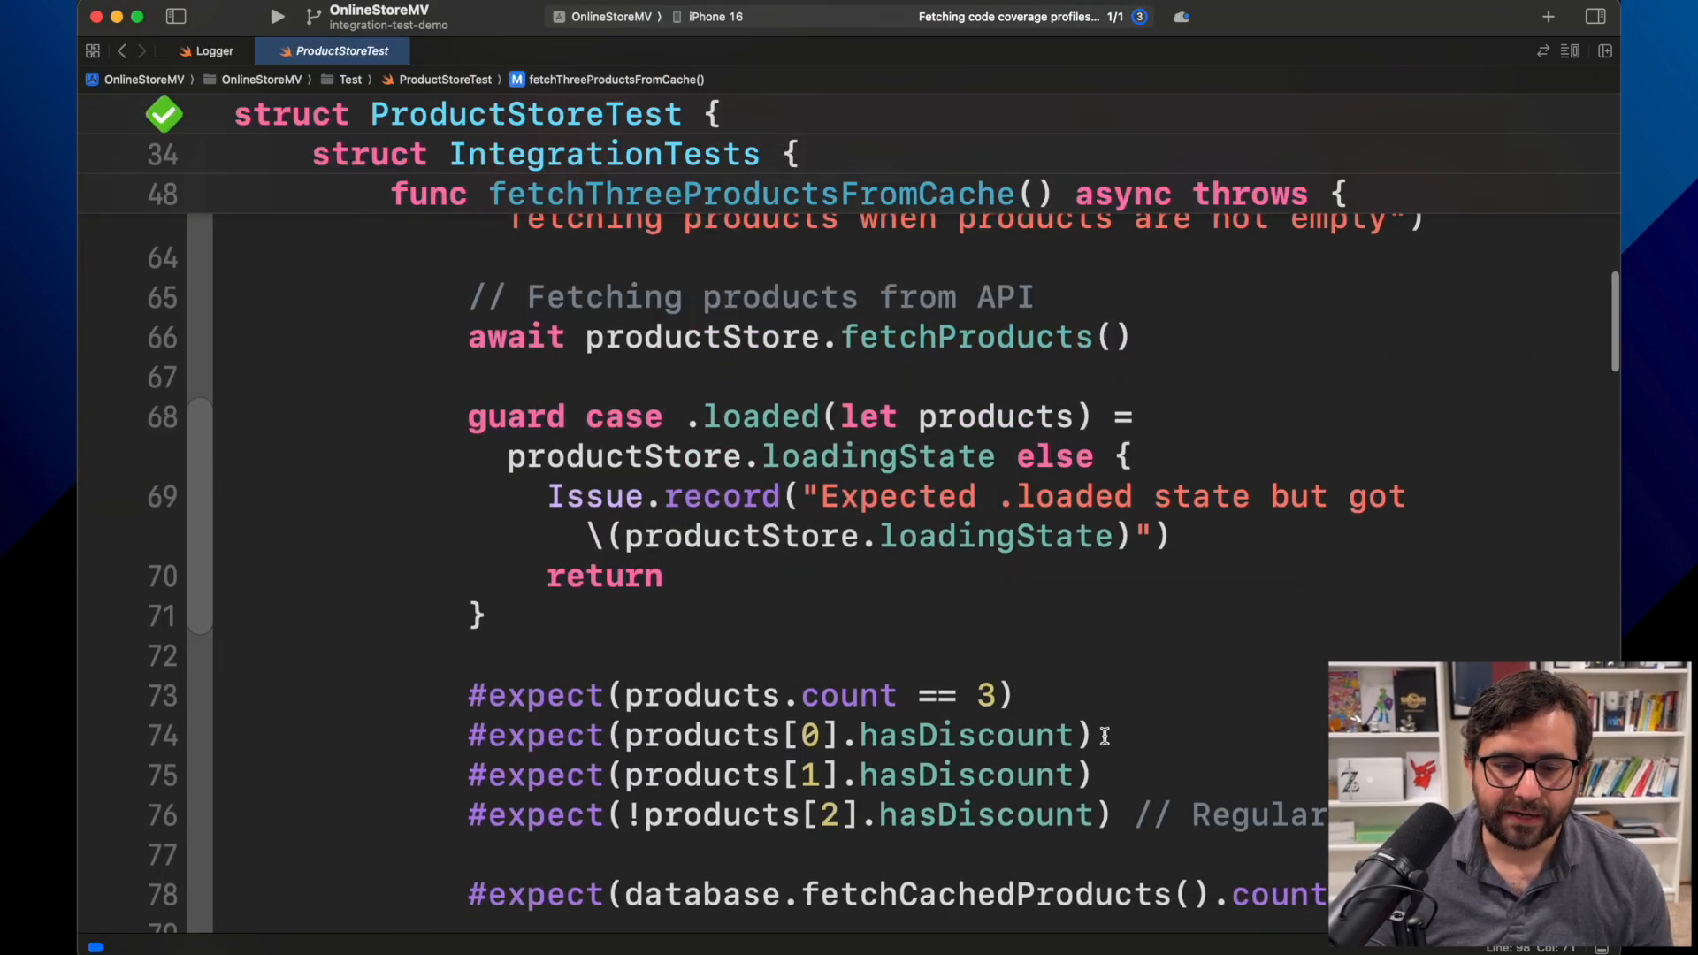
scroll(down, 3)
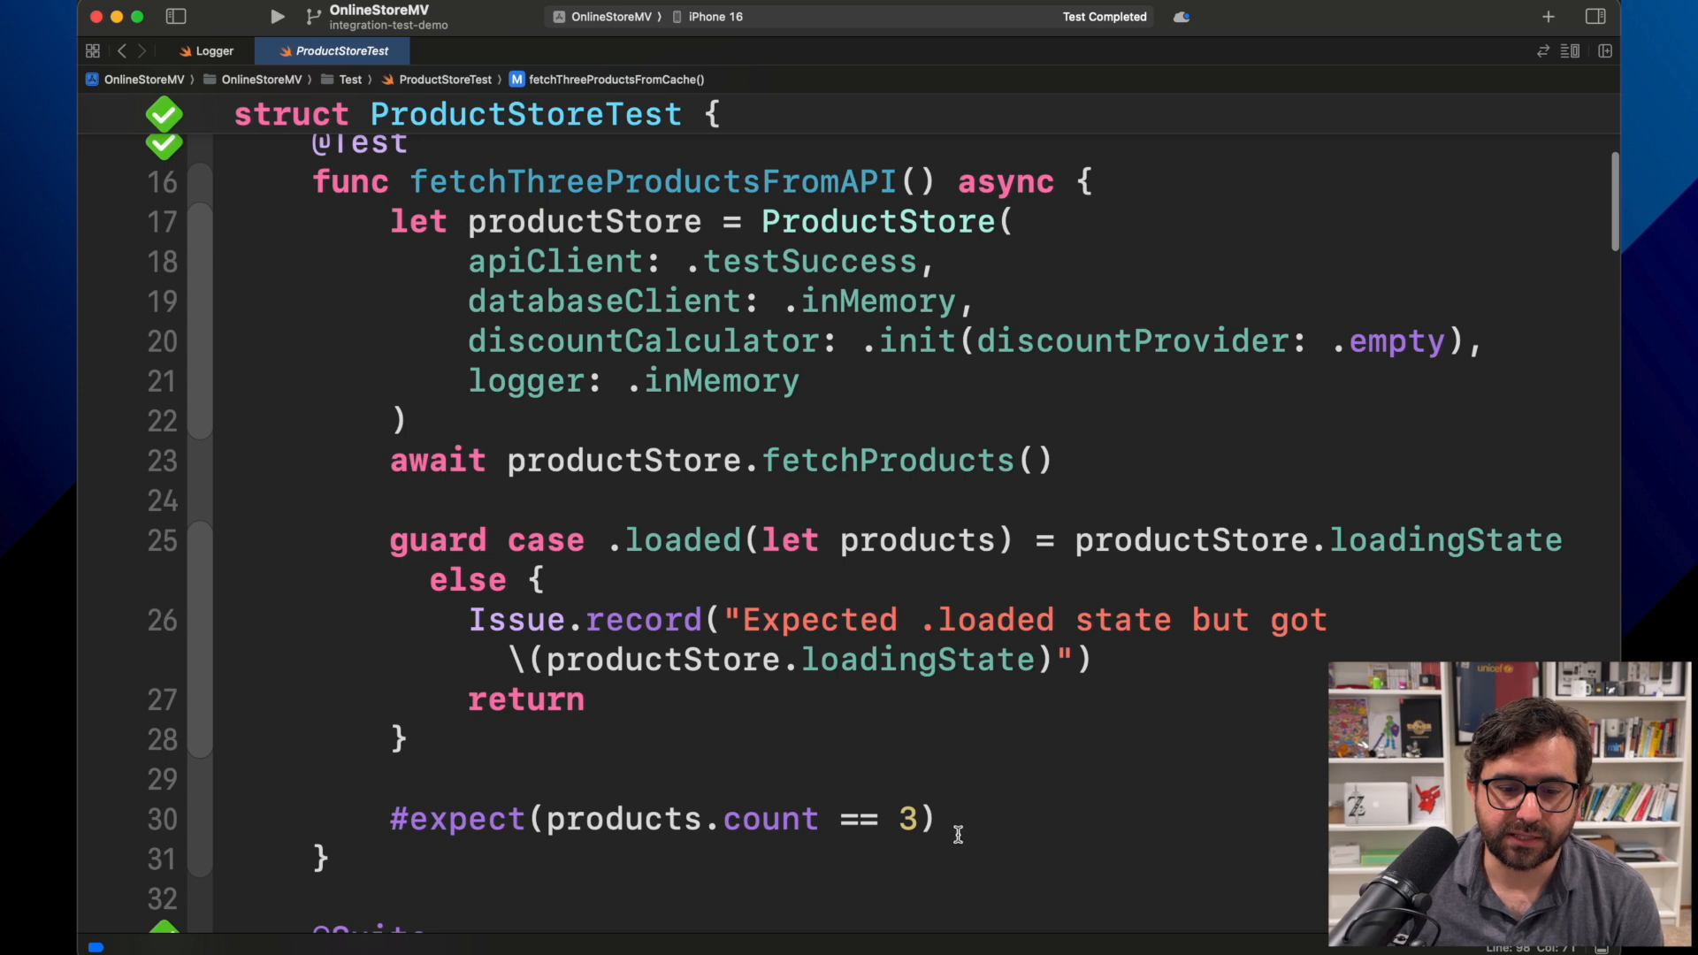
drag(547, 819, 932, 819)
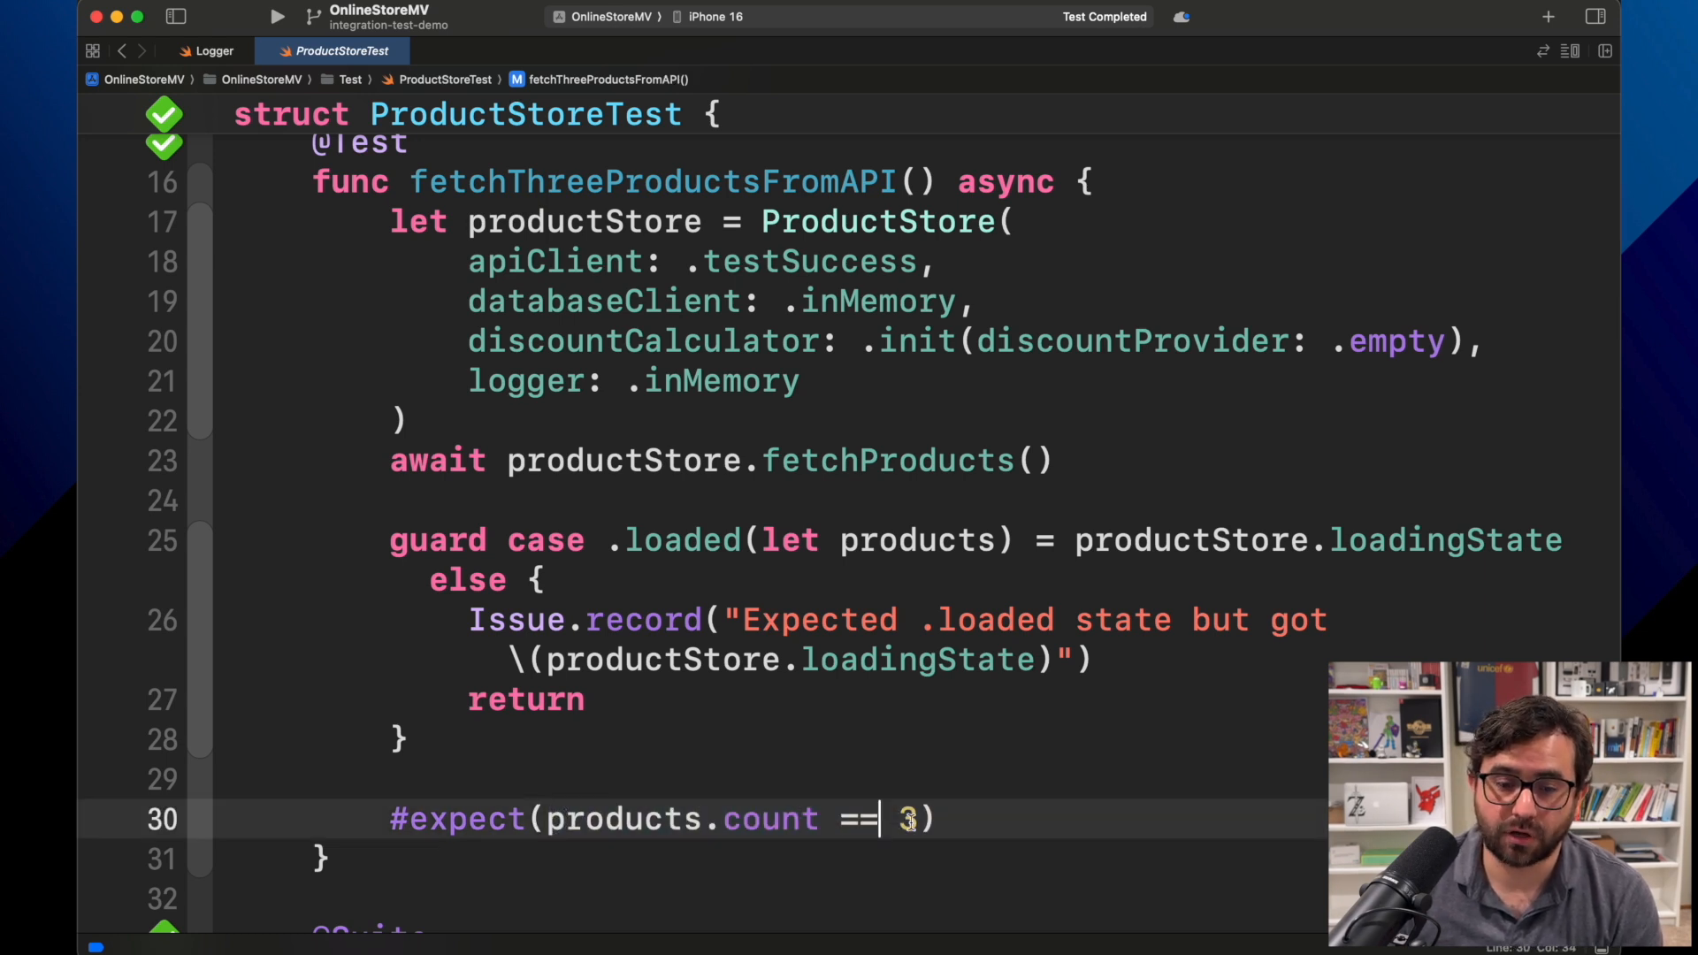
double_click(908, 819)
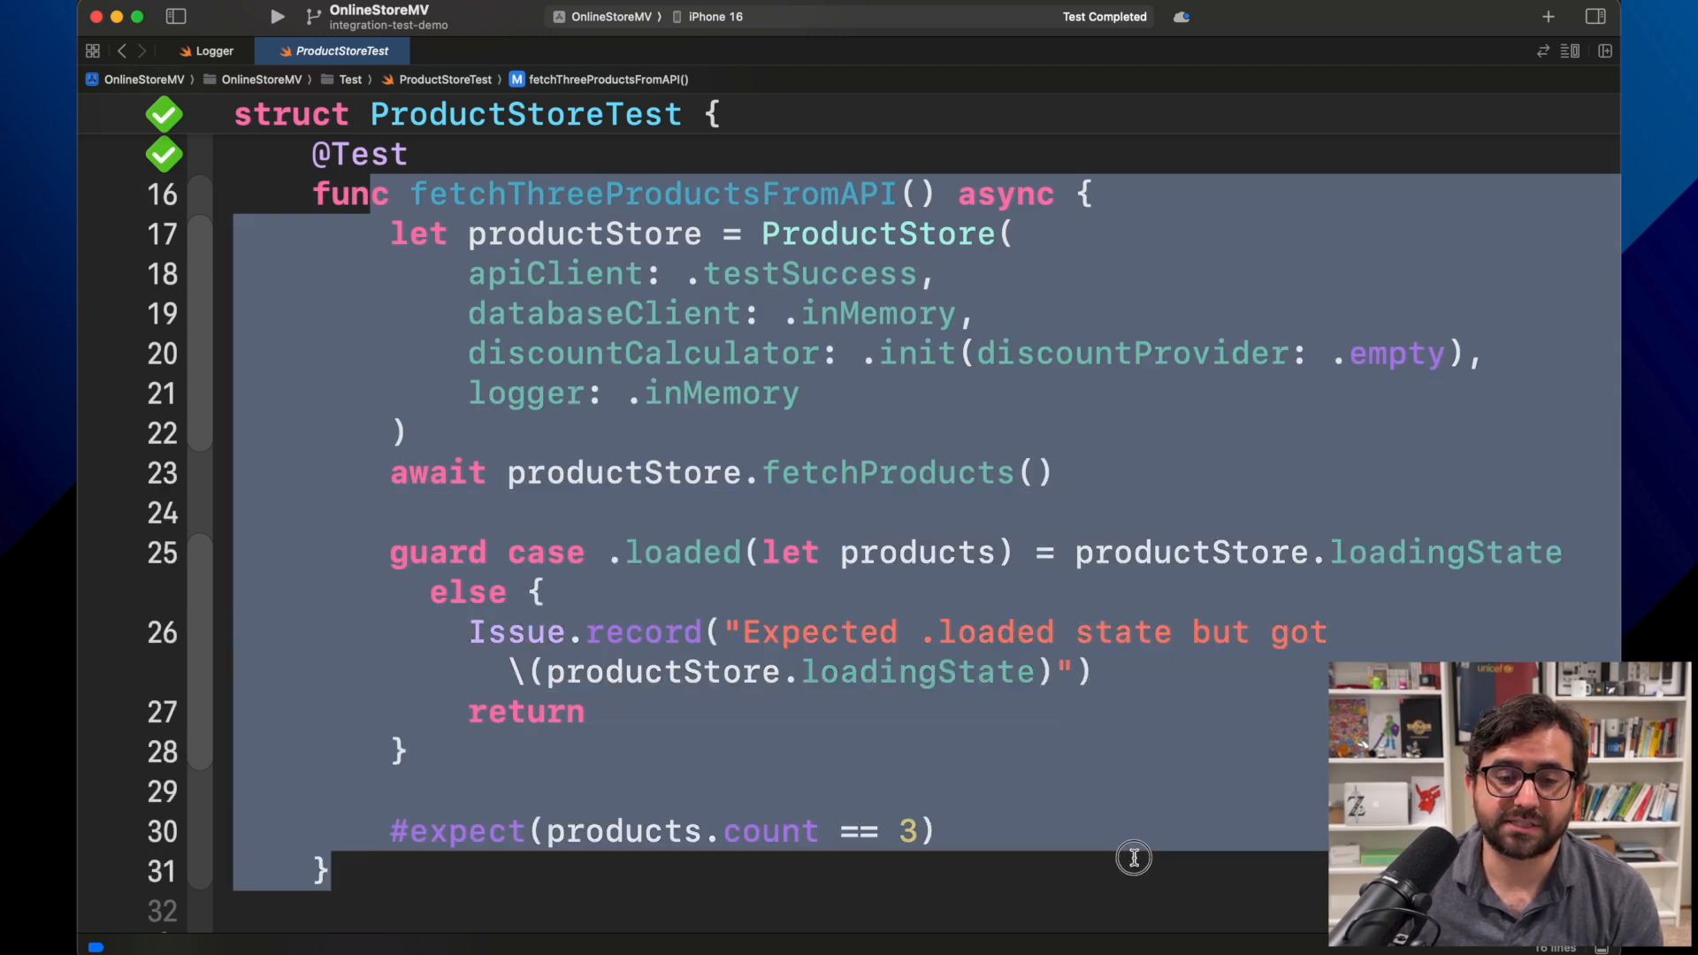
mouse_move(970, 389)
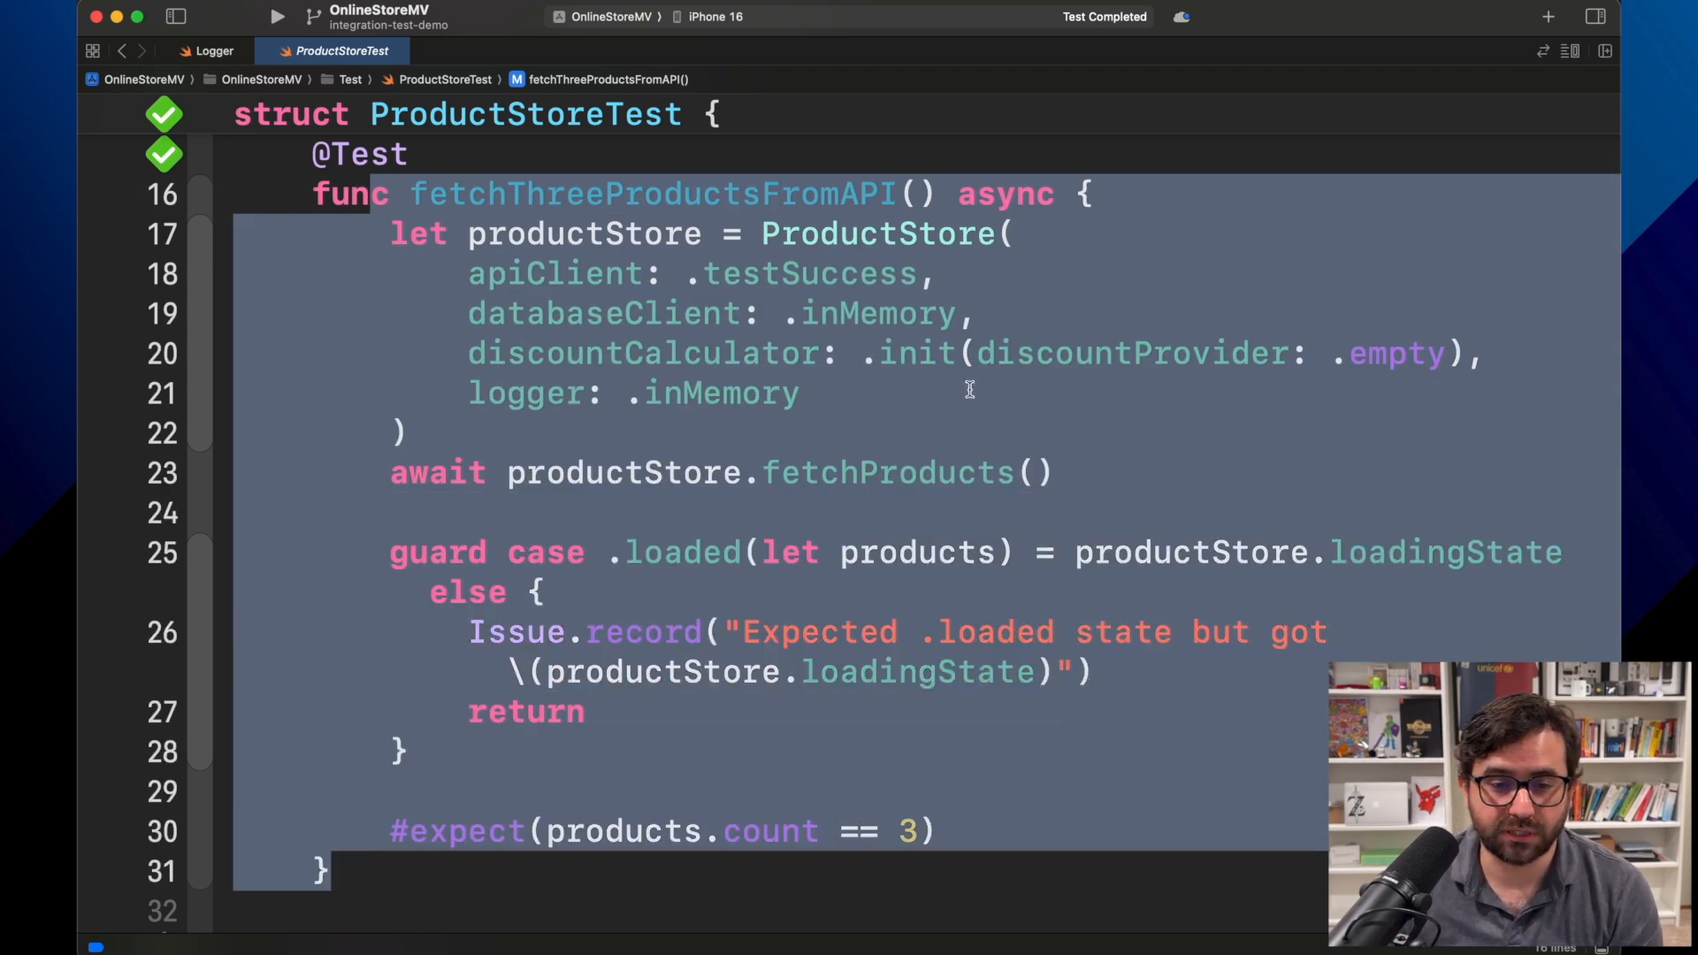
mouse_move(1141, 490)
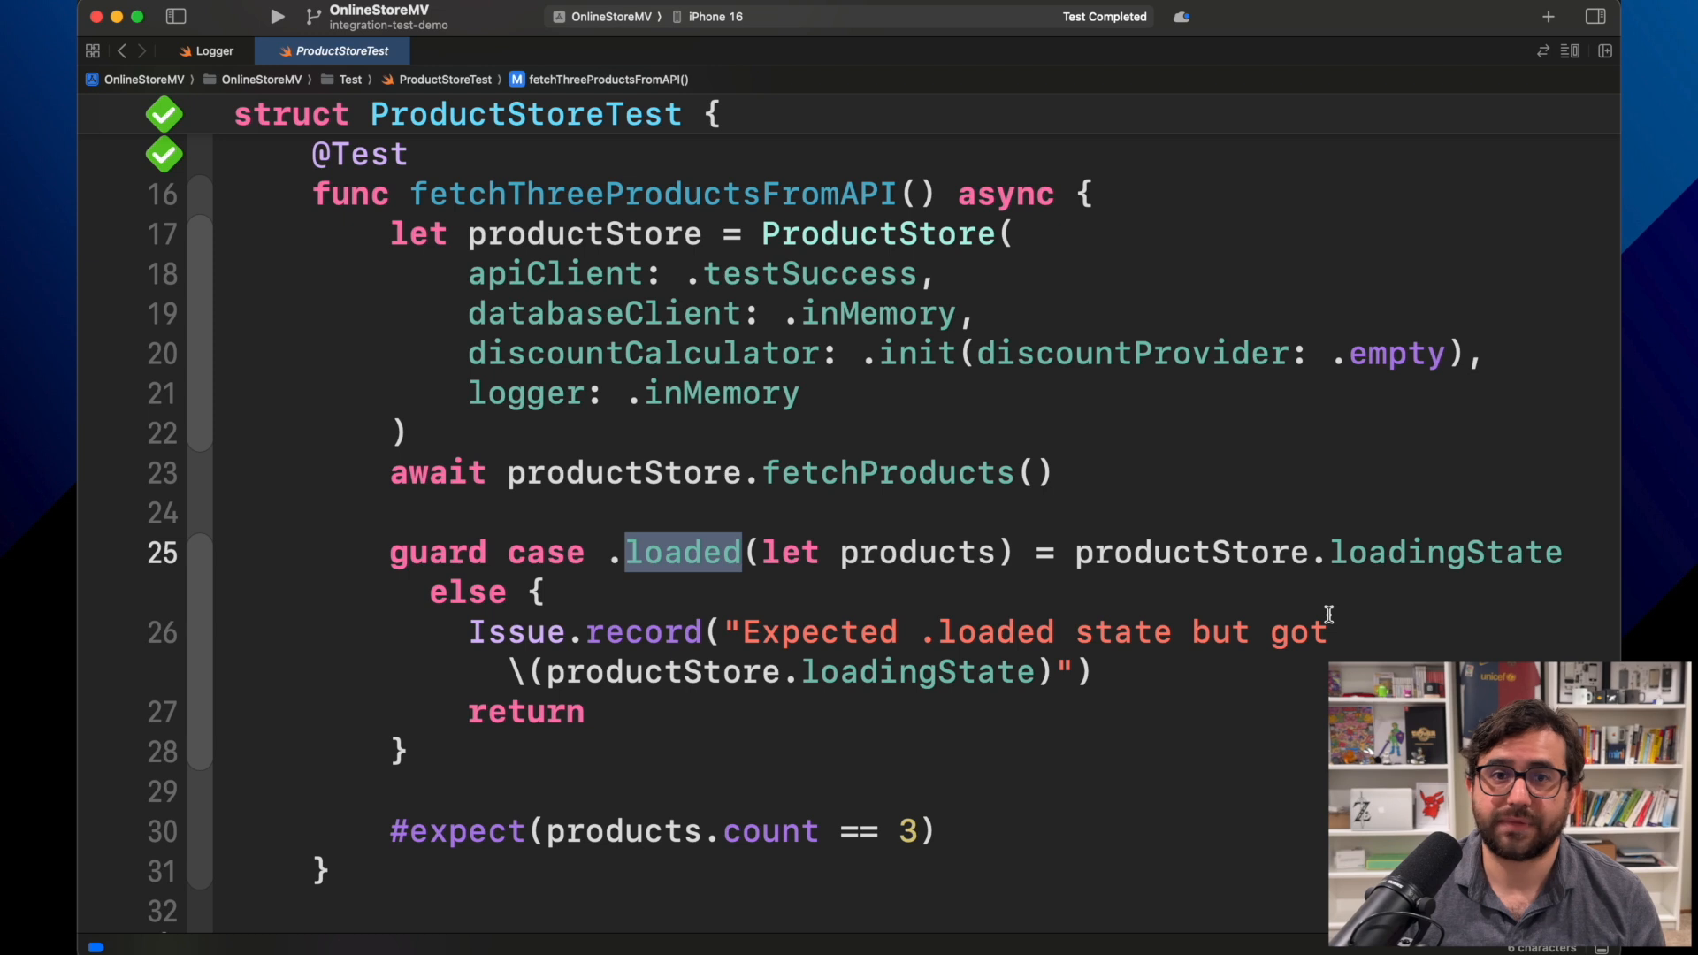
double_click(876, 234)
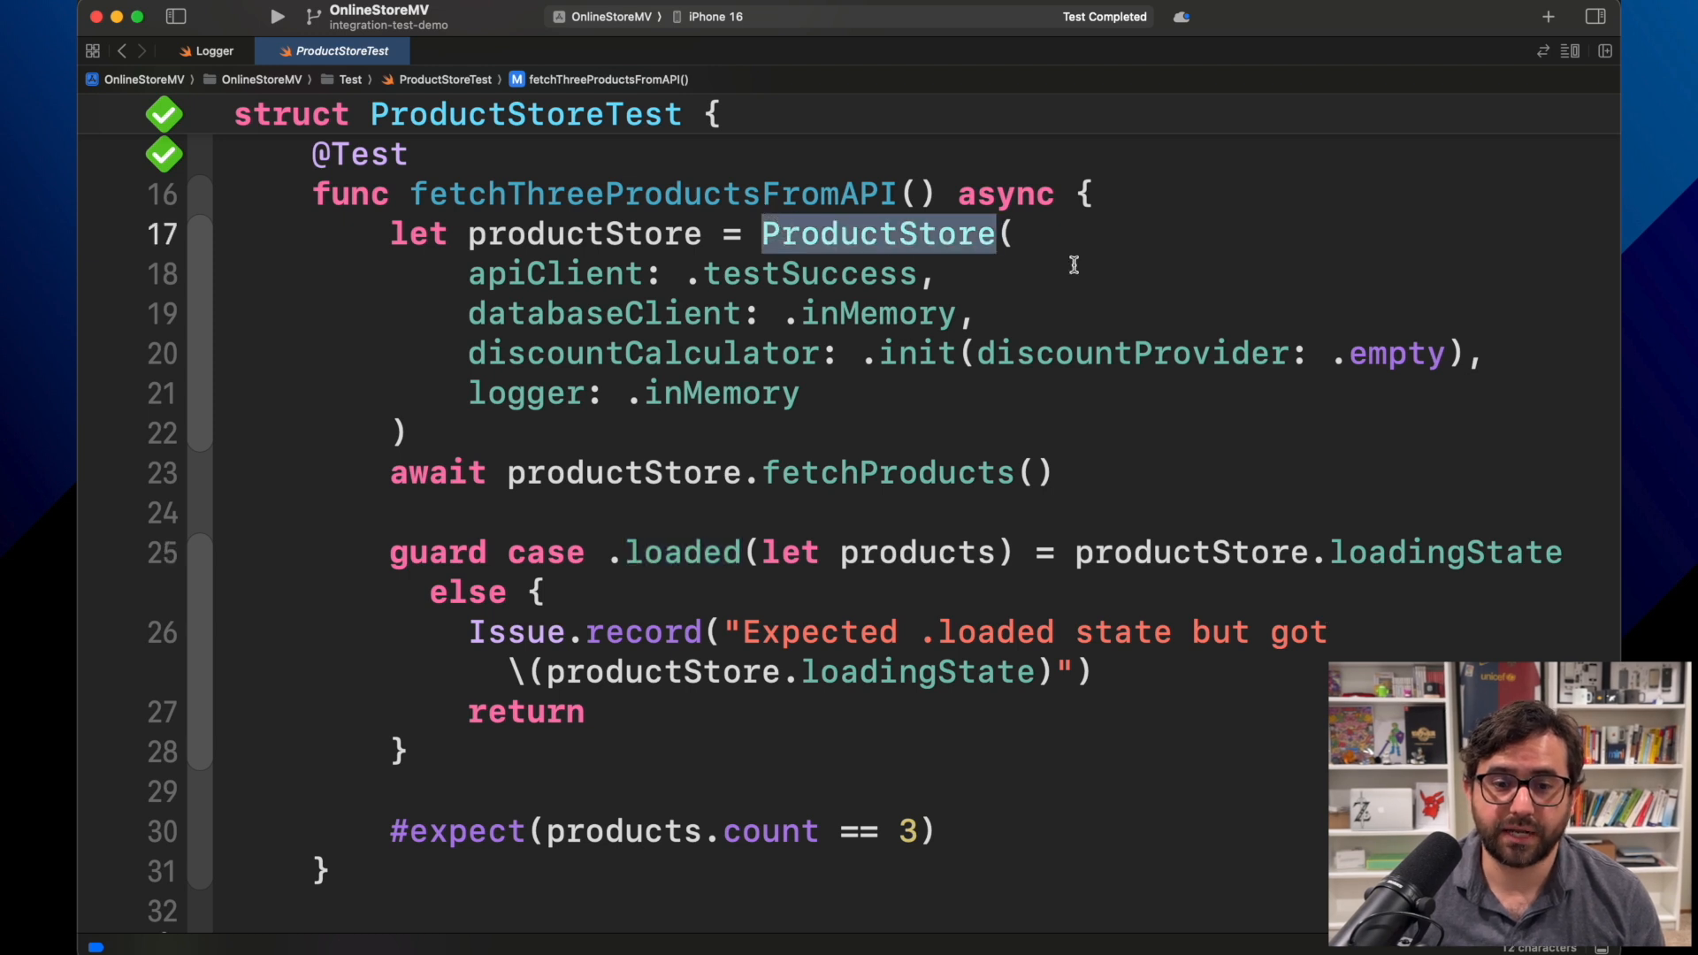
scroll(down, 3)
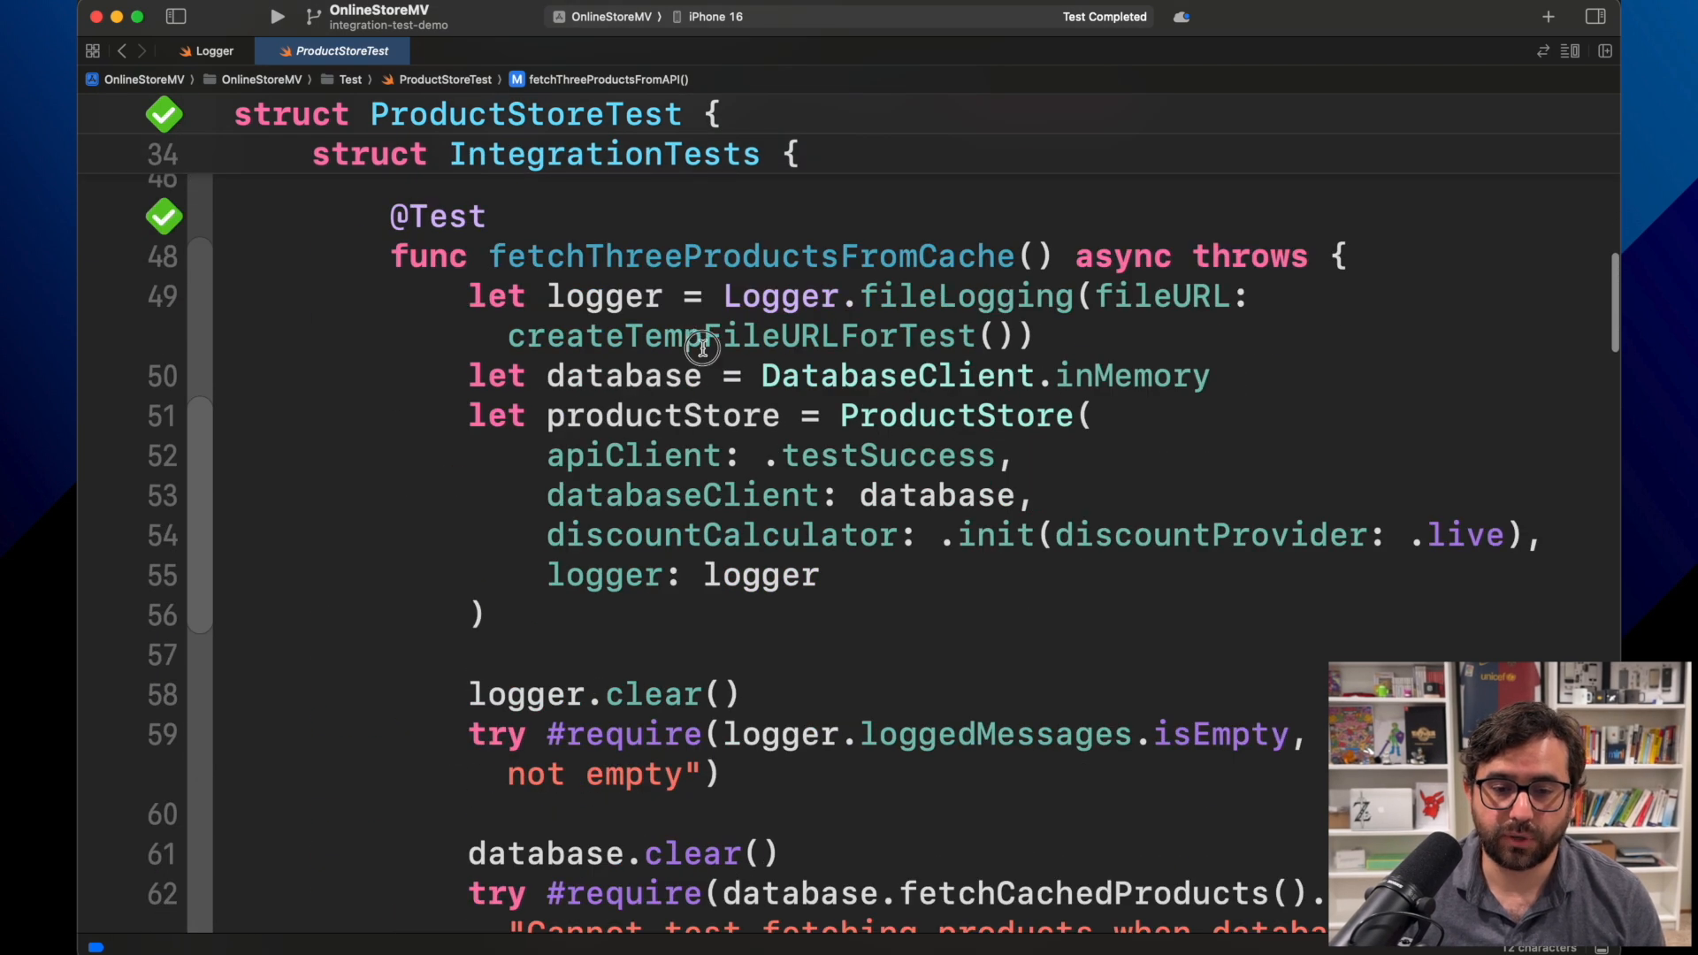